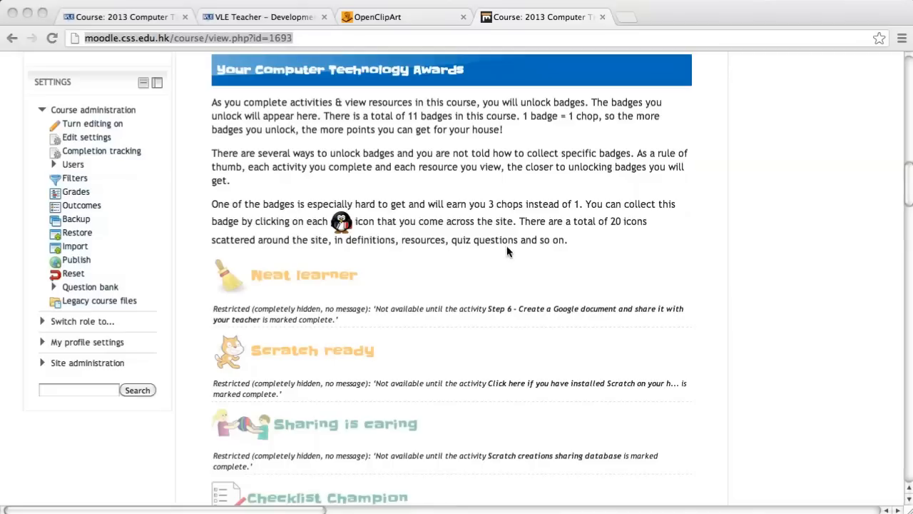
mouse_move(431, 163)
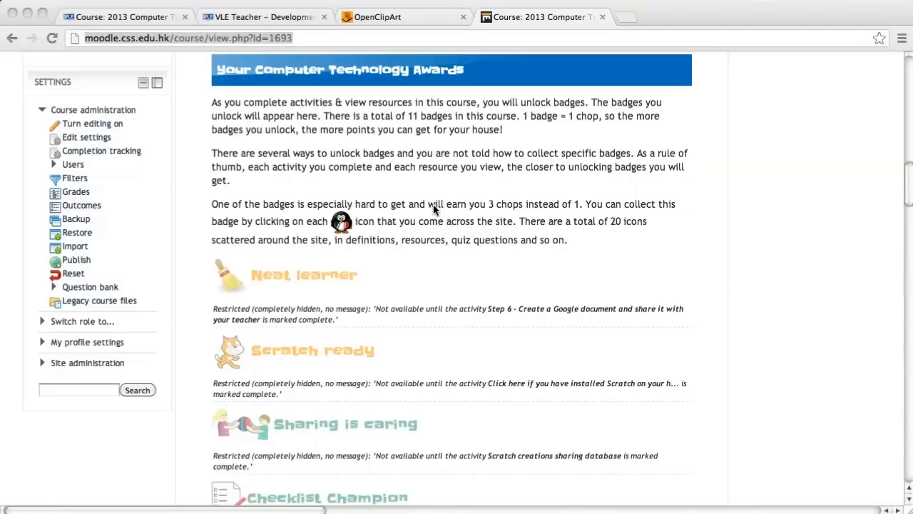
mouse_move(188, 196)
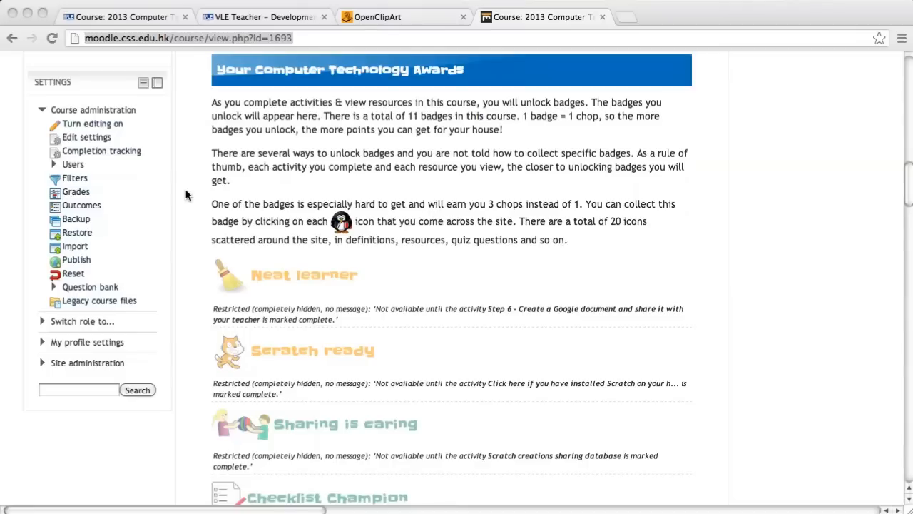
mouse_move(246, 277)
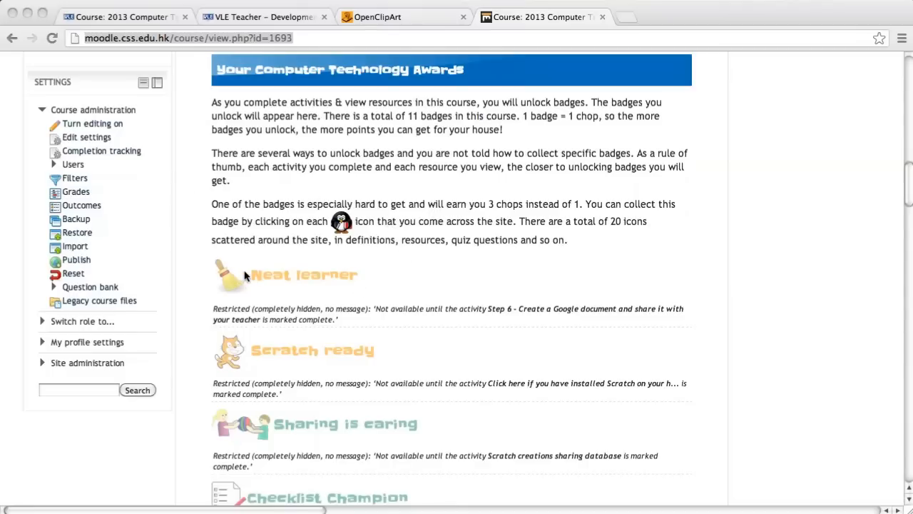
mouse_move(291, 354)
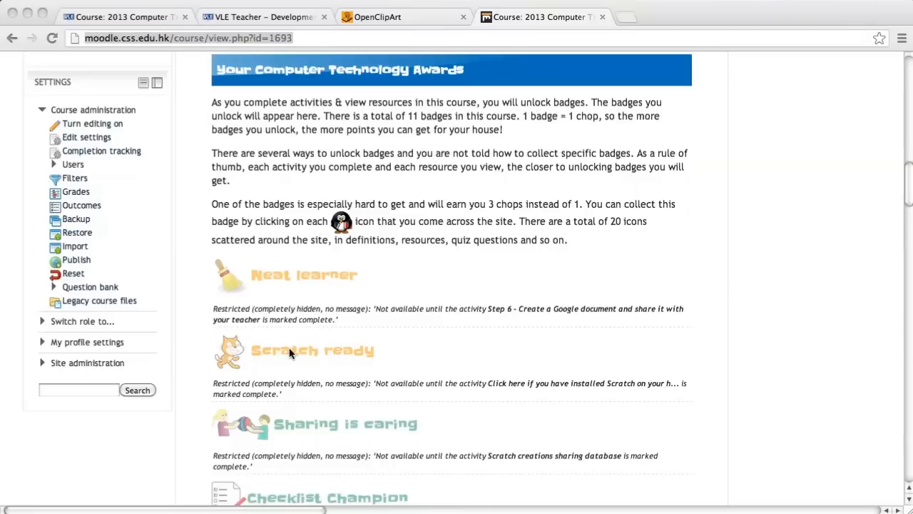
mouse_move(380, 378)
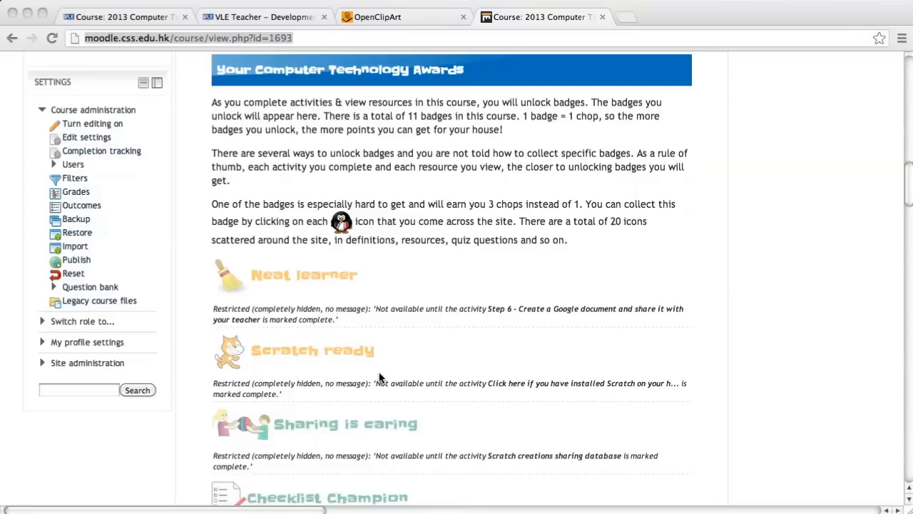
mouse_move(359, 336)
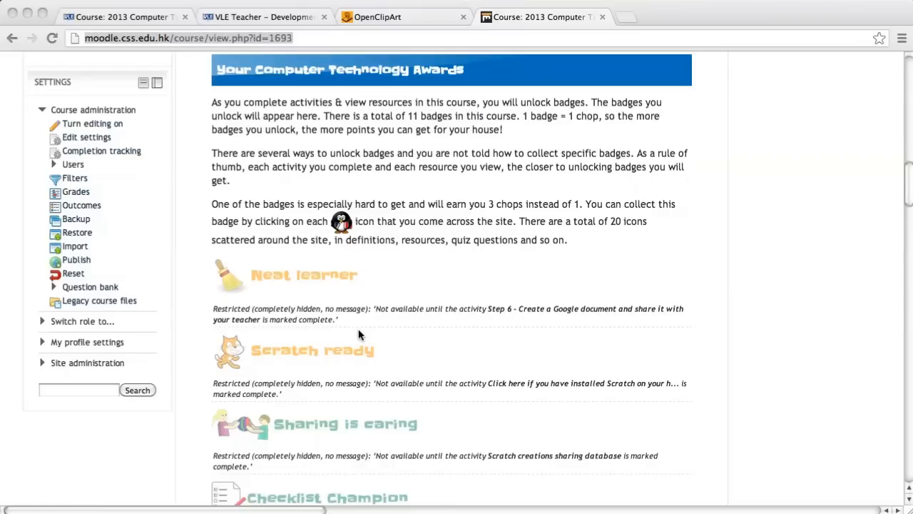
Step: Switch to the VLE Teacher site and go to its front page listing the courses
left_click(126, 18)
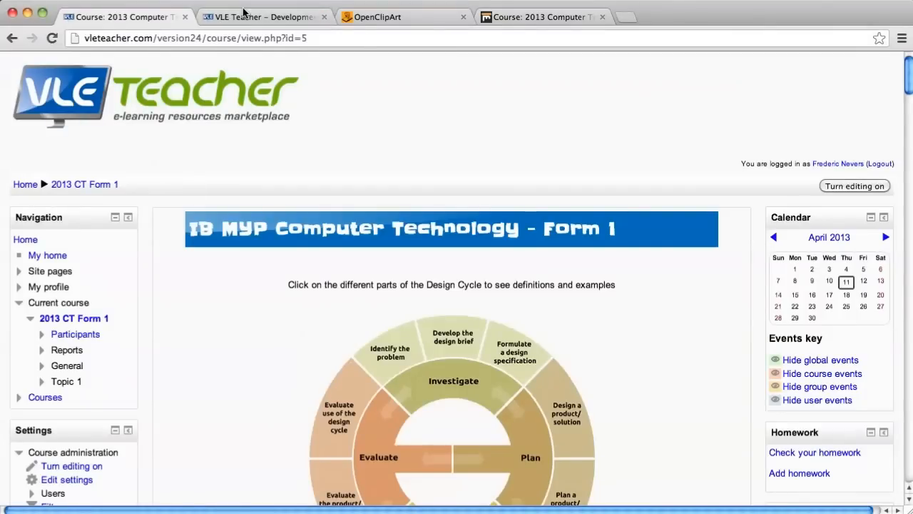
left_click(25, 184)
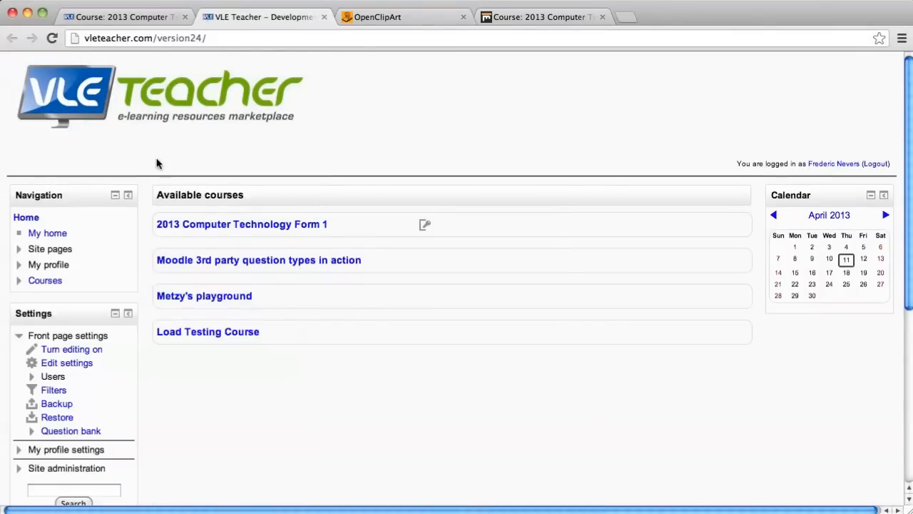
mouse_move(11, 488)
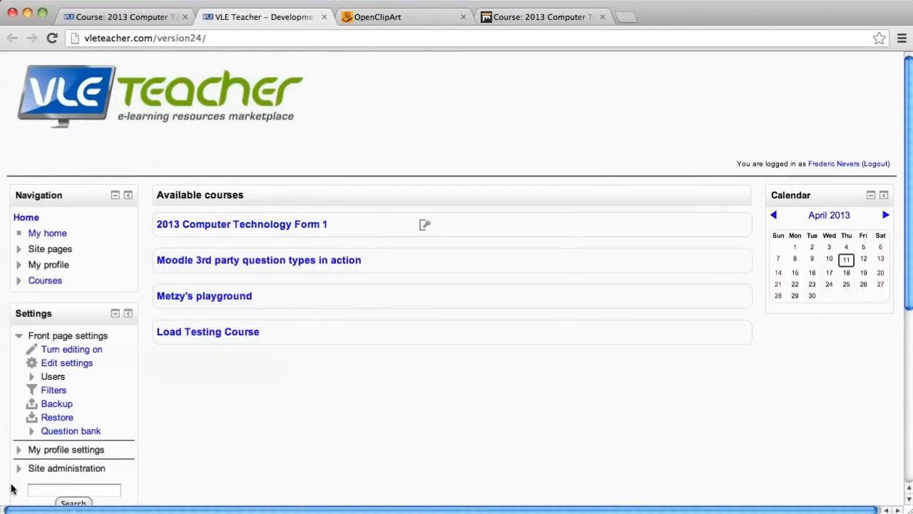
mouse_move(20, 474)
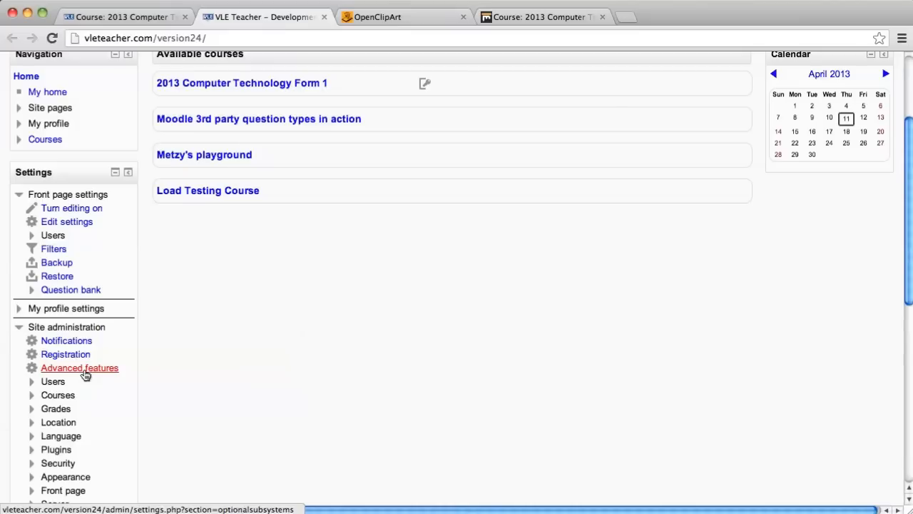
Step: Enable completion tracking and conditional access in Advanced features and save changes
left_click(80, 368)
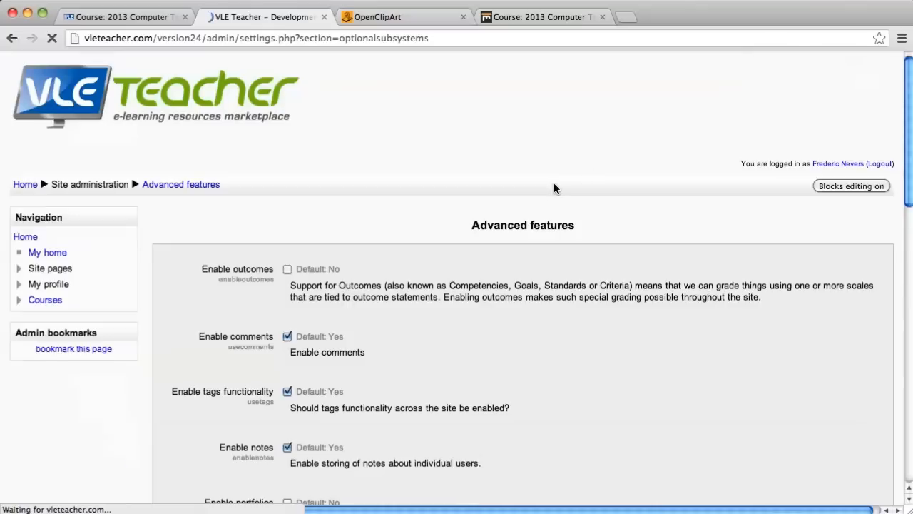
scroll("down", 3)
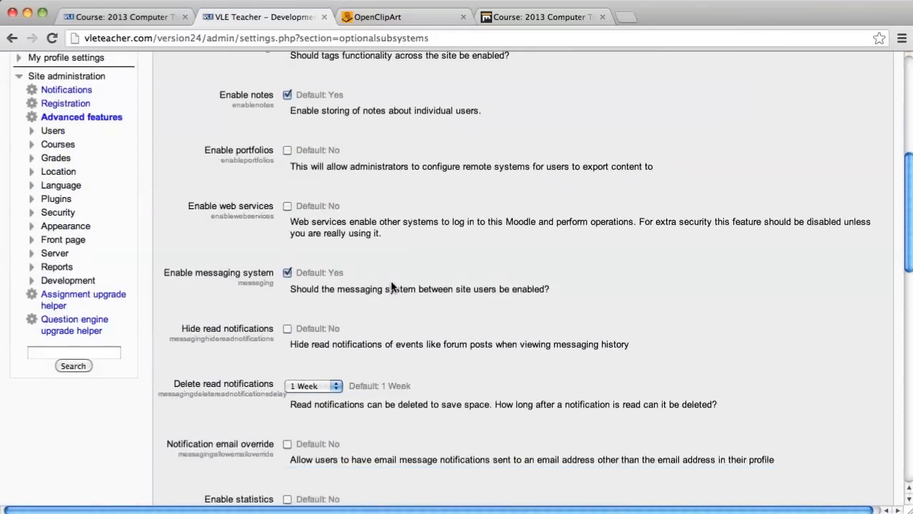
scroll("down", 3)
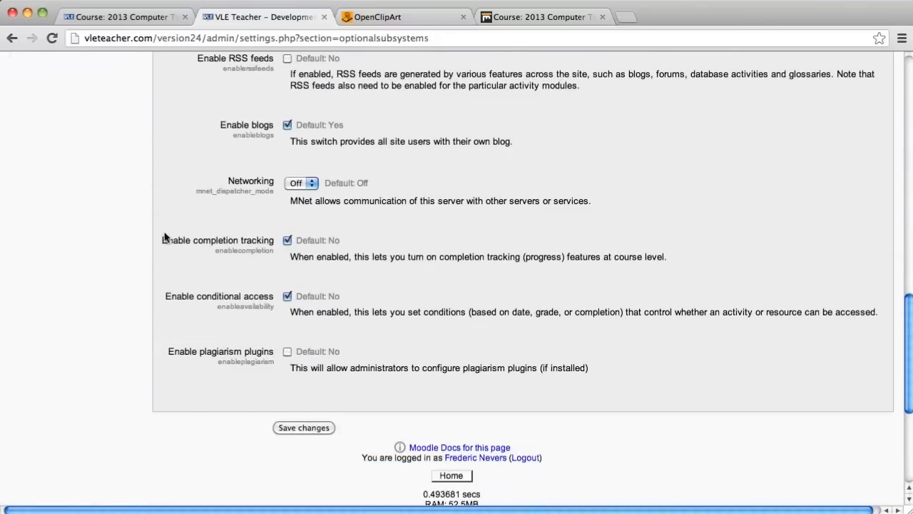
mouse_move(257, 307)
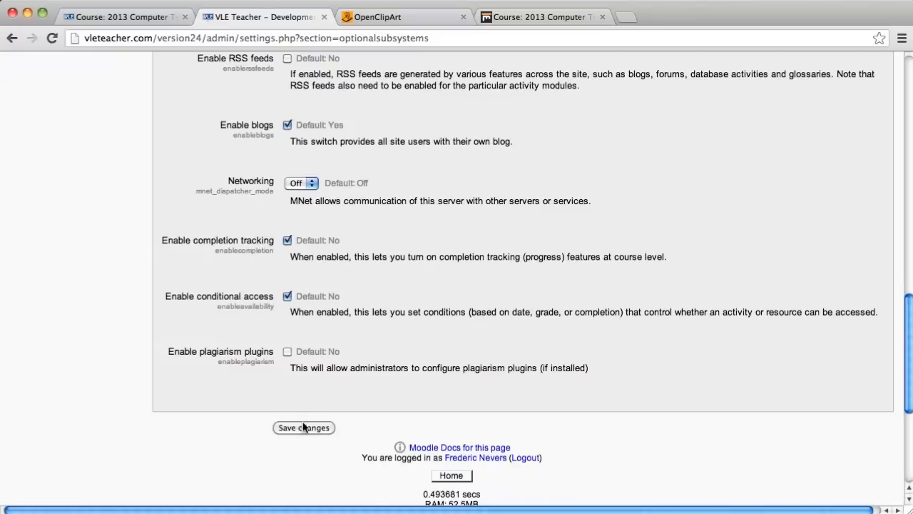
left_click(303, 428)
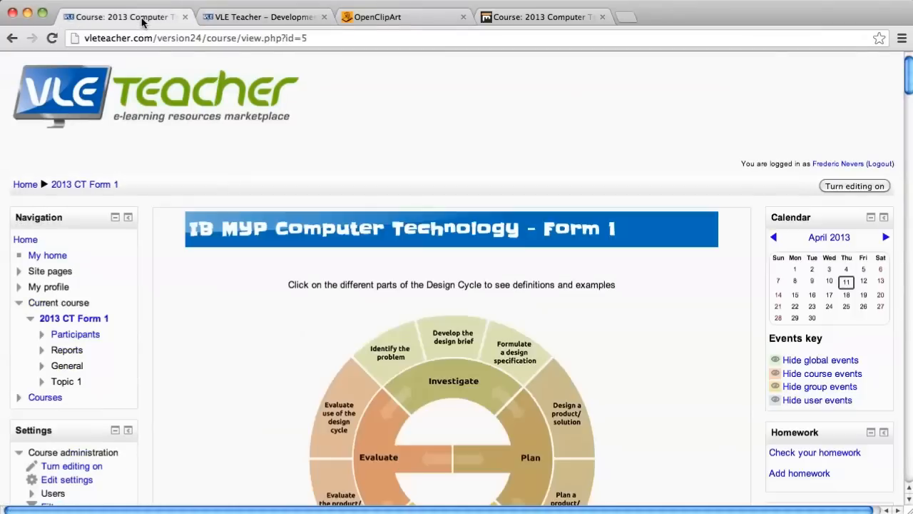
mouse_move(638, 258)
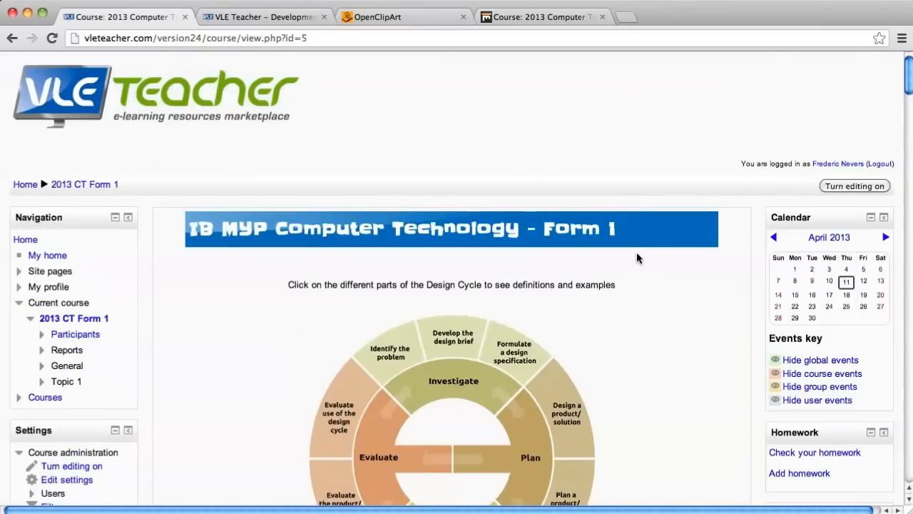
Step: Scroll the 2013 CT Form 1 course page down to Important Course Information & Documents
scroll("down", 3)
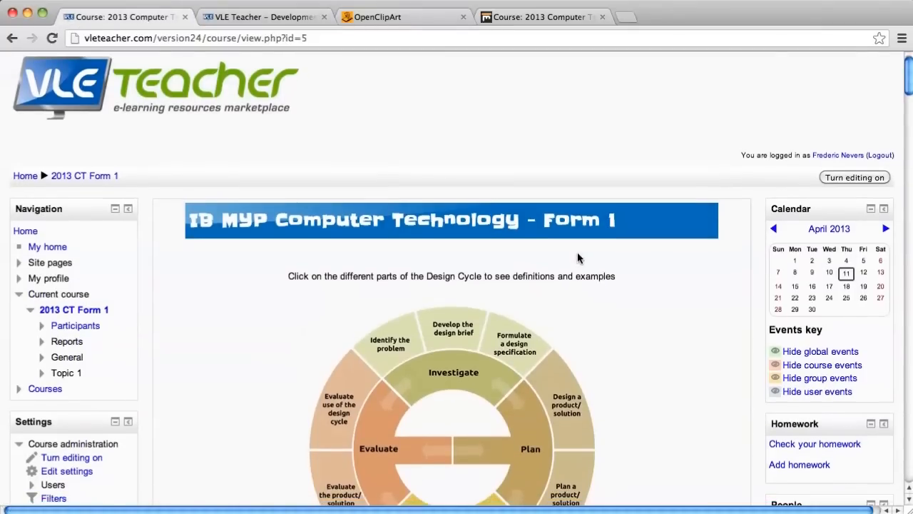
scroll("down", 3)
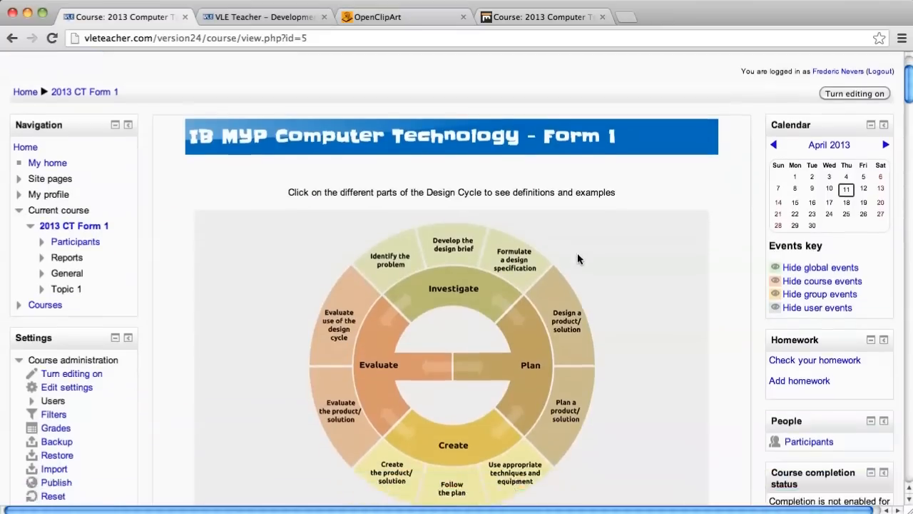
scroll("down", 3)
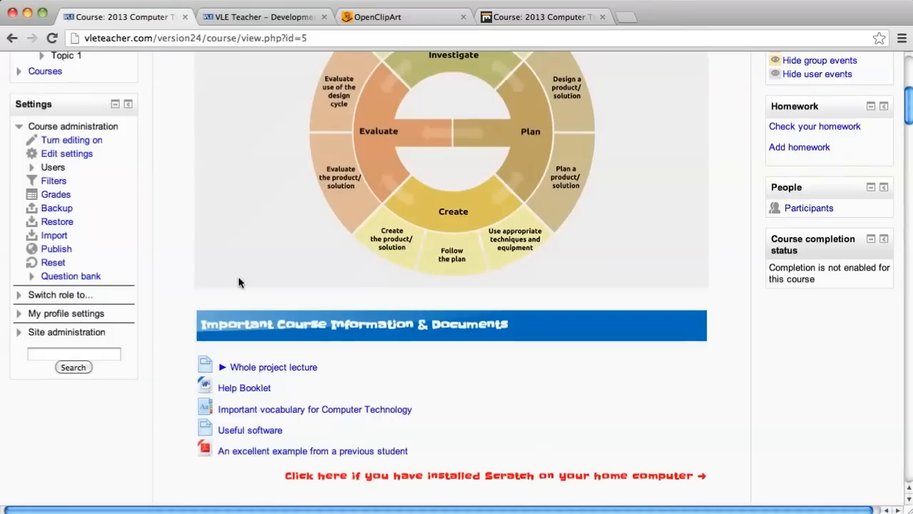
mouse_move(85, 168)
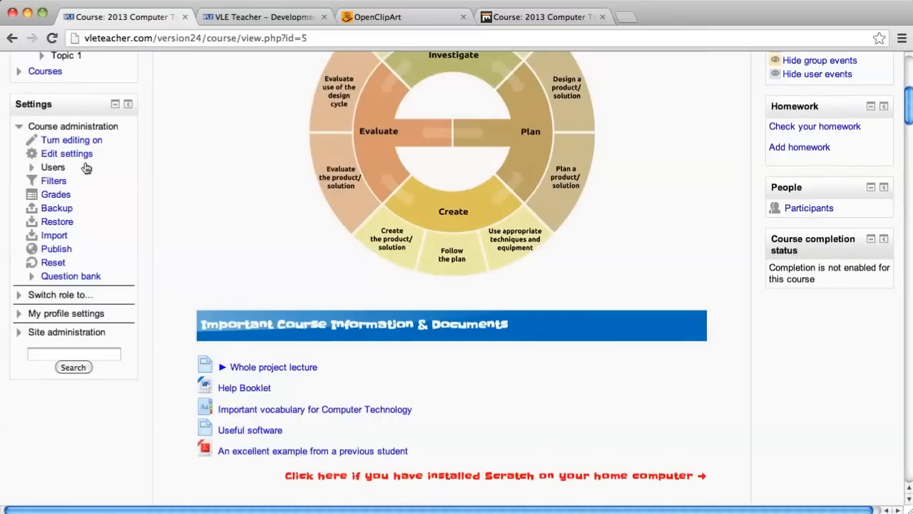
Step: Set the course's Completion tracking to Enabled under Student progress and save the settings
left_click(66, 154)
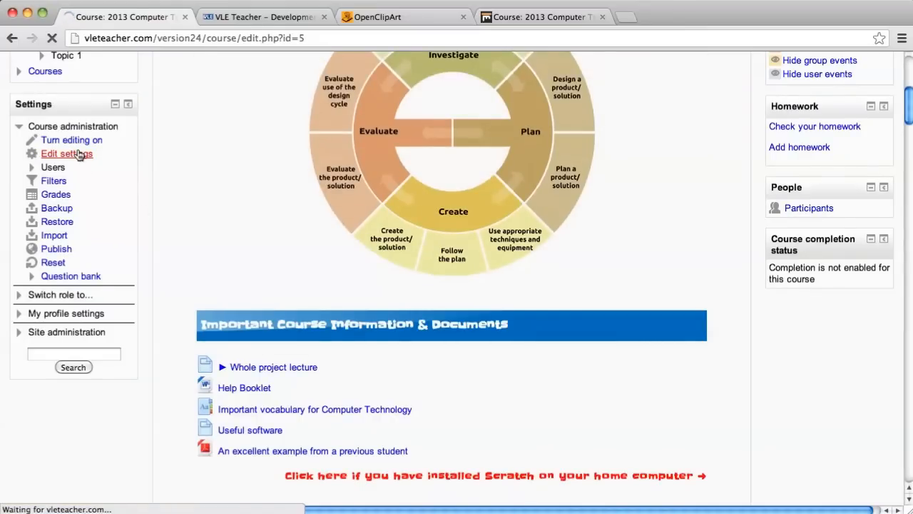
left_click(66, 154)
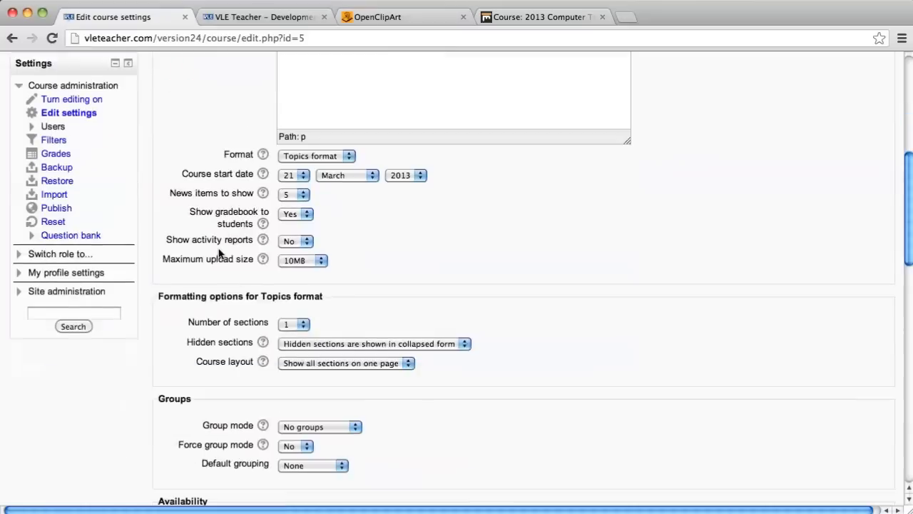
scroll("down", 3)
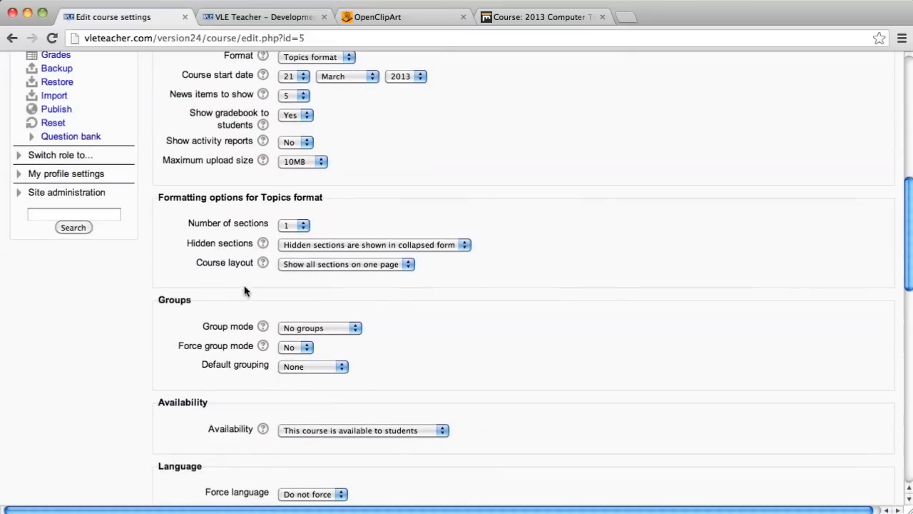
scroll("down", 3)
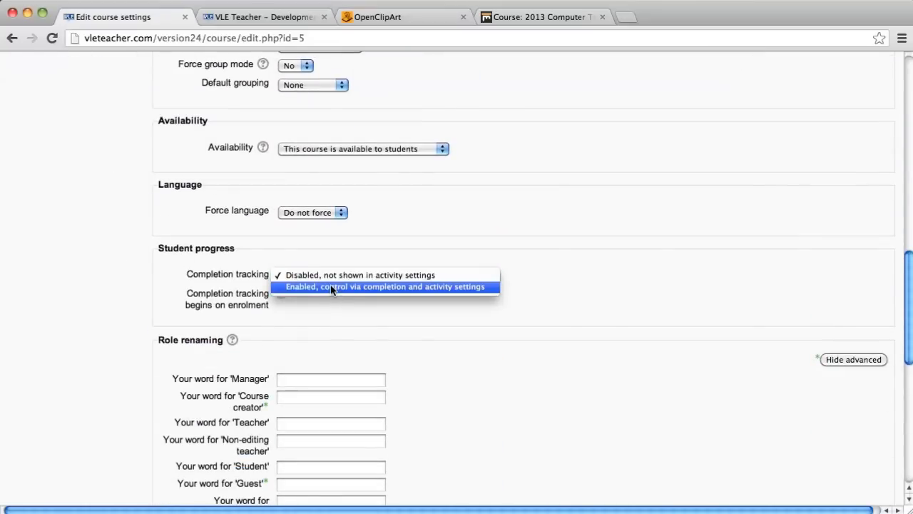
left_click(385, 285)
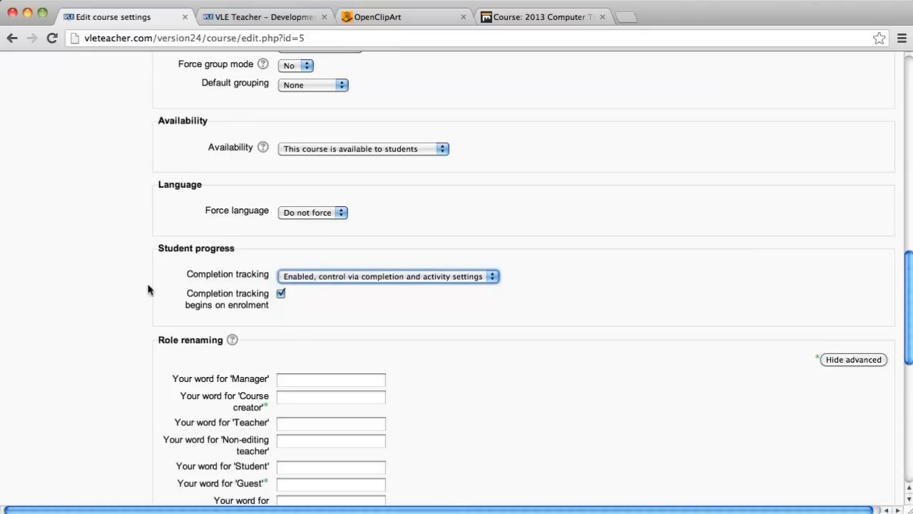
mouse_move(422, 331)
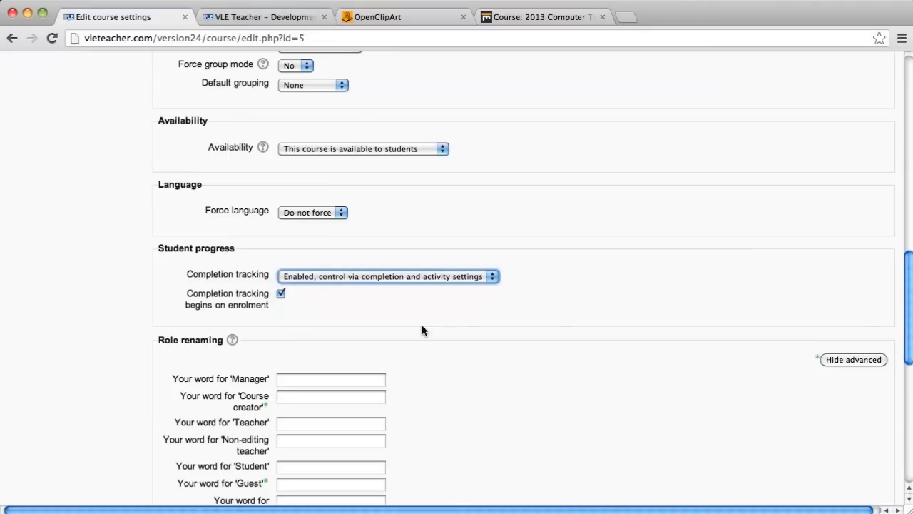
scroll("down", 3)
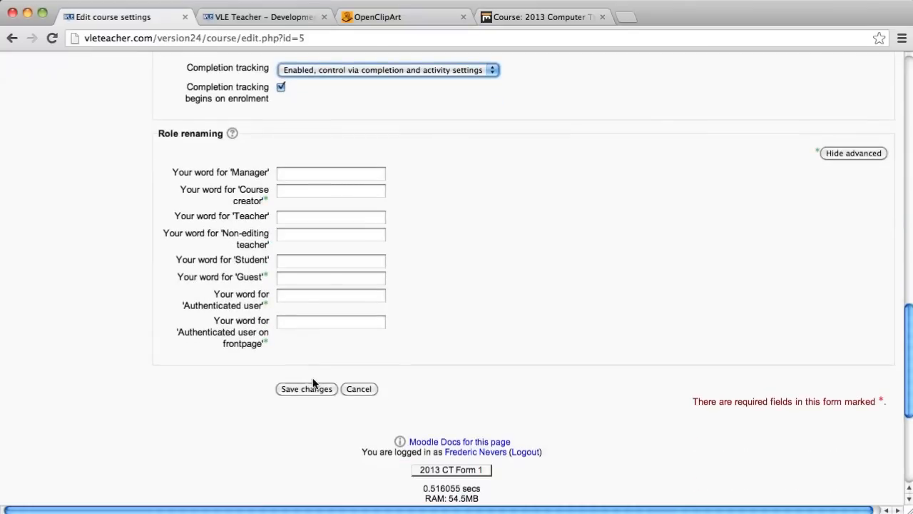
left_click(306, 388)
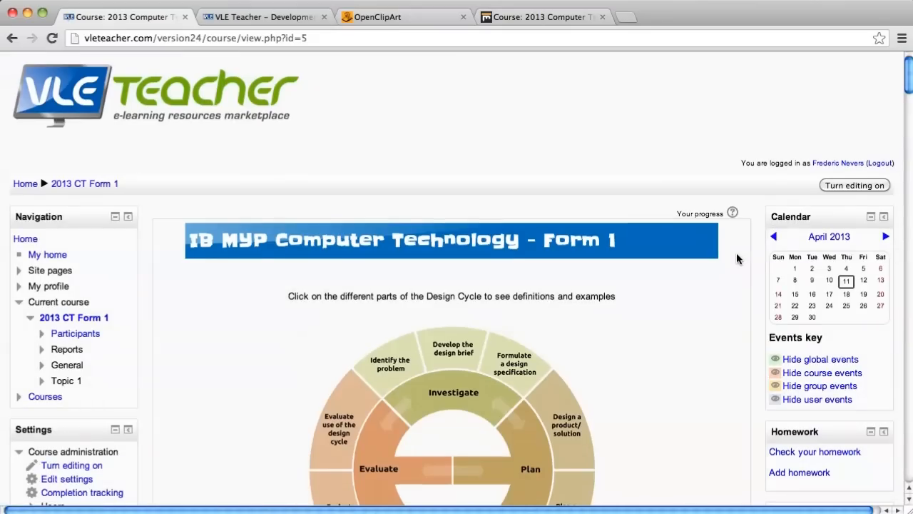
Step: Look over the course page's design cycle diagram and course documents section
scroll("down", 3)
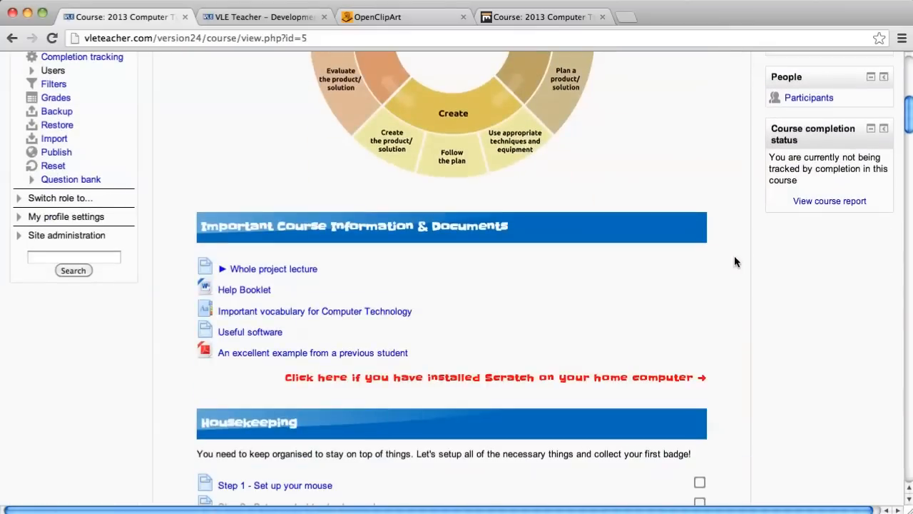
mouse_move(391, 268)
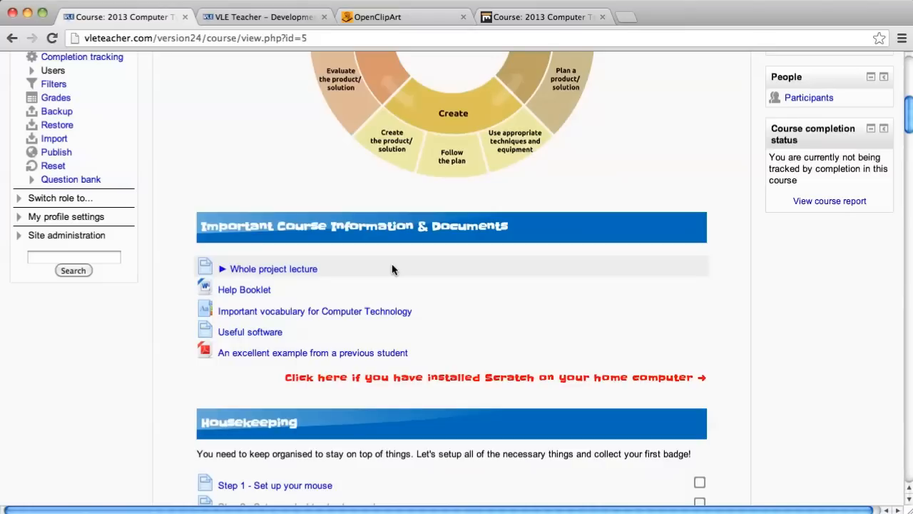
scroll("up", 3)
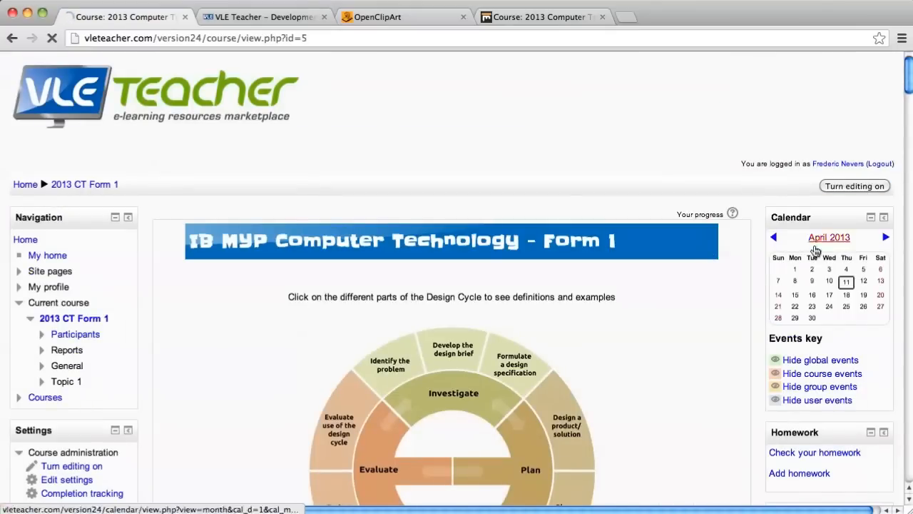
Step: Turn course editing on and open the Whole project lecture page's settings
left_click(853, 185)
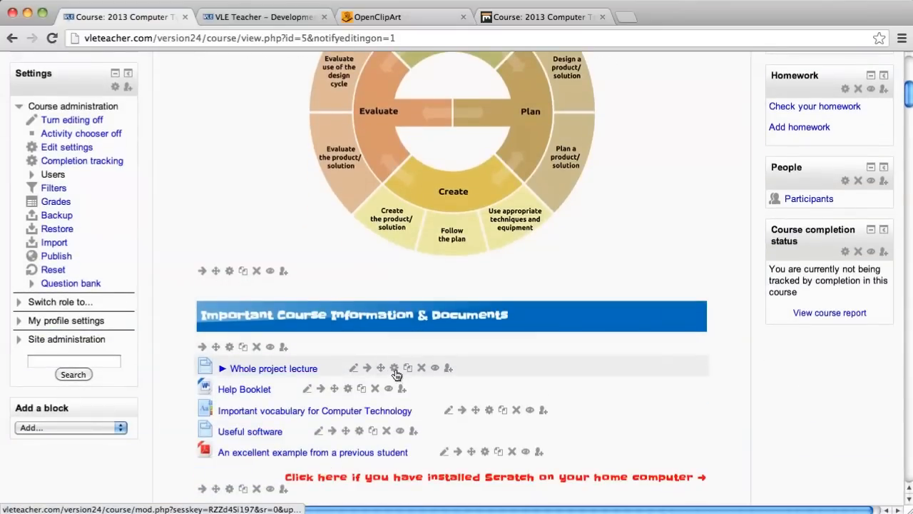
left_click(394, 368)
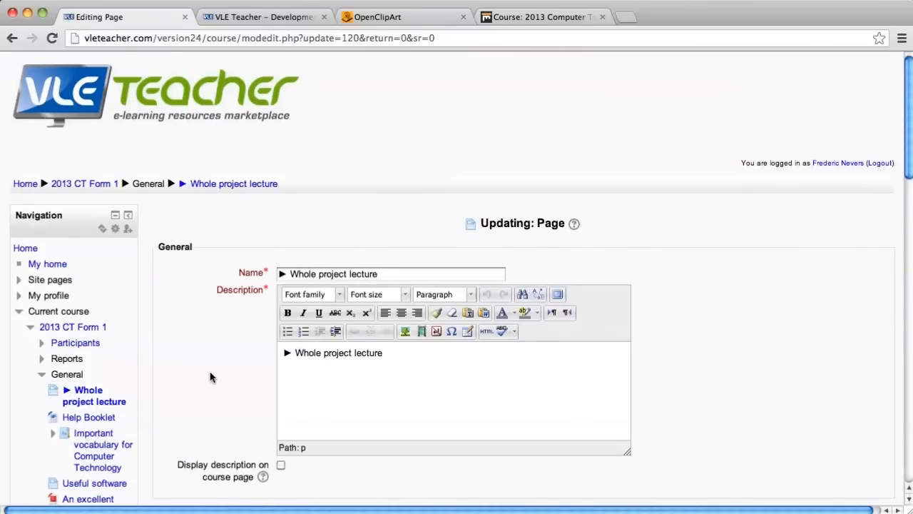
scroll("down", 3)
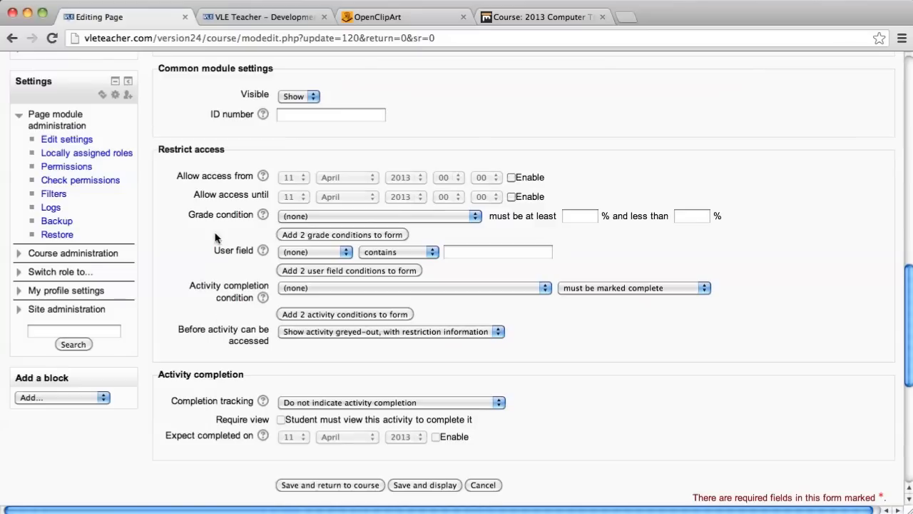
mouse_move(160, 150)
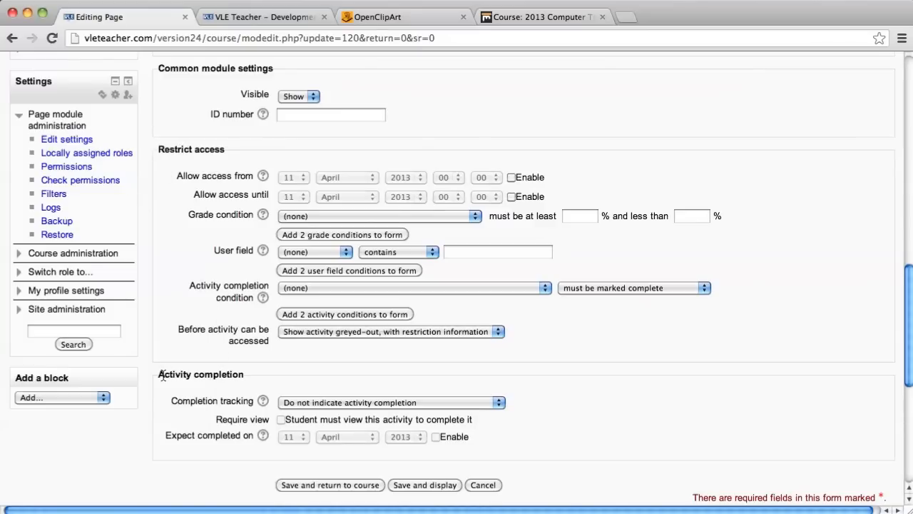
mouse_move(231, 331)
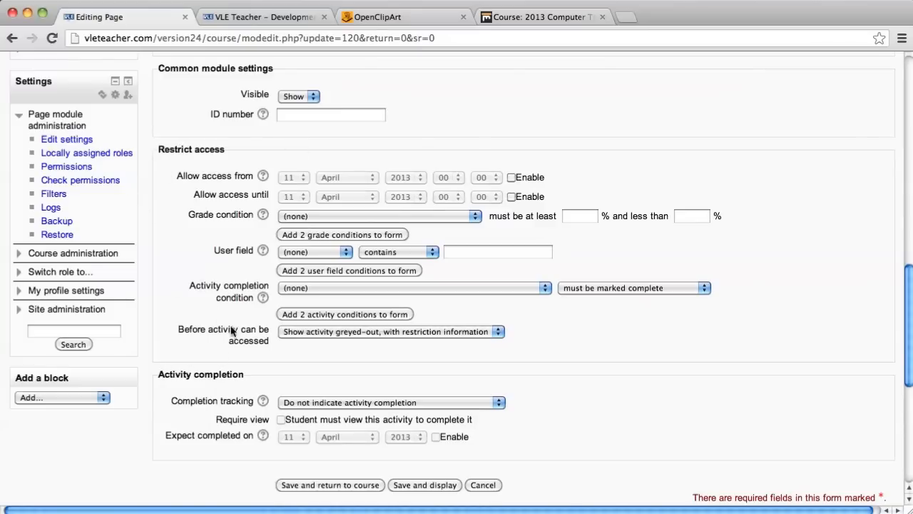
mouse_move(359, 336)
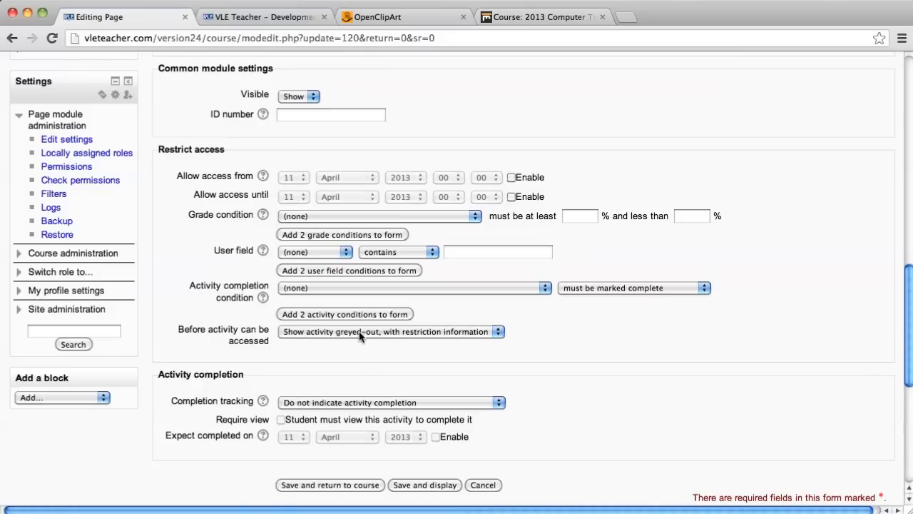
mouse_move(359, 401)
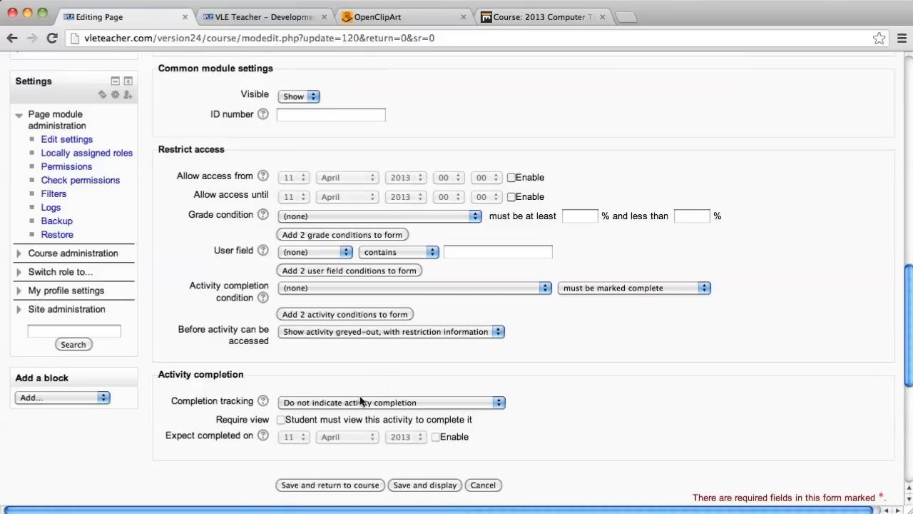
mouse_move(312, 403)
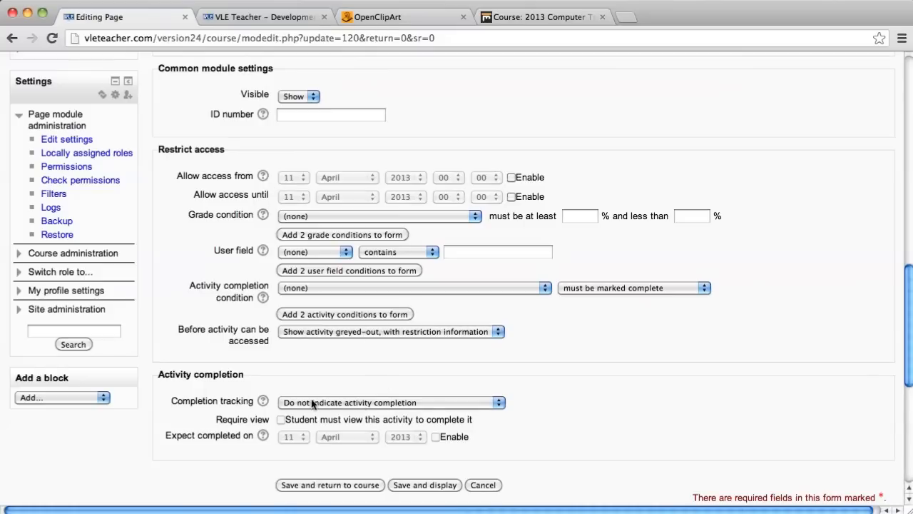
Step: Set Completion tracking to 'Students can manually mark the activity as completed'
left_click(391, 402)
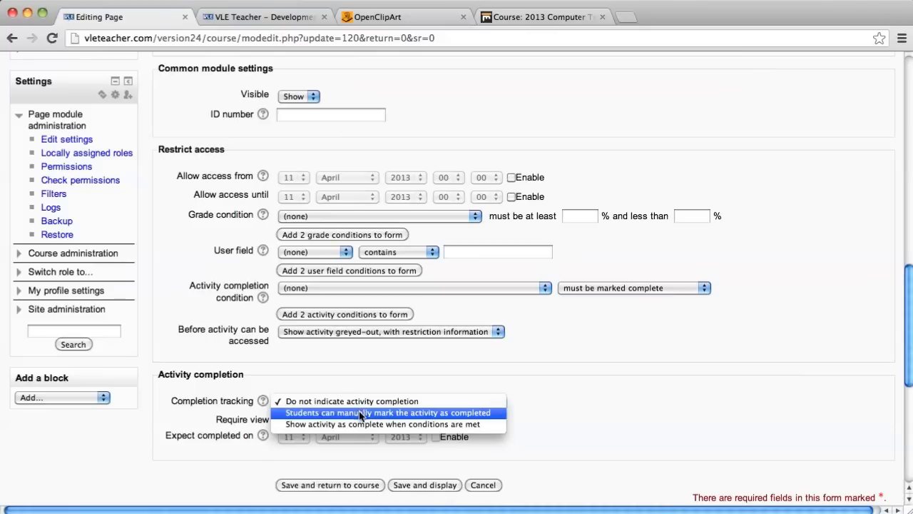
mouse_move(385, 438)
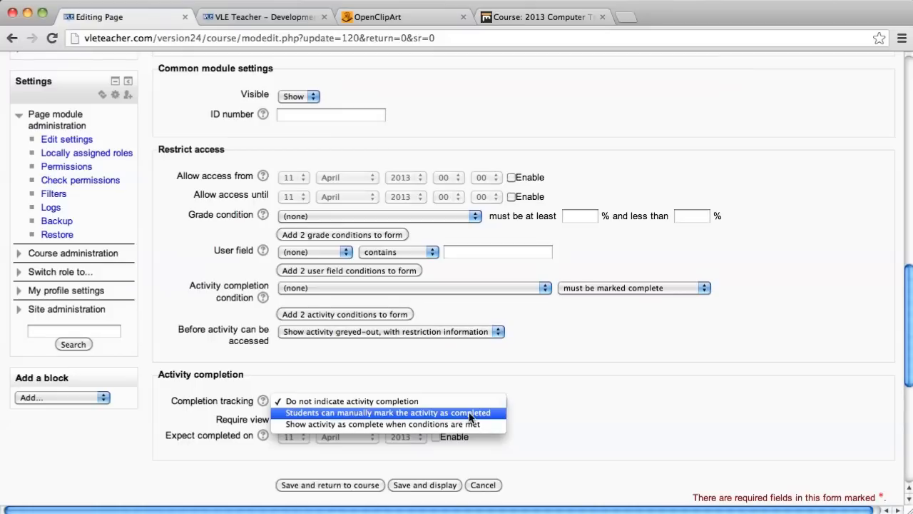
mouse_move(454, 424)
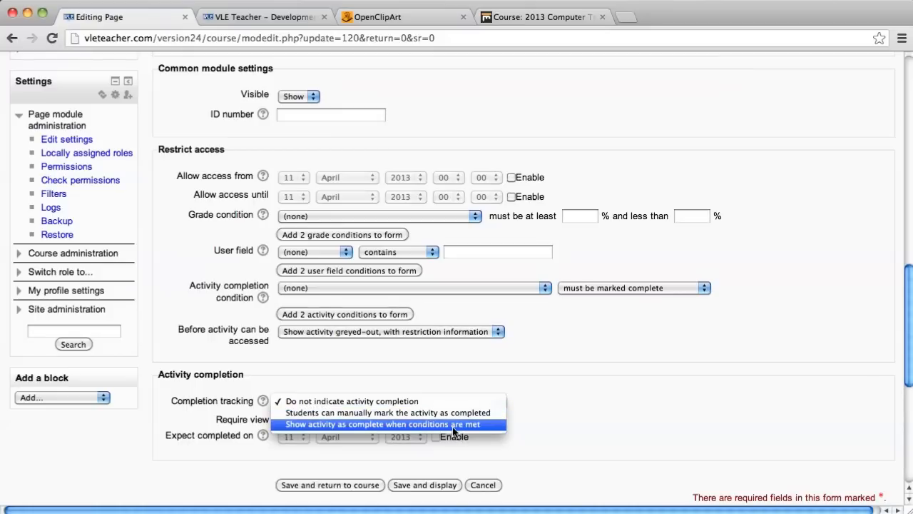
mouse_move(462, 413)
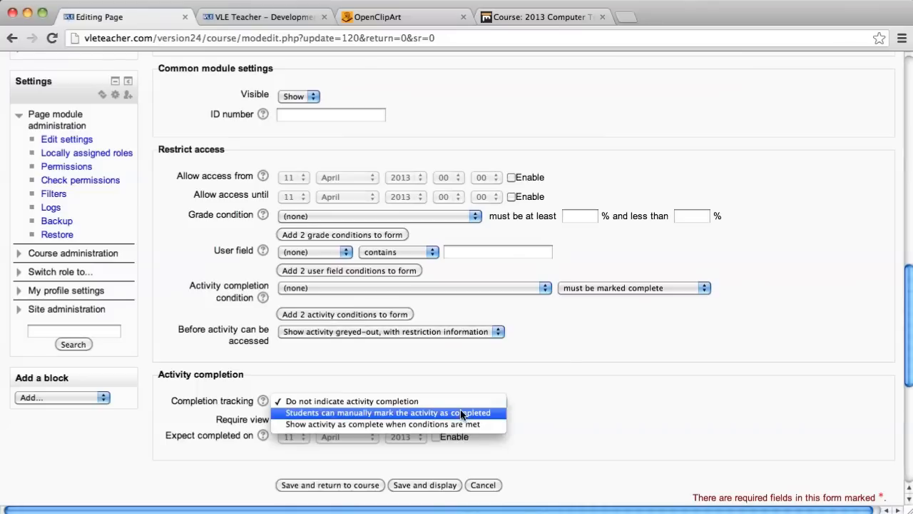
mouse_move(436, 412)
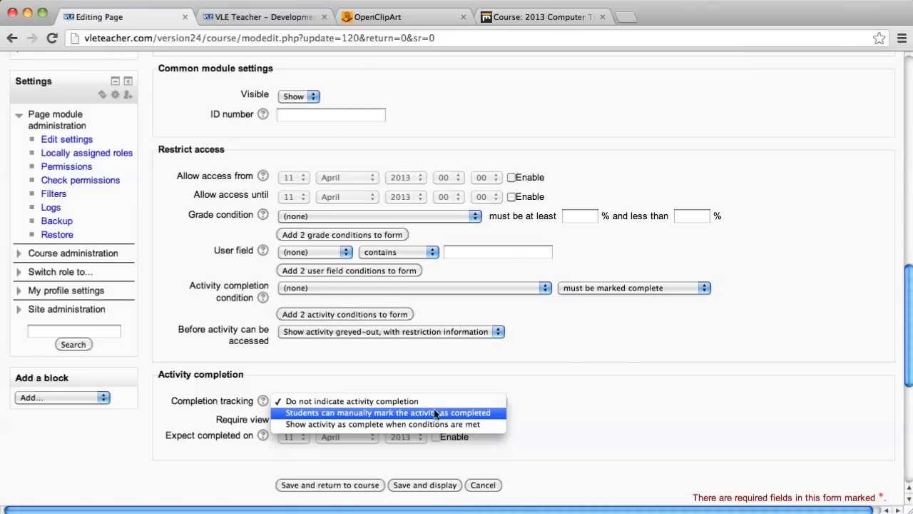
mouse_move(399, 414)
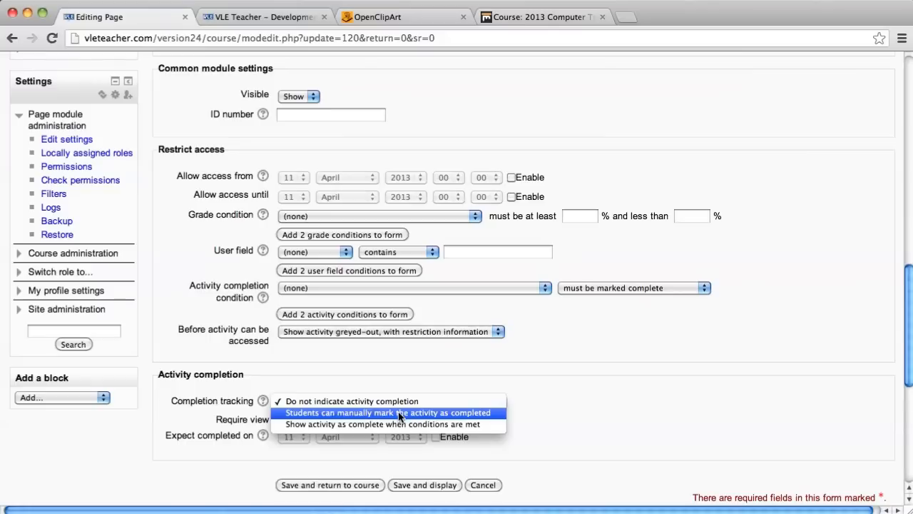
left_click(391, 412)
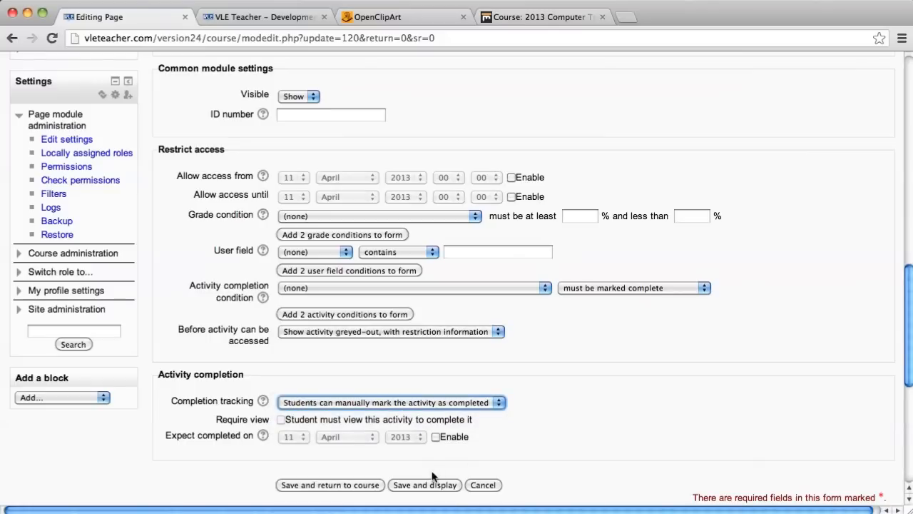
Step: Save and return to course, check the new completion box, and reopen Whole project lecture's settings
left_click(328, 485)
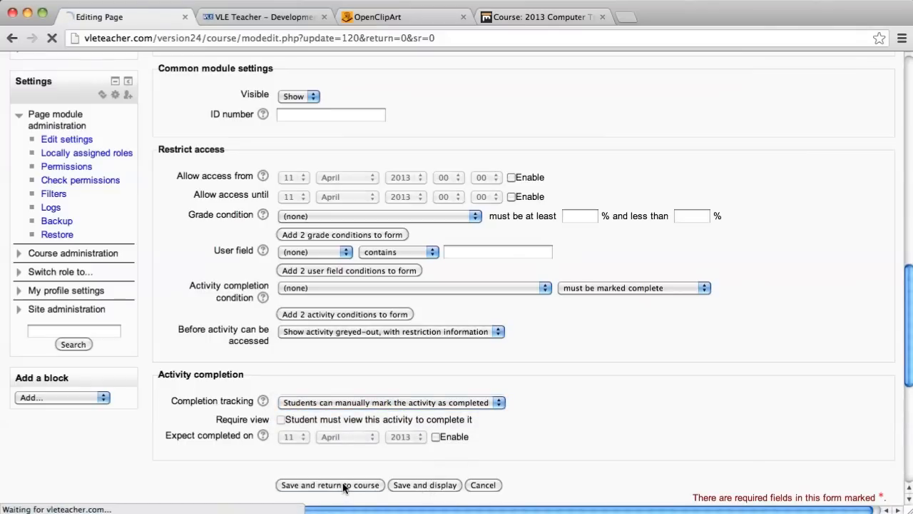
mouse_move(450, 414)
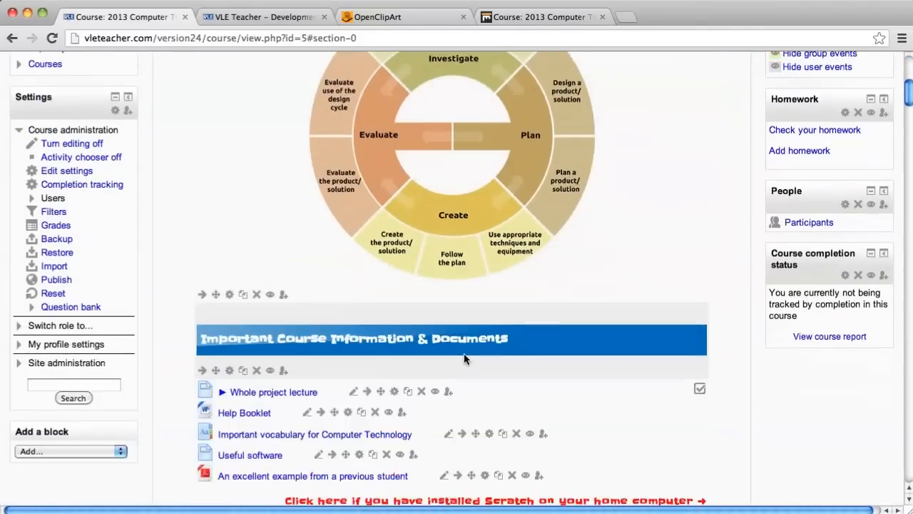
scroll("down", 3)
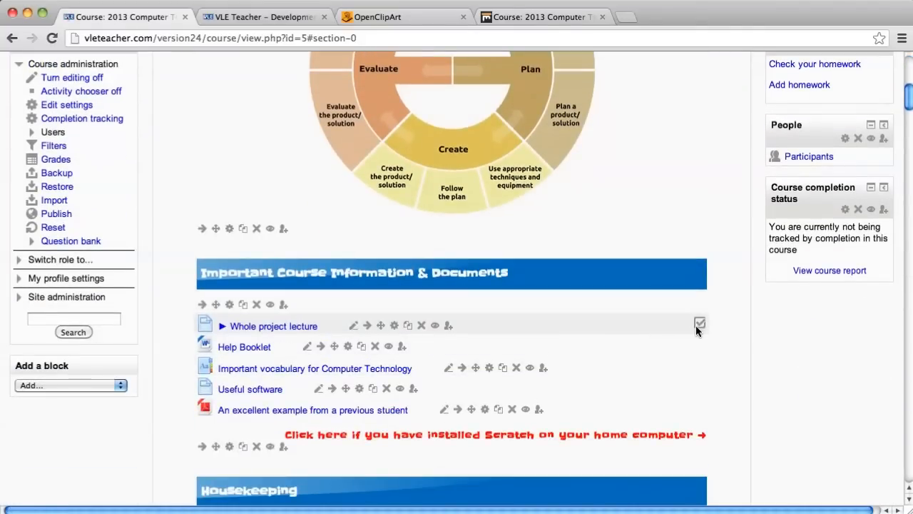
mouse_move(710, 335)
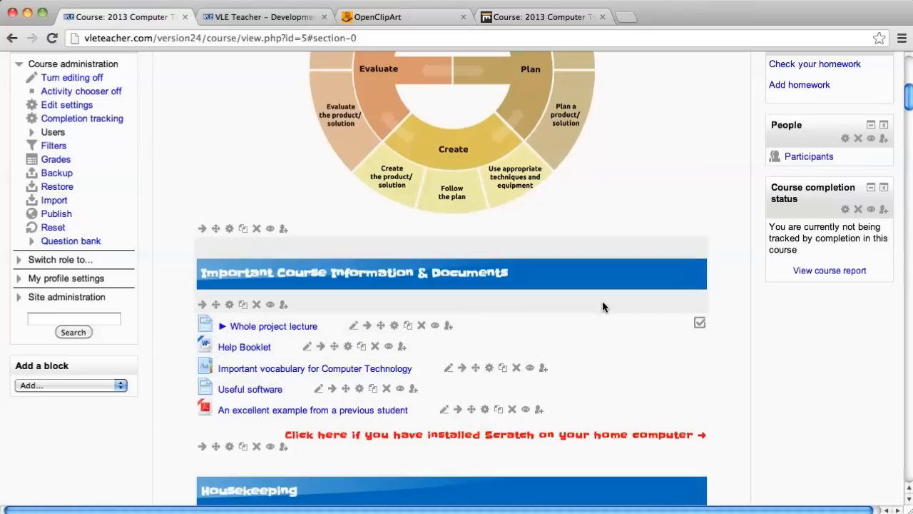
mouse_move(734, 315)
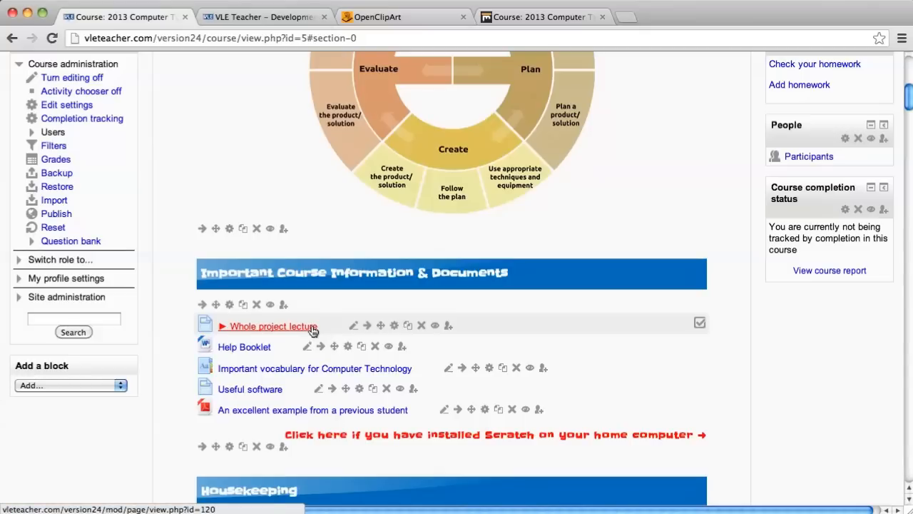
left_click(274, 325)
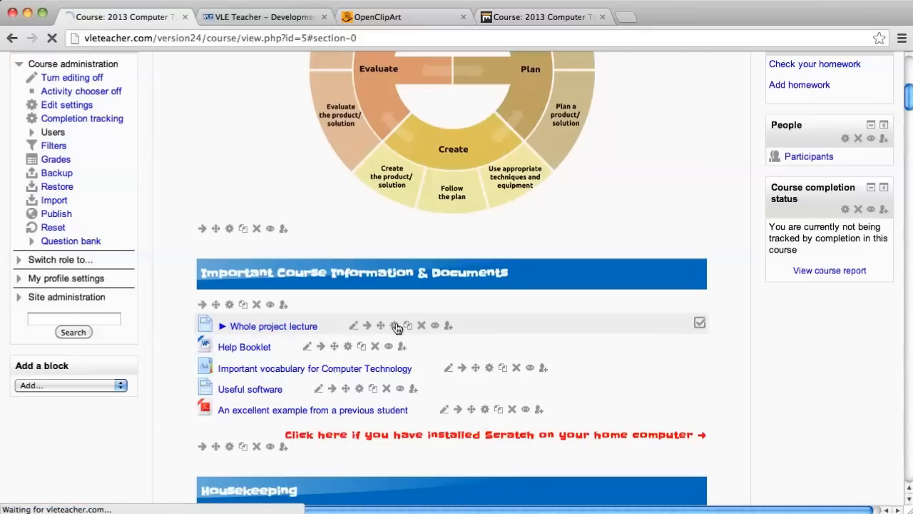
Step: Set completion to 'when conditions are met' and require students to view the lecture
left_click(354, 325)
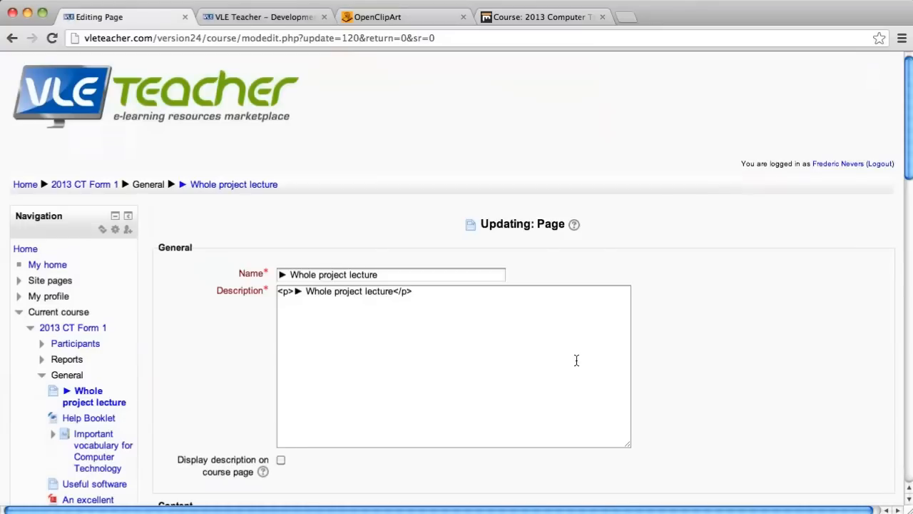
scroll("down", 3)
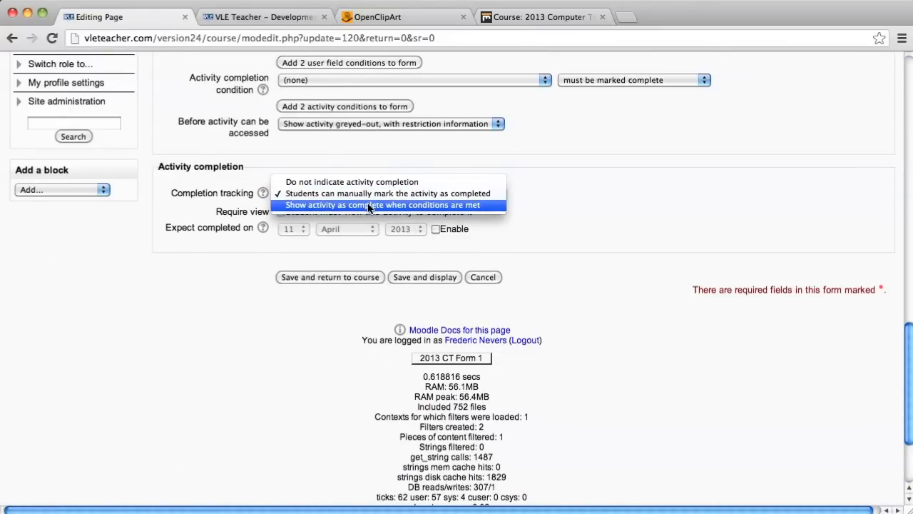
left_click(381, 206)
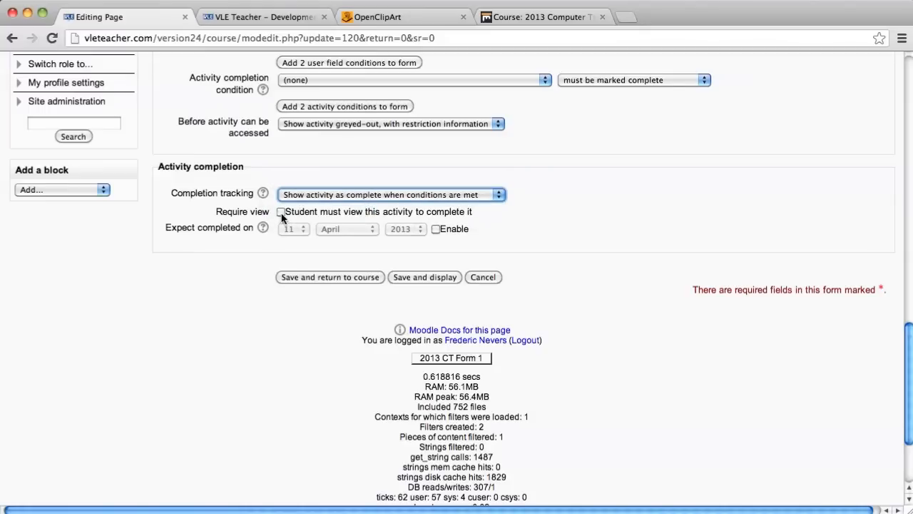
mouse_move(293, 222)
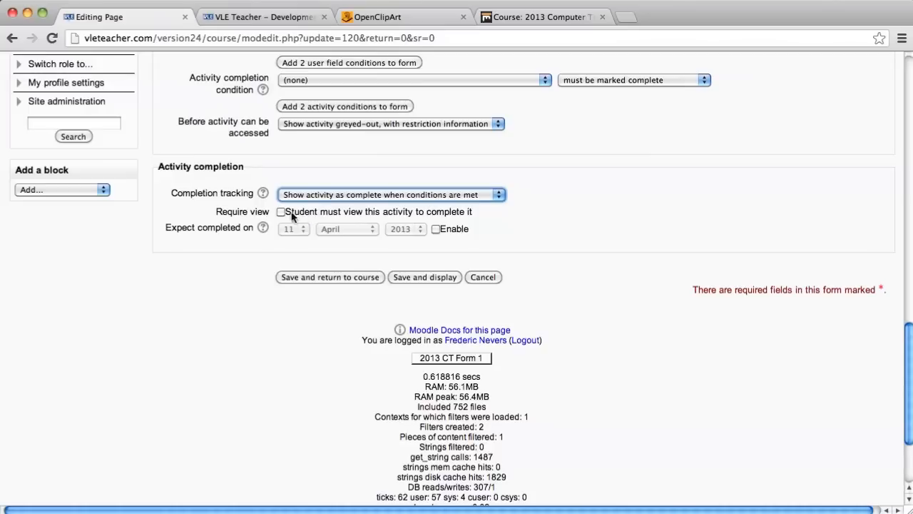
left_click(280, 211)
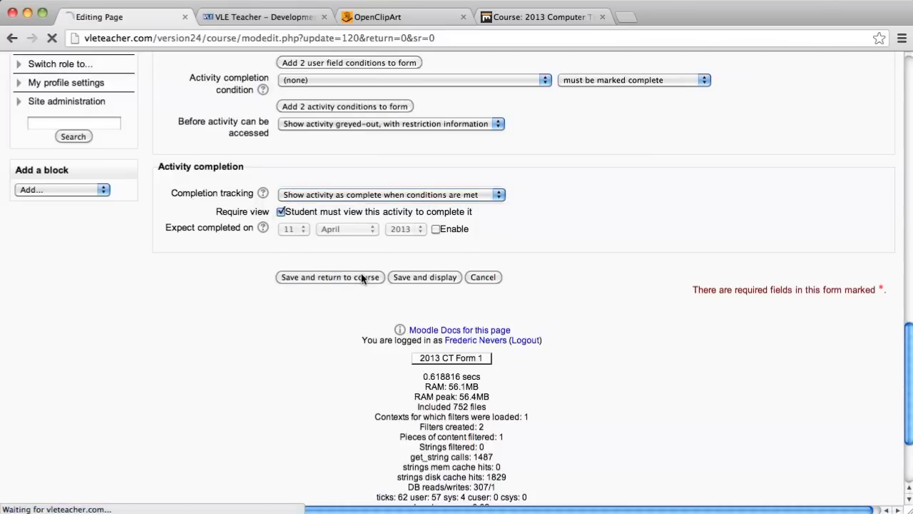
left_click(329, 277)
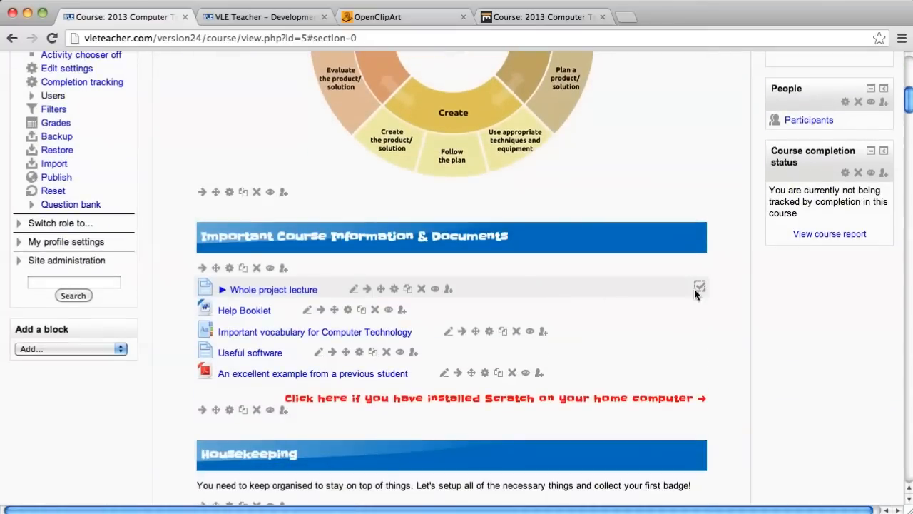
mouse_move(706, 280)
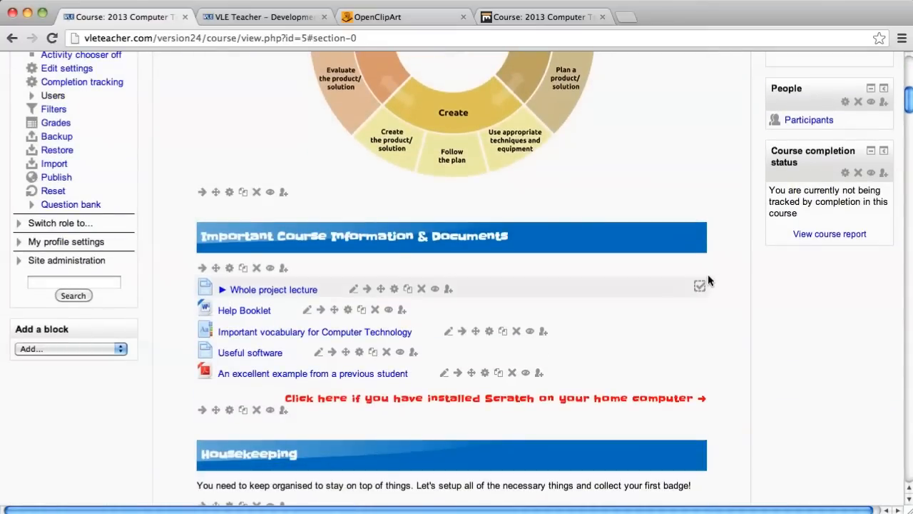
mouse_move(699, 288)
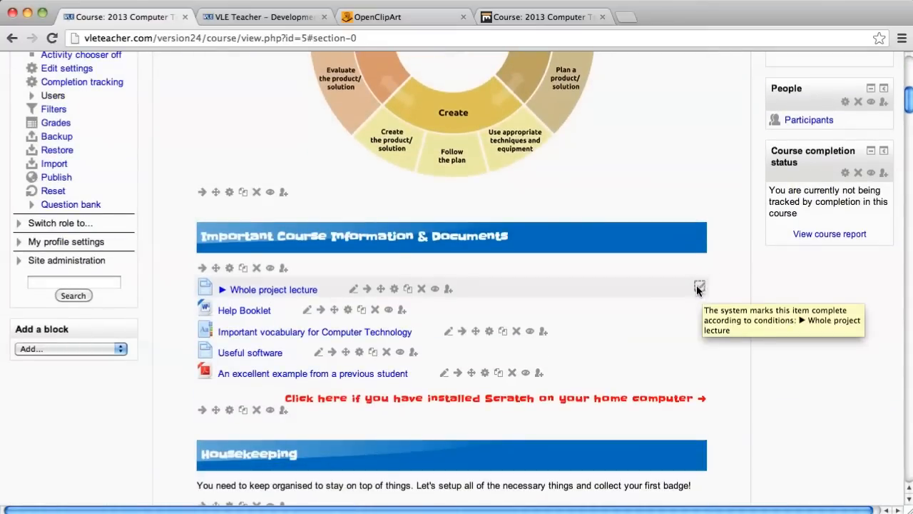
mouse_move(703, 295)
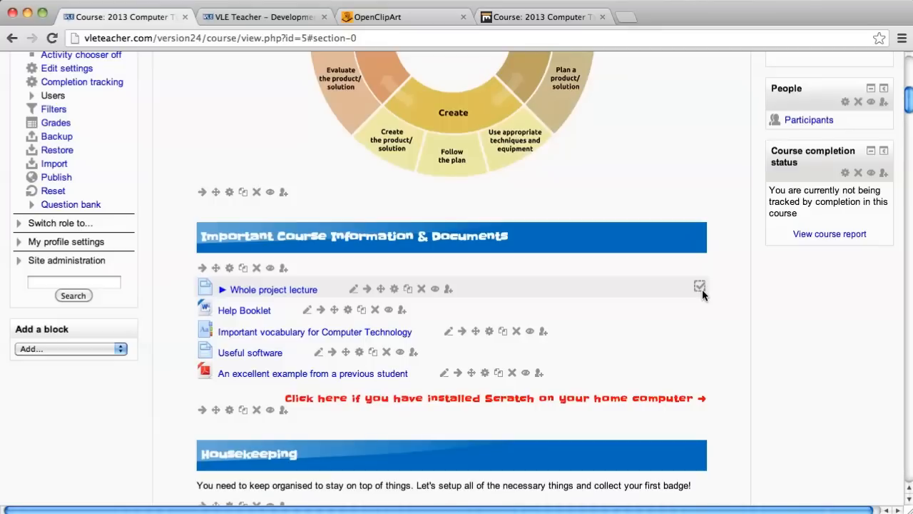
left_click(699, 285)
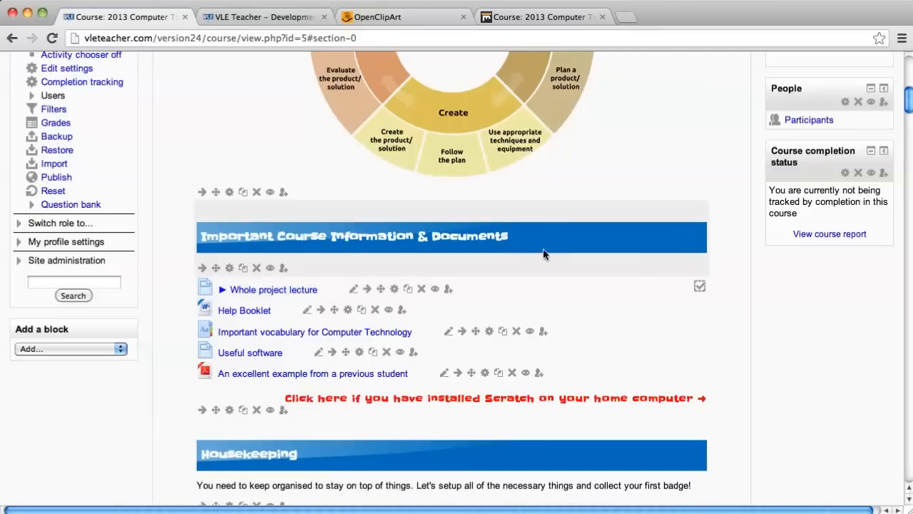
mouse_move(561, 248)
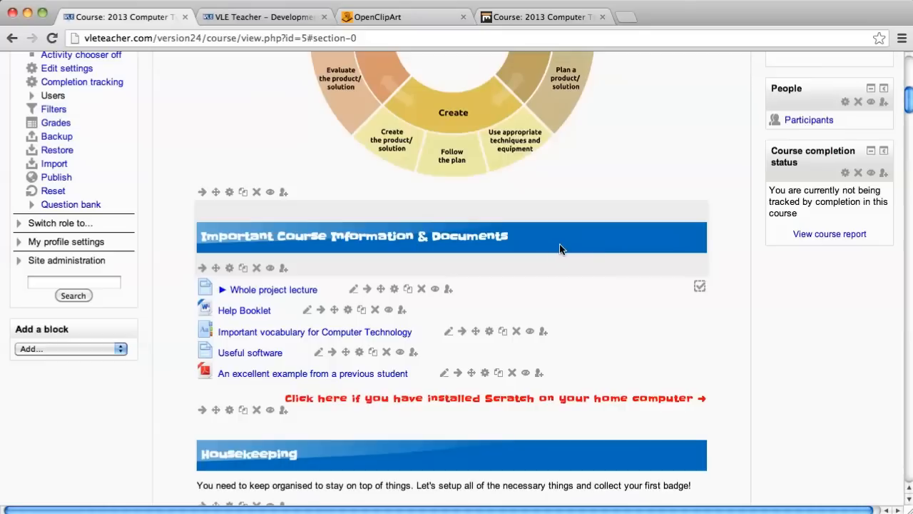
mouse_move(659, 252)
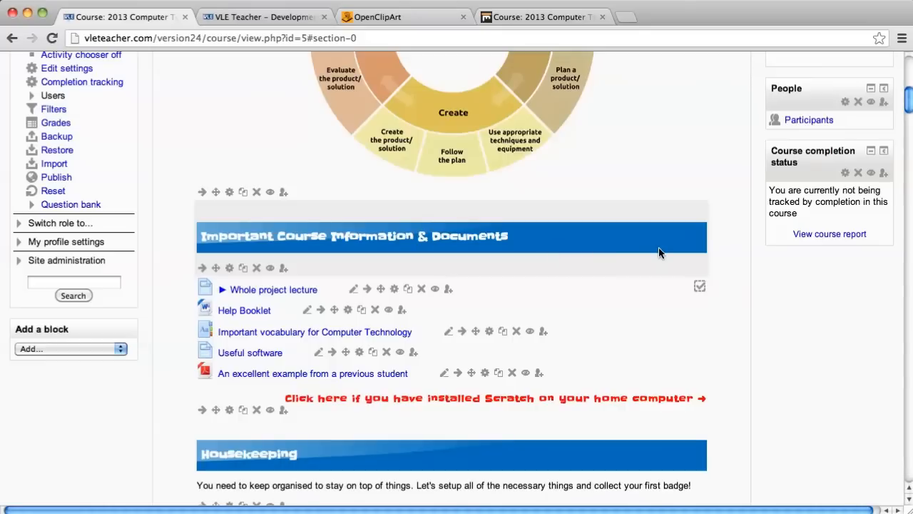
mouse_move(593, 229)
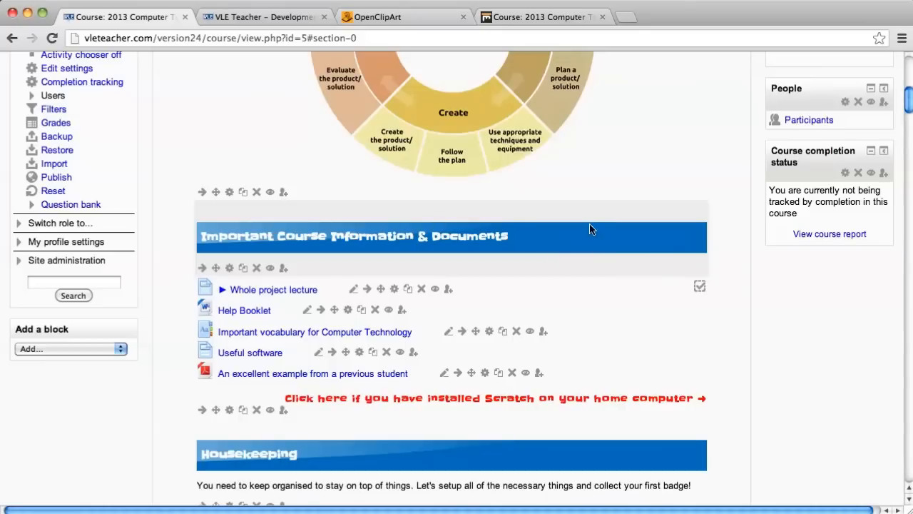
mouse_move(596, 231)
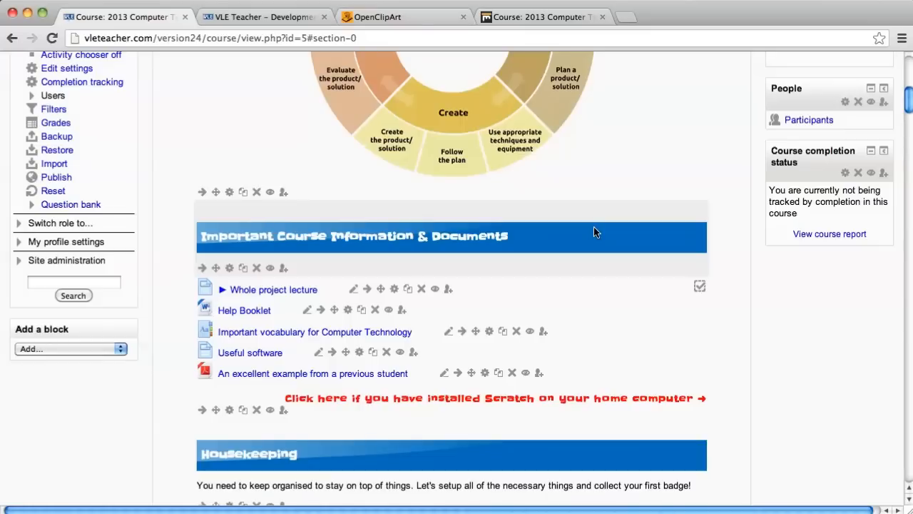
mouse_move(562, 286)
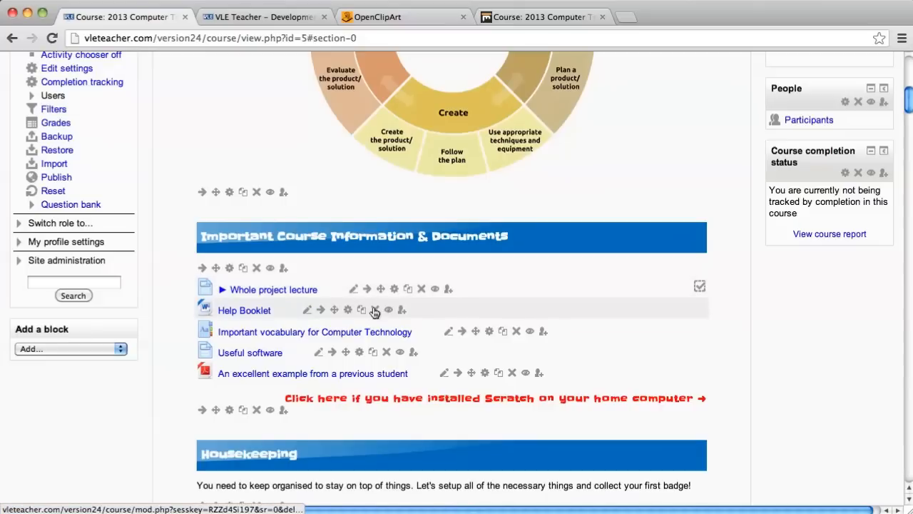
mouse_move(361, 312)
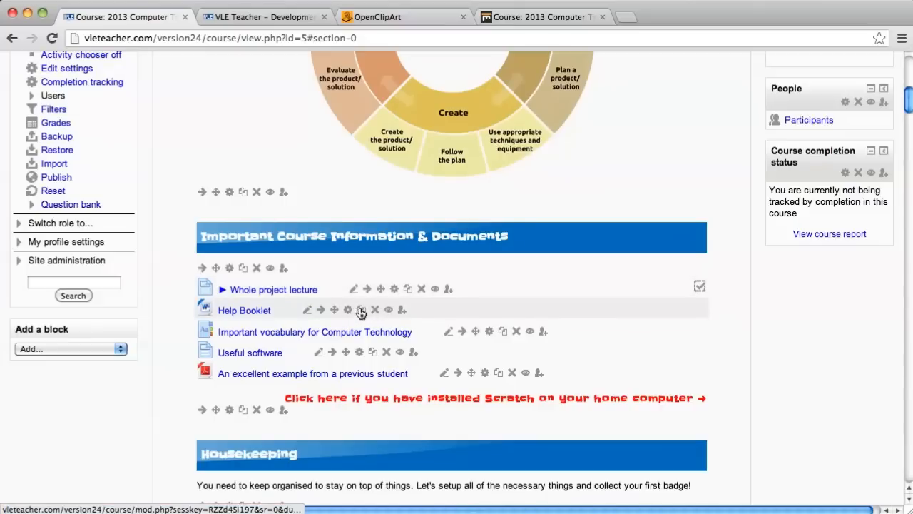
mouse_move(348, 310)
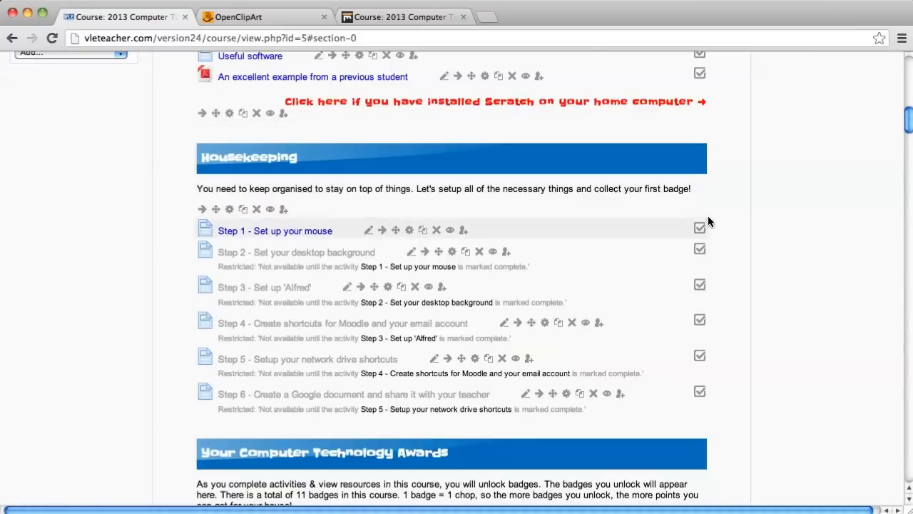
mouse_move(702, 227)
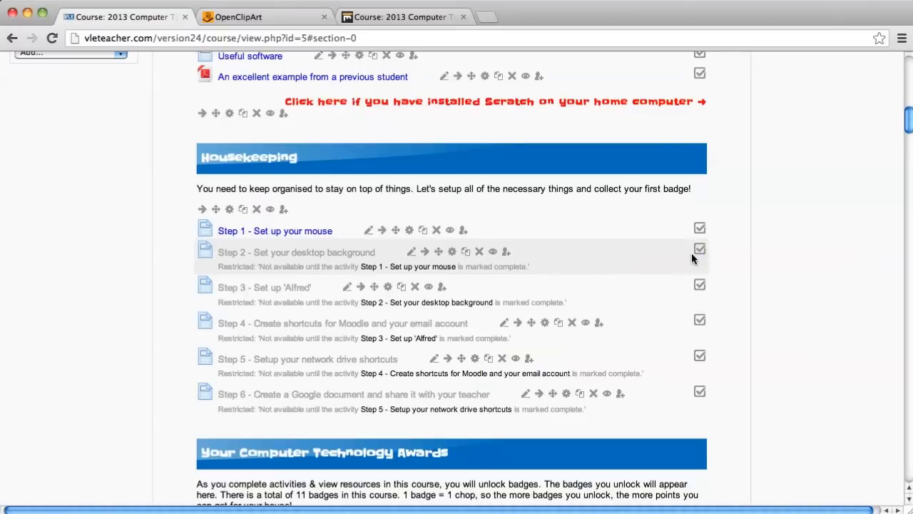
mouse_move(699, 250)
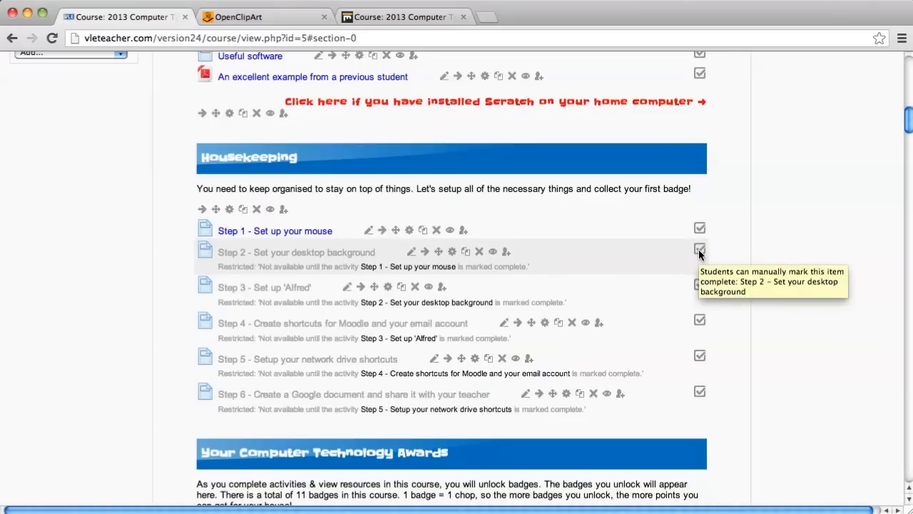
mouse_move(274, 231)
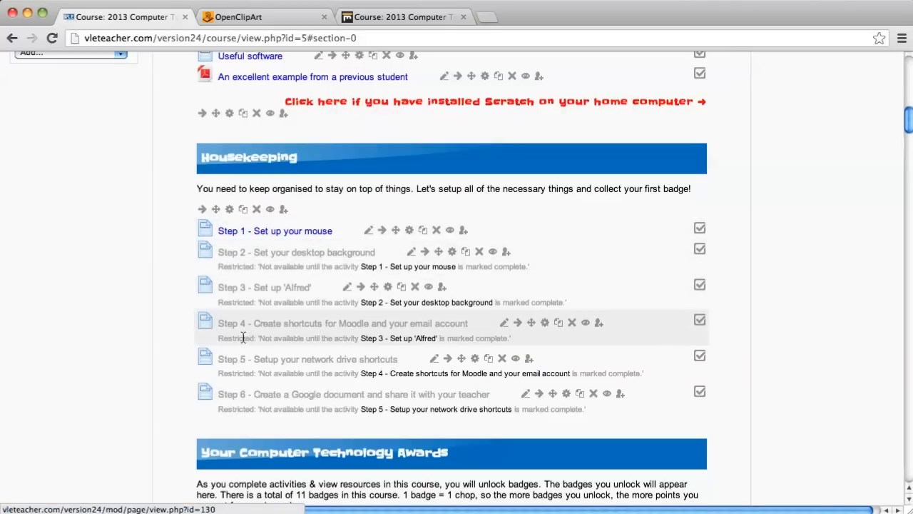
mouse_move(251, 397)
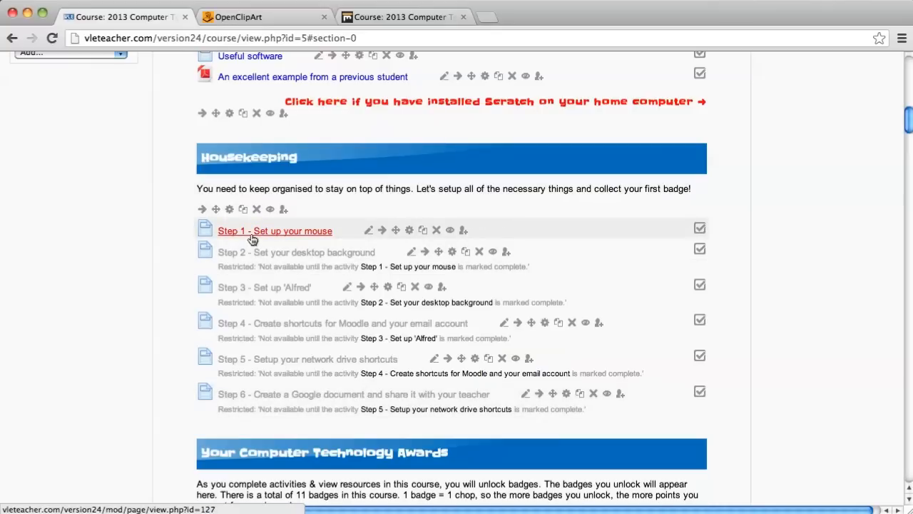
mouse_move(246, 254)
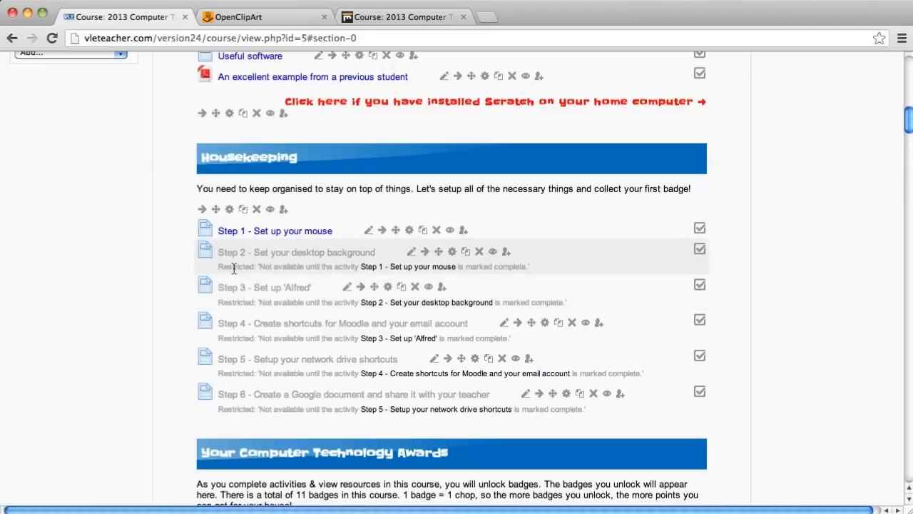
mouse_move(405, 270)
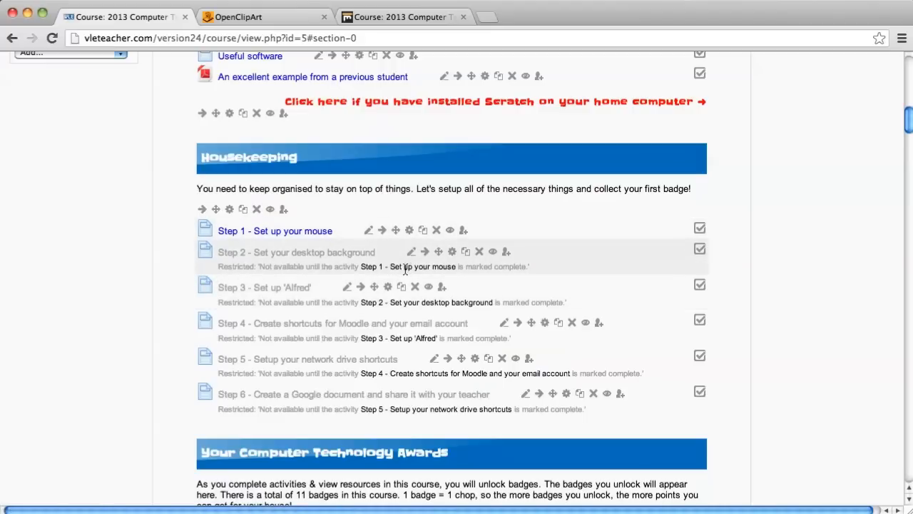
mouse_move(470, 271)
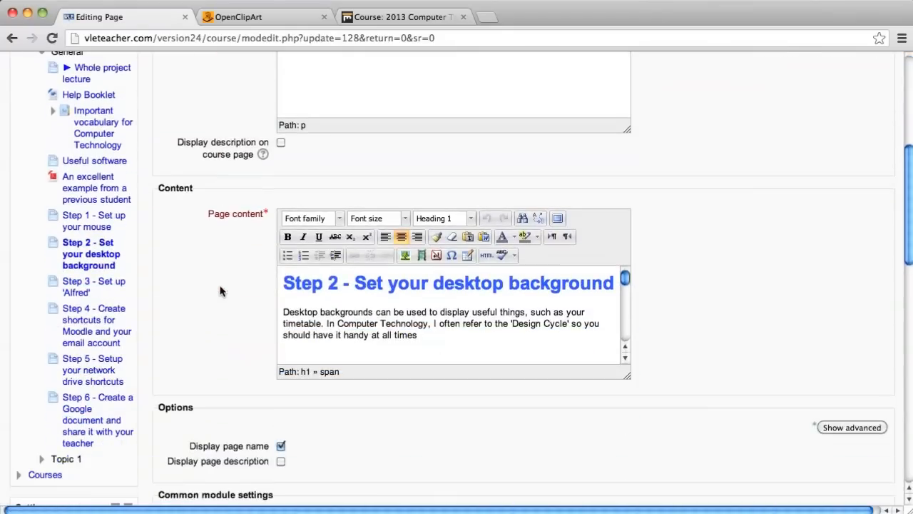
Step: Restrict Step 2 until Step 1 - Set up your mouse is complete, then save and return to course
scroll("down", 3)
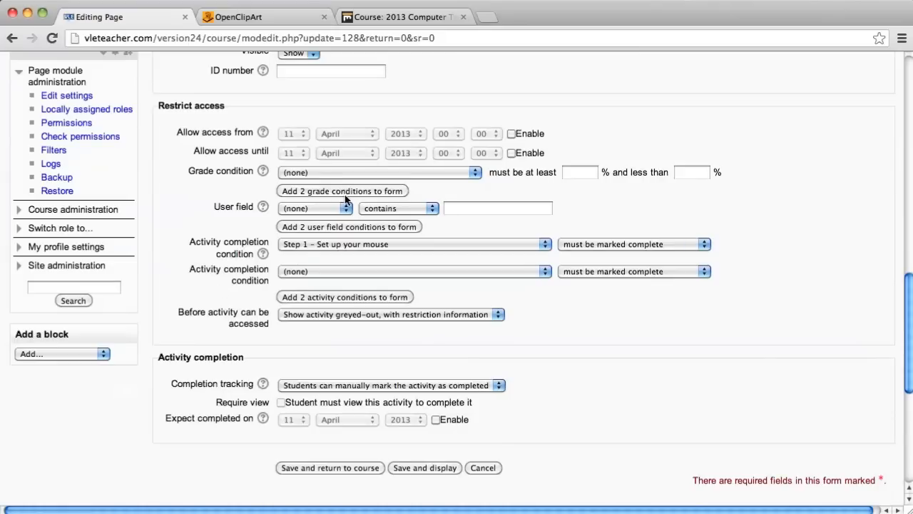
mouse_move(265, 131)
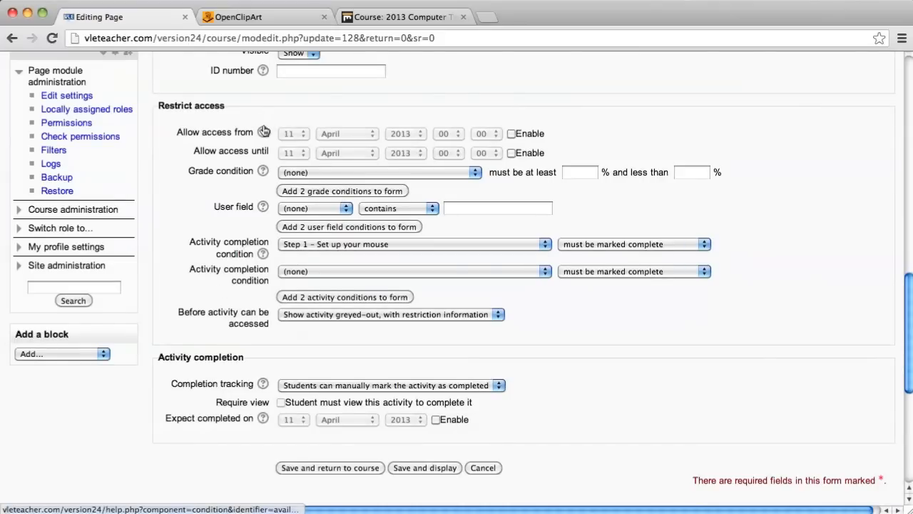
mouse_move(207, 248)
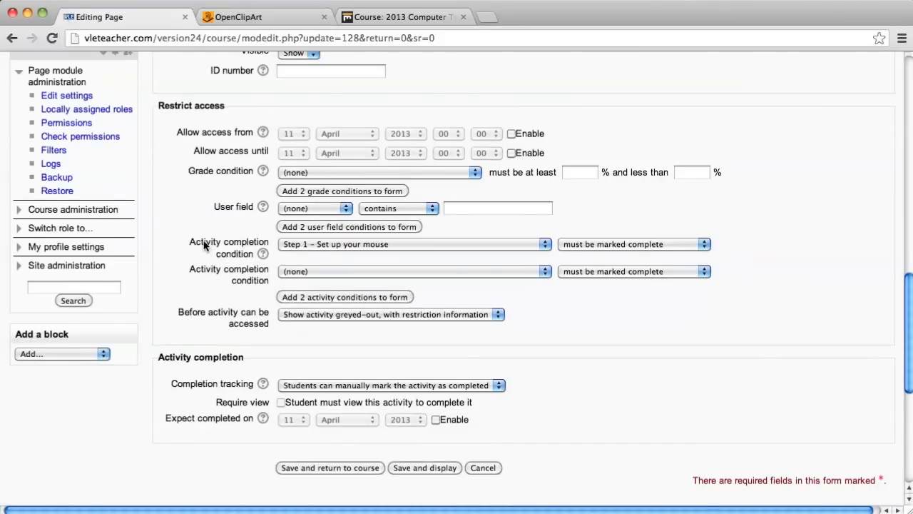
mouse_move(348, 248)
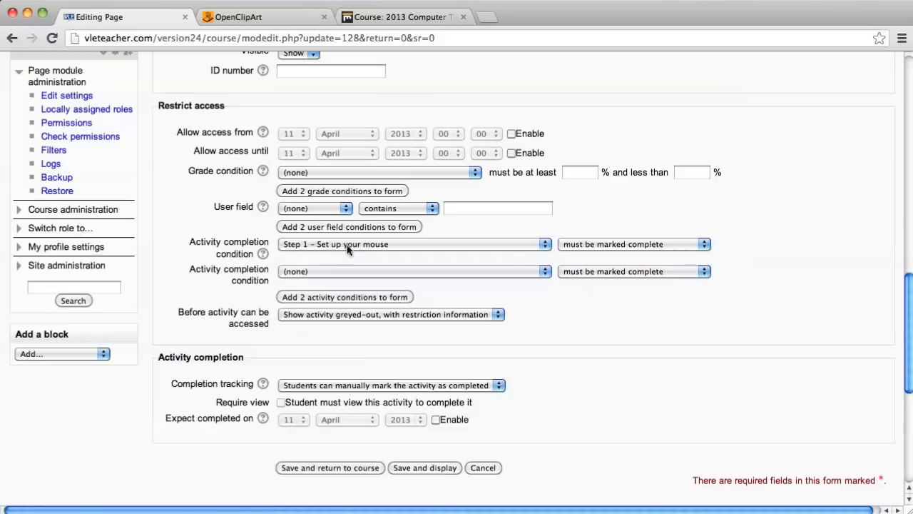
mouse_move(398, 249)
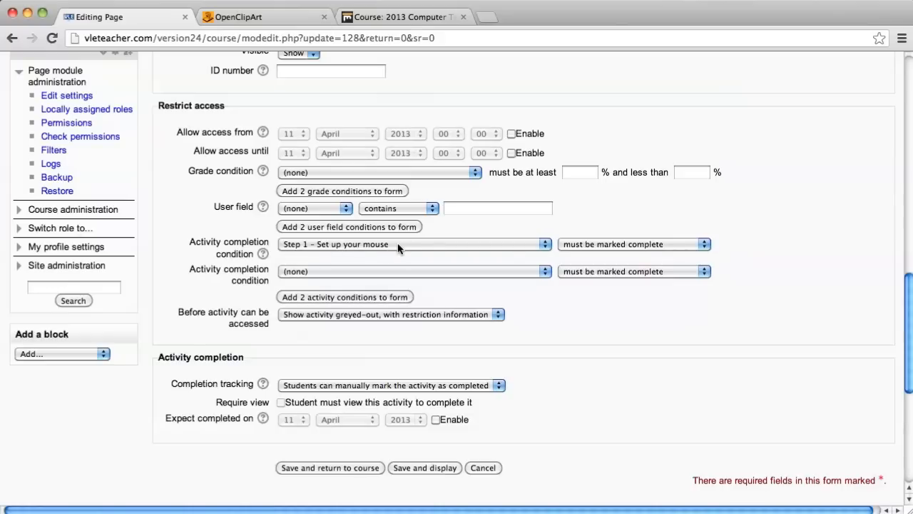
mouse_move(569, 263)
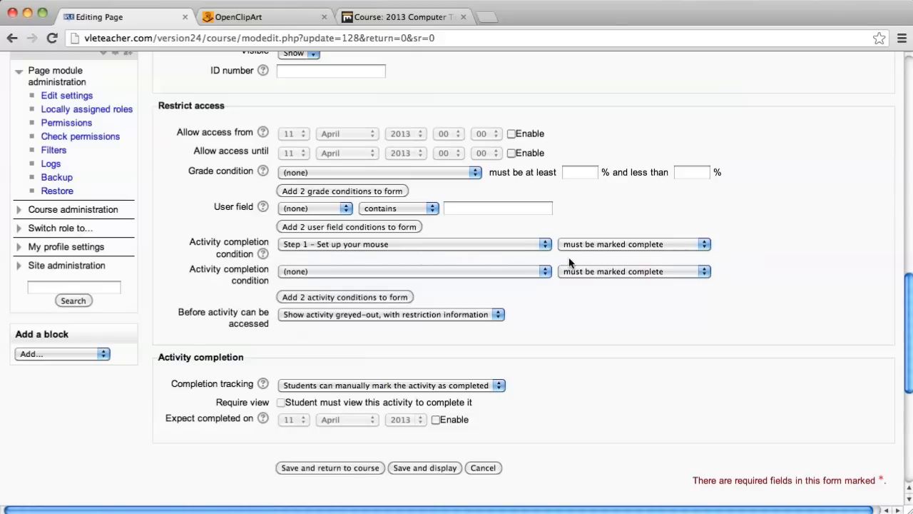
mouse_move(597, 252)
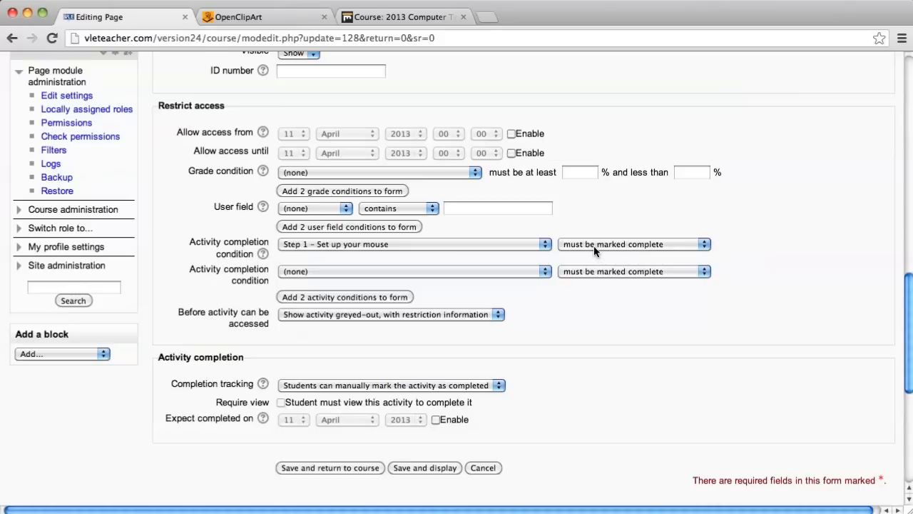
mouse_move(380, 477)
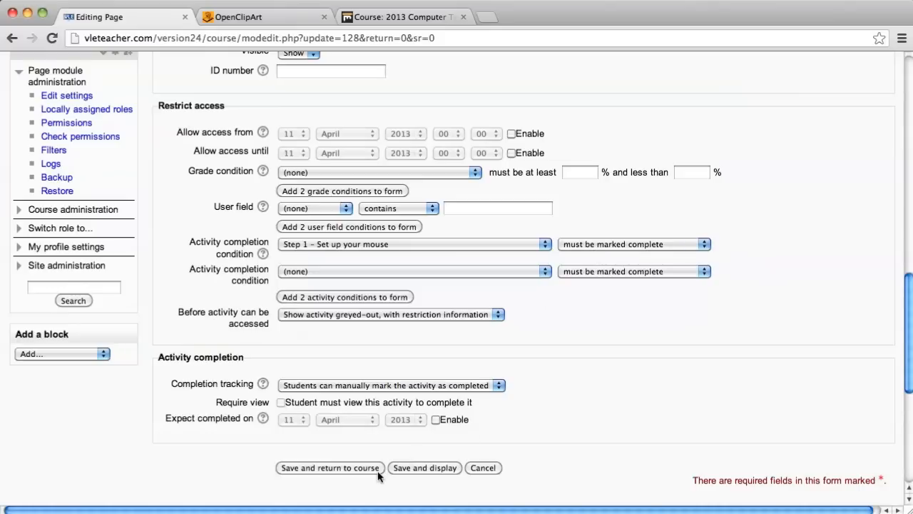
mouse_move(384, 388)
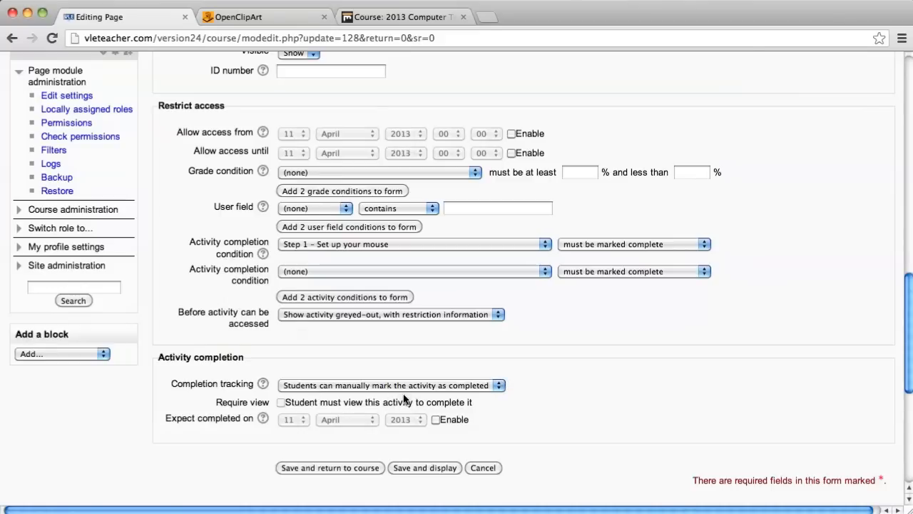
left_click(329, 468)
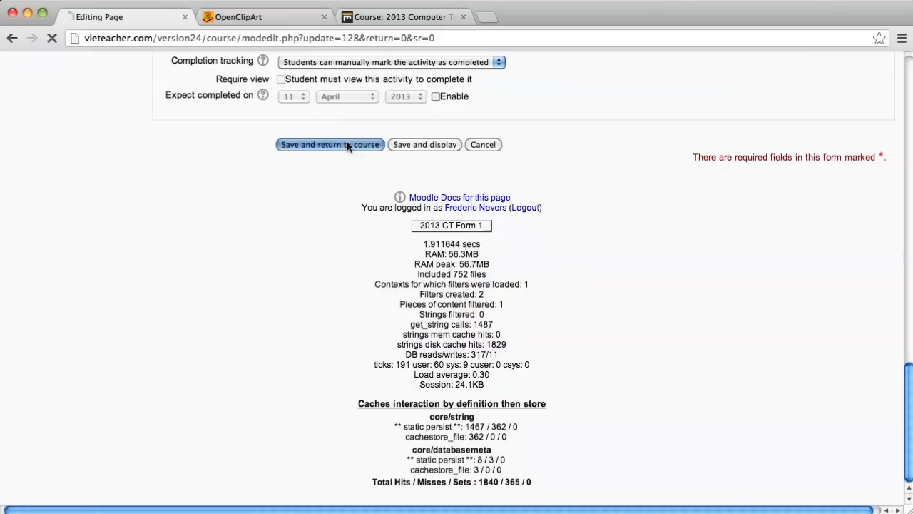
left_click(329, 145)
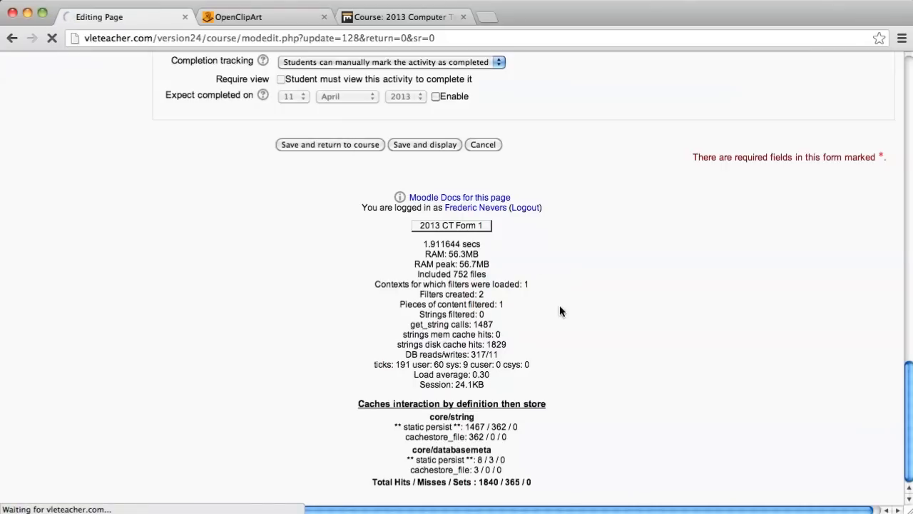
left_click(329, 144)
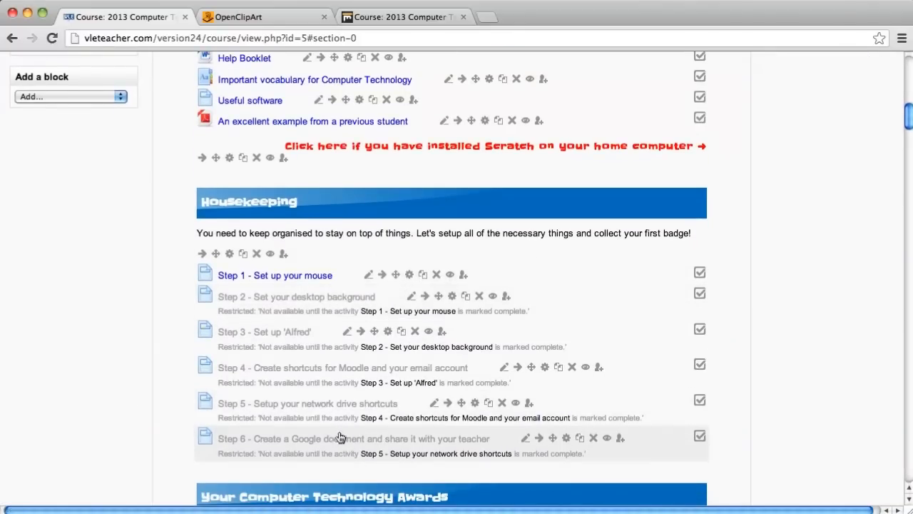
scroll("down", 3)
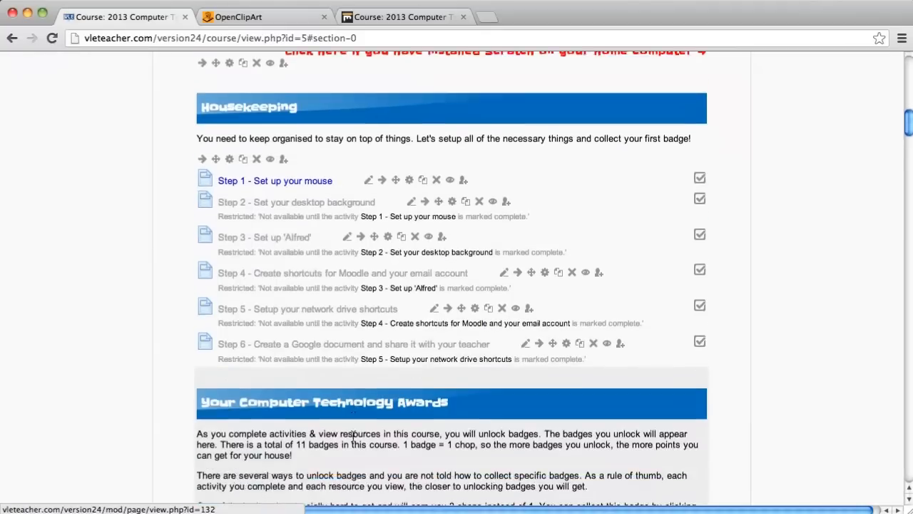
scroll("down", 3)
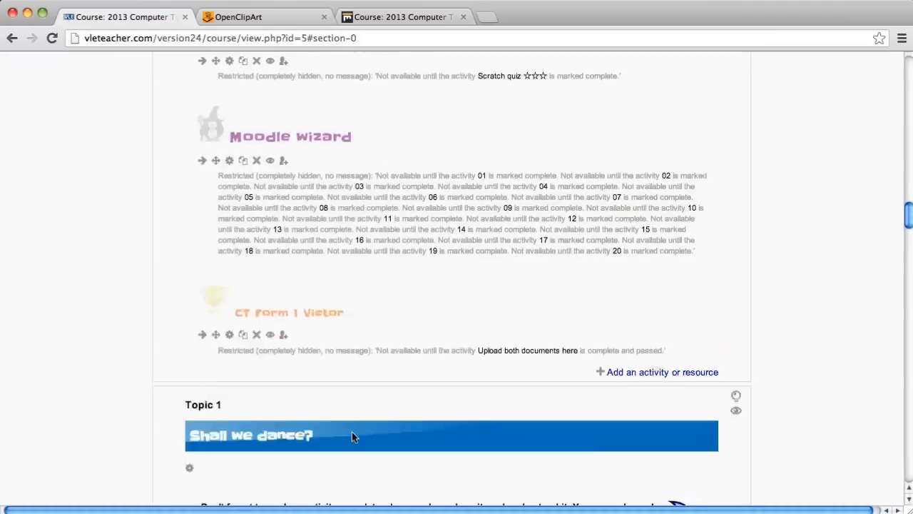
scroll("up", 3)
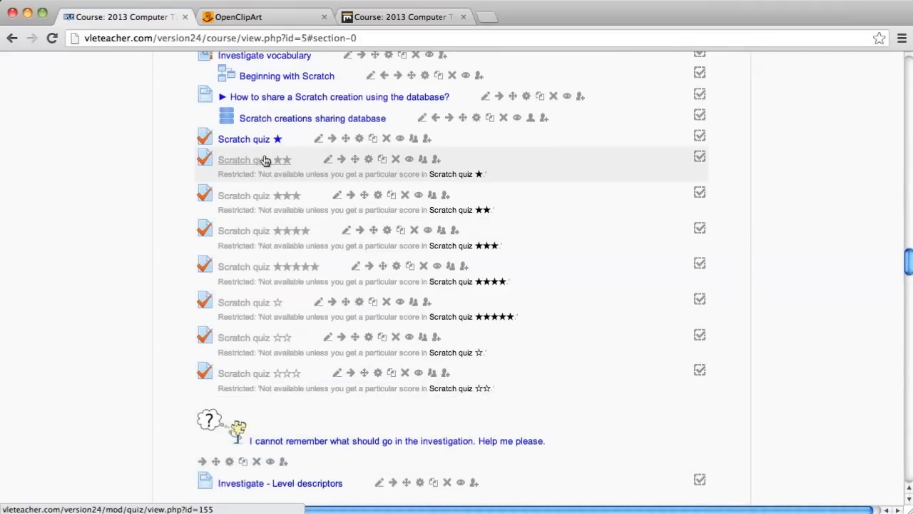
mouse_move(273, 165)
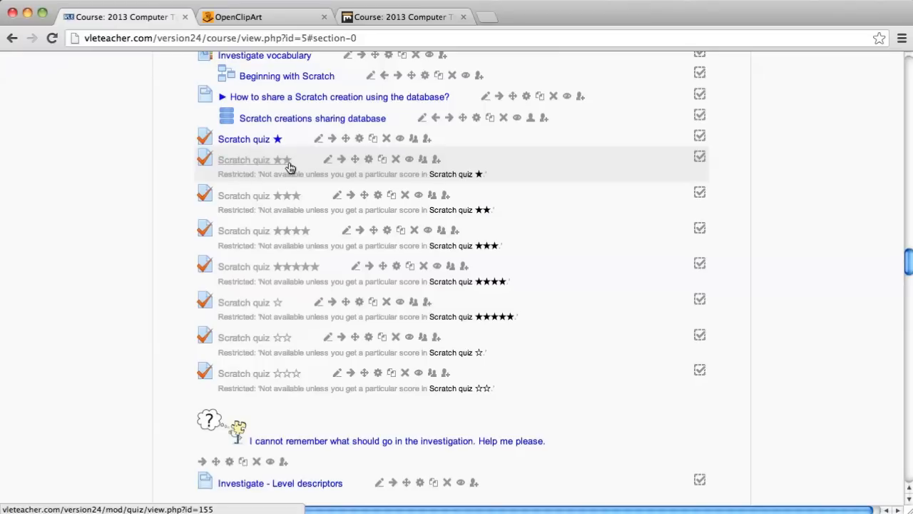
mouse_move(356, 180)
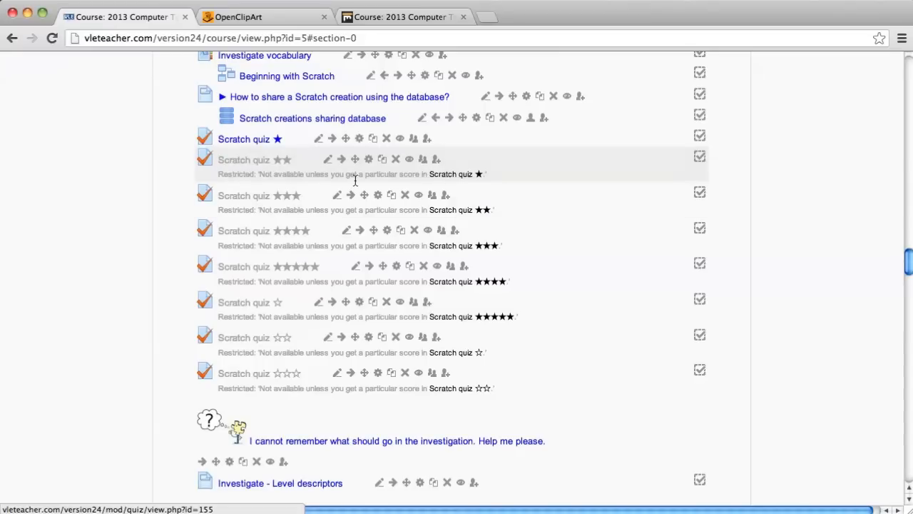
mouse_move(369, 160)
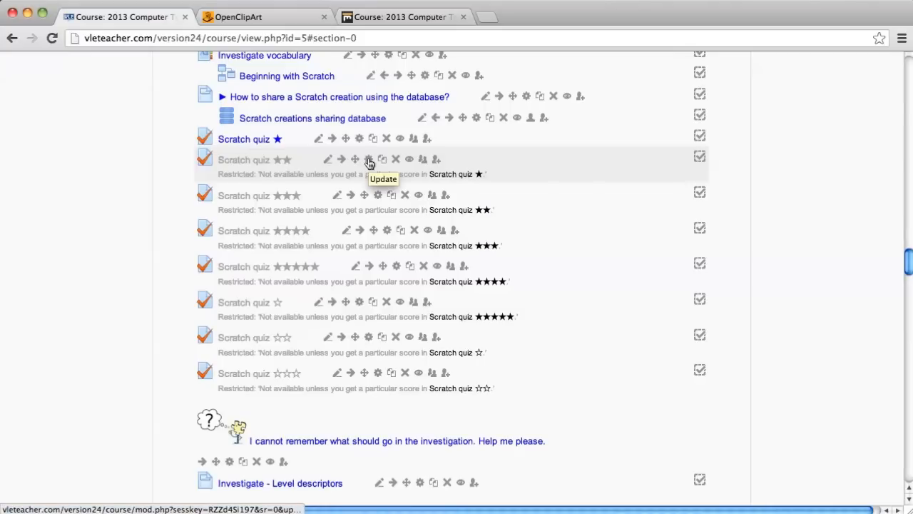
left_click(368, 160)
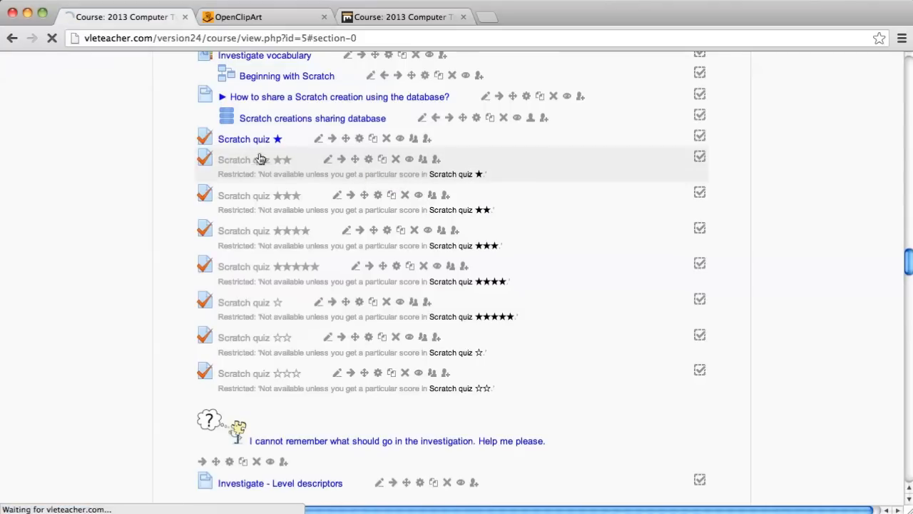
left_click(243, 138)
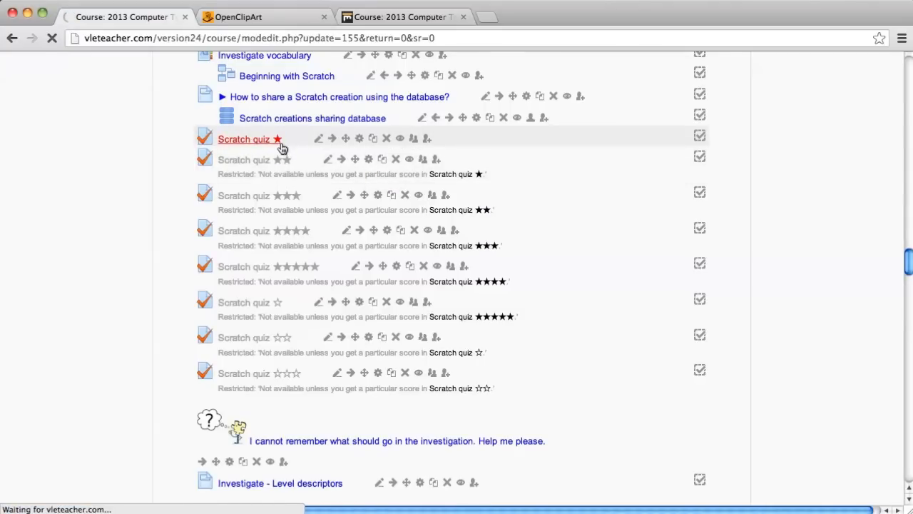
left_click(242, 139)
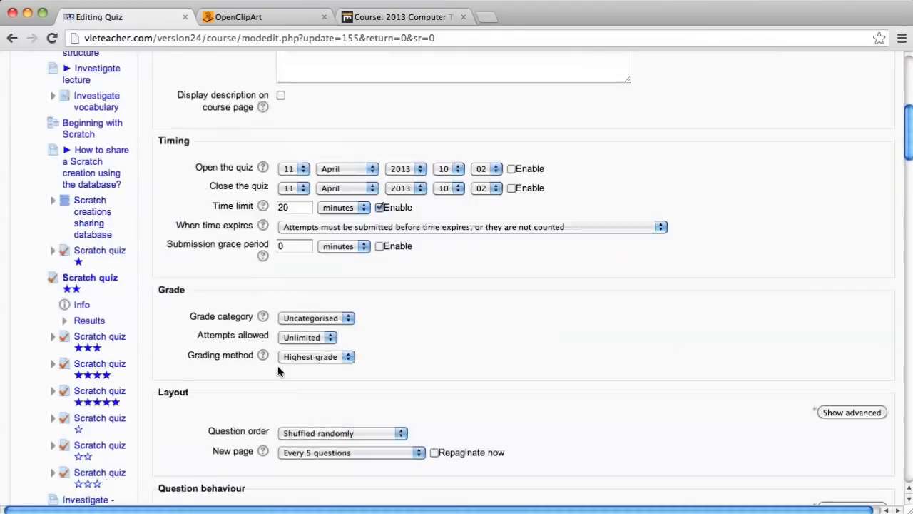
scroll("down", 3)
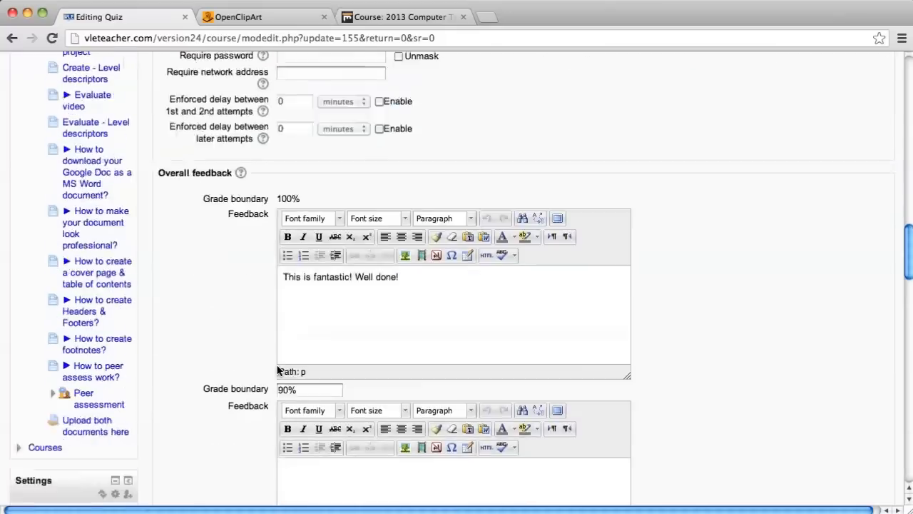
scroll("down", 3)
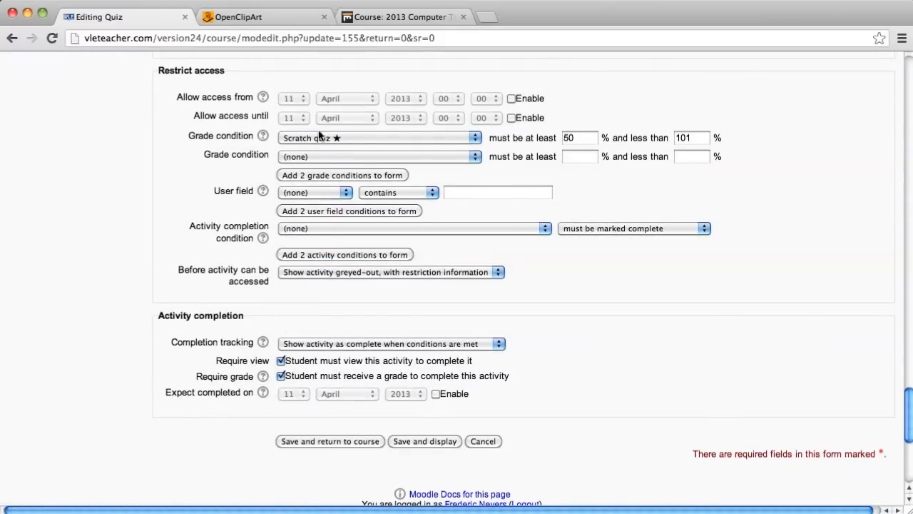
mouse_move(234, 274)
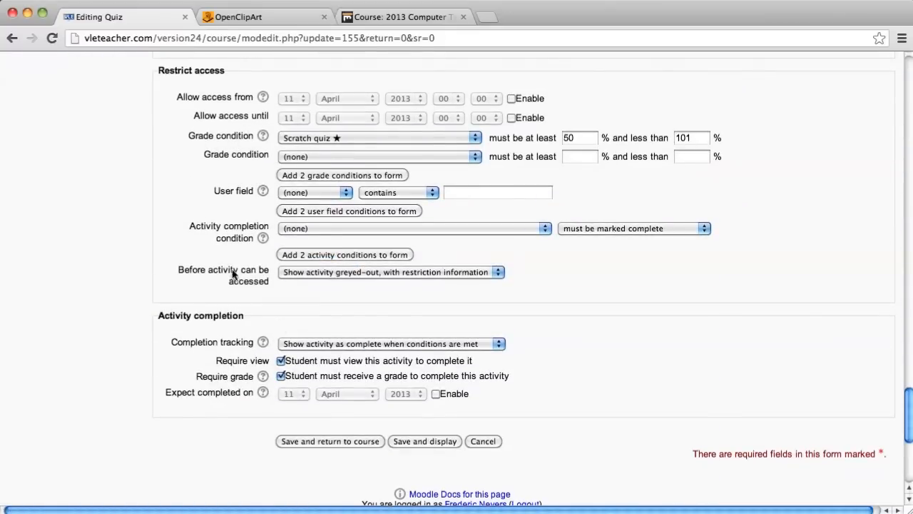
mouse_move(243, 240)
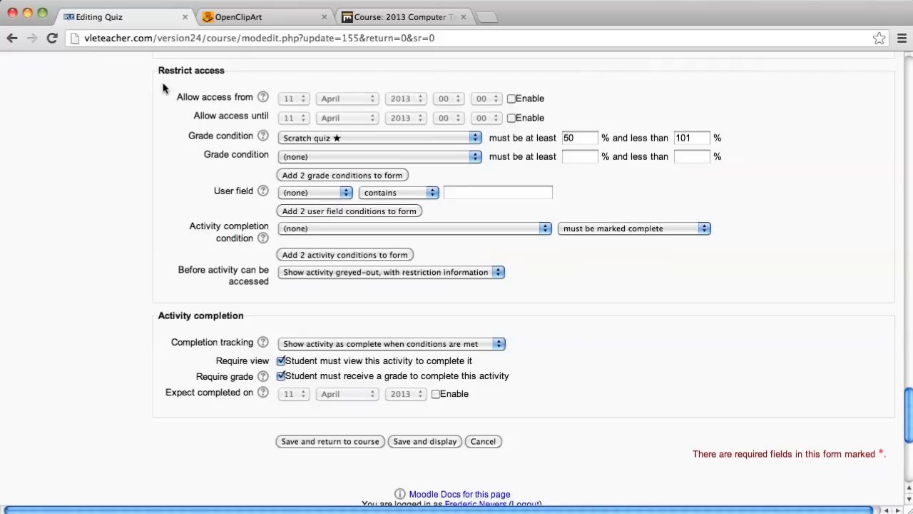
mouse_move(224, 126)
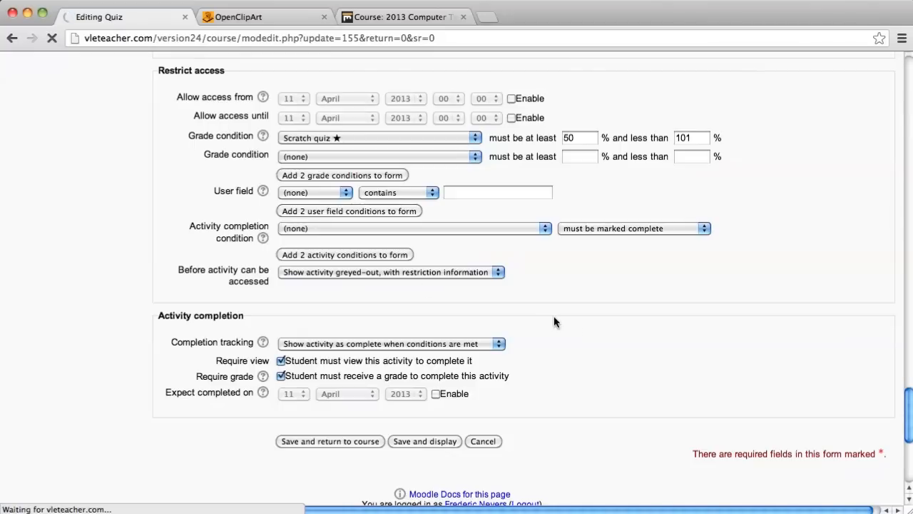
left_click(330, 441)
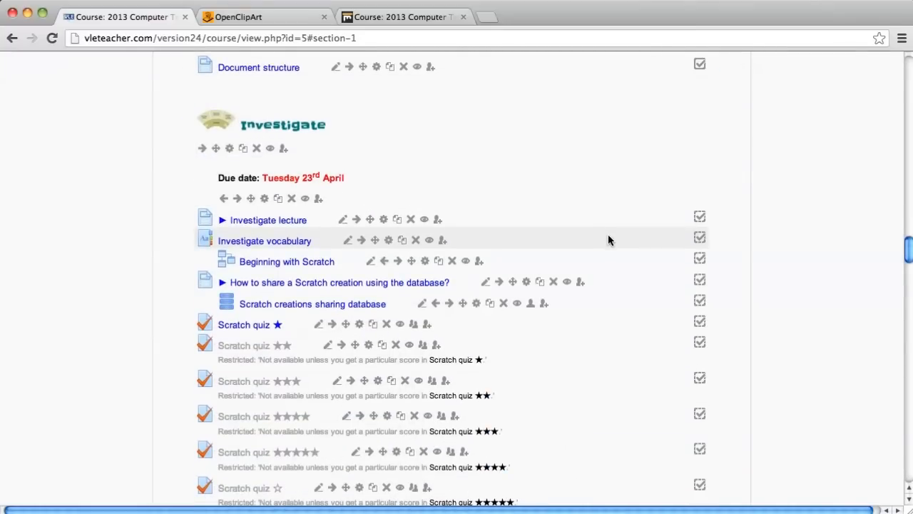
scroll("down", 3)
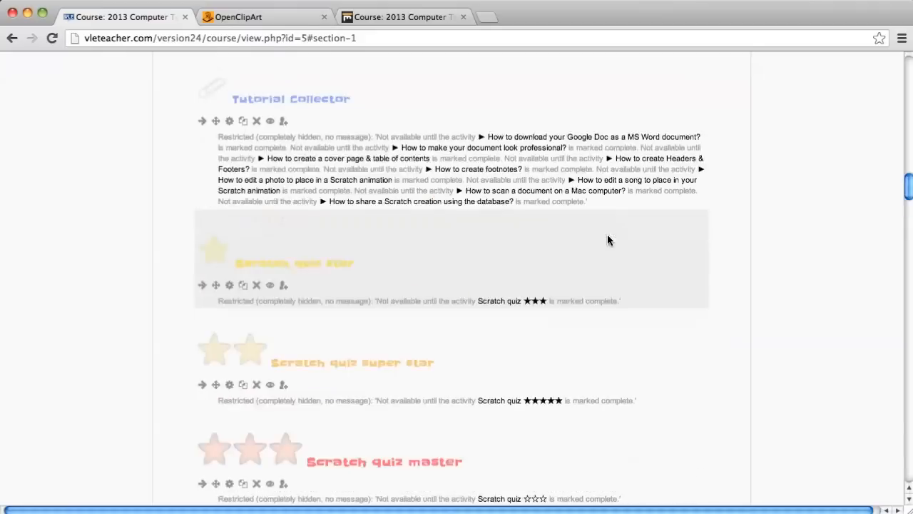
scroll("up", 3)
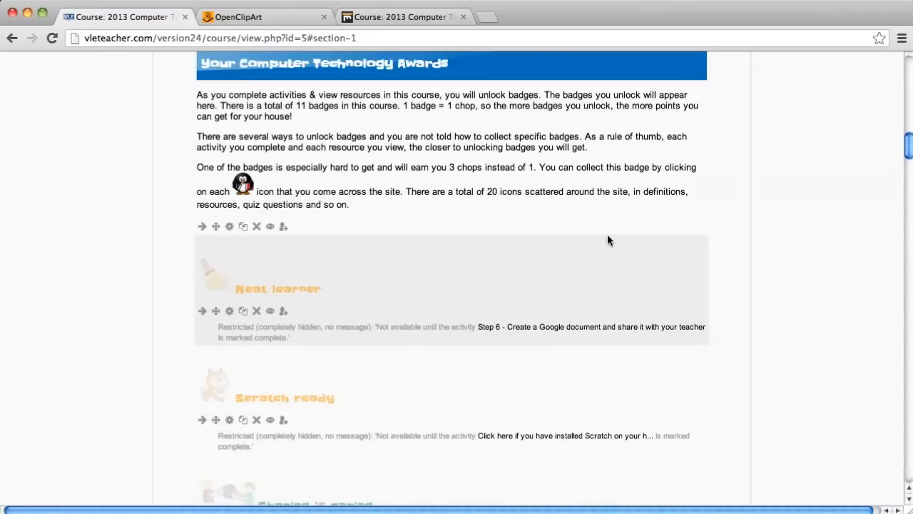
mouse_move(620, 300)
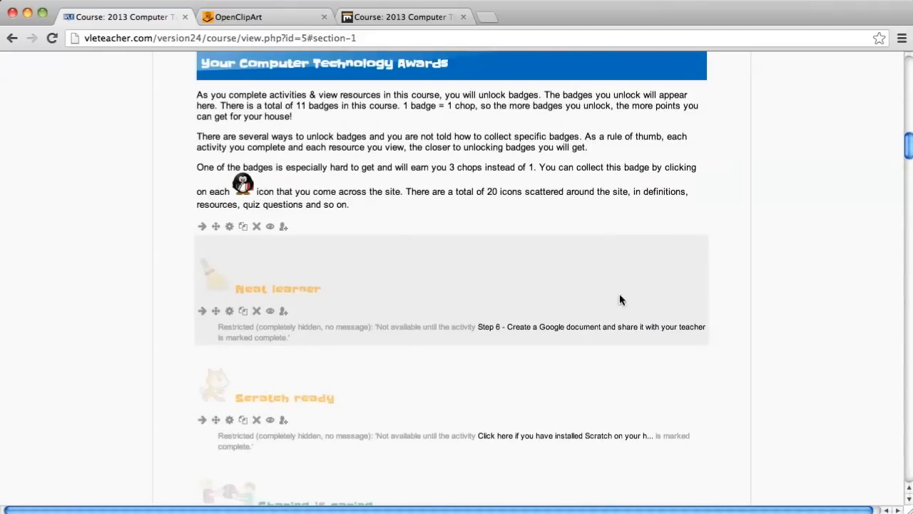
mouse_move(419, 321)
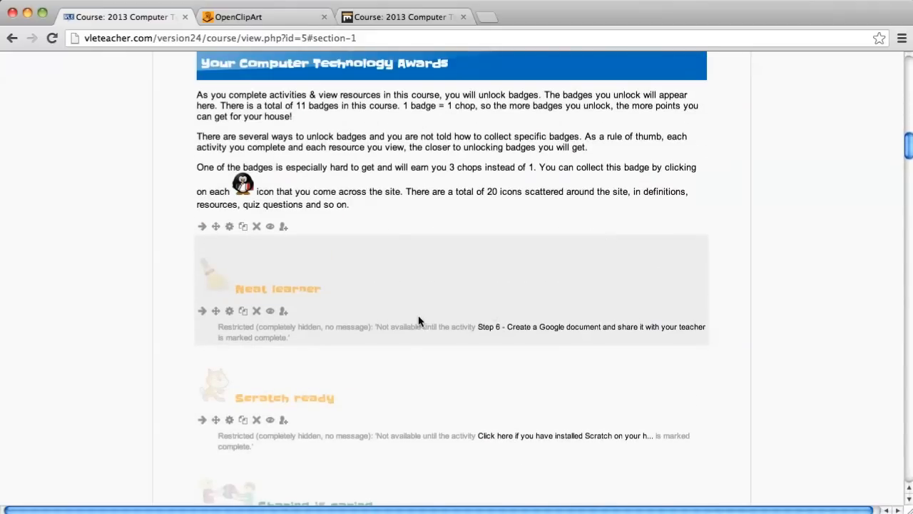
mouse_move(393, 317)
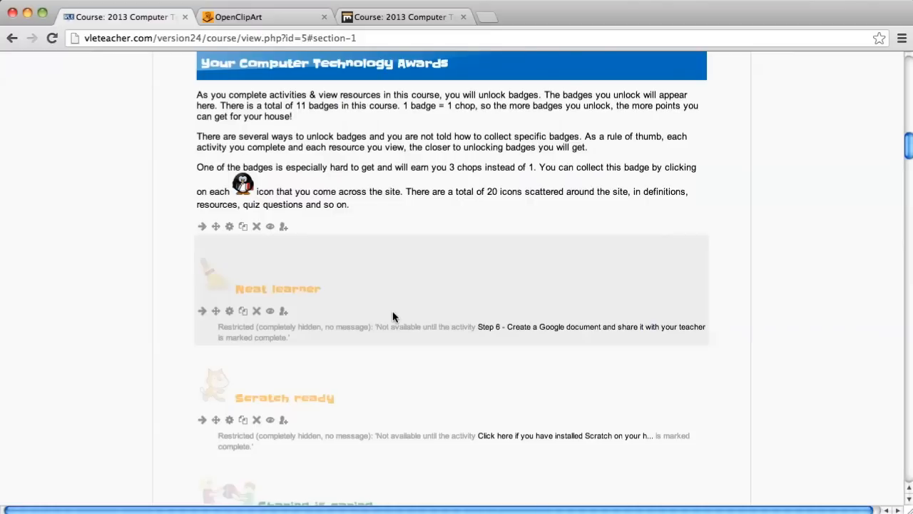
mouse_move(391, 322)
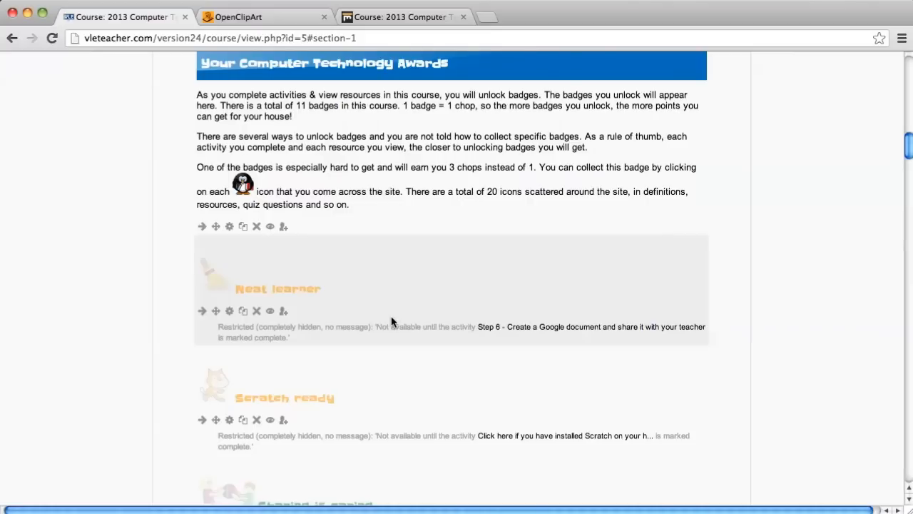
mouse_move(391, 325)
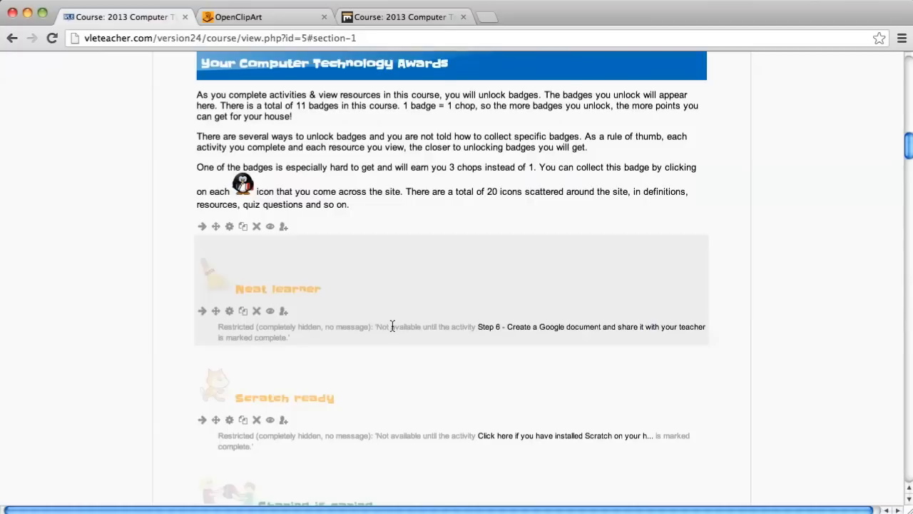
mouse_move(265, 340)
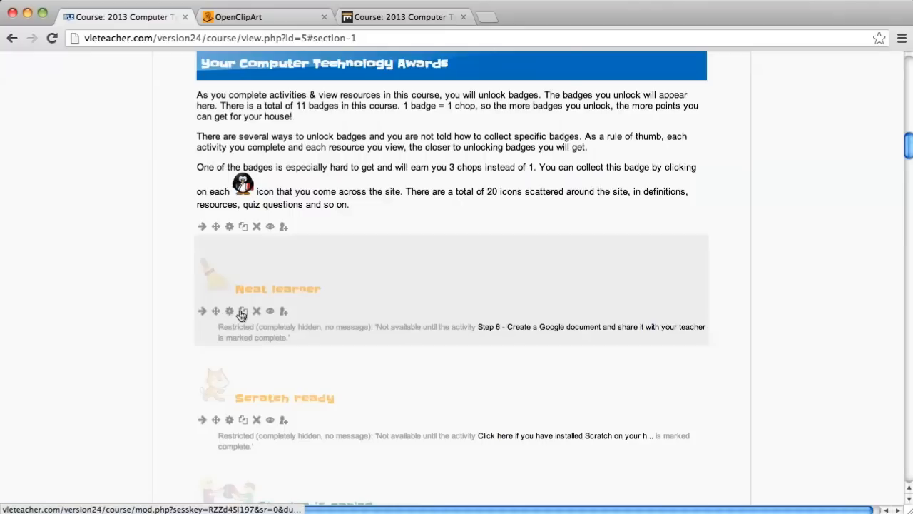
mouse_move(243, 311)
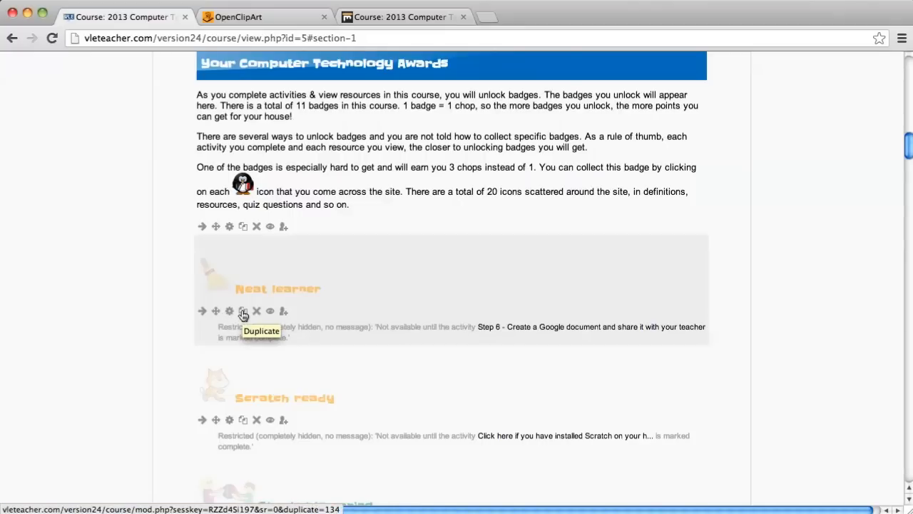
mouse_move(257, 251)
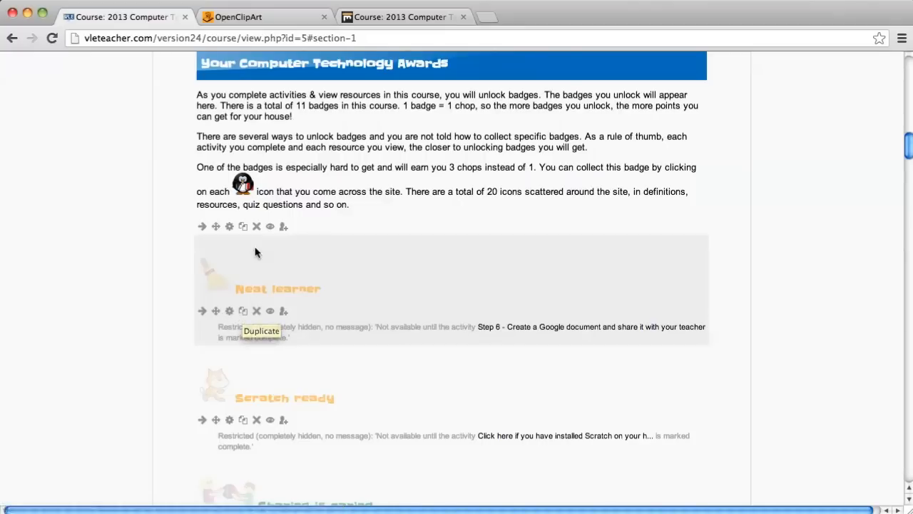
scroll("down", 3)
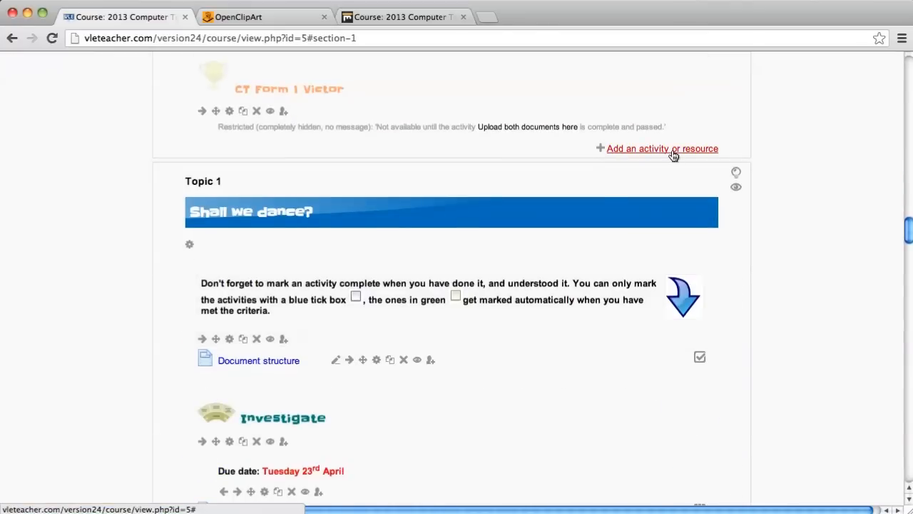
Step: Add a new Label resource to the course's top section, Topic 1
left_click(662, 148)
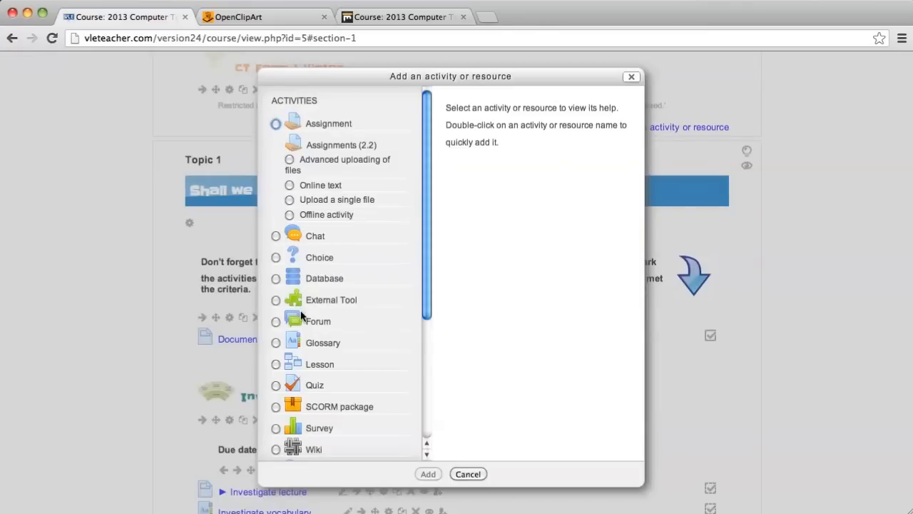
scroll("down", 3)
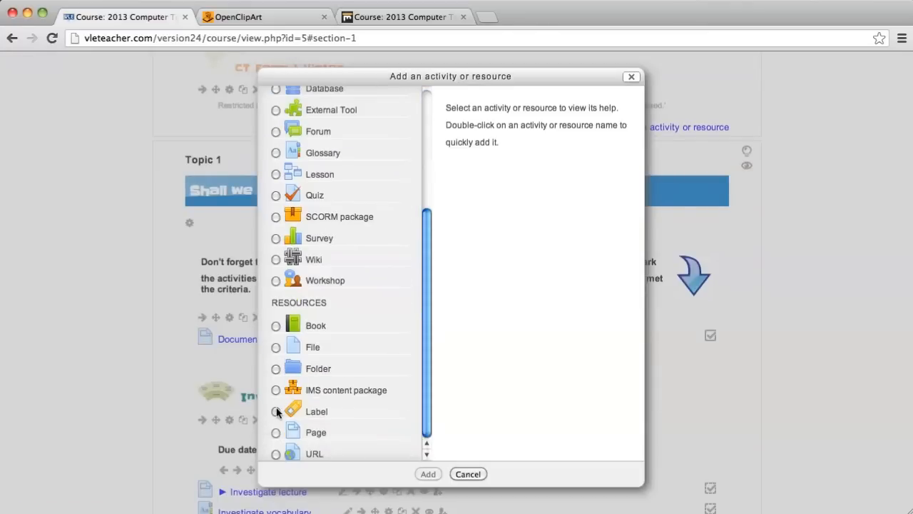
left_click(275, 411)
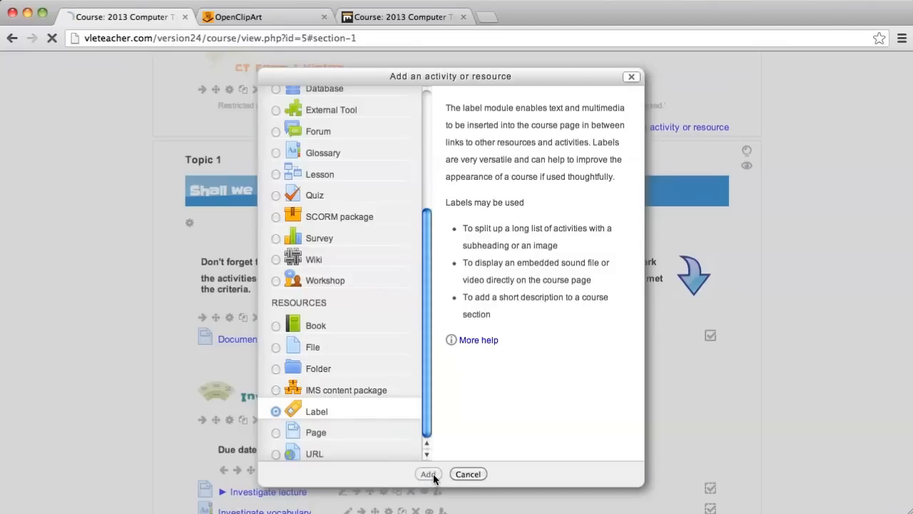
left_click(428, 473)
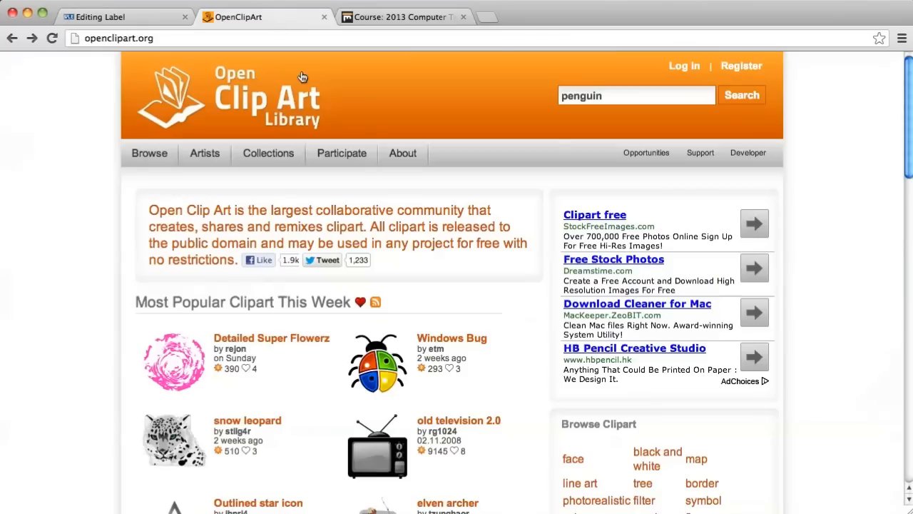
Step: Search the clipart library for 'broom' and open the tango edit clear broom clipart
left_click(635, 94)
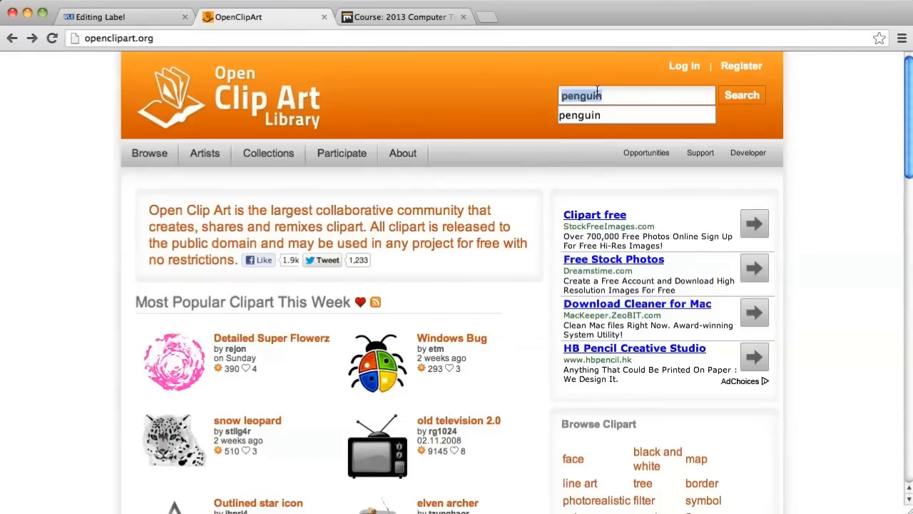
type("broom")
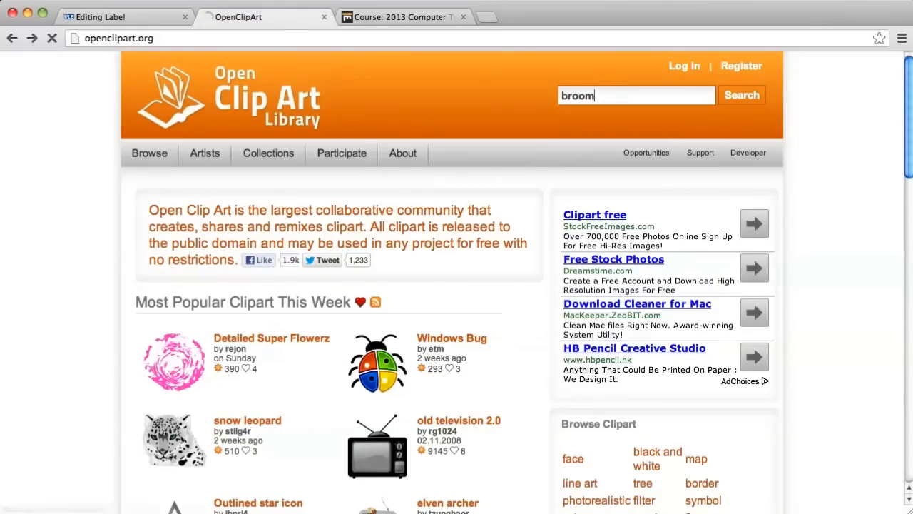
left_click(742, 95)
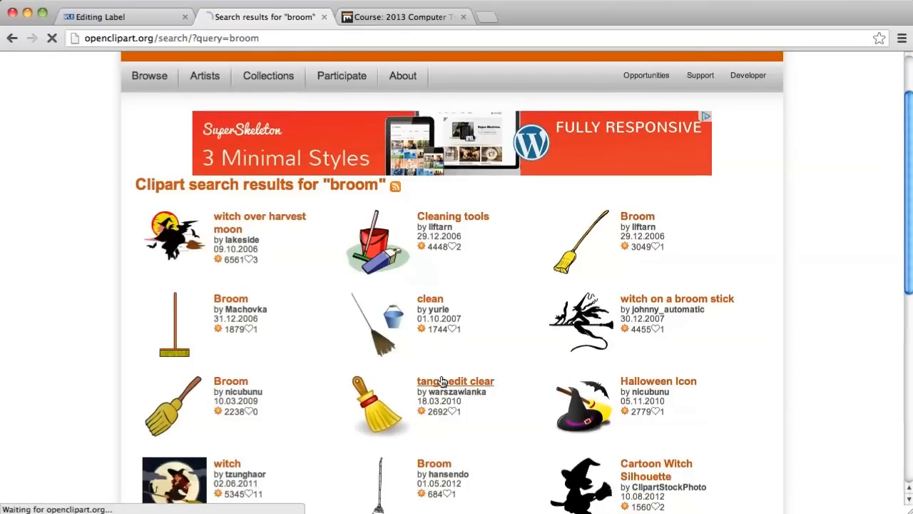
left_click(456, 379)
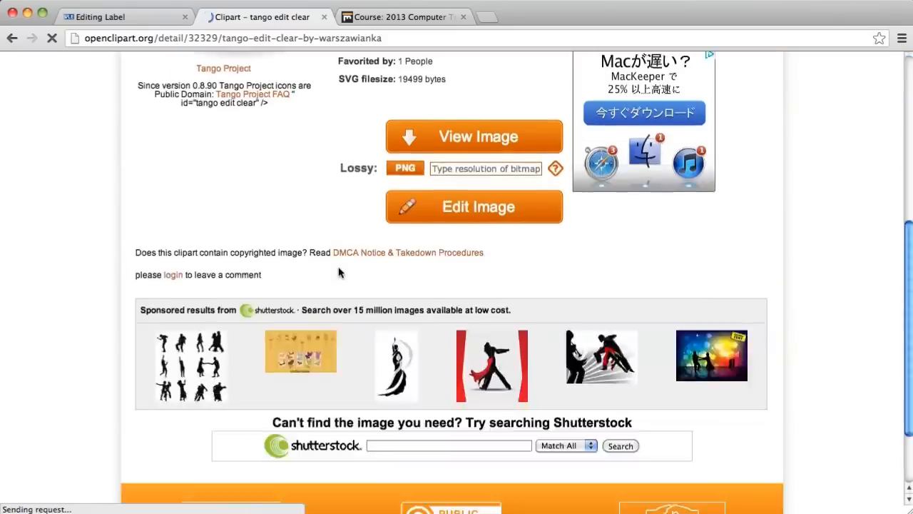
Step: Get the broom as a 50-pixel PNG and return to the Moodle label form
scroll("up", 3)
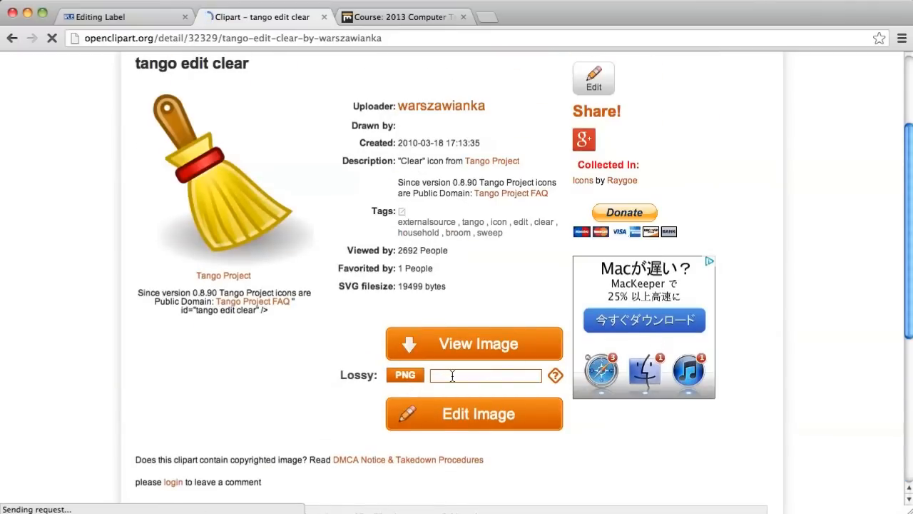
left_click(405, 374)
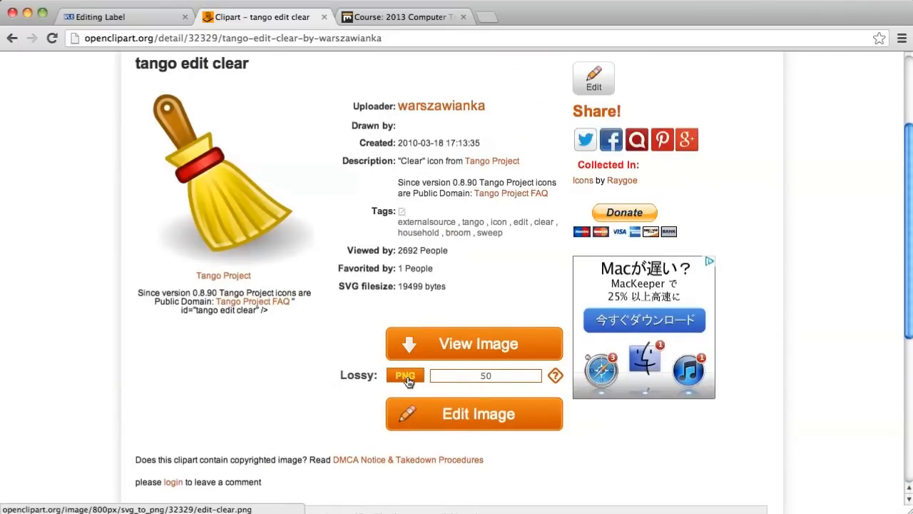
left_click(405, 376)
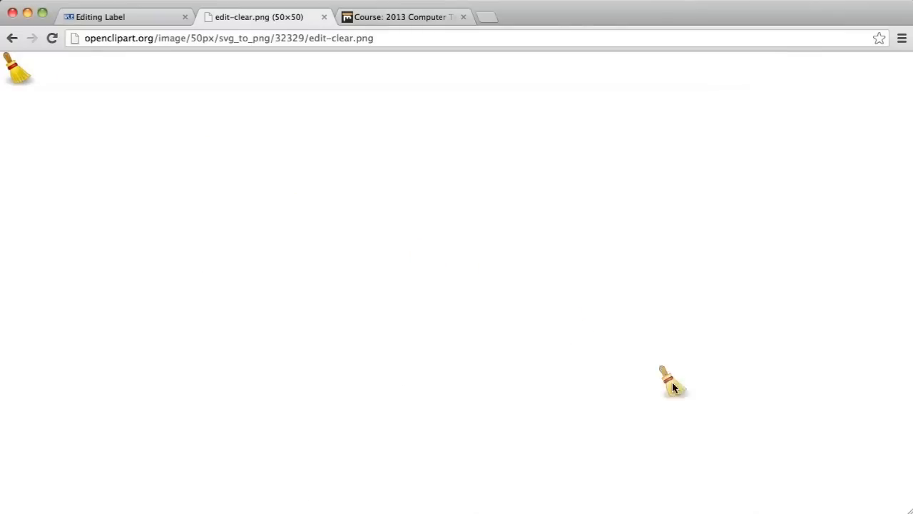
left_click(100, 17)
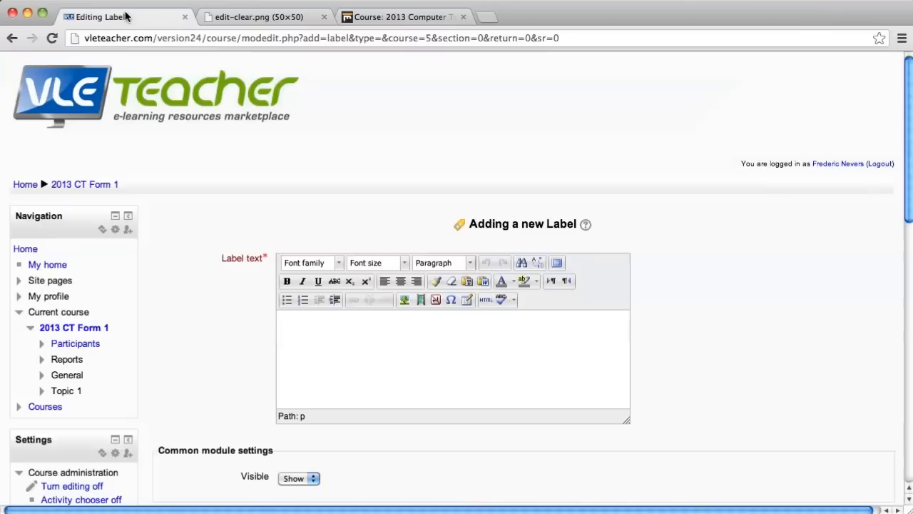
mouse_move(396, 335)
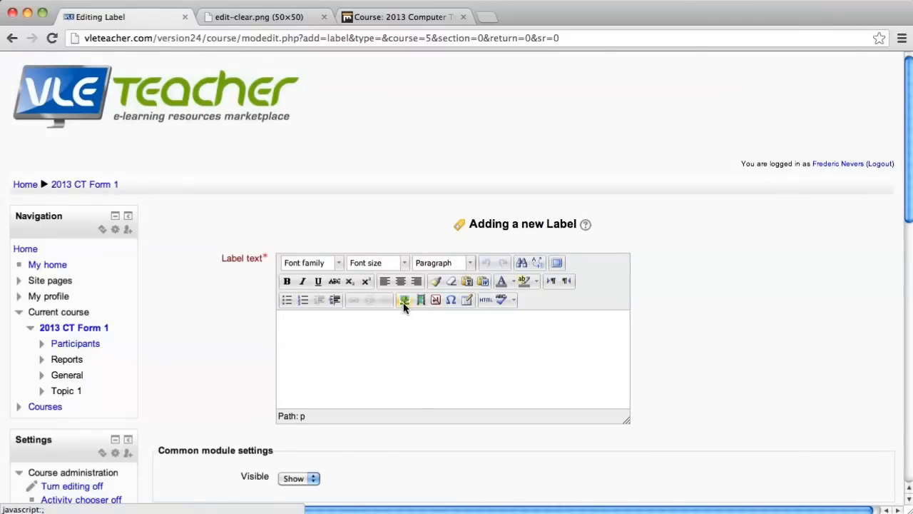
Step: Upload edit-clear.jpeg and insert it into the label text described as 'broom'
left_click(405, 300)
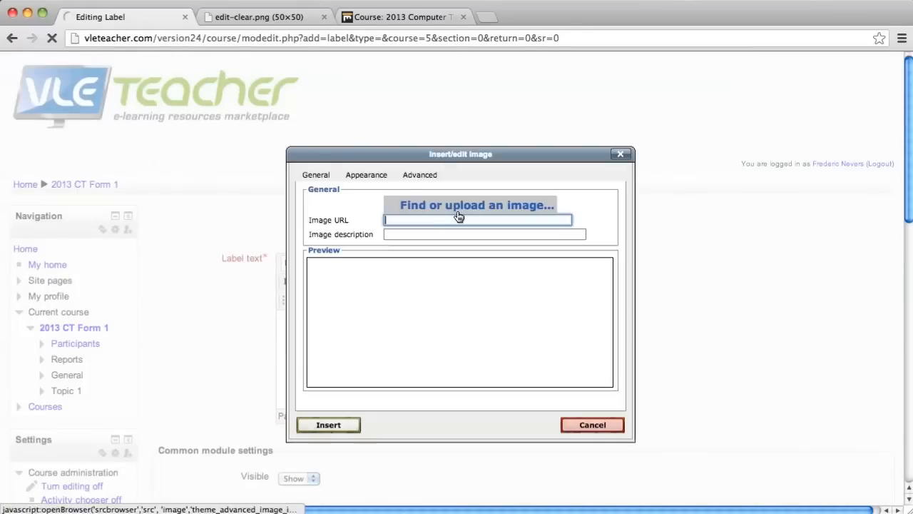
left_click(476, 205)
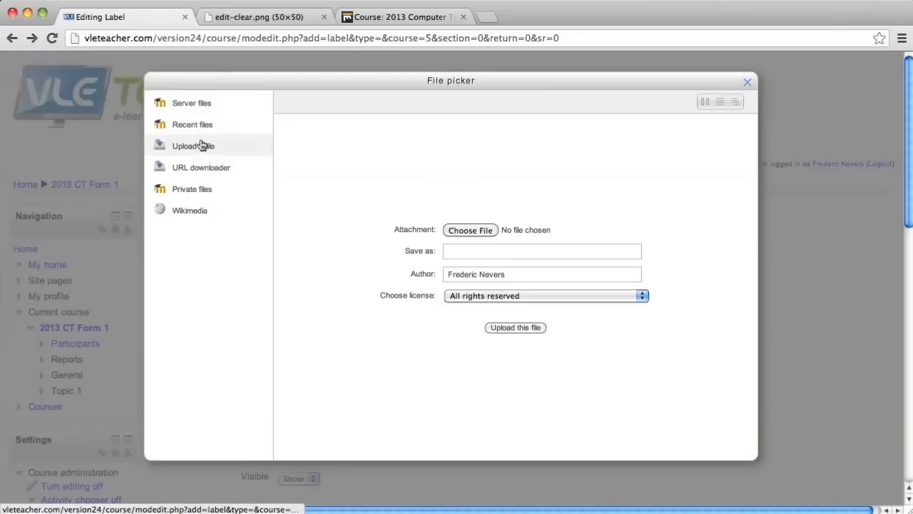
left_click(469, 230)
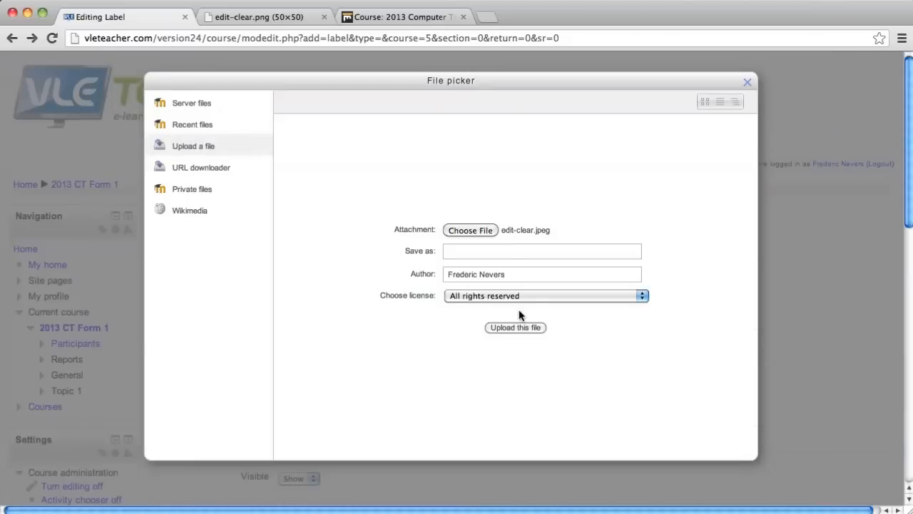
left_click(515, 327)
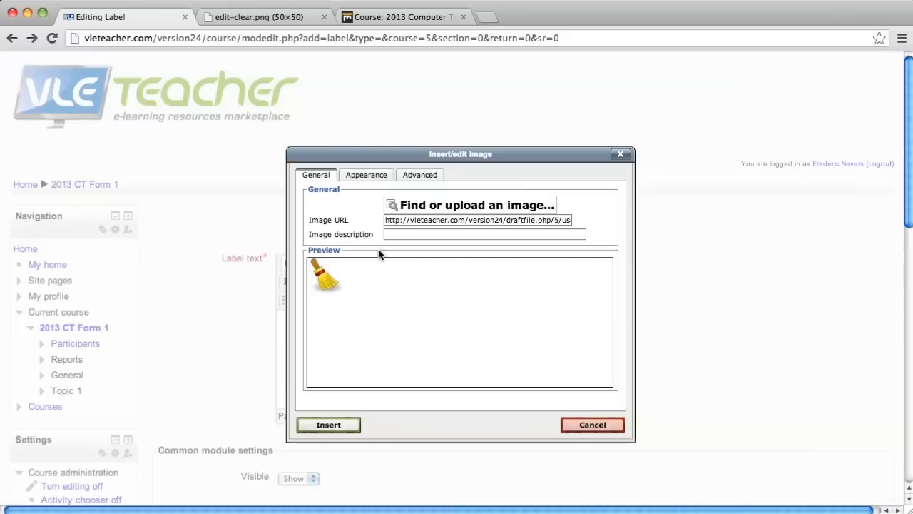
type("br")
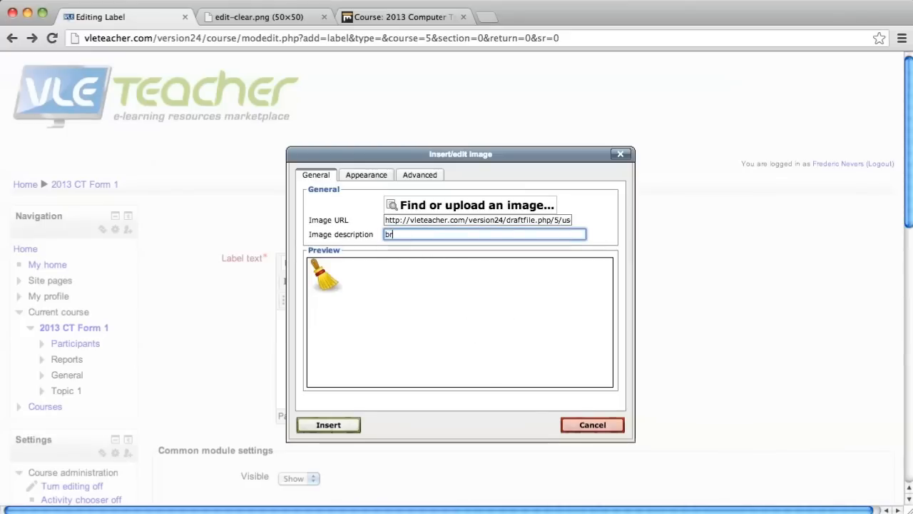
right_click(328, 425)
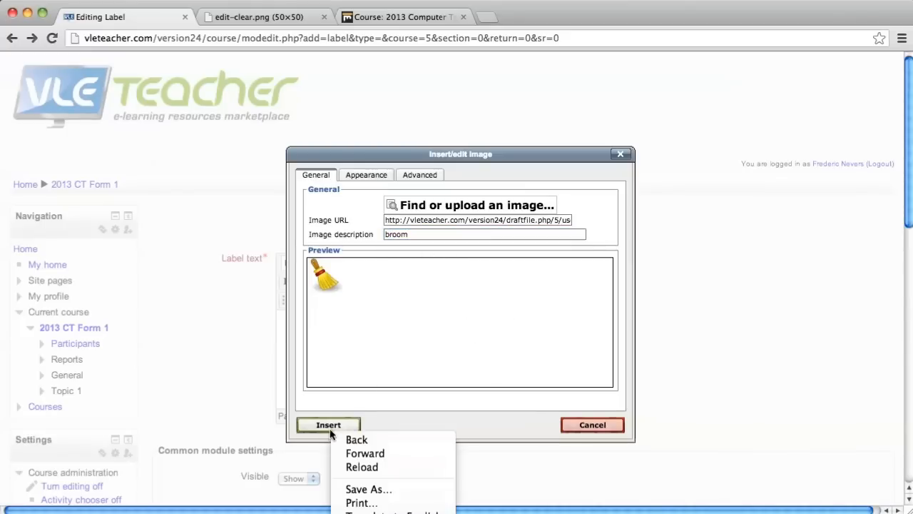
left_click(328, 425)
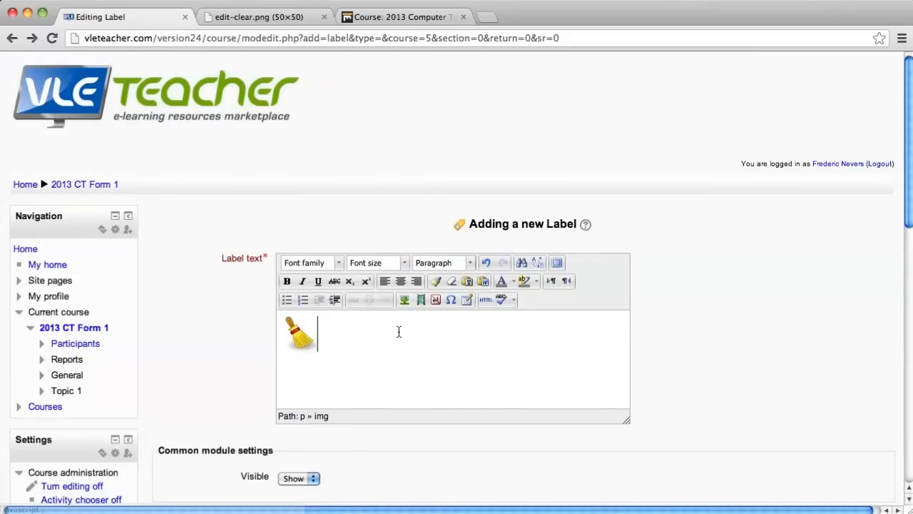
Step: Add 'Neat learner' after the broom as an orange Heading 2 caption
type("Neat learner")
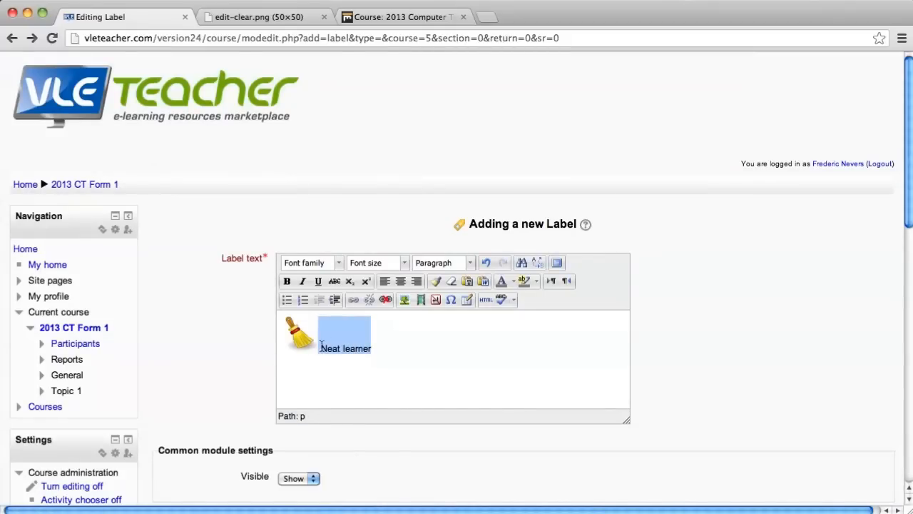
left_click(385, 280)
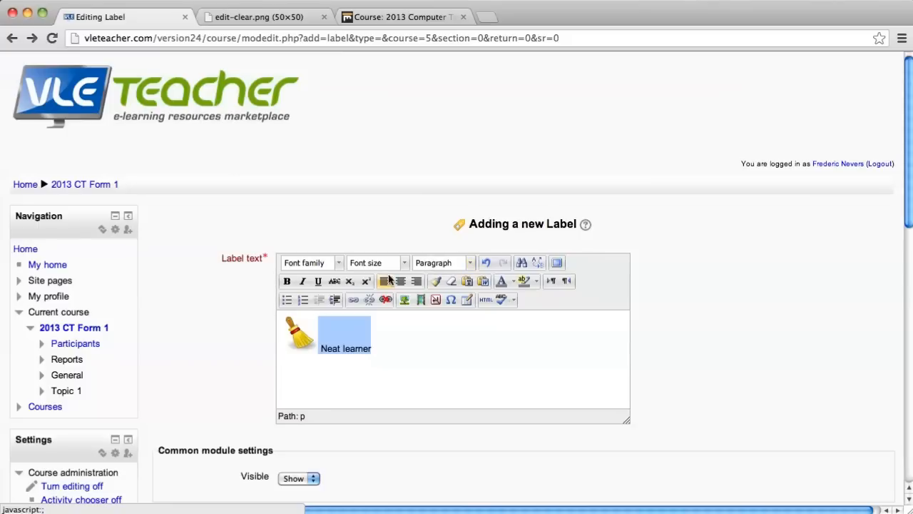
left_click(468, 263)
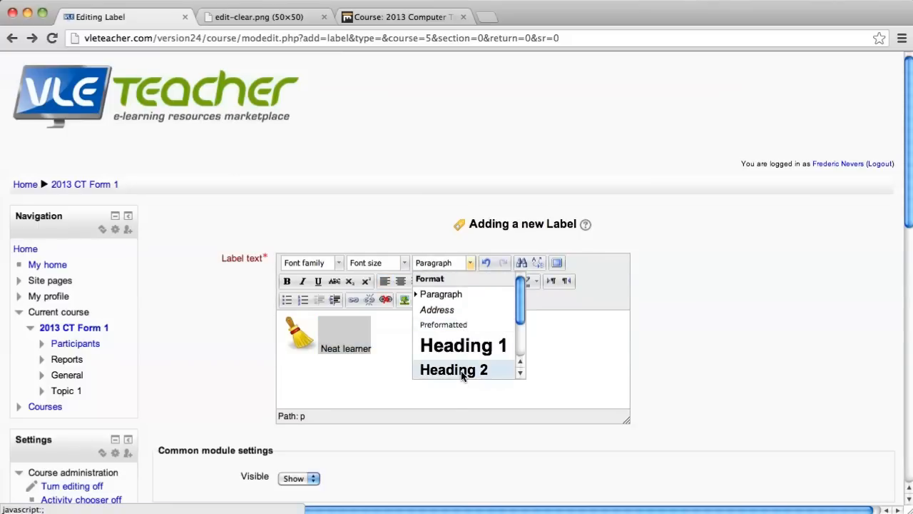
left_click(454, 369)
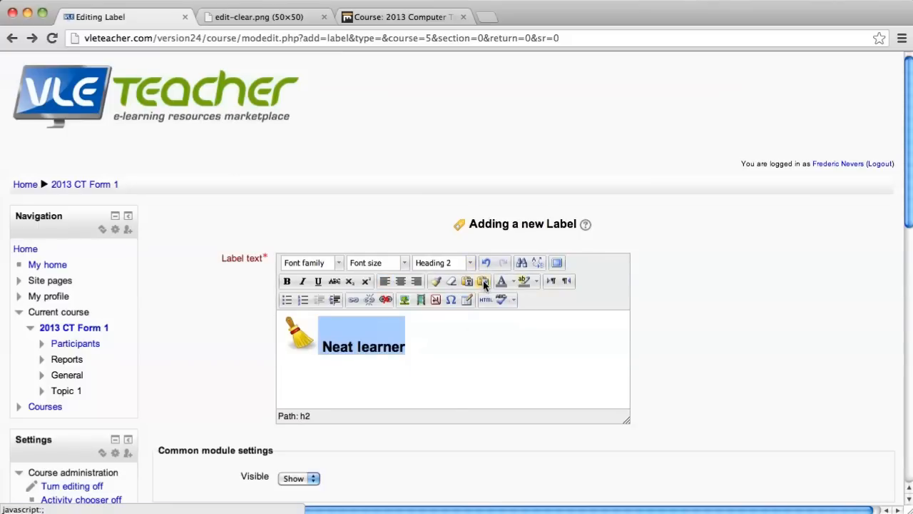
left_click(512, 280)
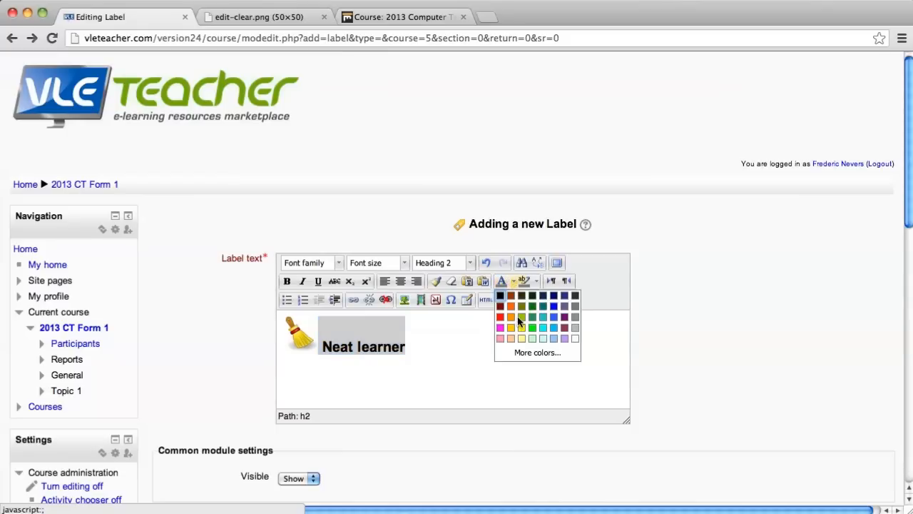
left_click(510, 316)
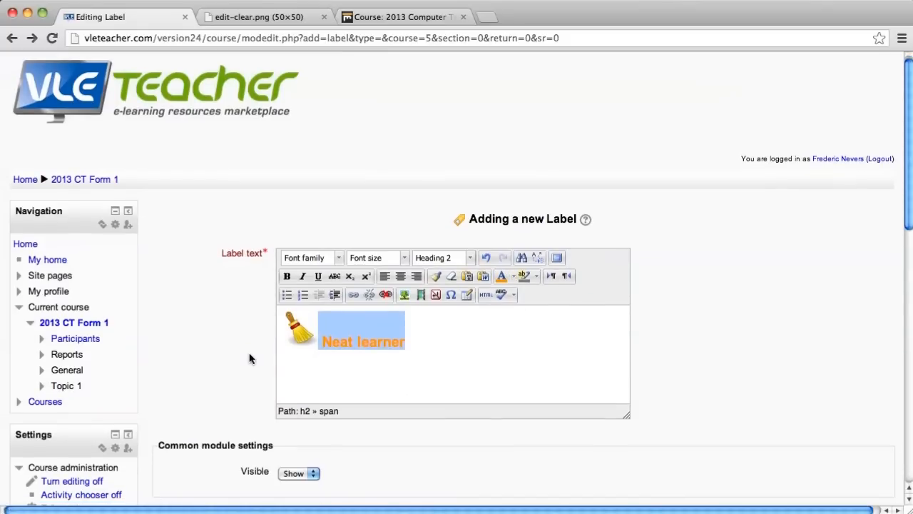
scroll("down", 3)
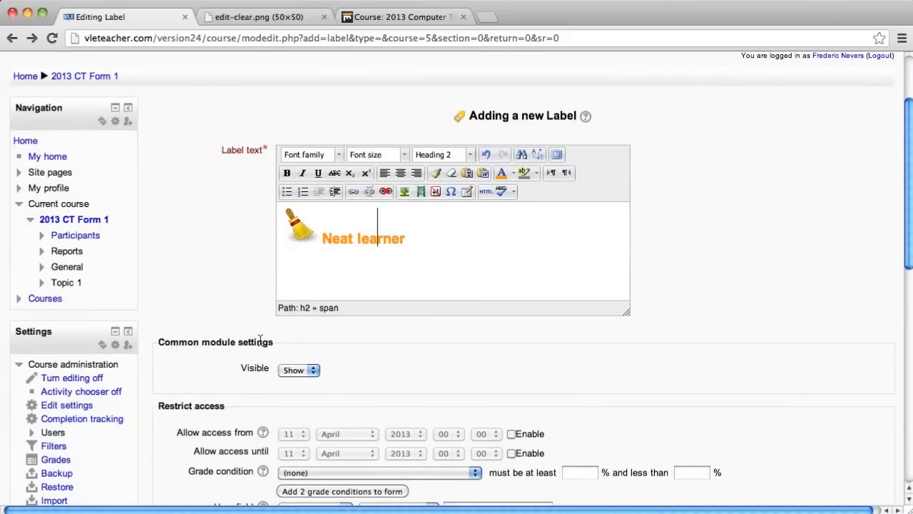
mouse_move(271, 336)
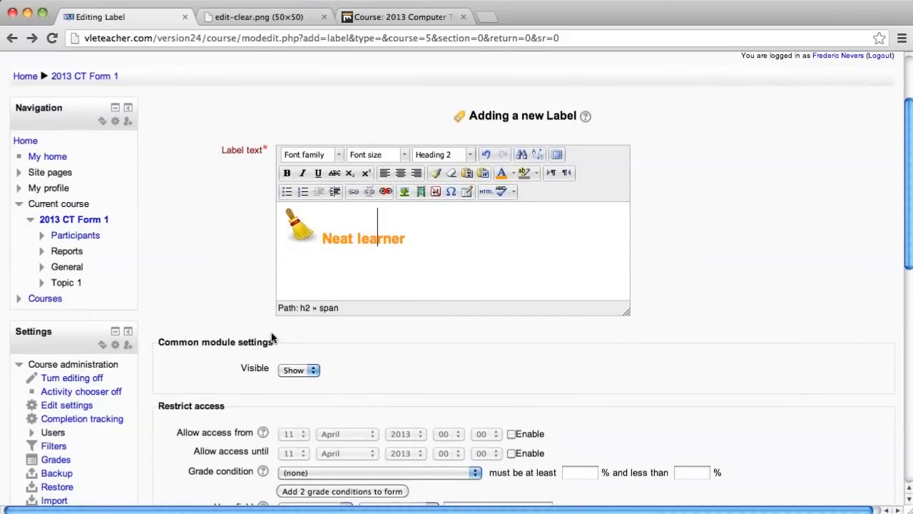
Step: Under Restrict access, require the Step 6 Google document activity to be marked complete
scroll("down", 3)
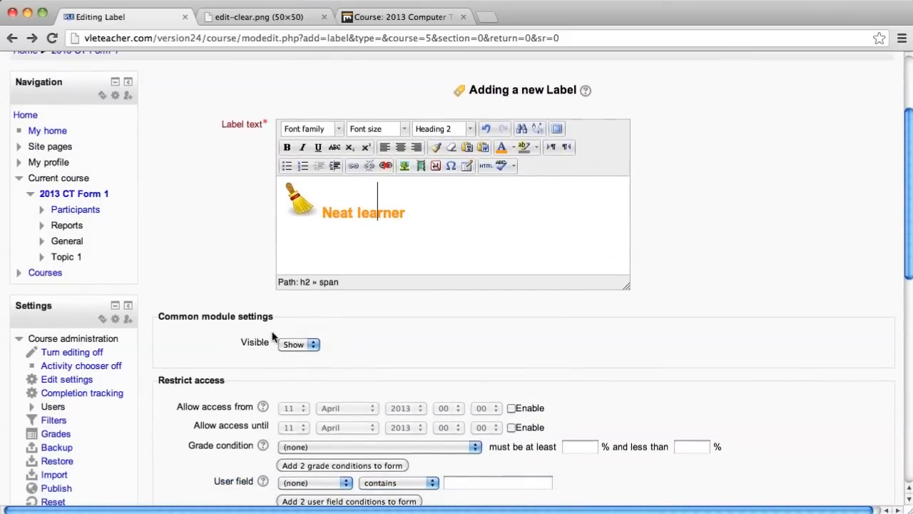
scroll("down", 3)
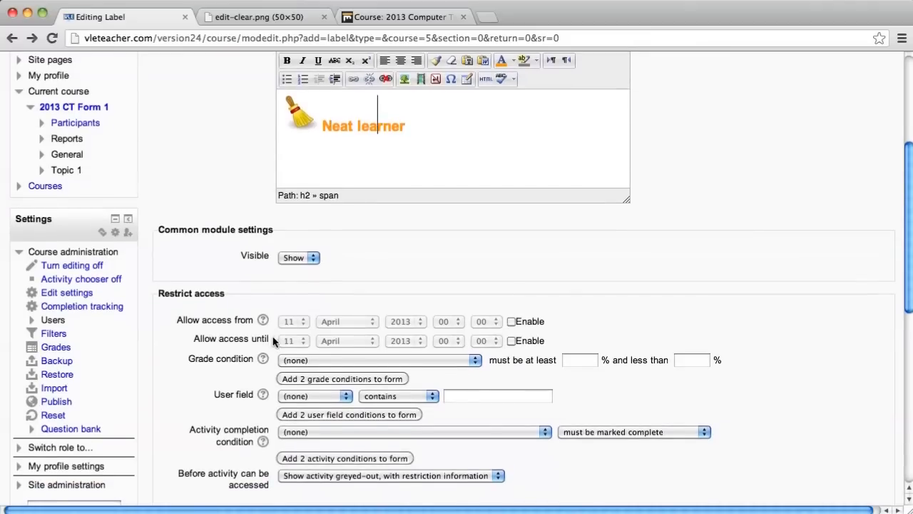
scroll("down", 3)
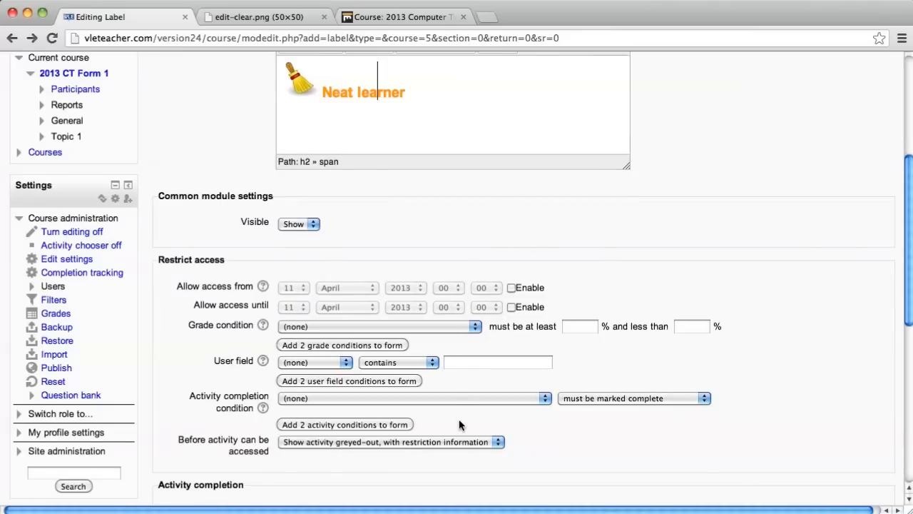
mouse_move(505, 405)
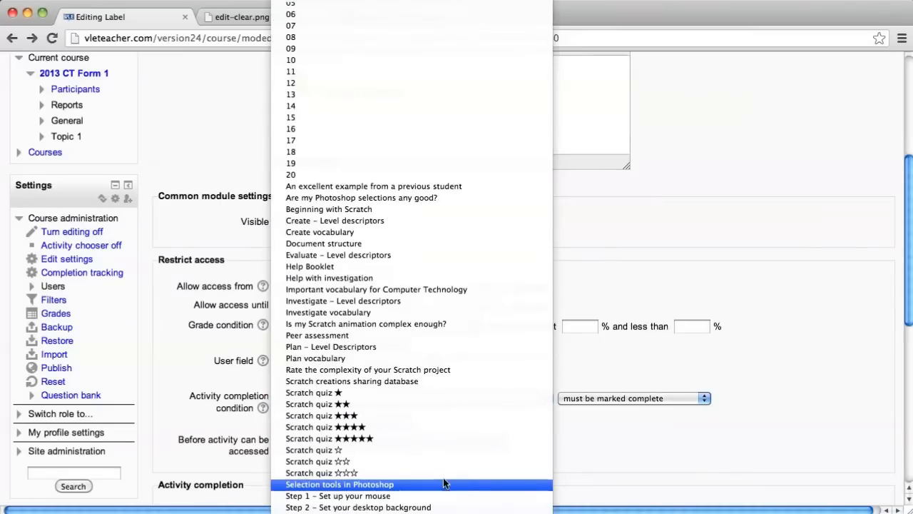
scroll("down", 3)
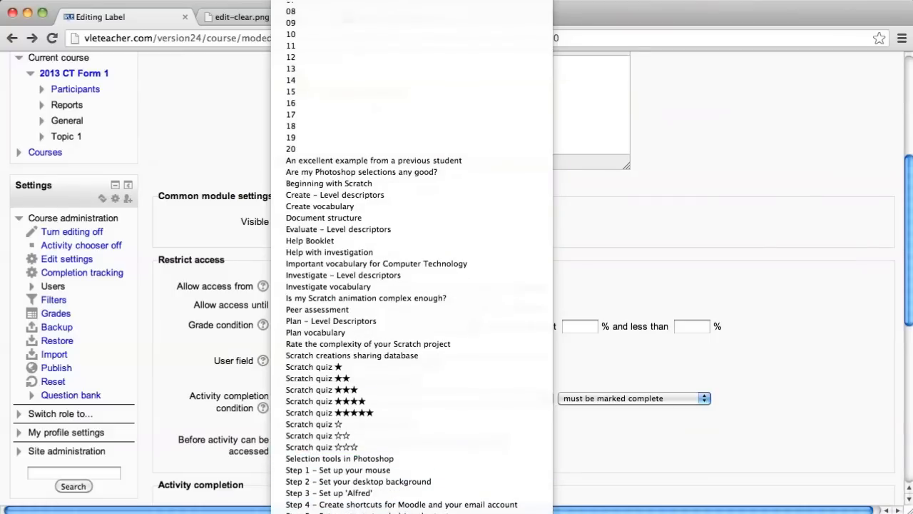
left_click(414, 398)
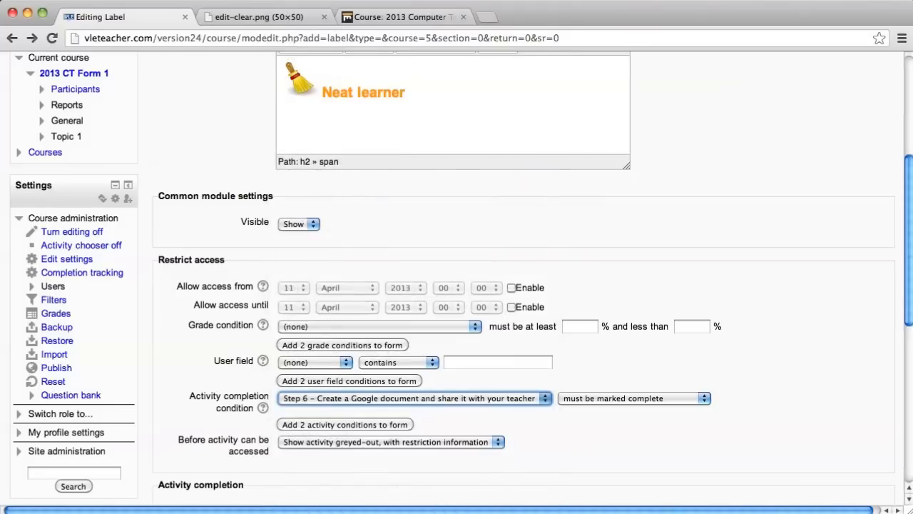
mouse_move(504, 423)
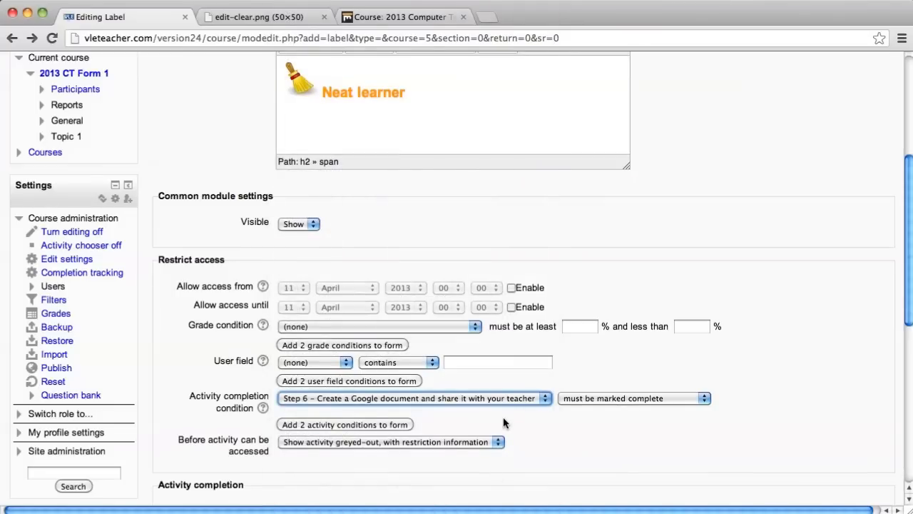
scroll("down", 3)
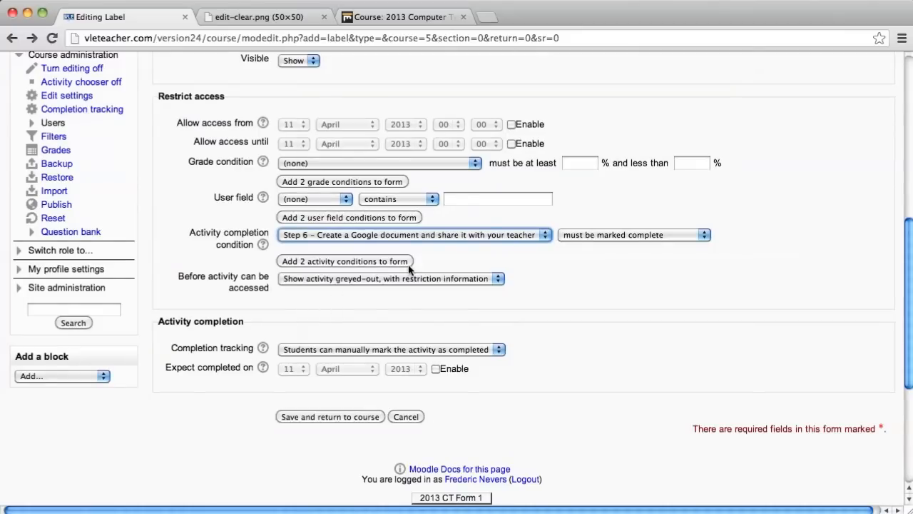
mouse_move(286, 286)
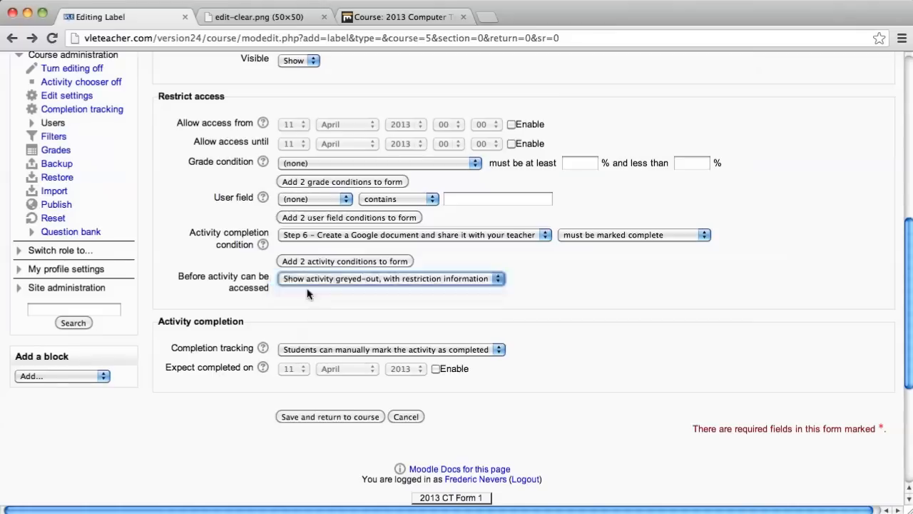
Step: Hide the label entirely until the condition is met and save, returning to the course
left_click(391, 279)
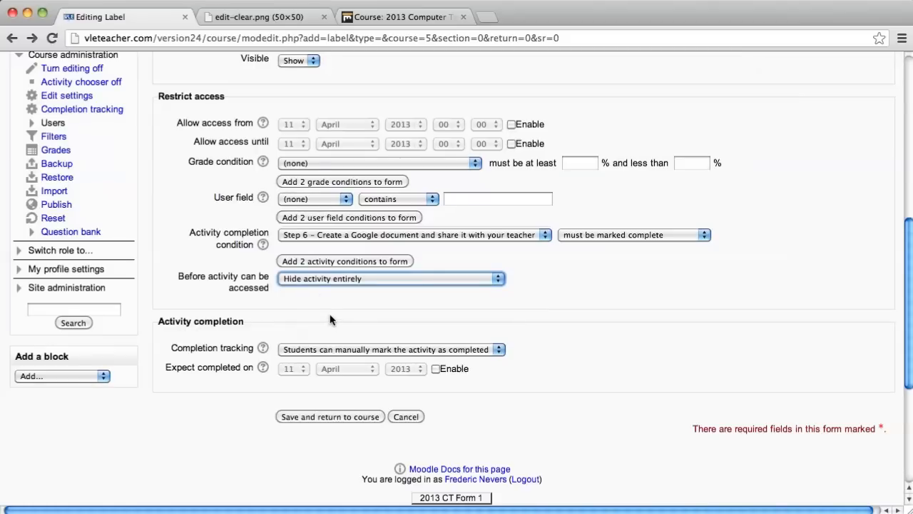
mouse_move(345, 433)
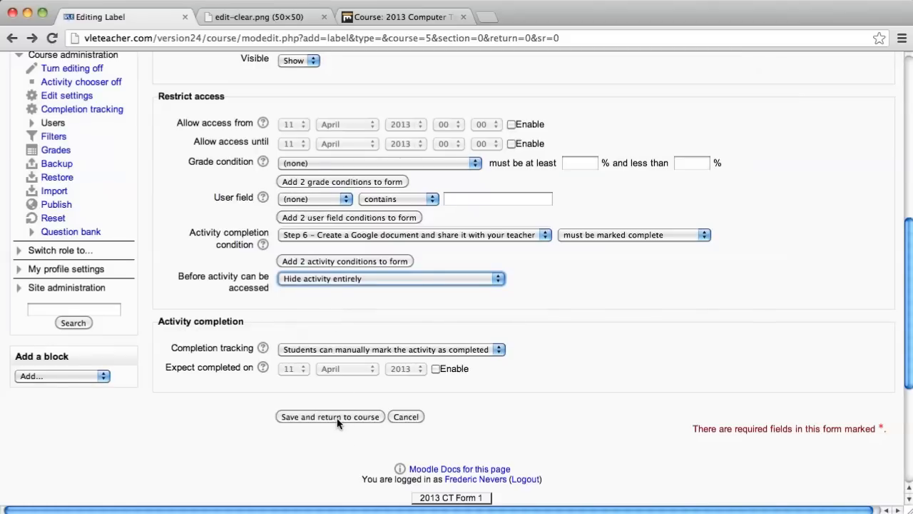
left_click(328, 417)
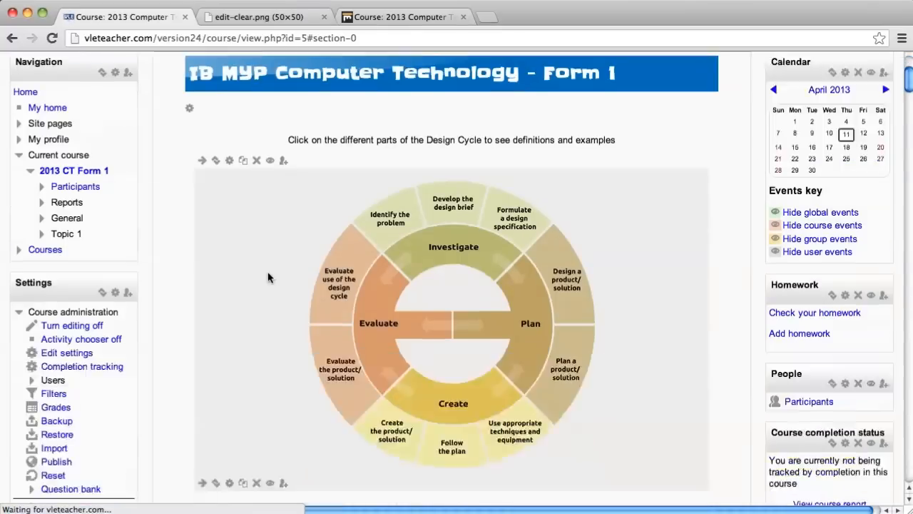
scroll("down", 3)
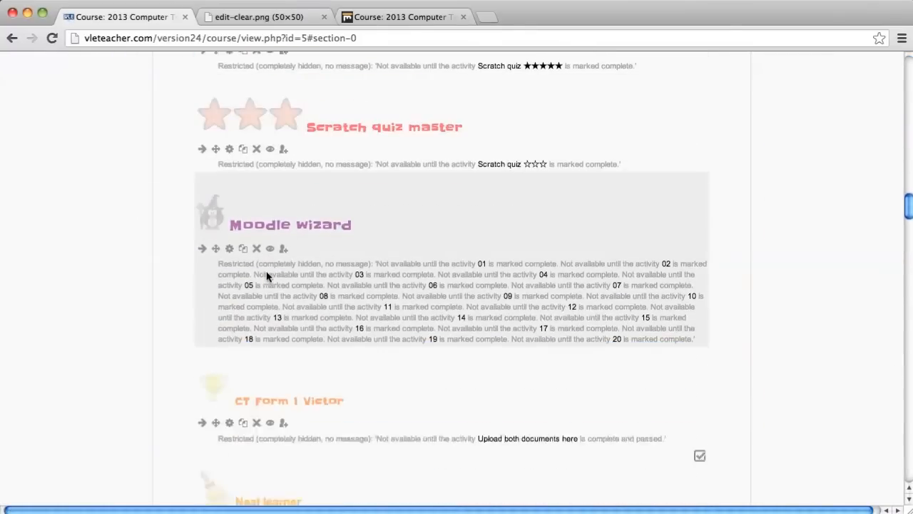
scroll("down", 3)
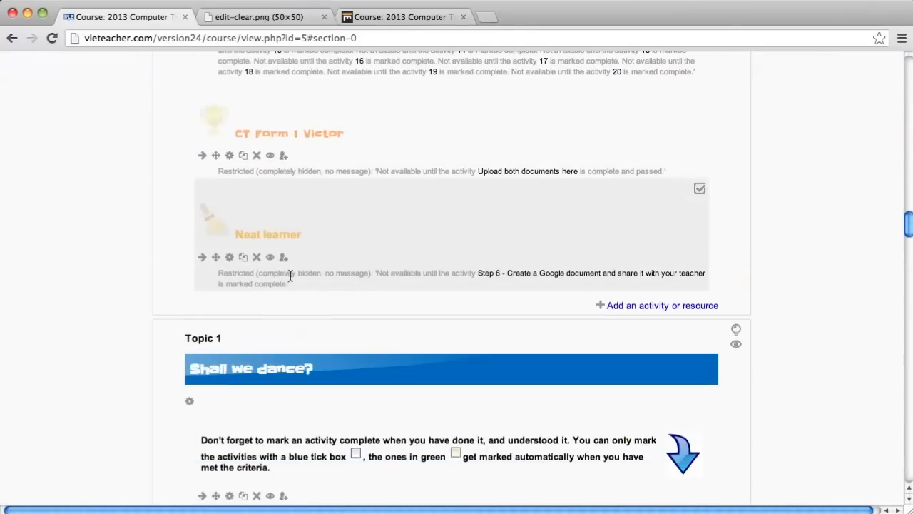
mouse_move(231, 270)
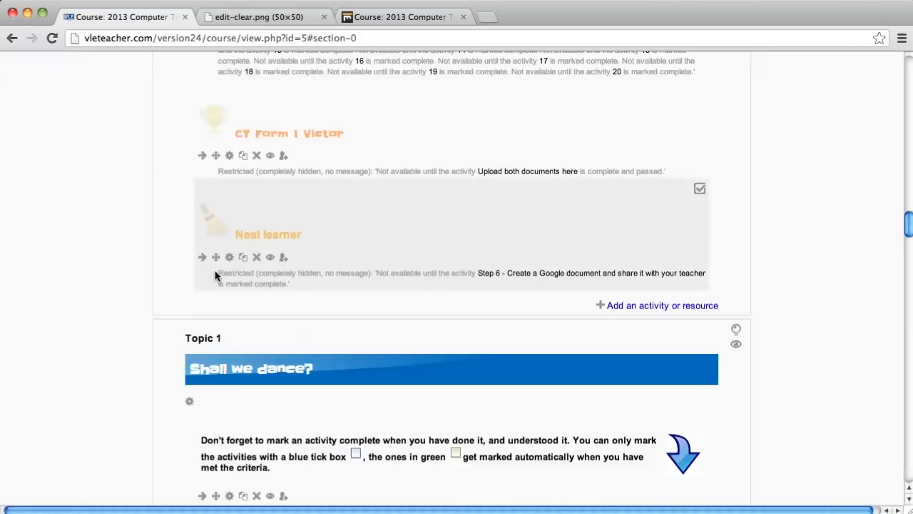
mouse_move(286, 281)
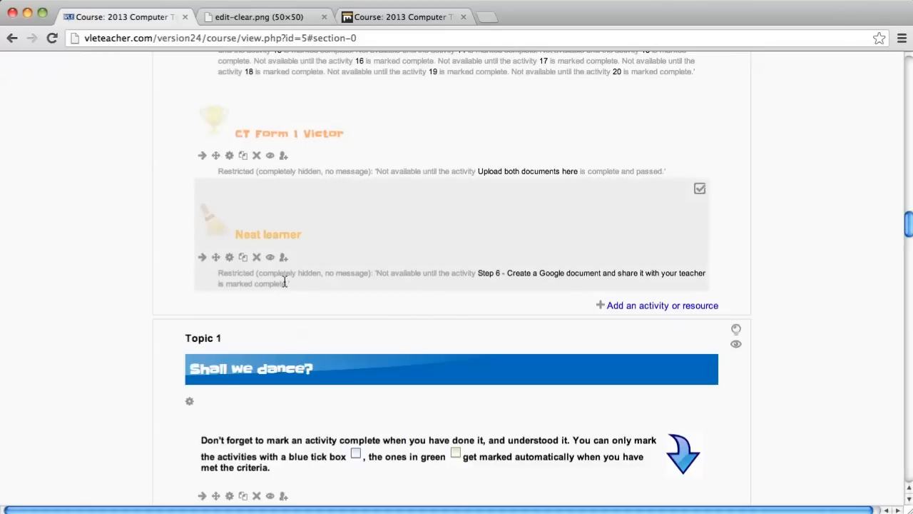
scroll("up", 3)
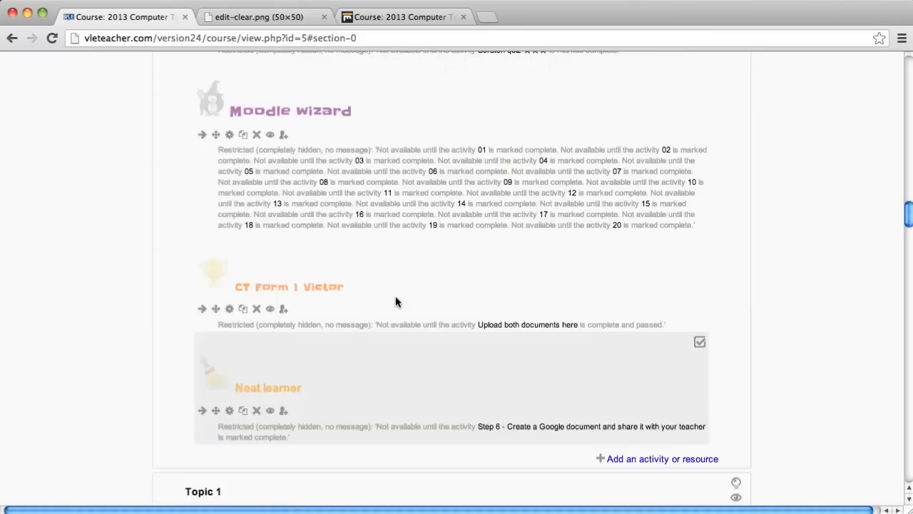
scroll("down", 3)
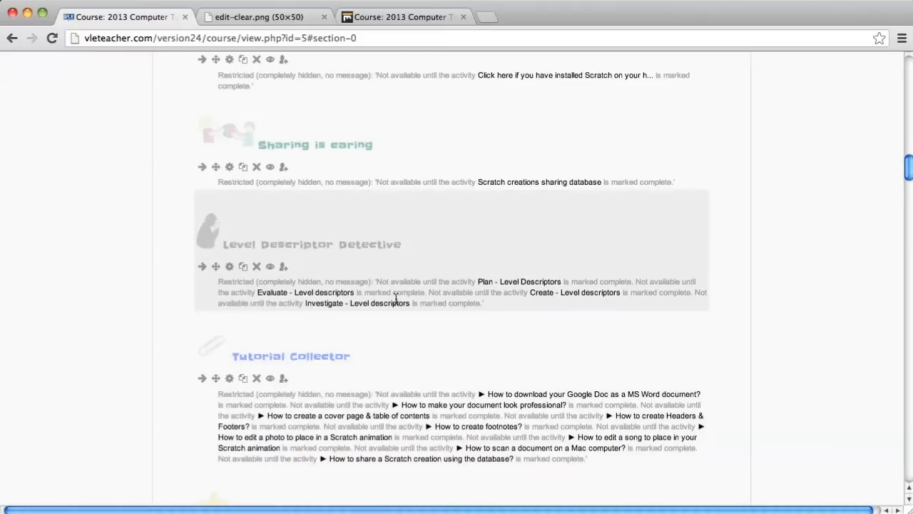
scroll("down", 3)
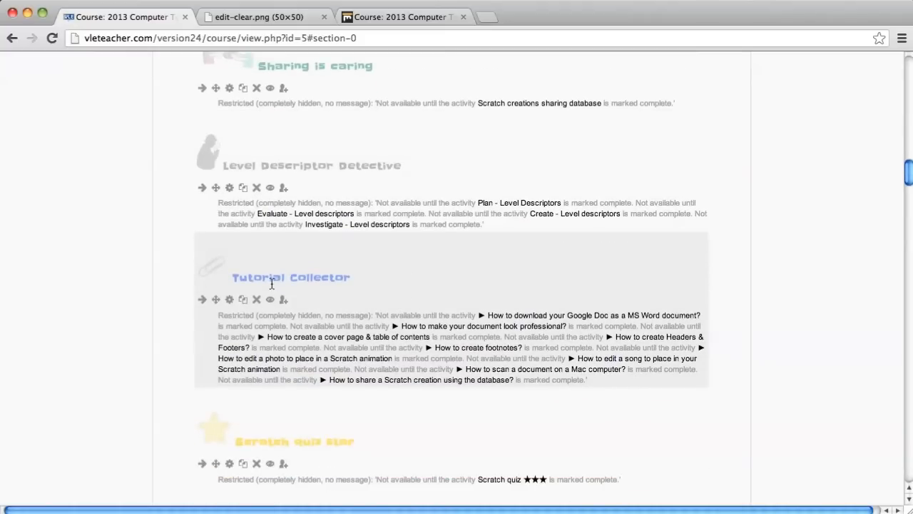
mouse_move(385, 317)
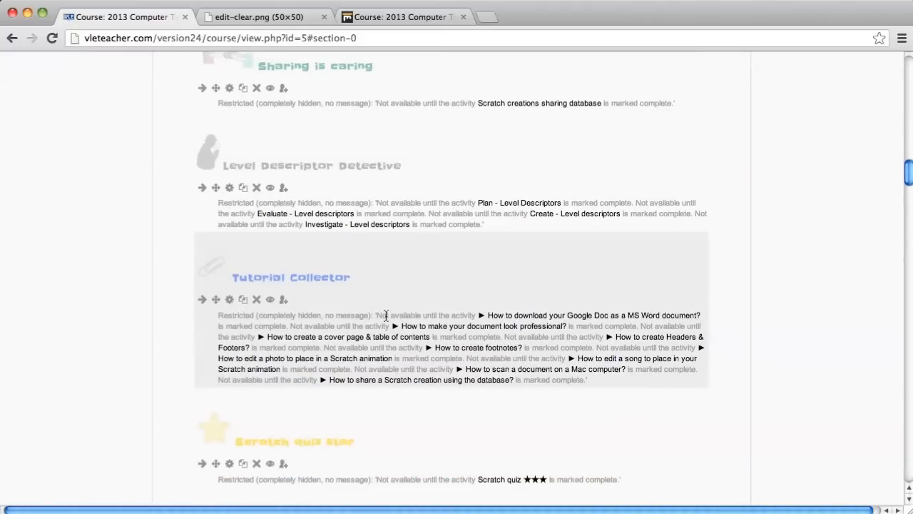
mouse_move(428, 317)
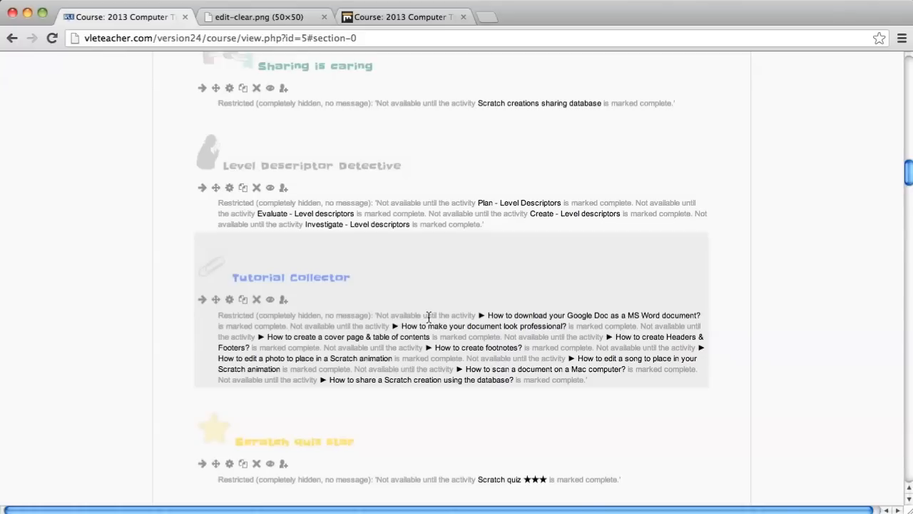
mouse_move(508, 311)
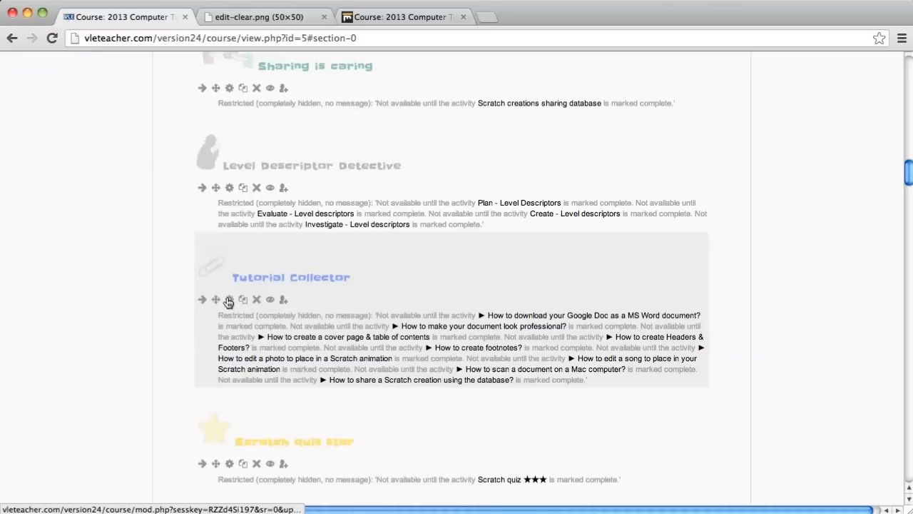
Step: Edit the Tutorial Collector label and browse its nine required tutorial activities without changing them
left_click(228, 300)
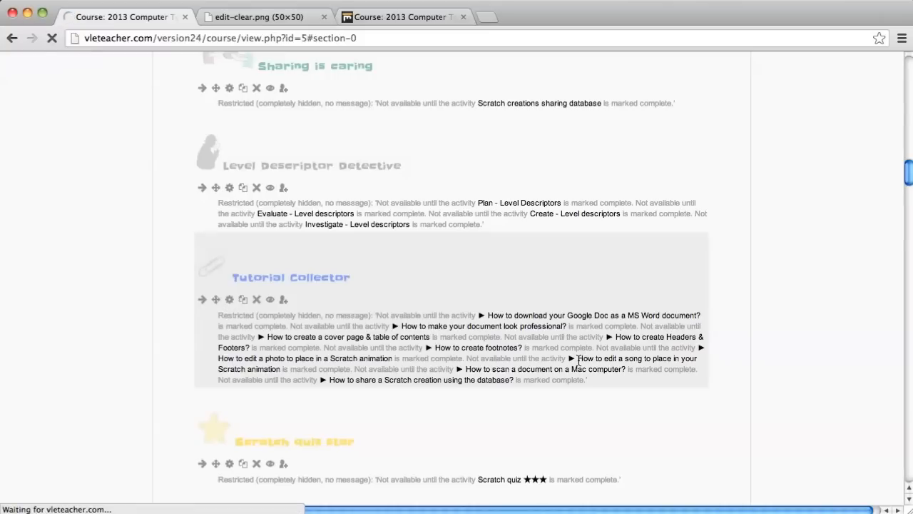
left_click(229, 300)
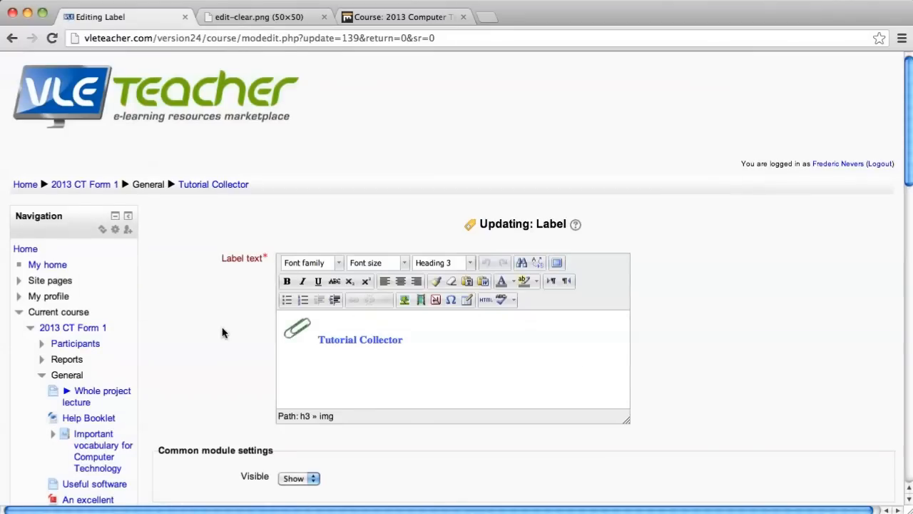
scroll("down", 3)
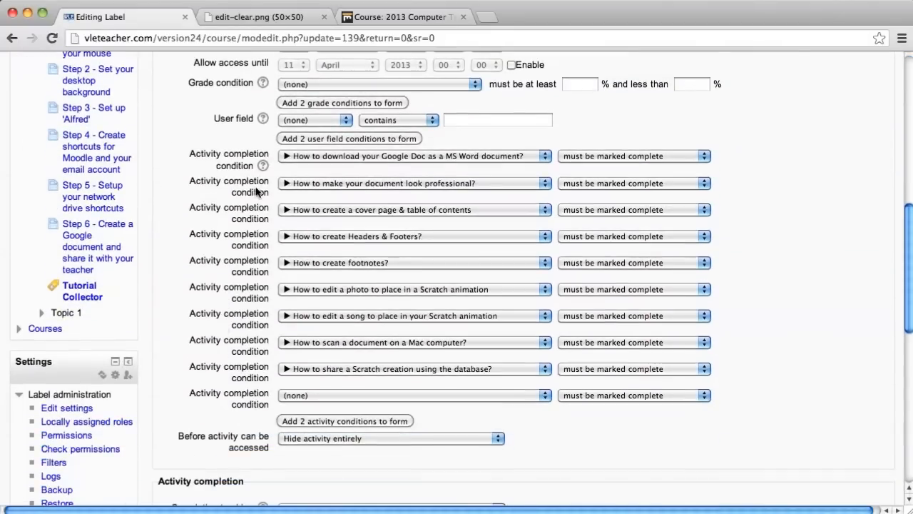
mouse_move(200, 163)
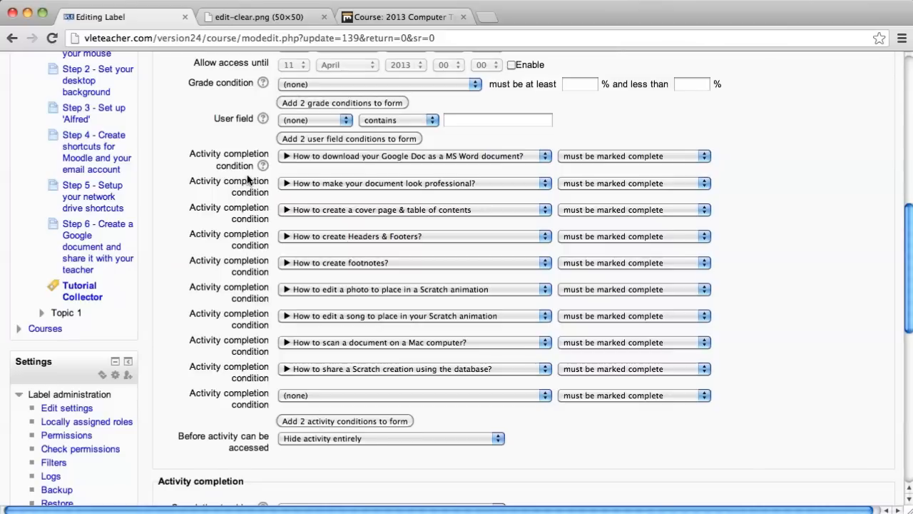
mouse_move(249, 300)
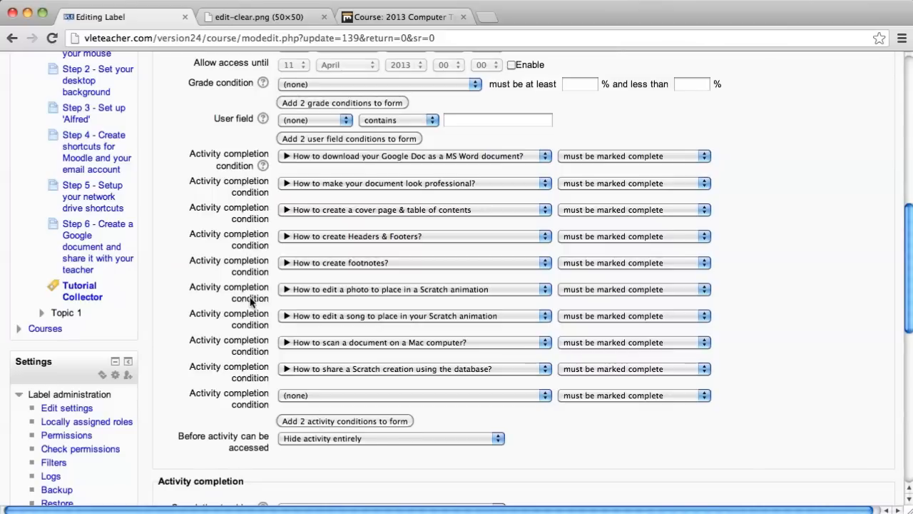
mouse_move(283, 368)
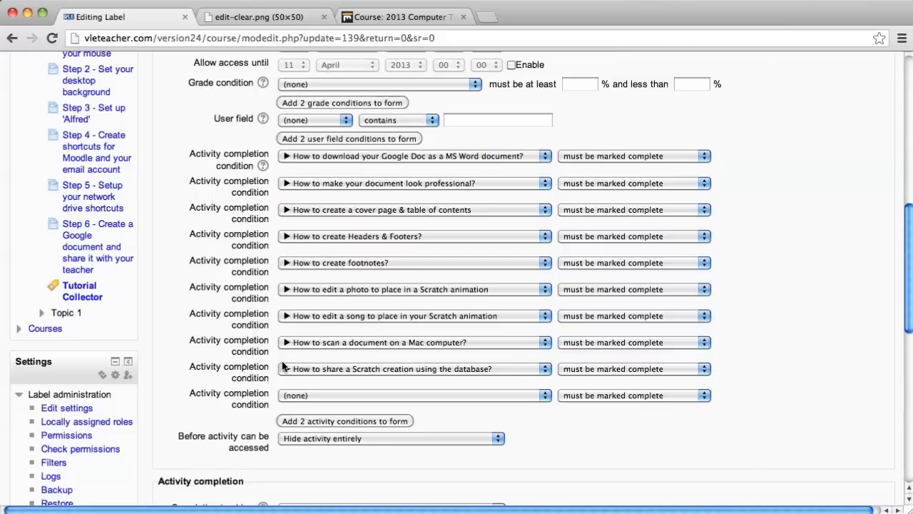
mouse_move(349, 405)
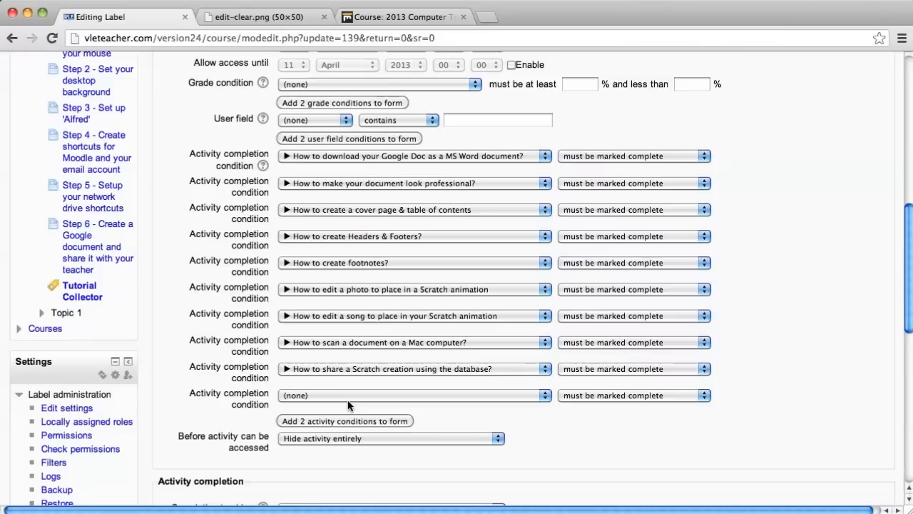
mouse_move(402, 400)
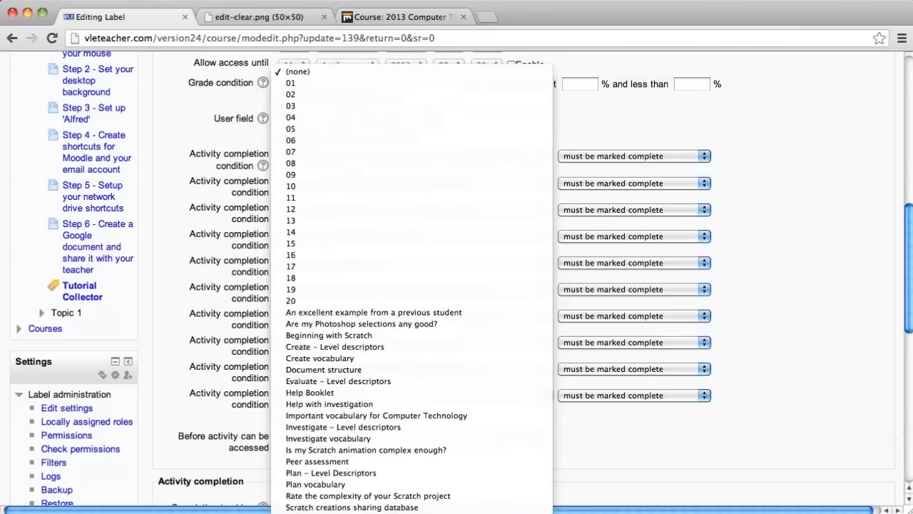
scroll("down", 3)
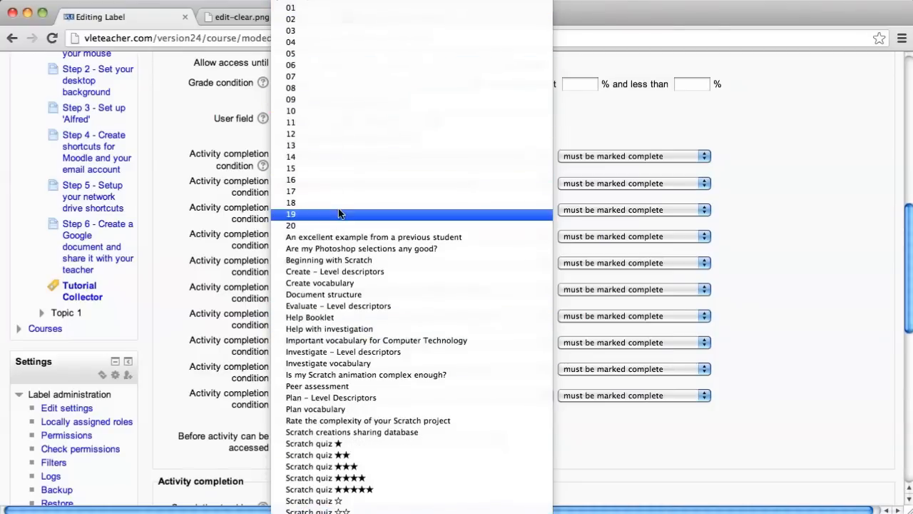
mouse_move(333, 373)
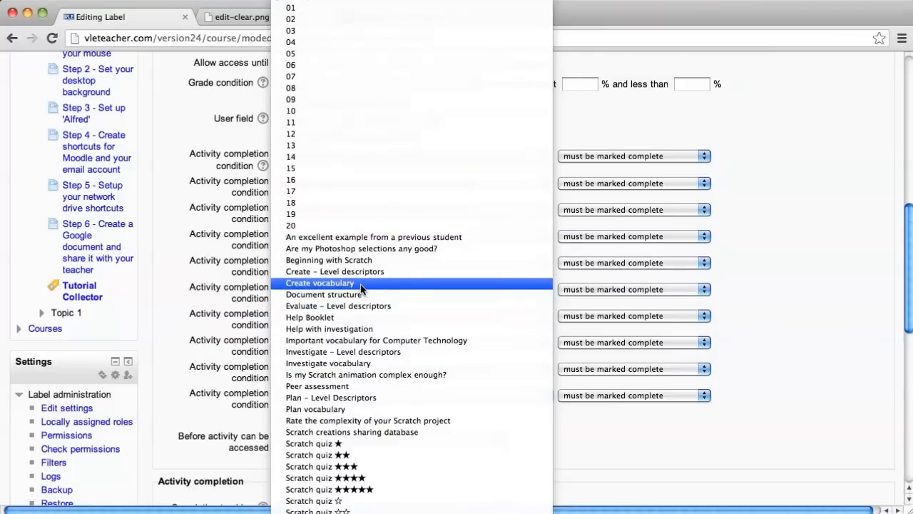
mouse_move(383, 351)
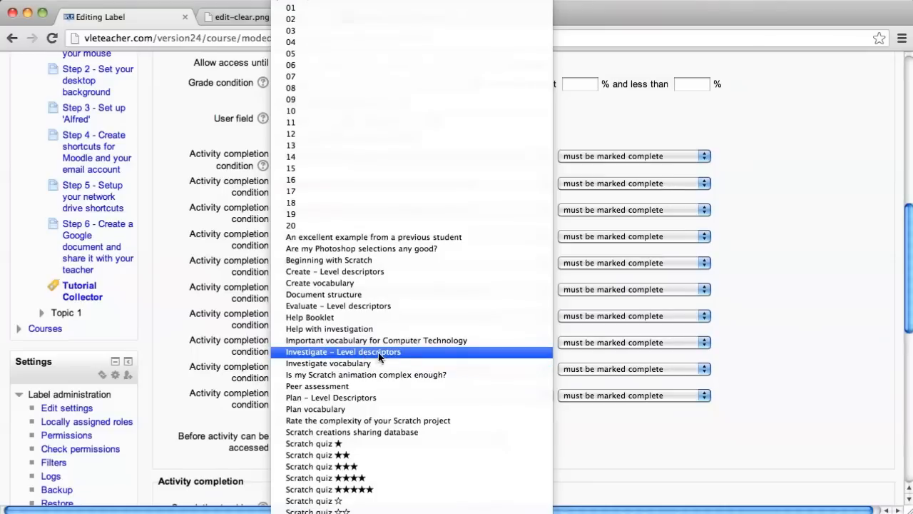
mouse_move(411, 364)
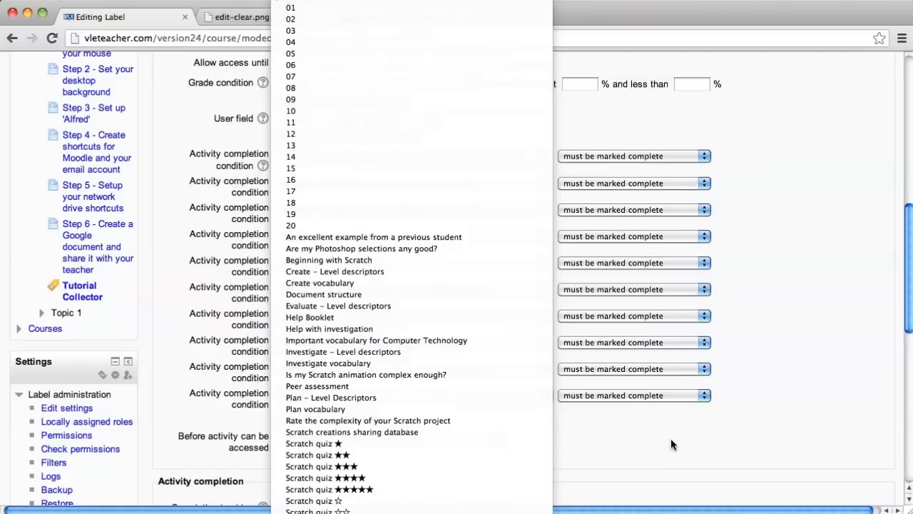
mouse_move(309, 317)
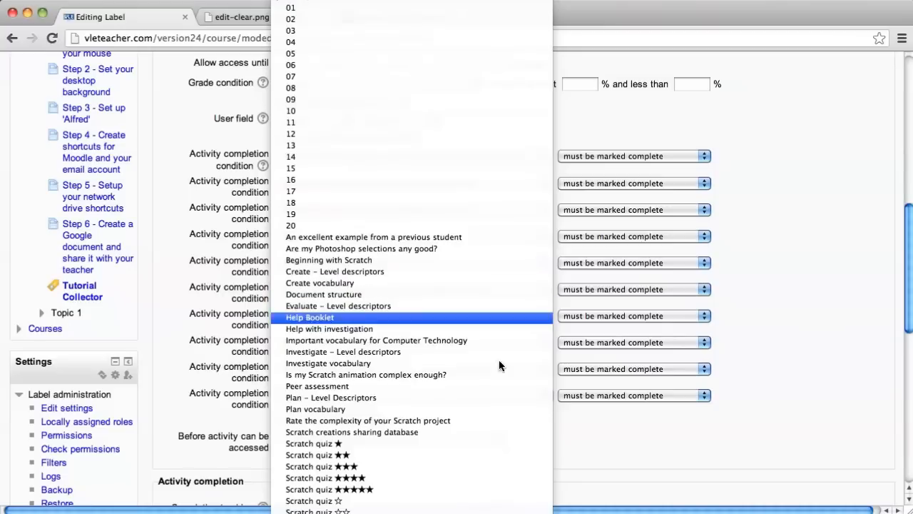
left_click(310, 317)
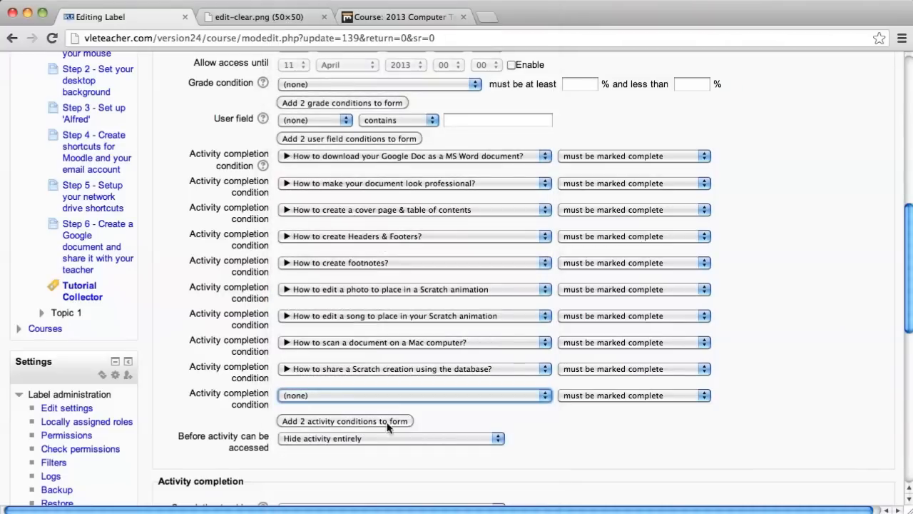
Step: Save the Tutorial Collector label and return to the course page
scroll("down", 3)
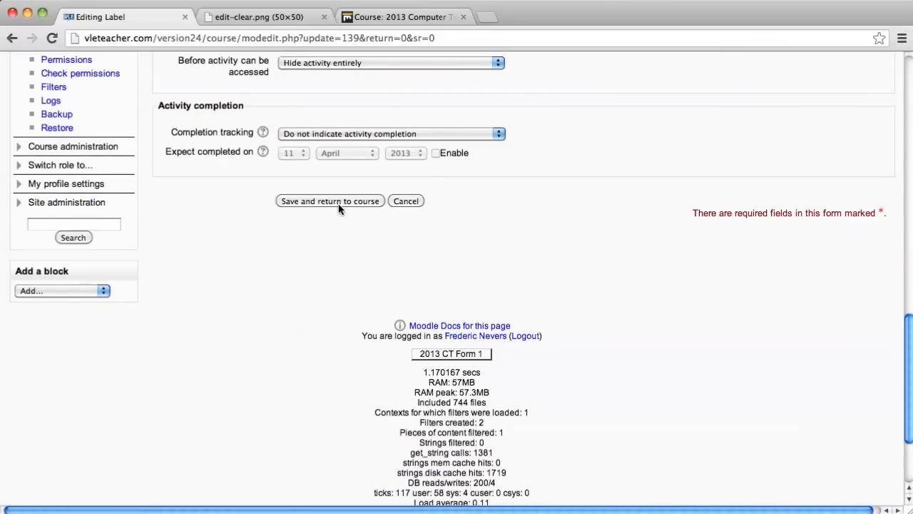
left_click(328, 200)
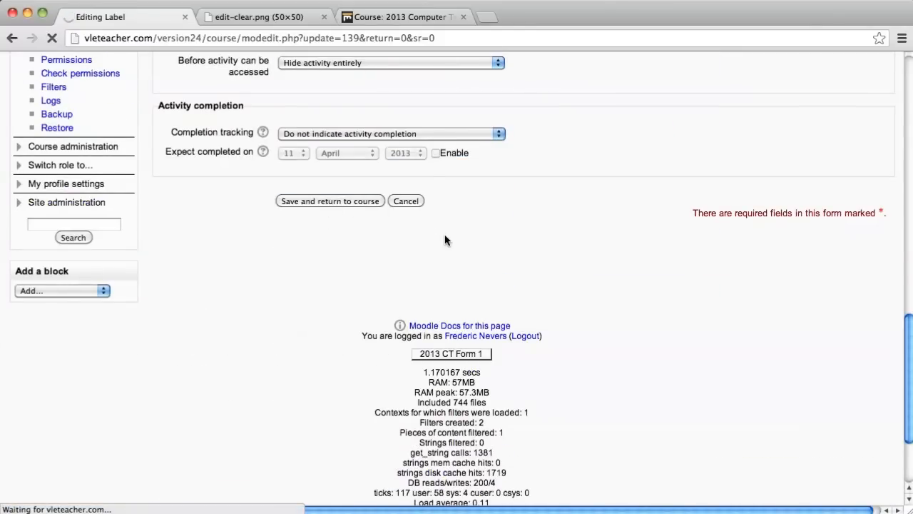
mouse_move(442, 254)
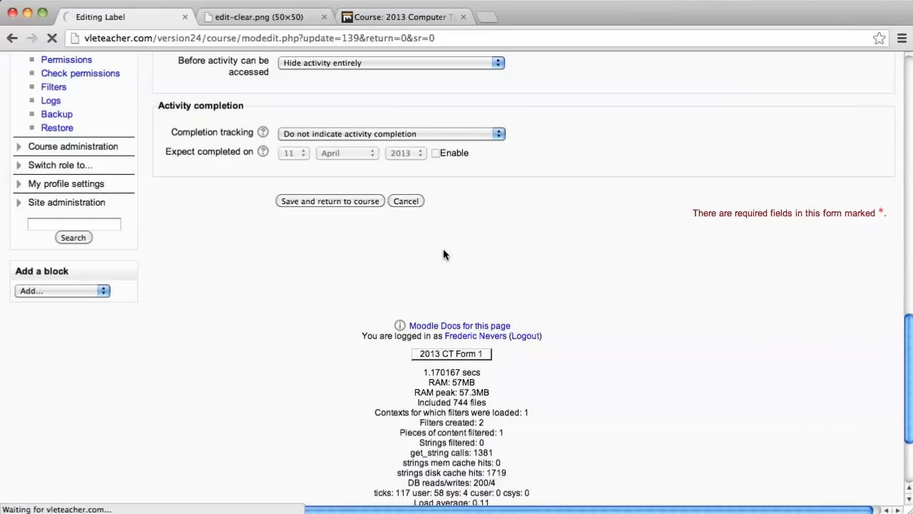
left_click(329, 199)
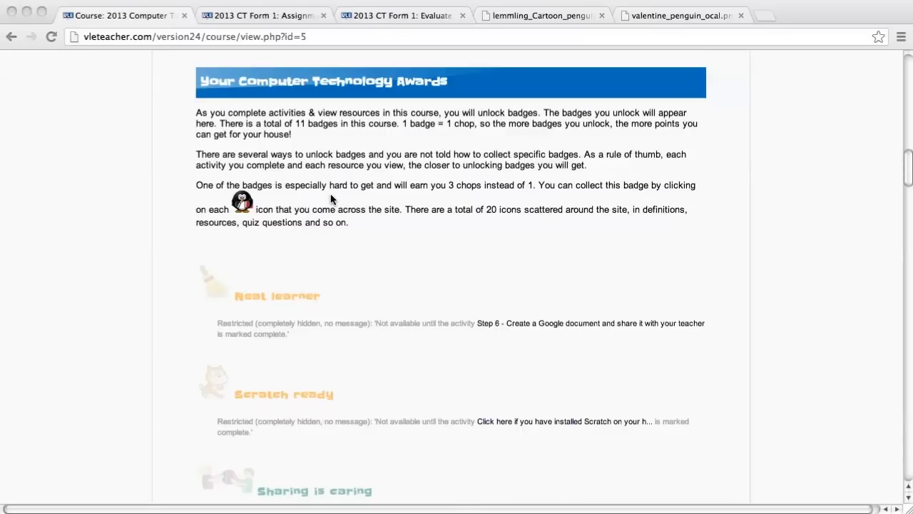
mouse_move(243, 217)
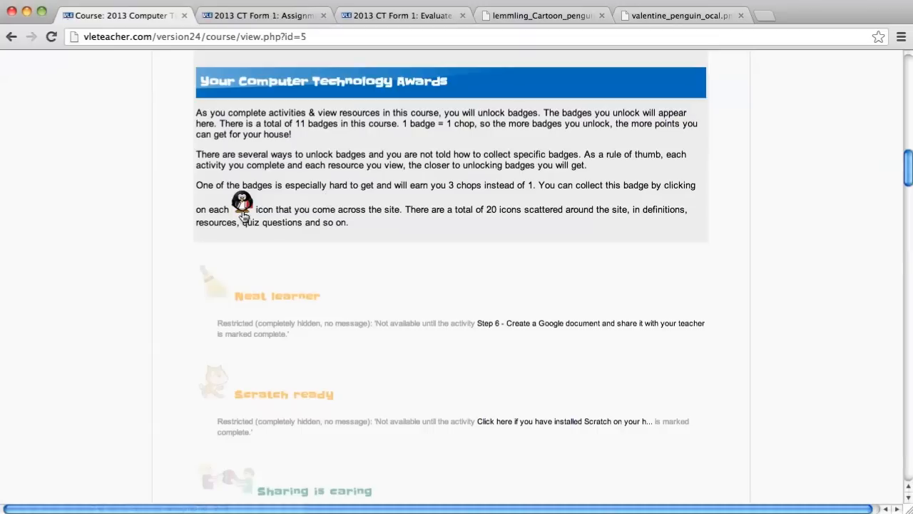
mouse_move(243, 207)
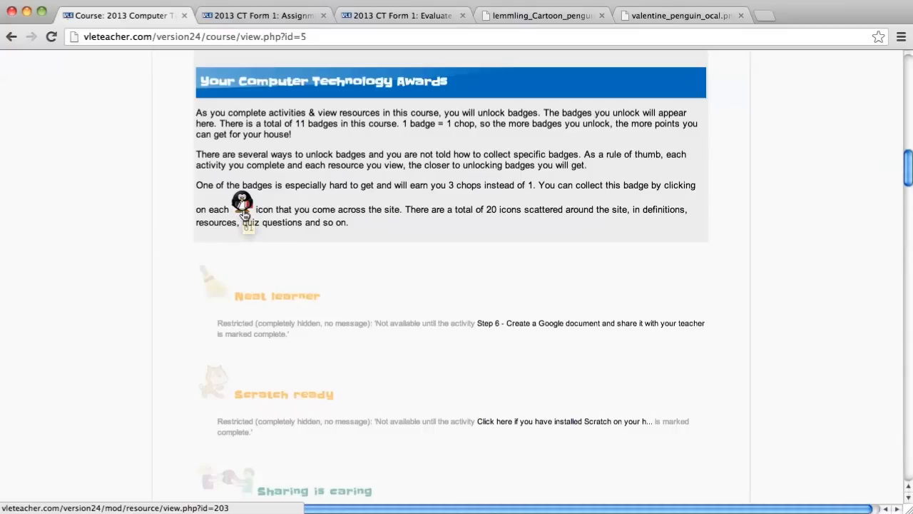
mouse_move(242, 198)
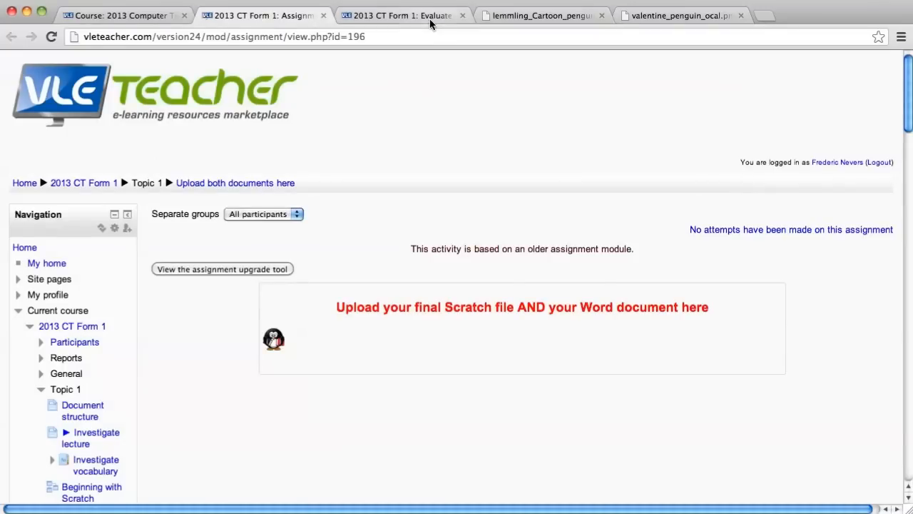
Step: View the Evaluate Level Descriptors page's embedded penguin, then return to the course page
left_click(399, 14)
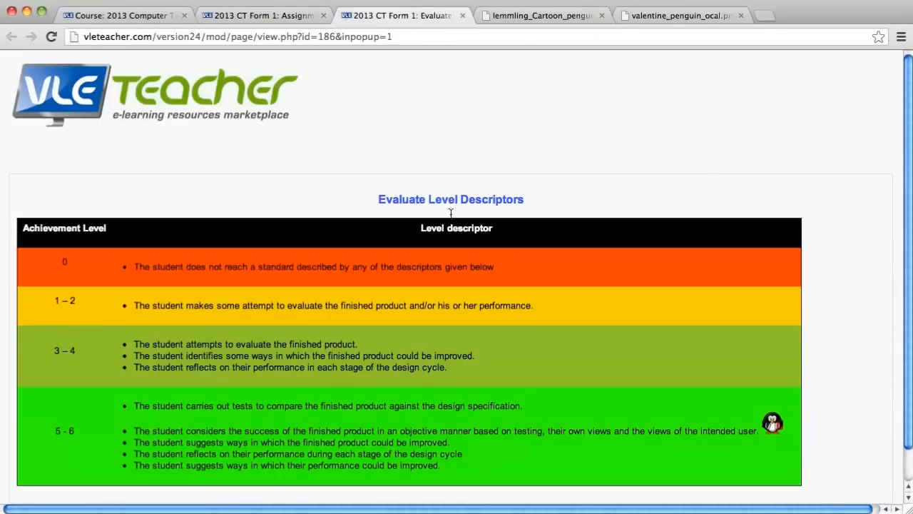
left_click(121, 14)
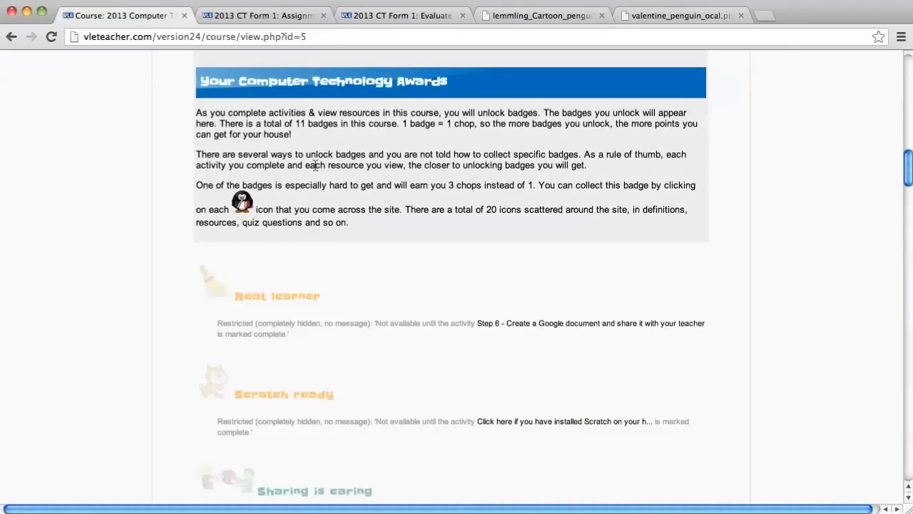
mouse_move(243, 207)
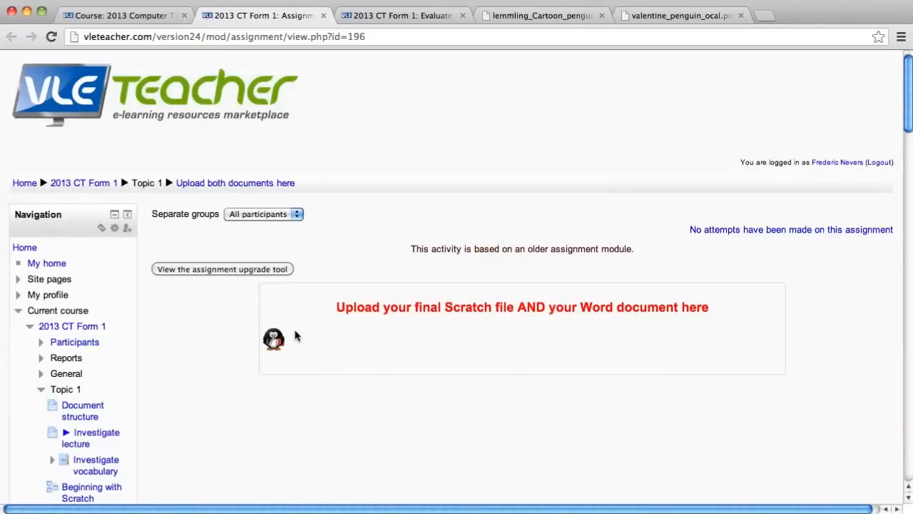
mouse_move(288, 357)
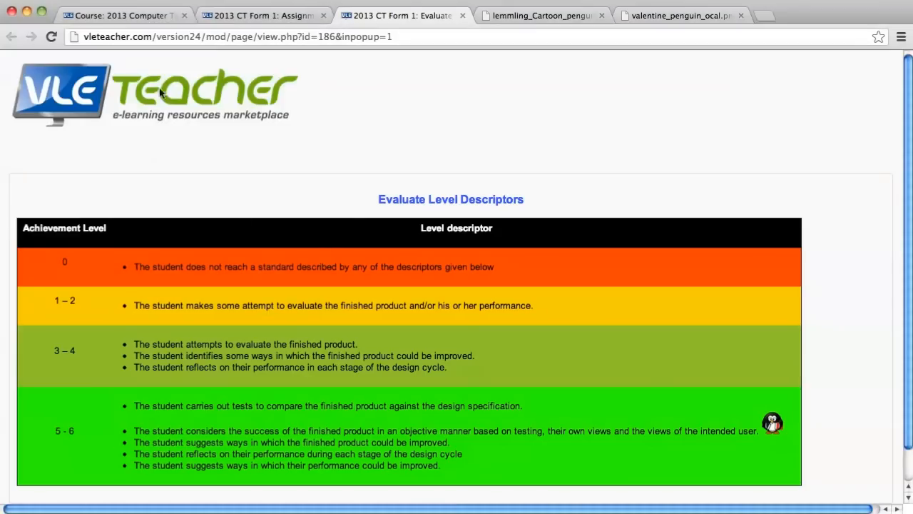
left_click(122, 14)
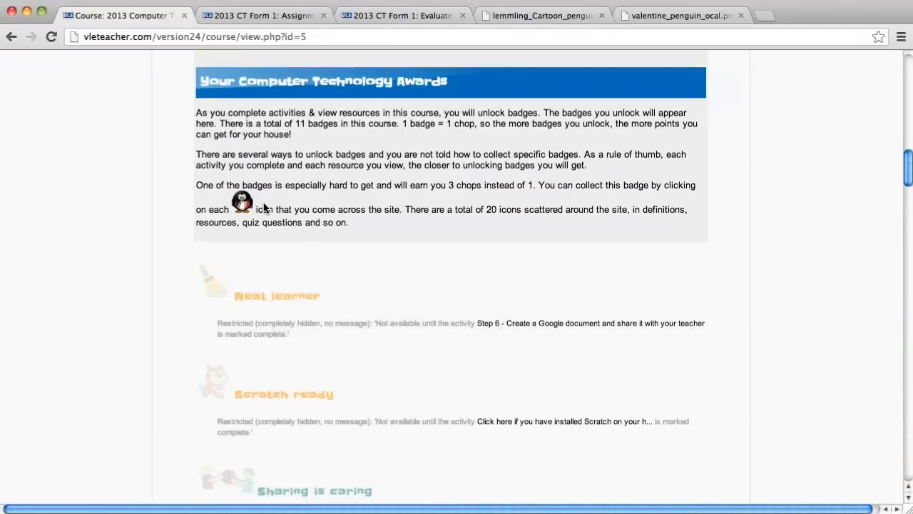
mouse_move(242, 207)
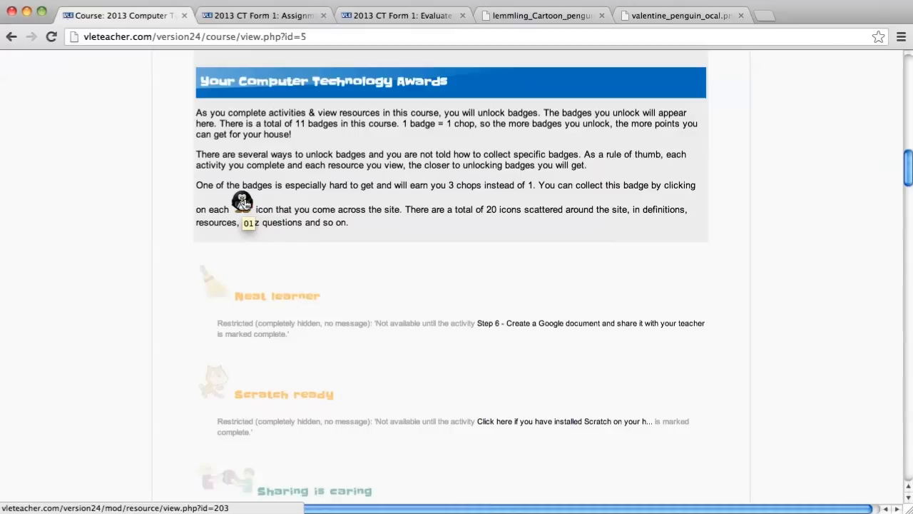
mouse_move(248, 223)
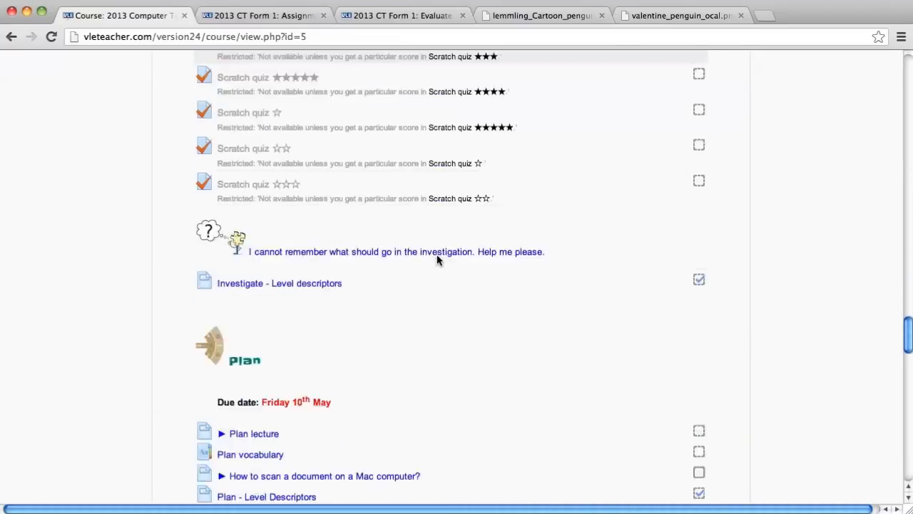
Step: Open Edit settings for the 2013 CT Form 1 course from Course administration
scroll("down", 3)
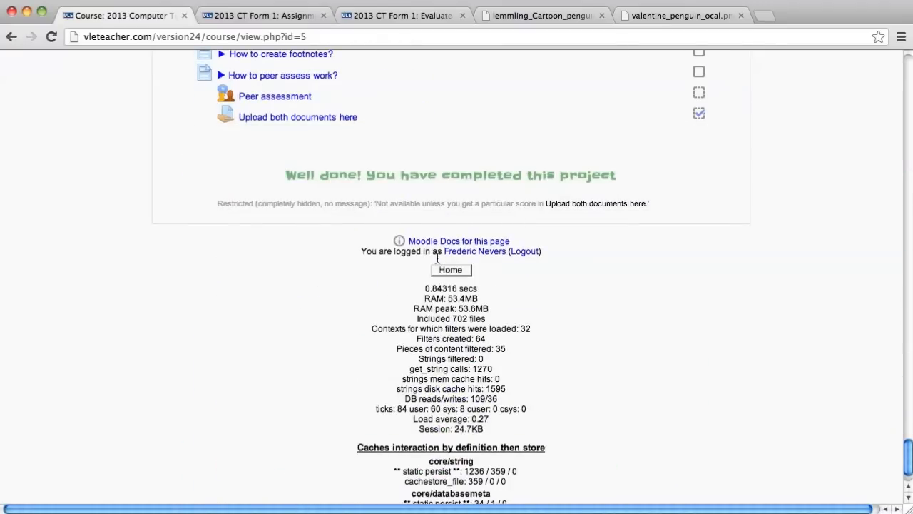
left_click(451, 270)
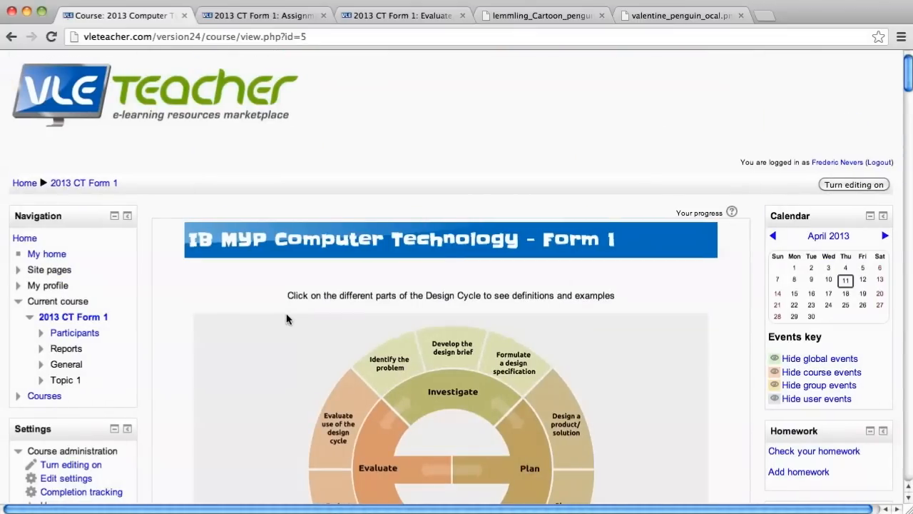
scroll("down", 3)
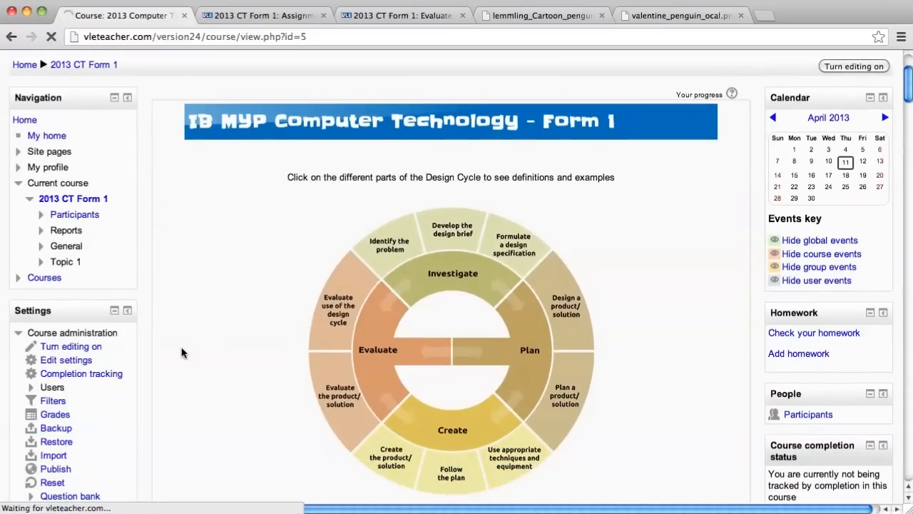
left_click(66, 360)
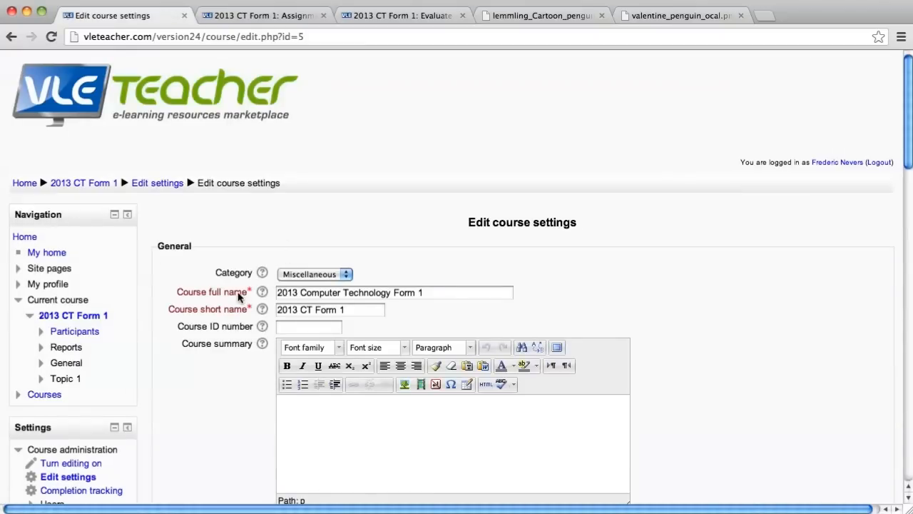
Step: Set Number of sections to 2 in the Topics format options and save the course settings
scroll("down", 3)
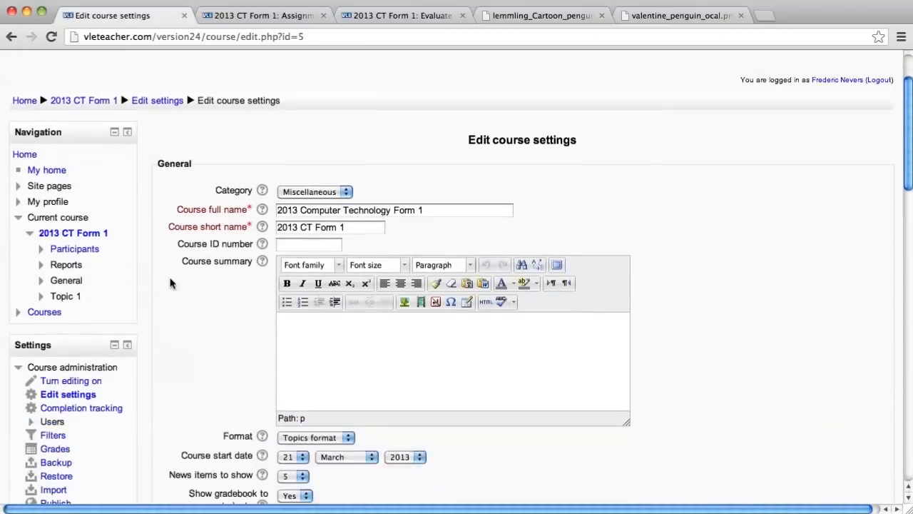
scroll("down", 3)
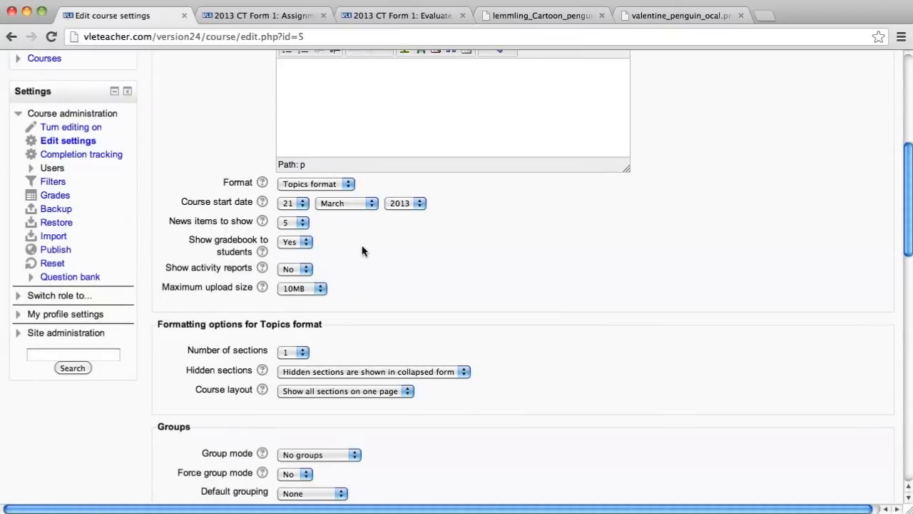
mouse_move(268, 364)
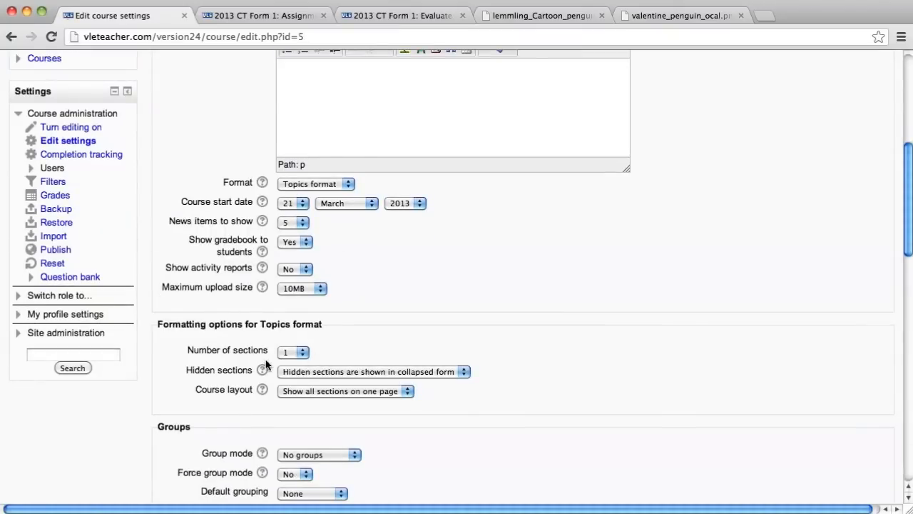
left_click(302, 348)
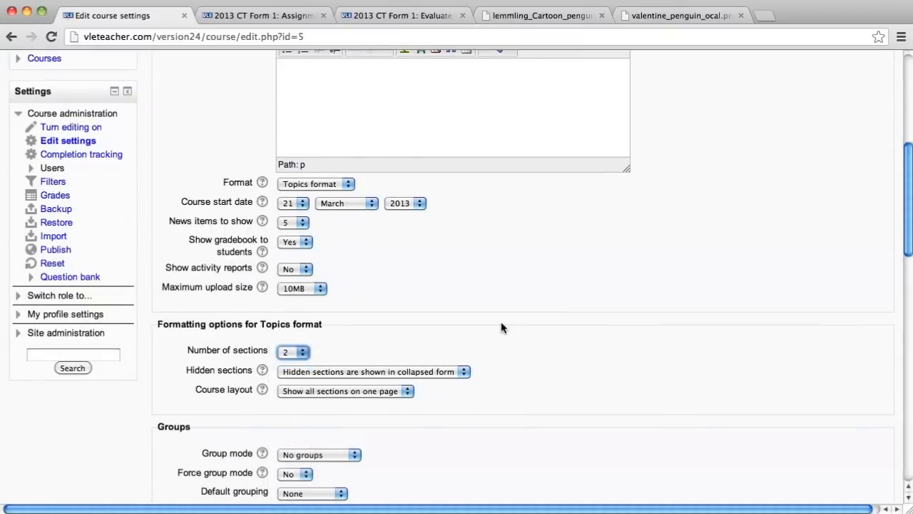
scroll("down", 3)
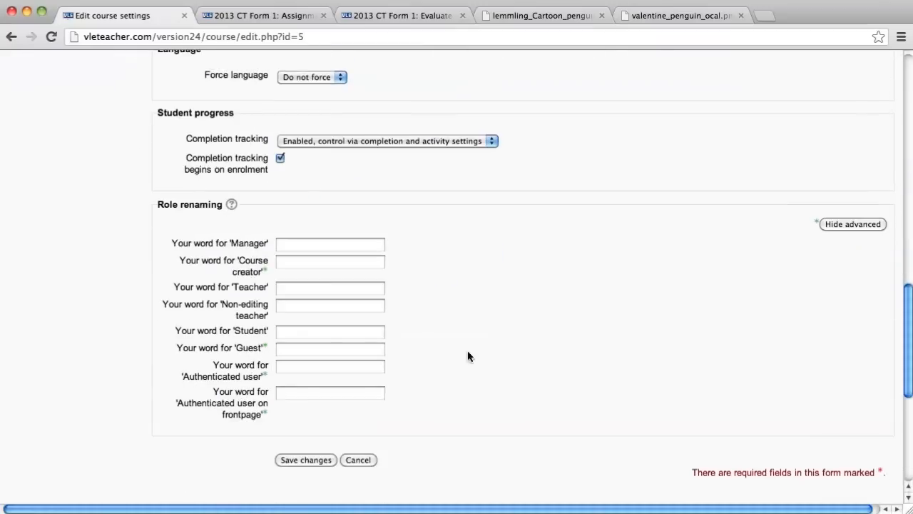
left_click(305, 459)
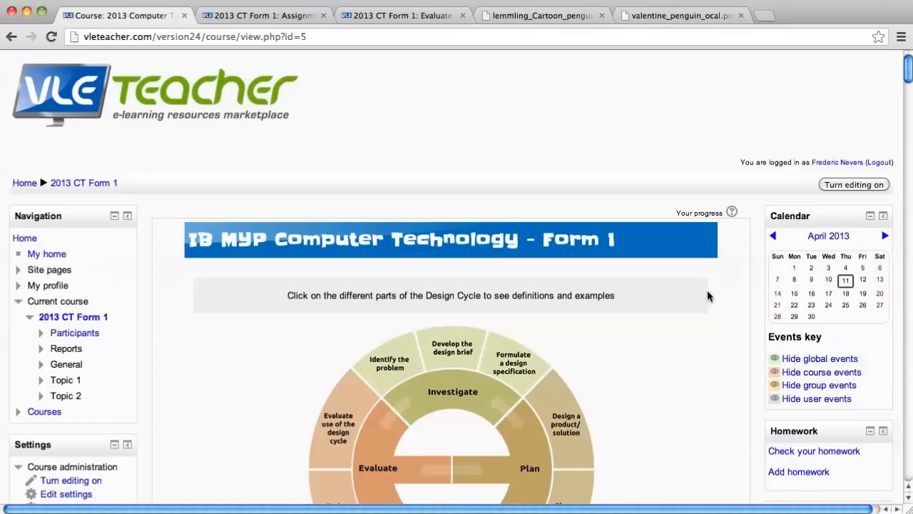
scroll("down", 3)
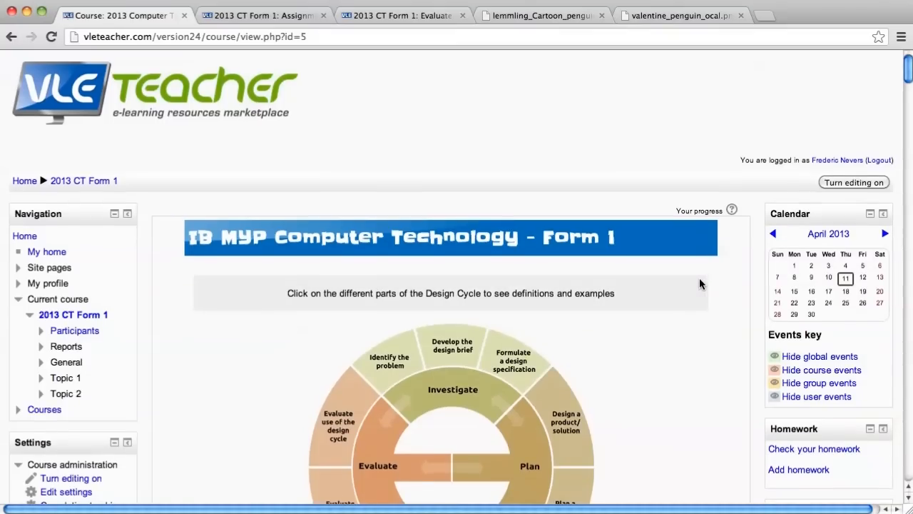
scroll("down", 3)
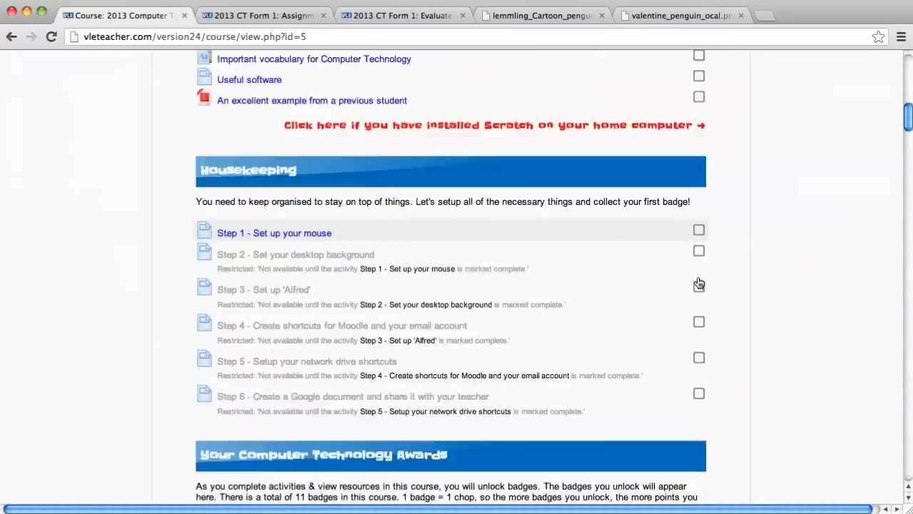
scroll("down", 3)
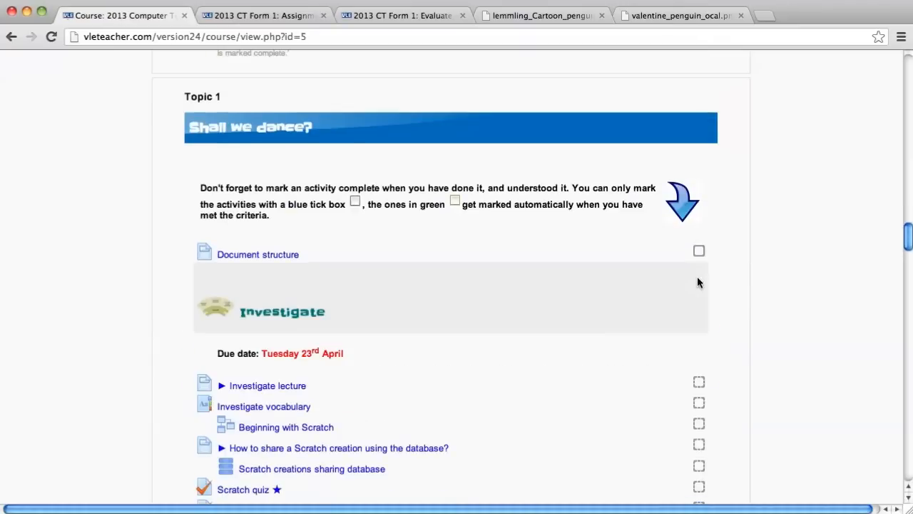
scroll("down", 3)
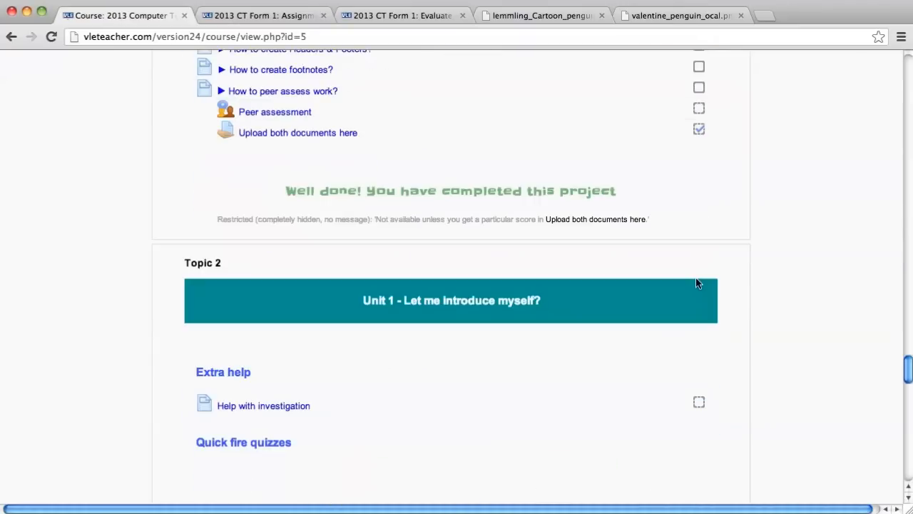
scroll("down", 3)
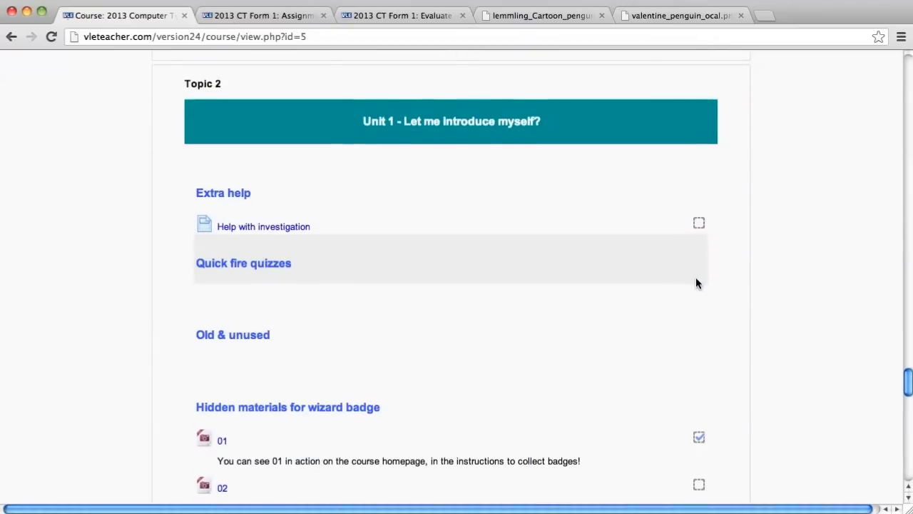
scroll("down", 3)
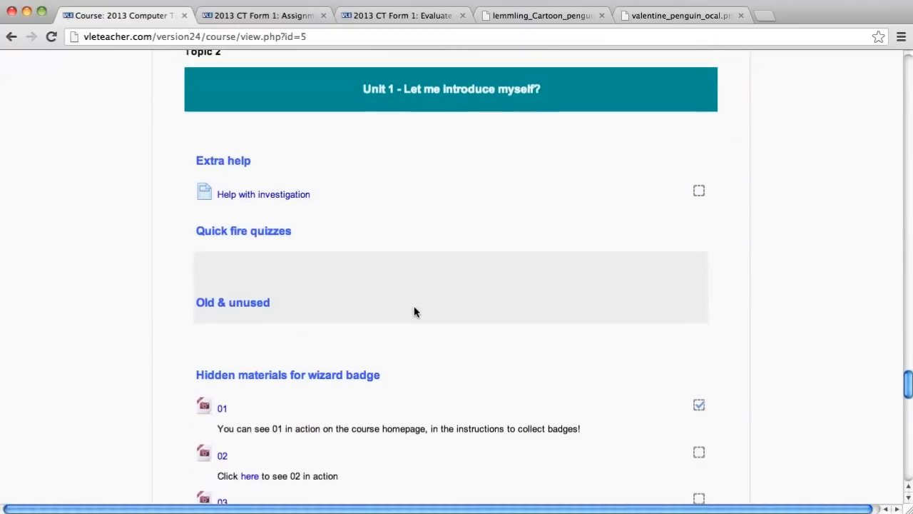
scroll("down", 3)
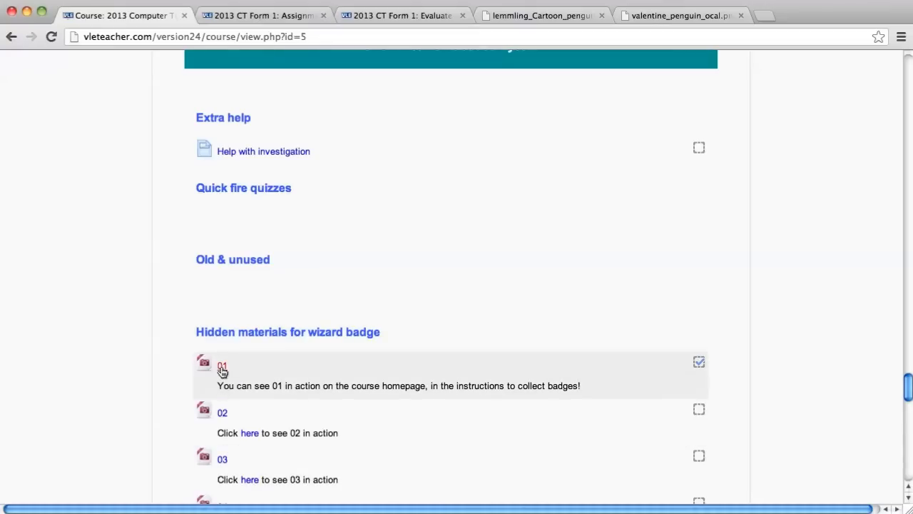
mouse_move(221, 366)
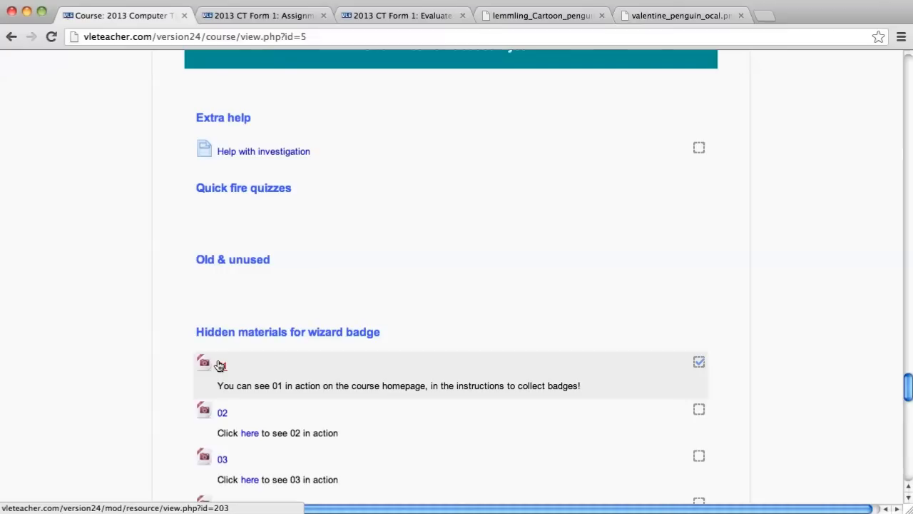
scroll("up", 3)
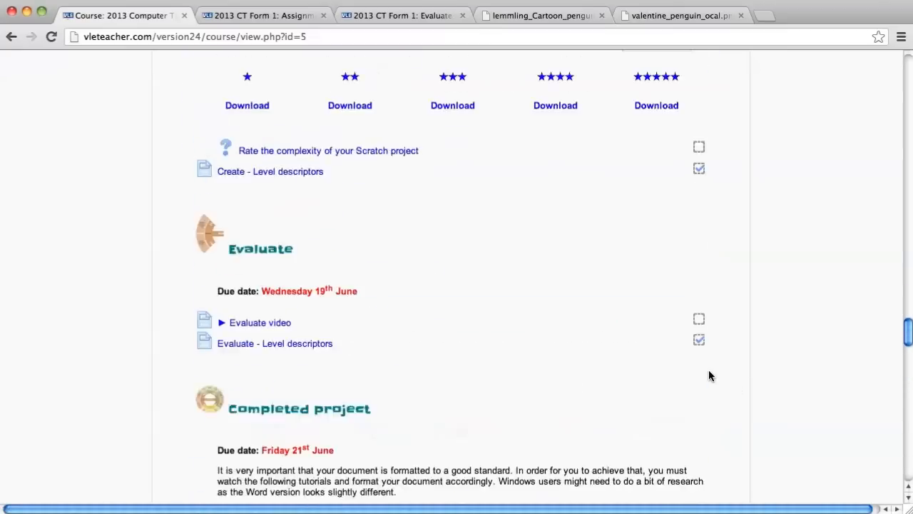
scroll("up", 3)
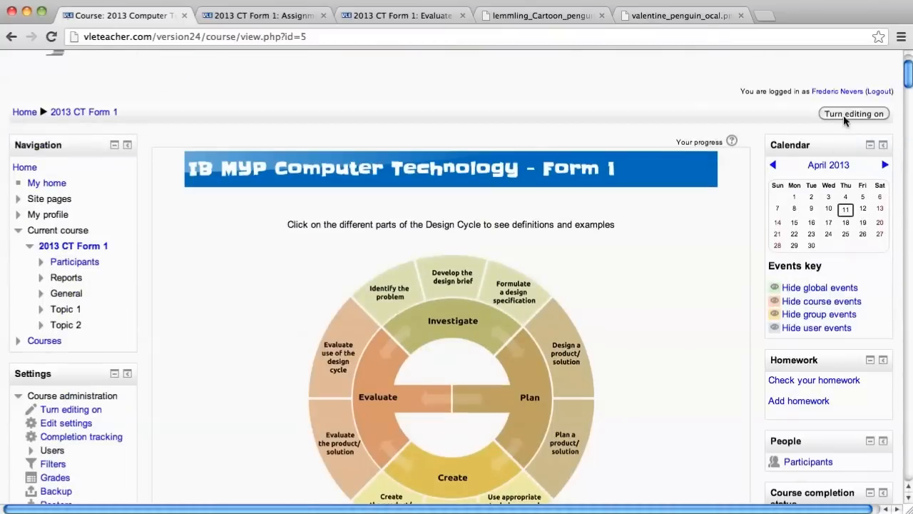
Step: Turn editing on and add a new File resource to Topic 2
left_click(853, 114)
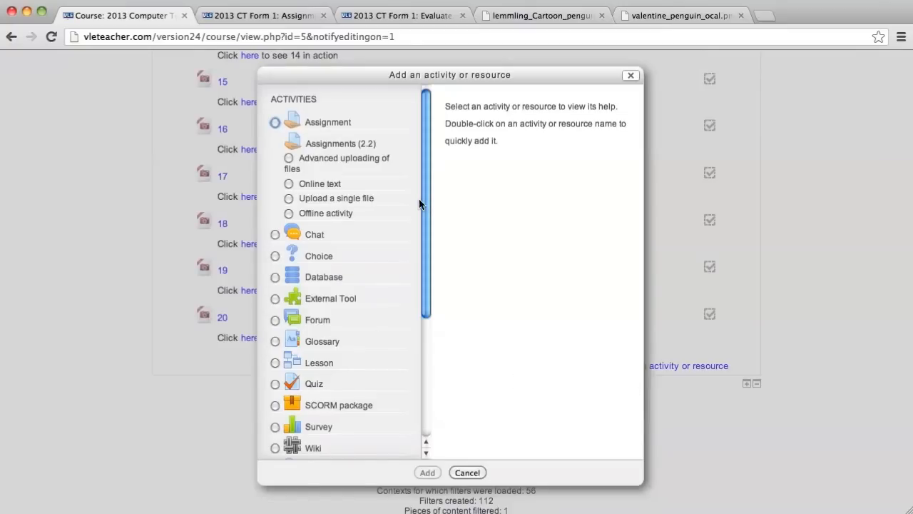
scroll("down", 3)
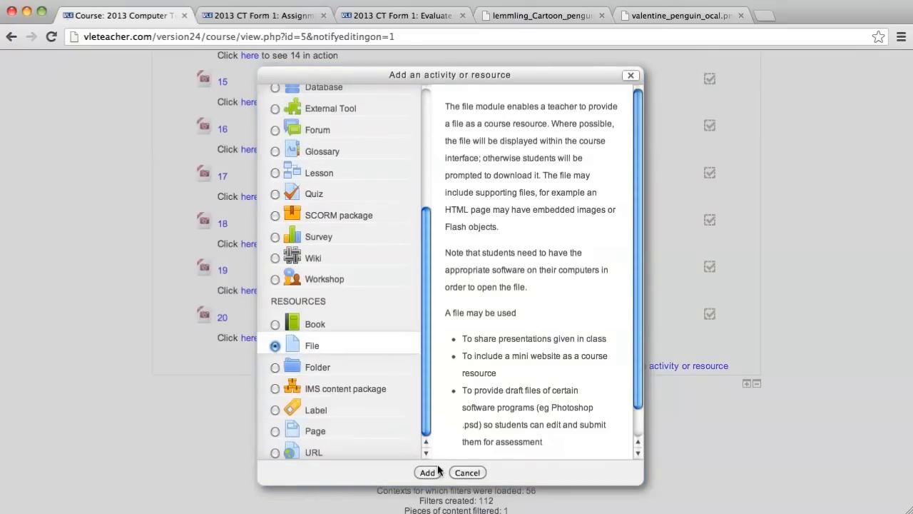
left_click(427, 472)
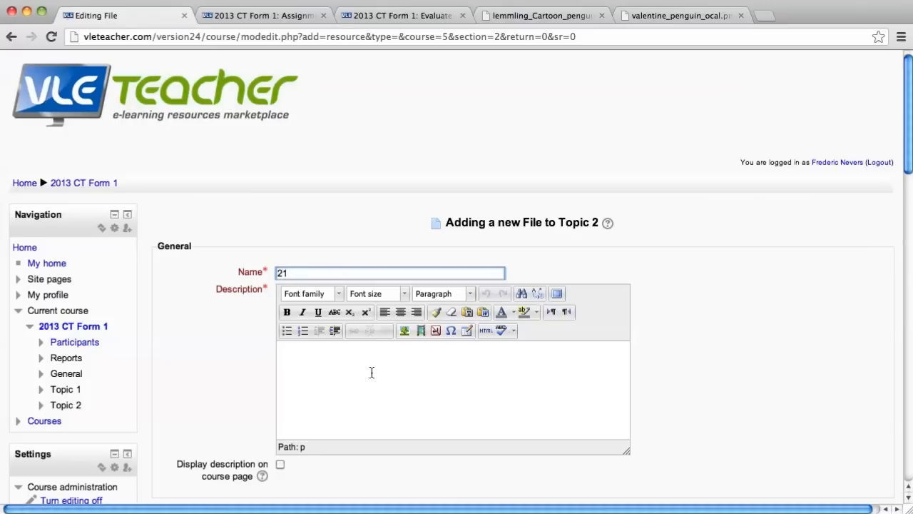
Step: Name the file 21 and describe it 'Click here to see 21 action'
type("Cli")
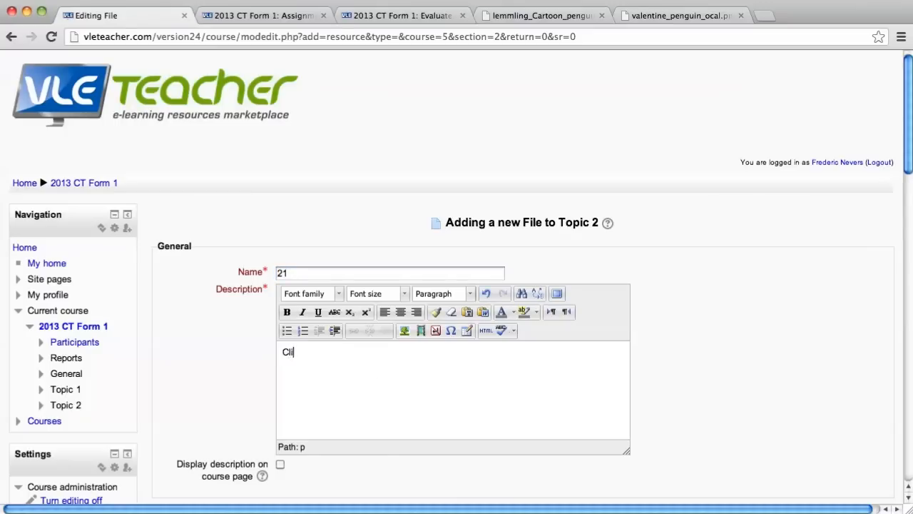
type("ck here")
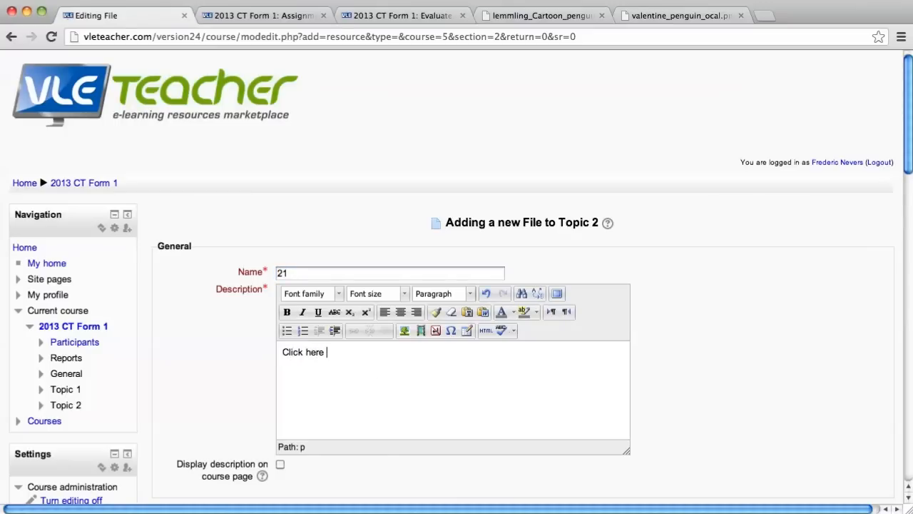
type("21")
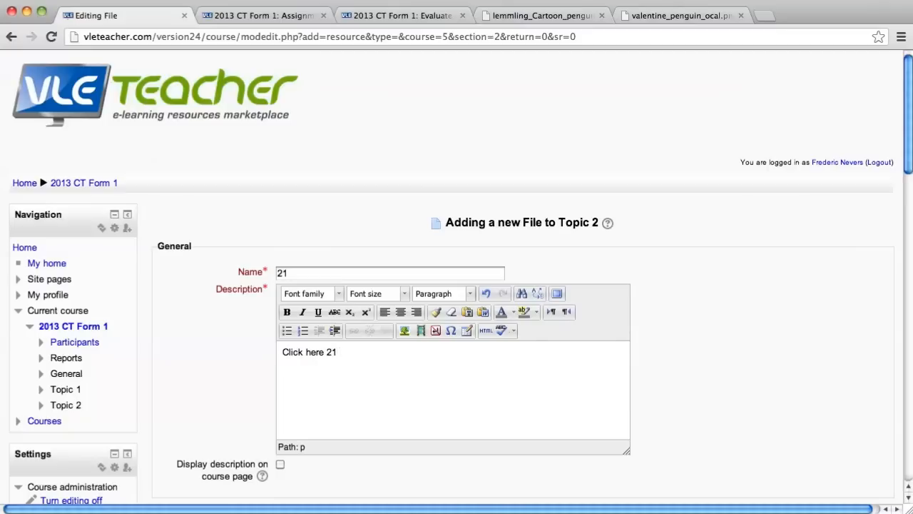
type("to see 21 action")
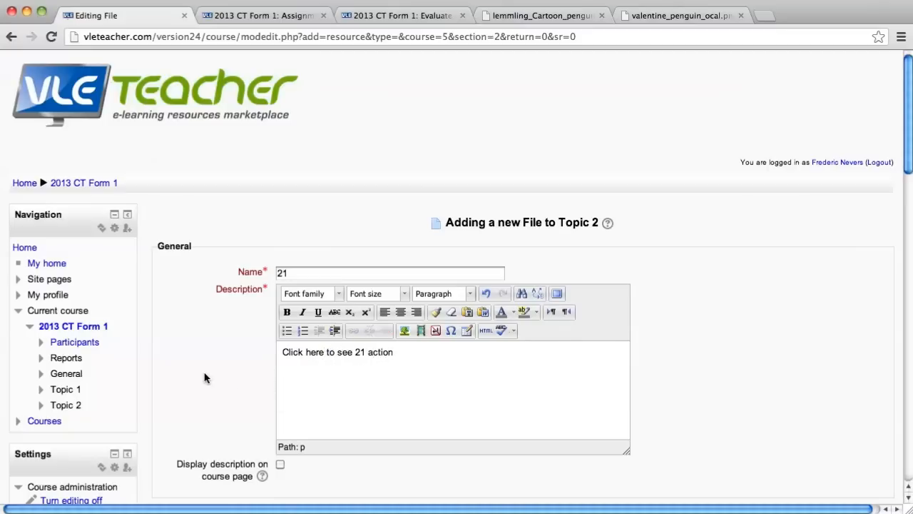
scroll("down", 3)
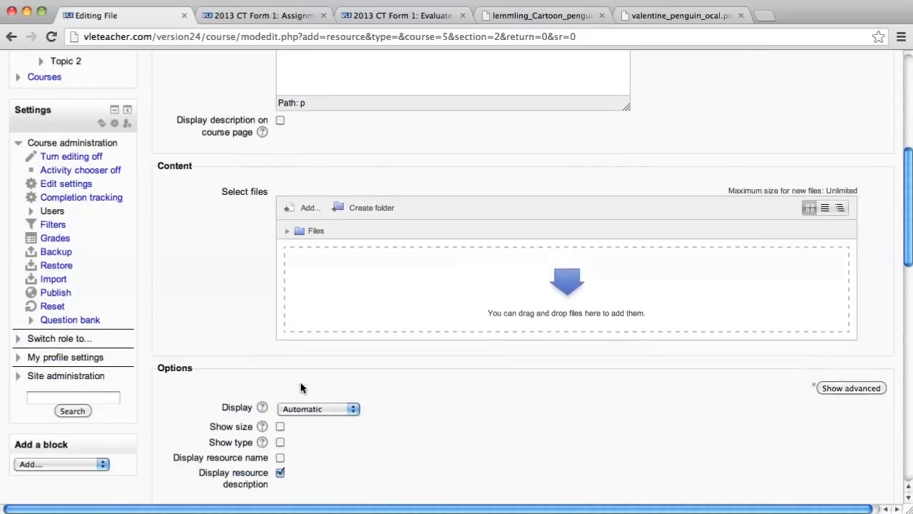
Step: Attach lemmling_Cartoon_penguin.png to the file and set Display to Force download
scroll("down", 3)
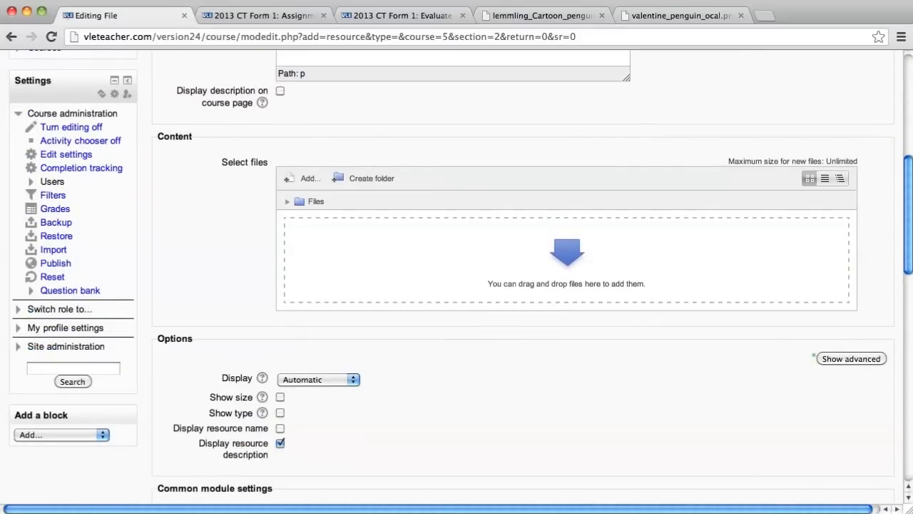
left_click(539, 14)
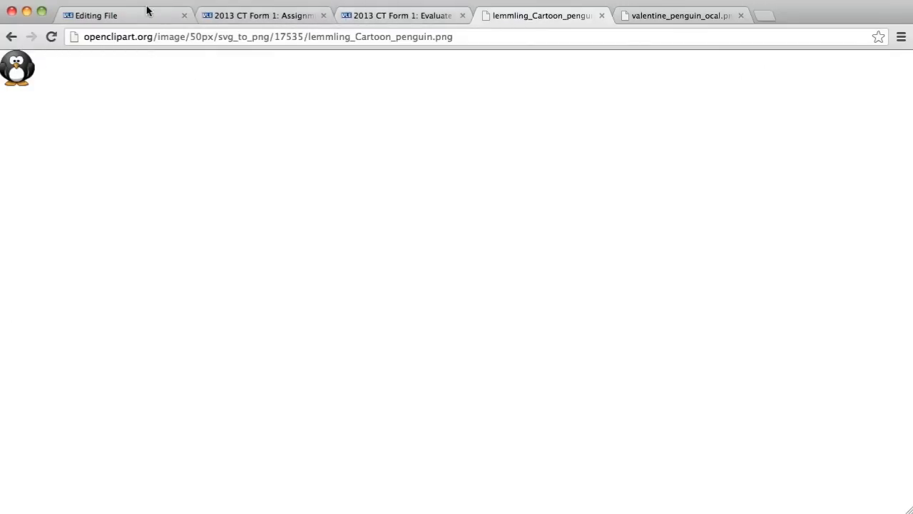
left_click(121, 14)
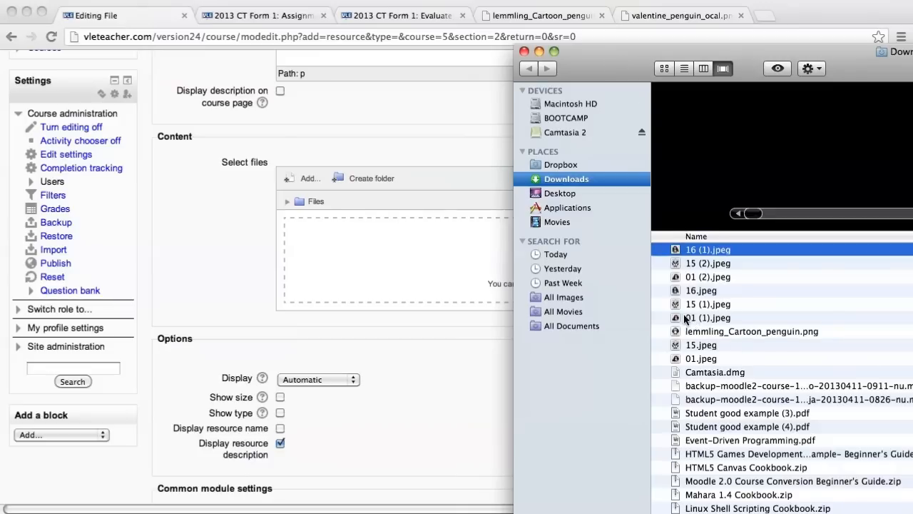
mouse_move(378, 329)
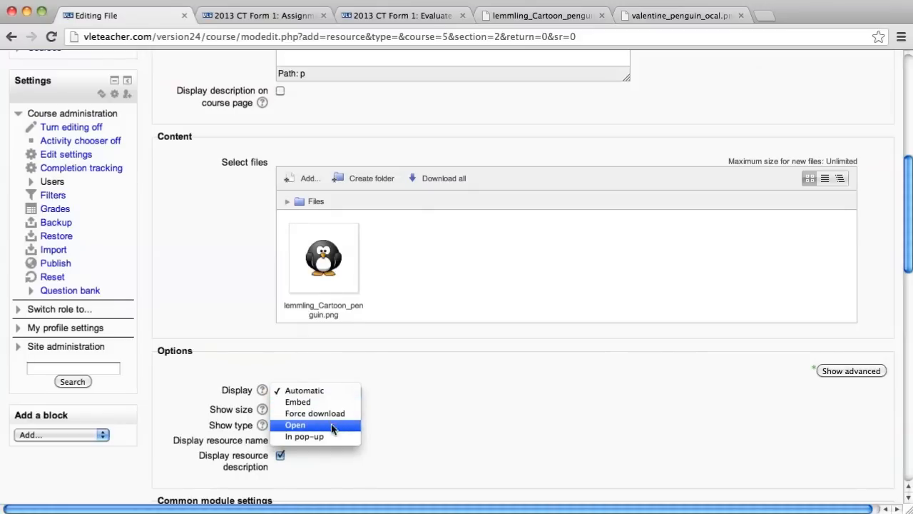
left_click(314, 414)
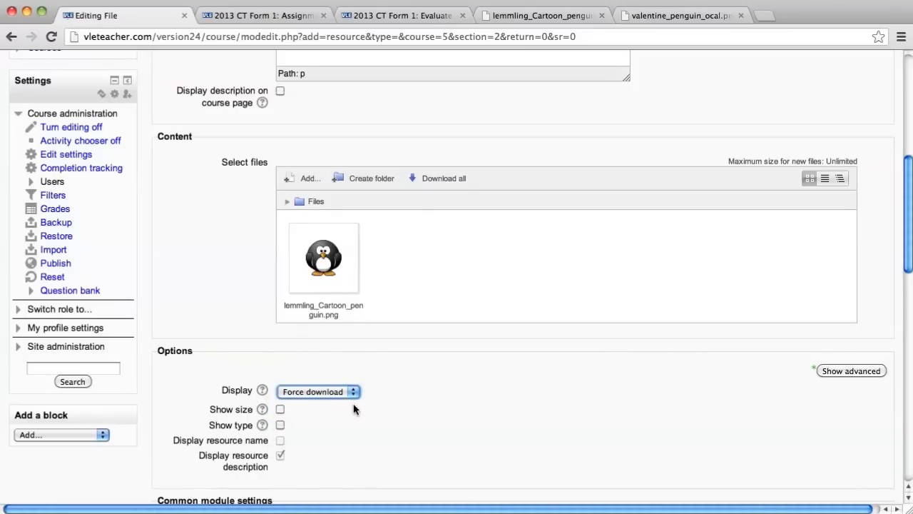
mouse_move(349, 411)
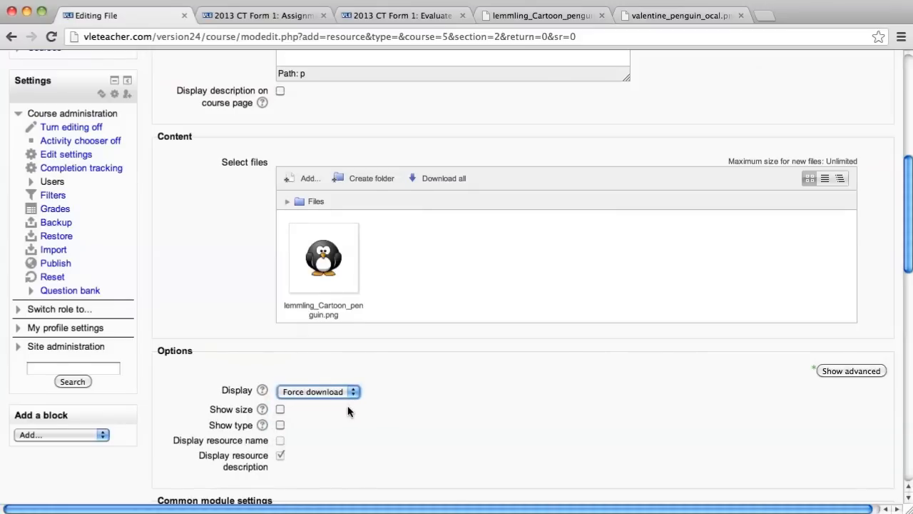
scroll("down", 3)
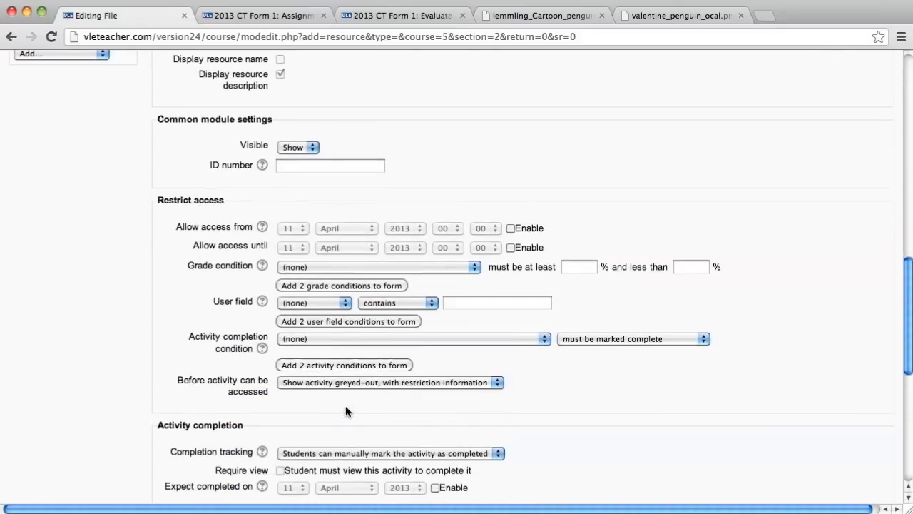
Step: Mark the file complete when a student views it, then save and return to course
scroll("down", 3)
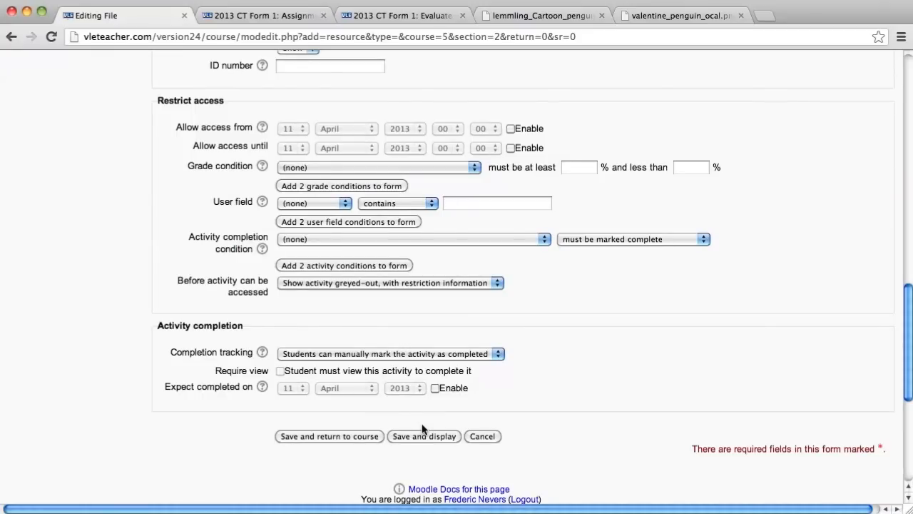
left_click(390, 354)
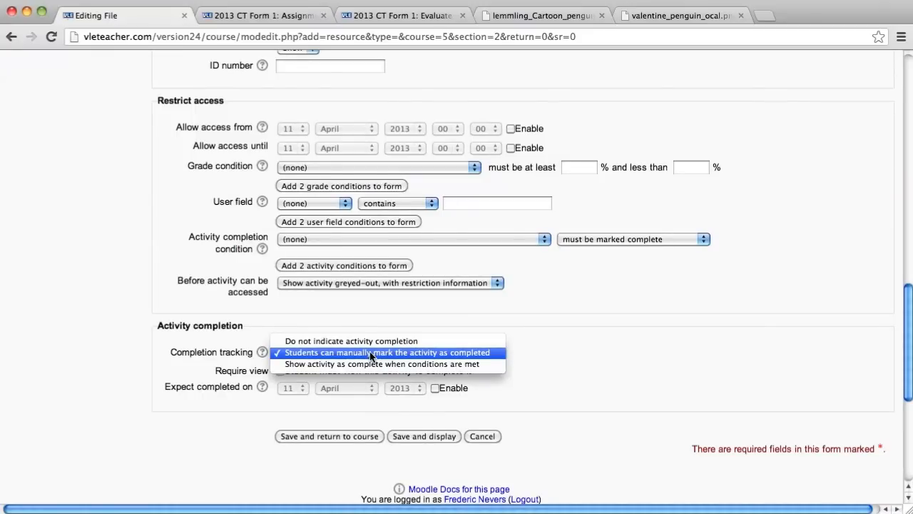
mouse_move(368, 364)
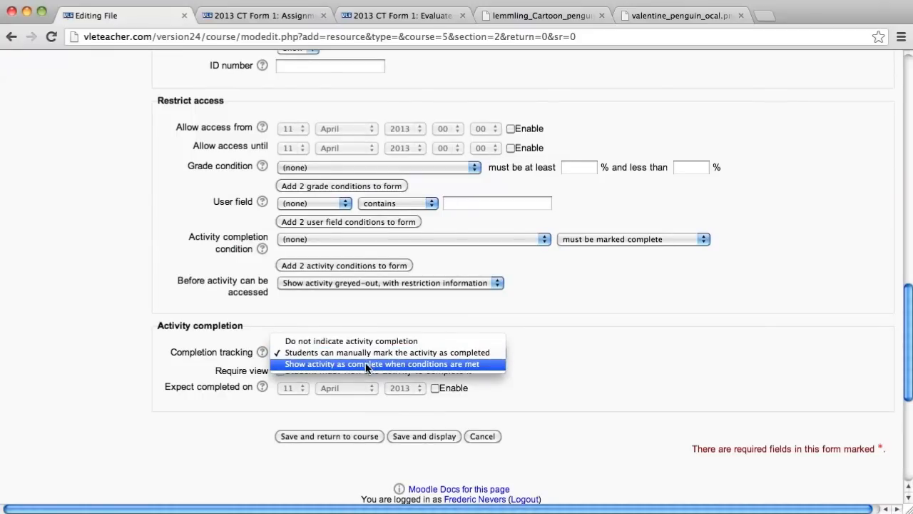
left_click(379, 364)
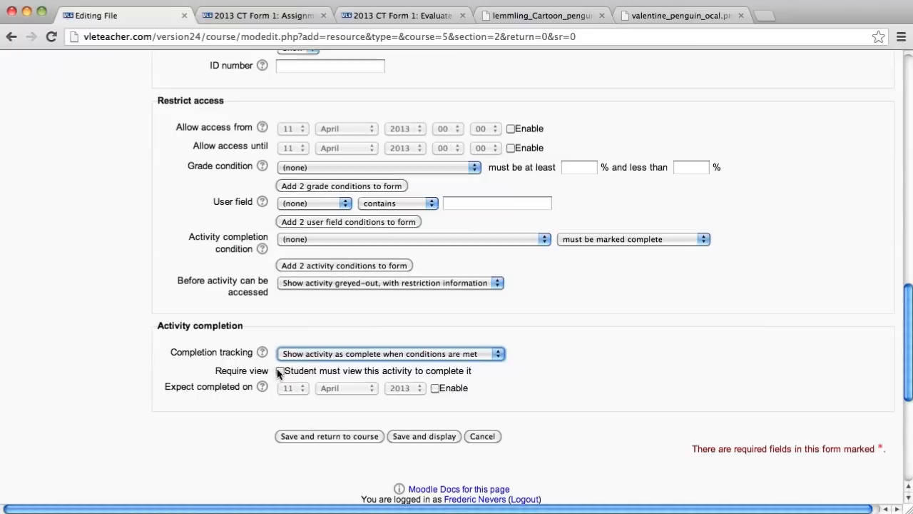
left_click(279, 371)
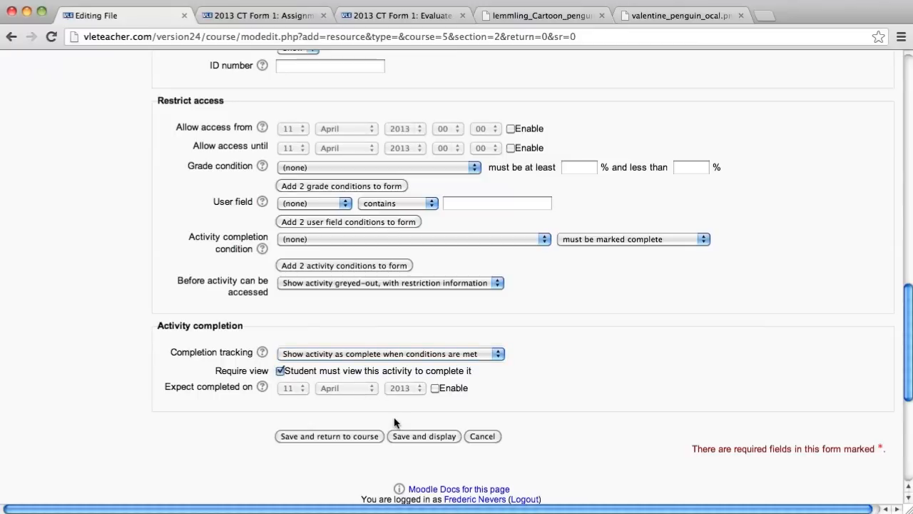
left_click(329, 437)
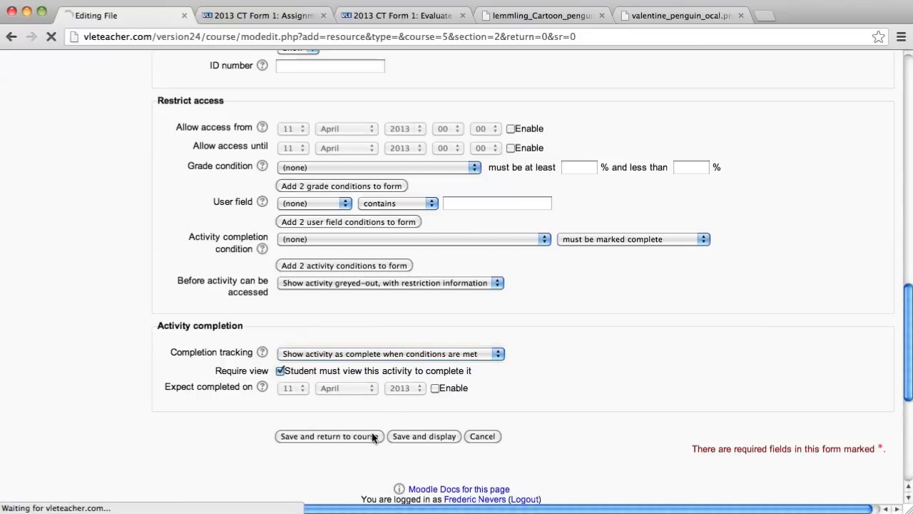
left_click(329, 437)
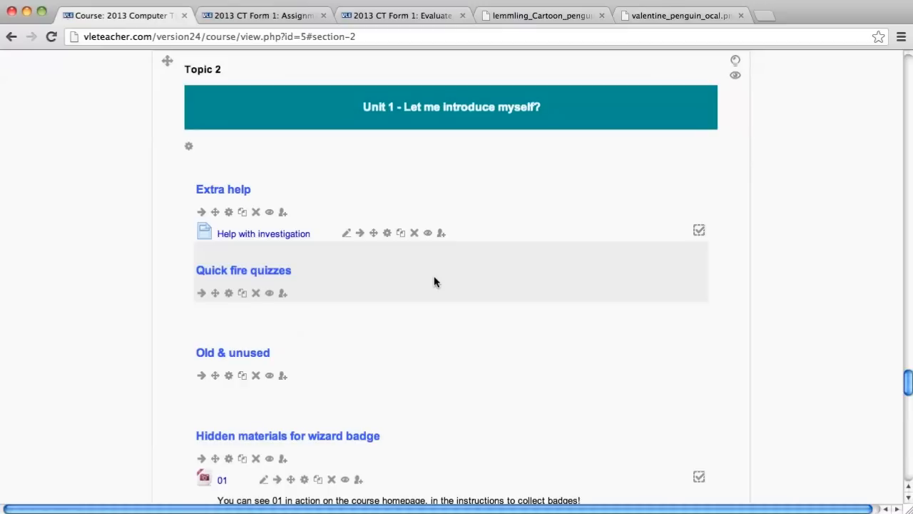
scroll("down", 3)
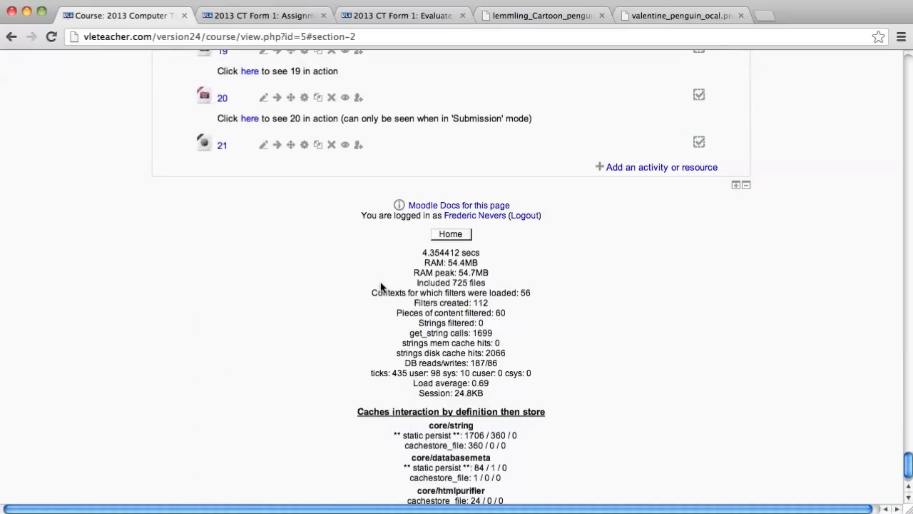
scroll("up", 3)
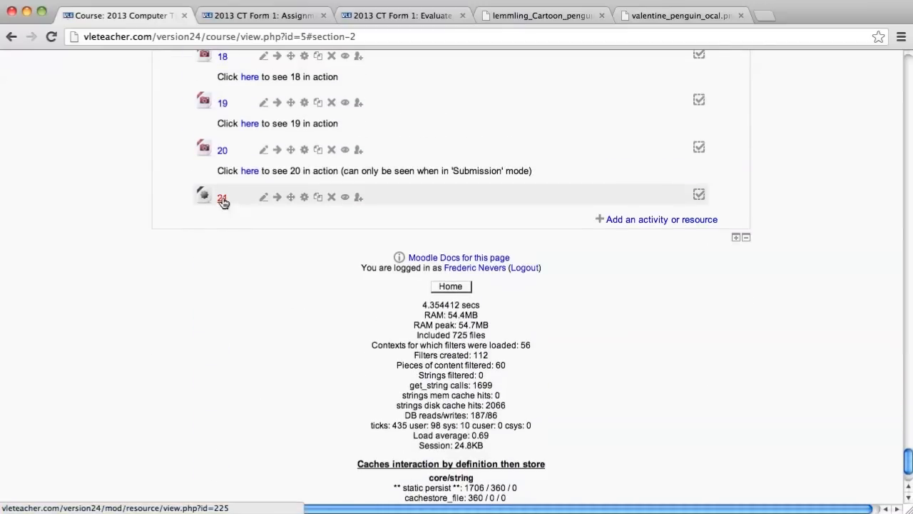
right_click(222, 198)
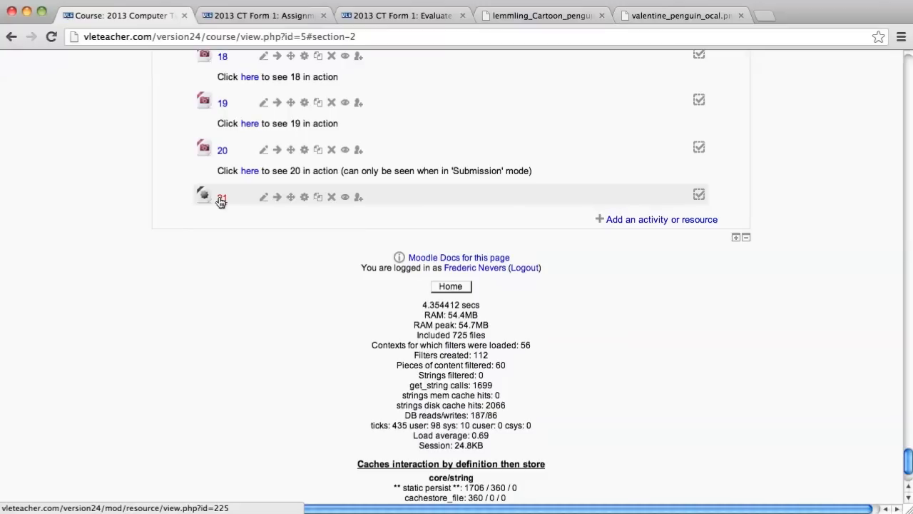
scroll("up", 3)
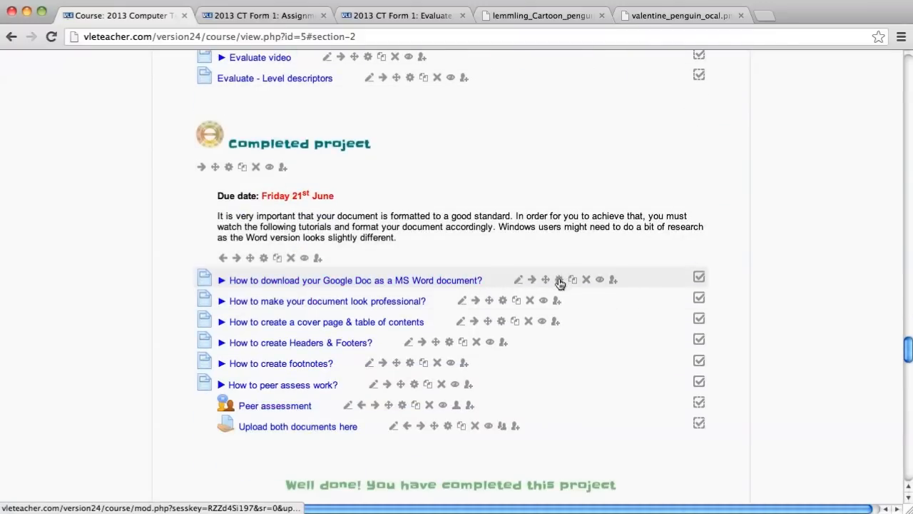
Step: Scroll the course page to reach the 'How to download your Google Doc…' page in the Investigate topic
scroll("up", 3)
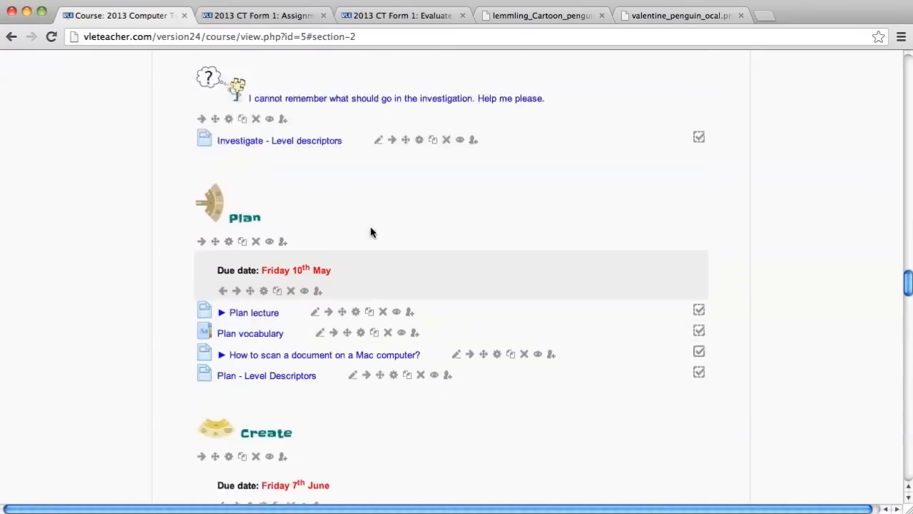
scroll("up", 3)
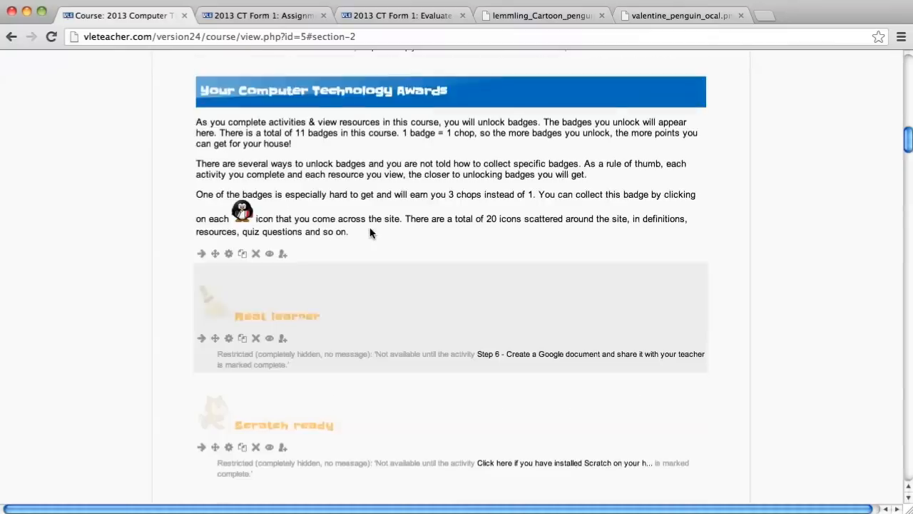
scroll("up", 3)
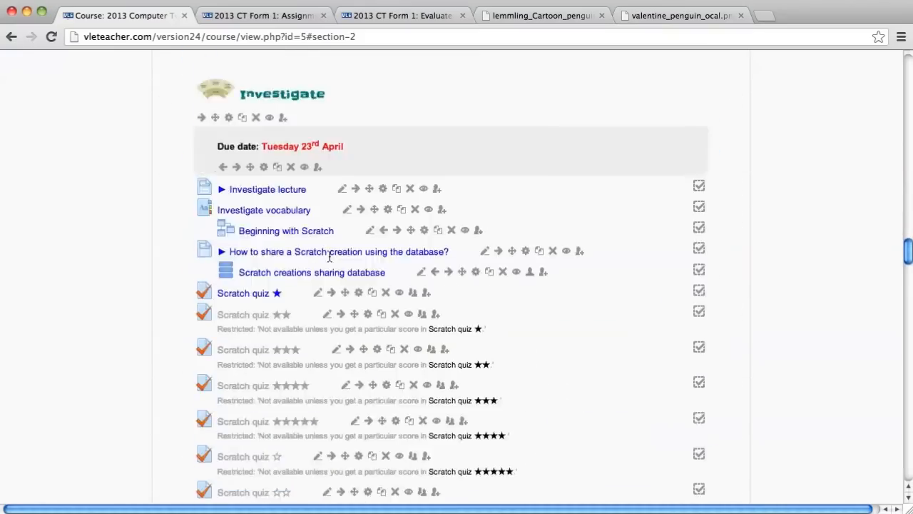
scroll("down", 3)
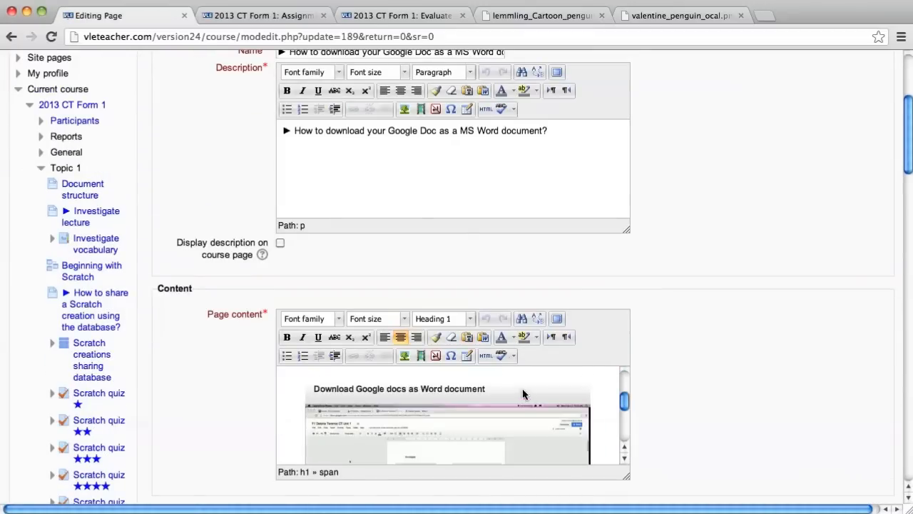
Step: Upload bookworm_penguin.jpeg and insert it above the page heading with description 21
scroll("down", 3)
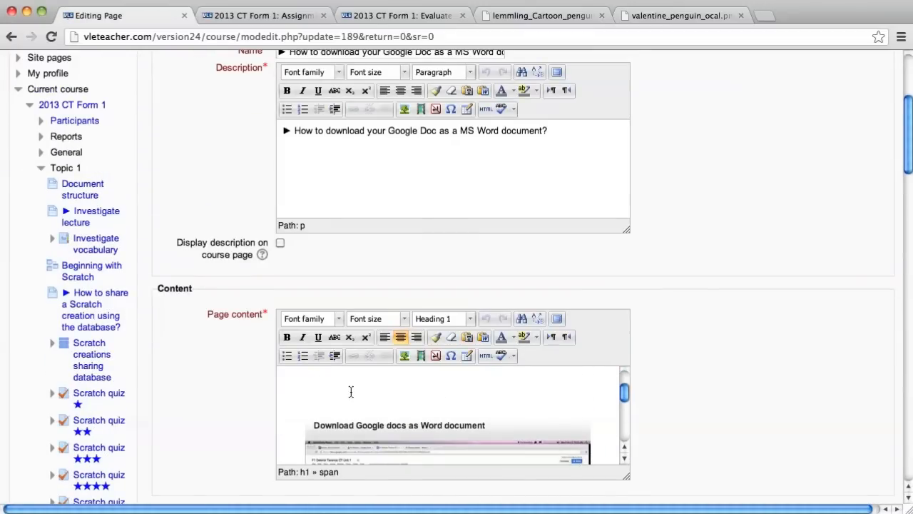
left_click(471, 318)
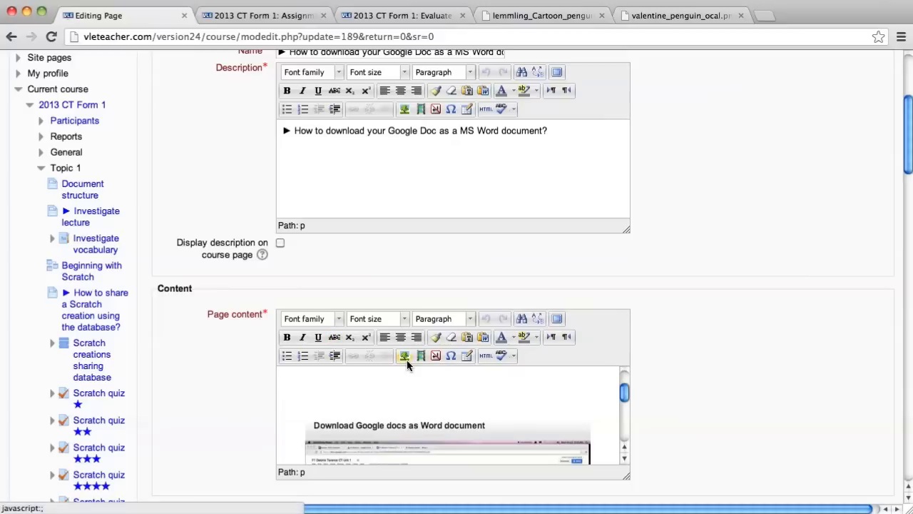
left_click(405, 355)
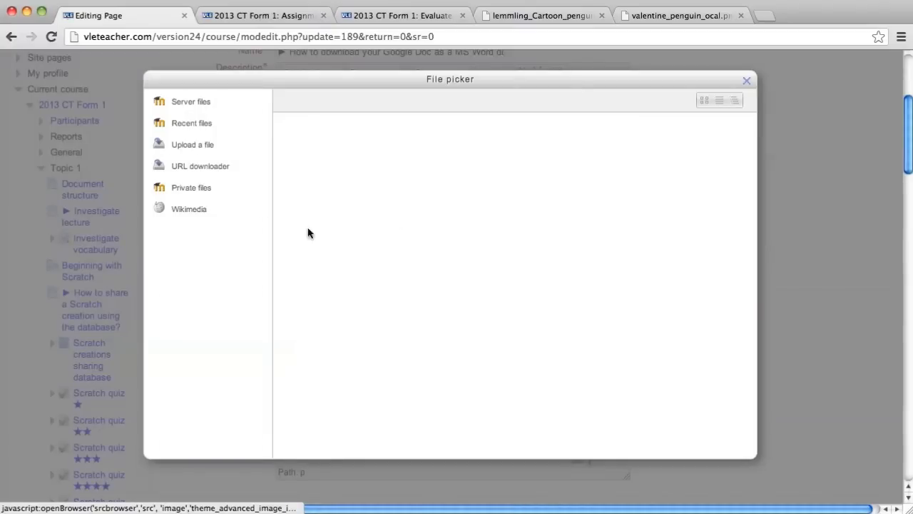
left_click(192, 144)
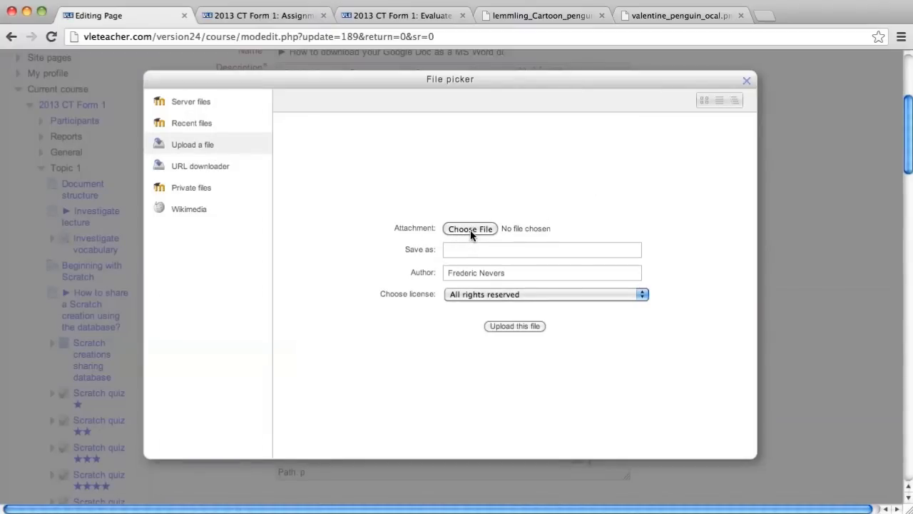
left_click(470, 228)
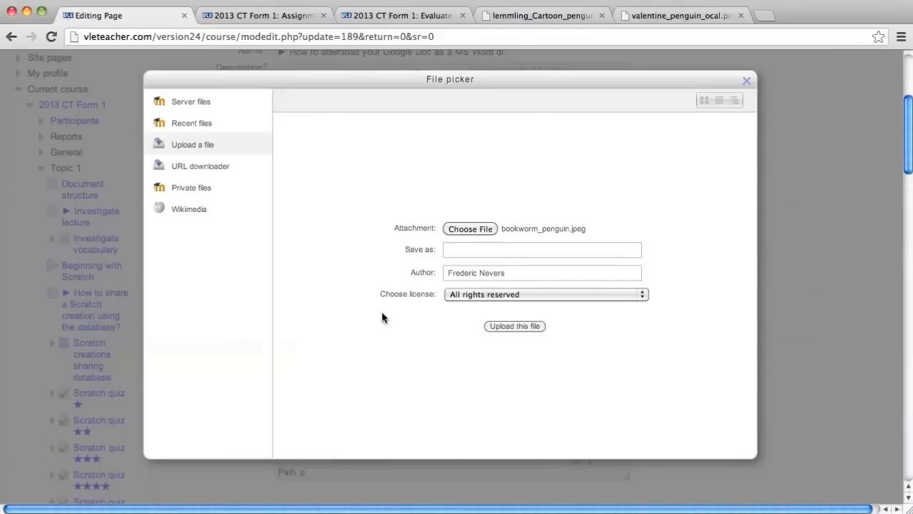
left_click(514, 325)
type("21")
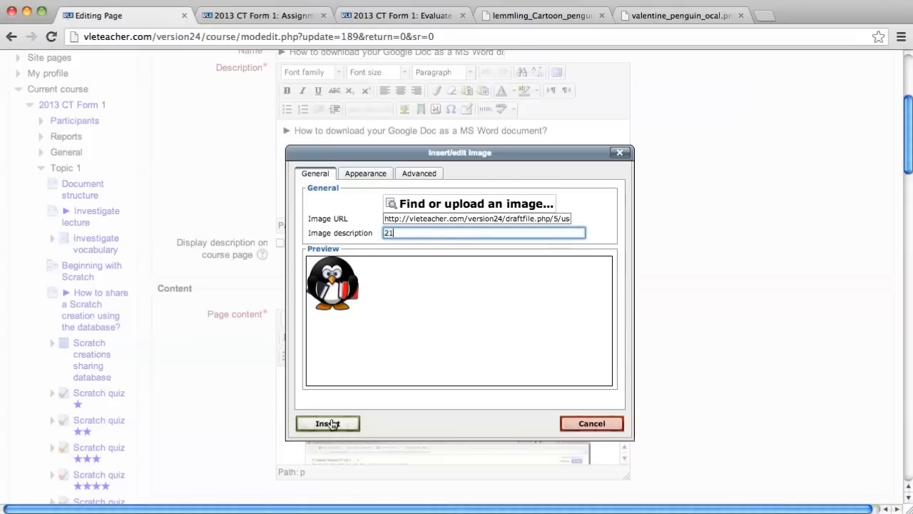
left_click(328, 422)
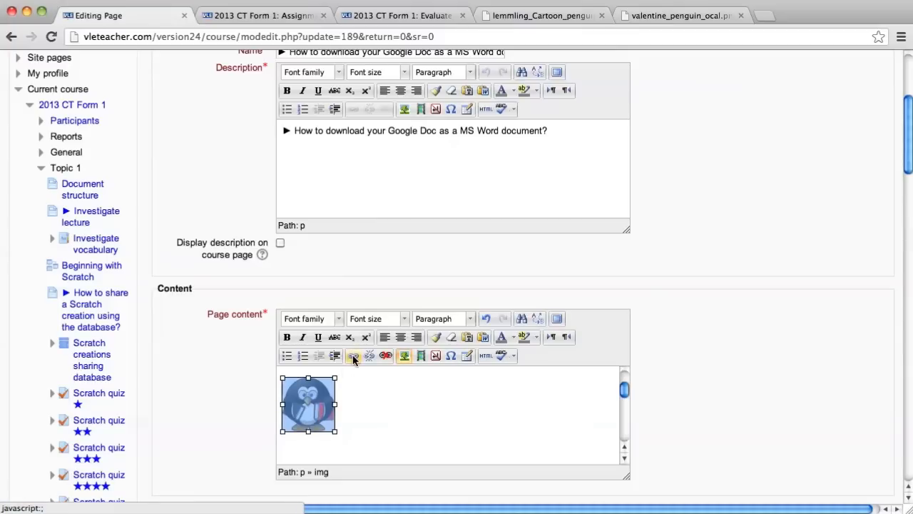
mouse_move(353, 356)
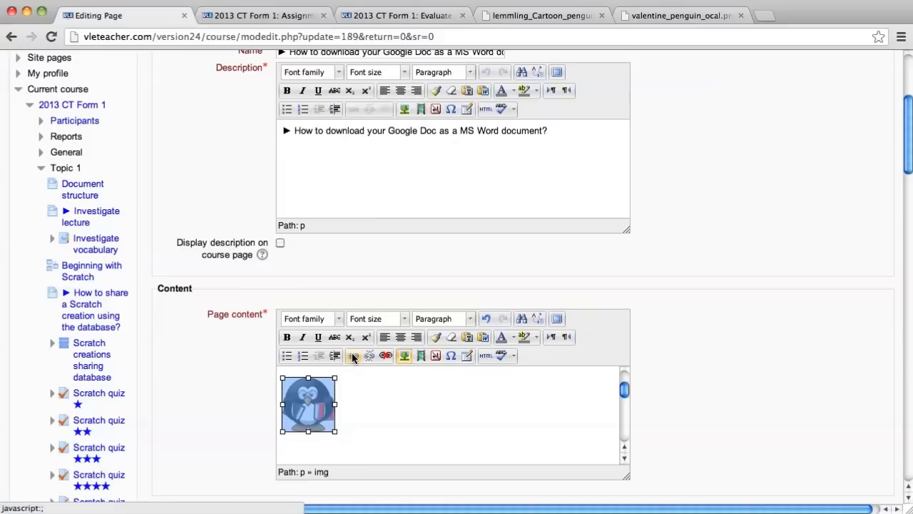
mouse_move(352, 355)
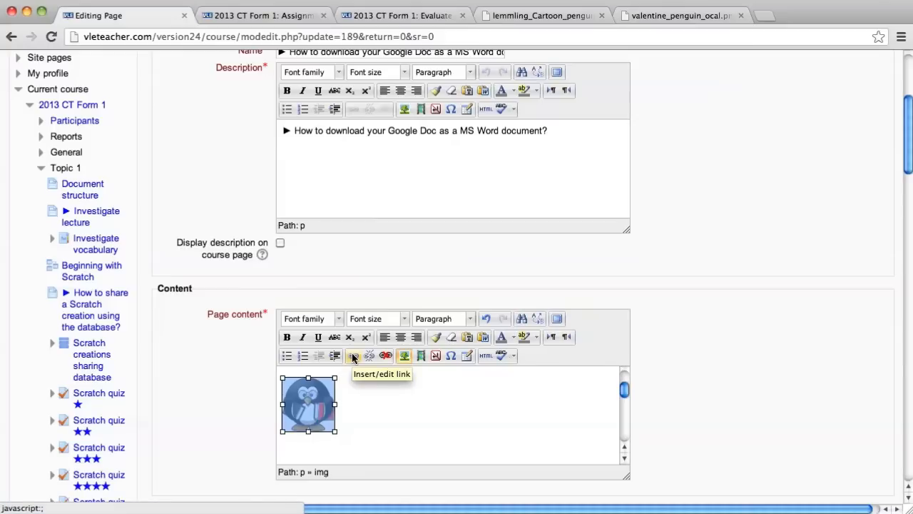
Step: Link the penguin image to the file resource URL, opening in a new window with title 21
left_click(353, 355)
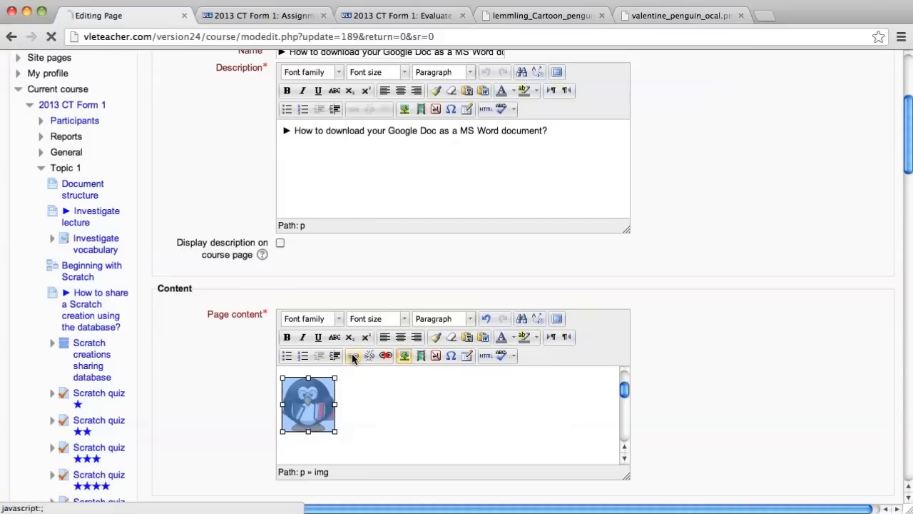
left_click(354, 355)
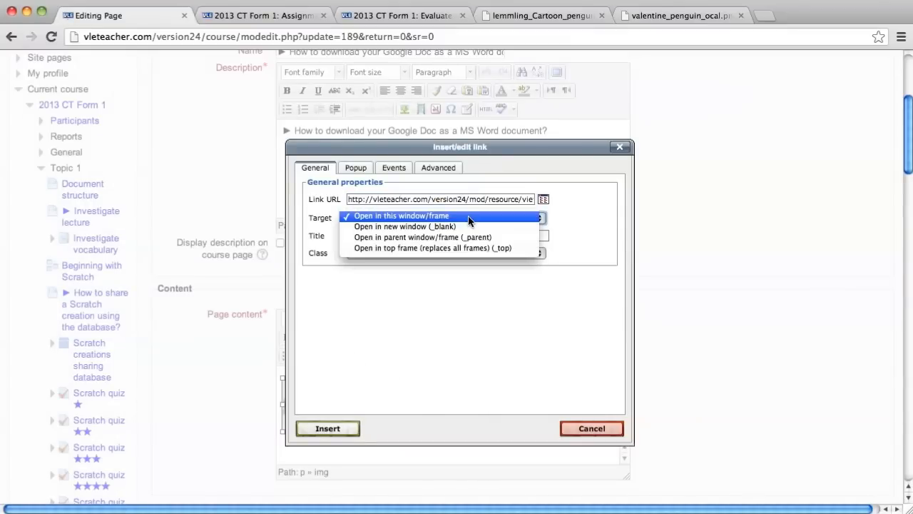
left_click(404, 226)
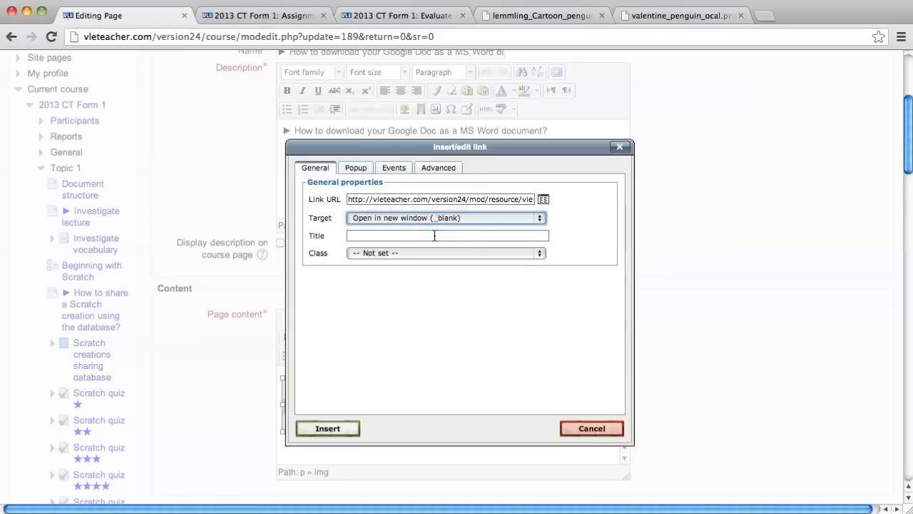
type("21")
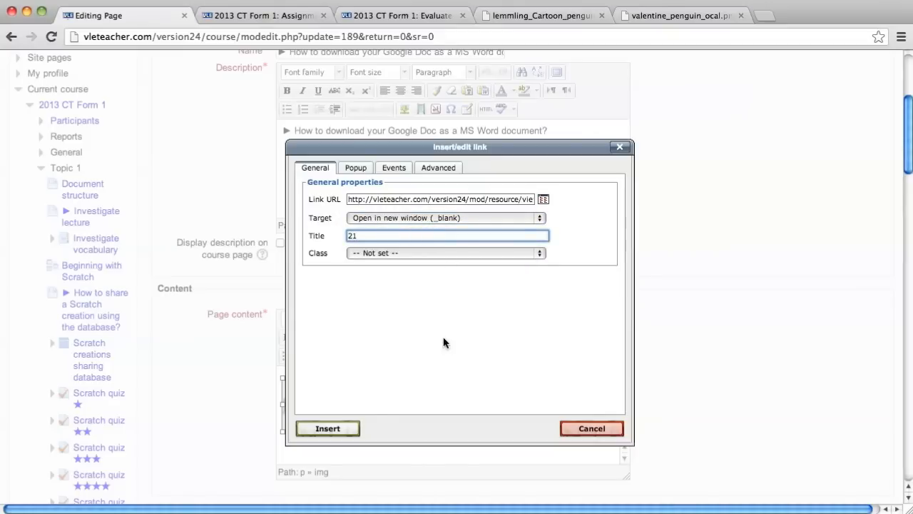
left_click(328, 428)
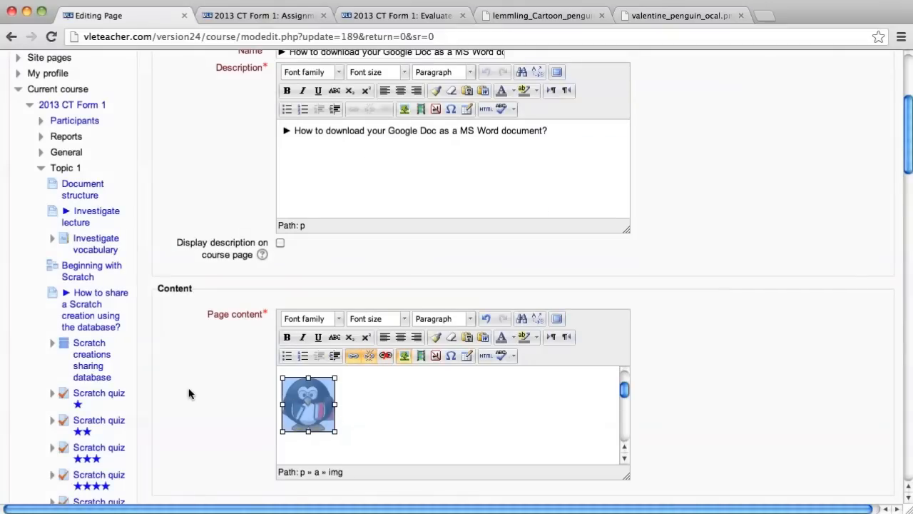
Step: Save and display the page, test the penguin link and close its preview
scroll("down", 3)
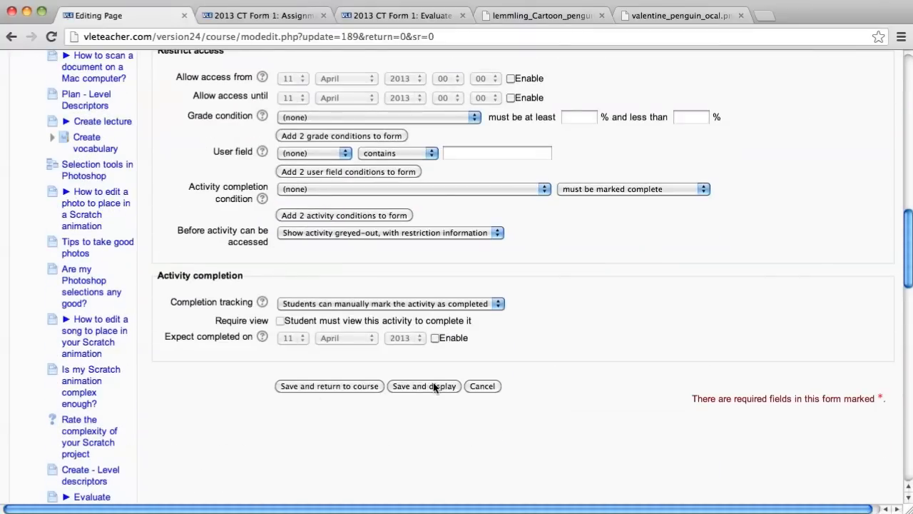
left_click(424, 385)
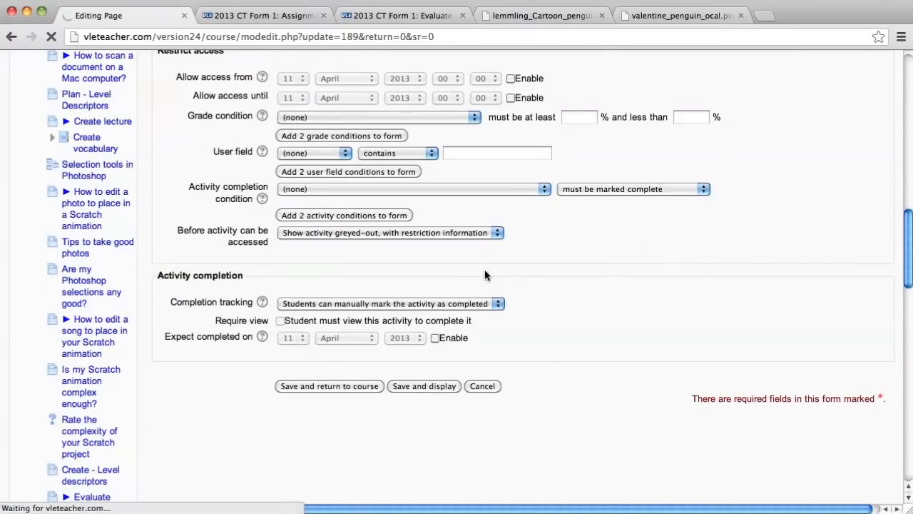
left_click(424, 385)
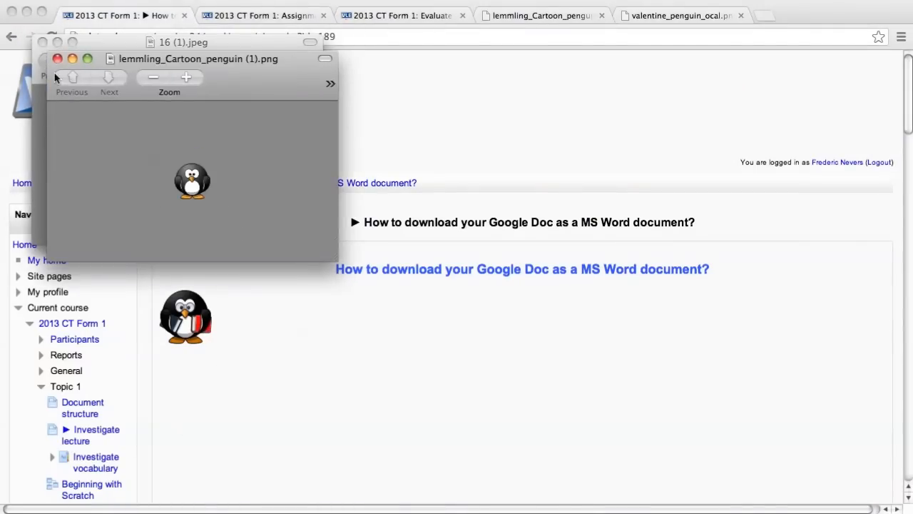
left_click(57, 58)
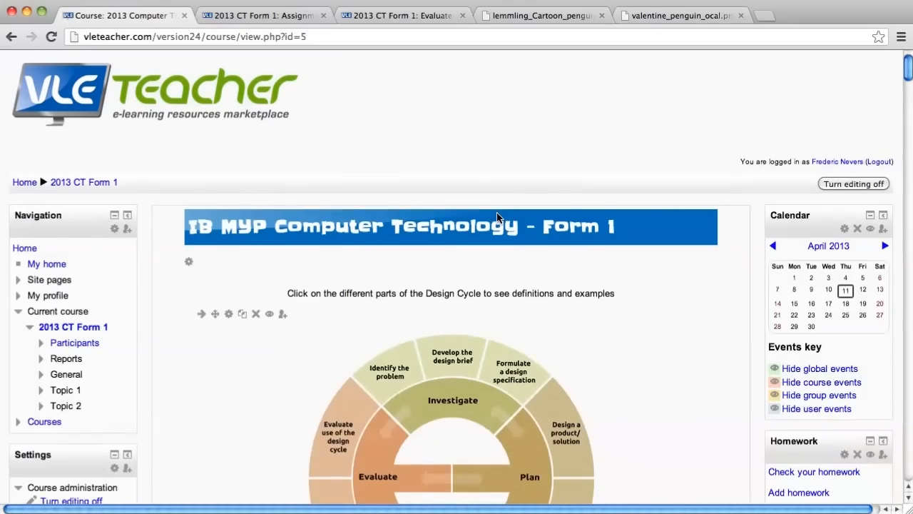
Step: Open the edit settings form of file resource 21 at the bottom of Topic 2
scroll("down", 3)
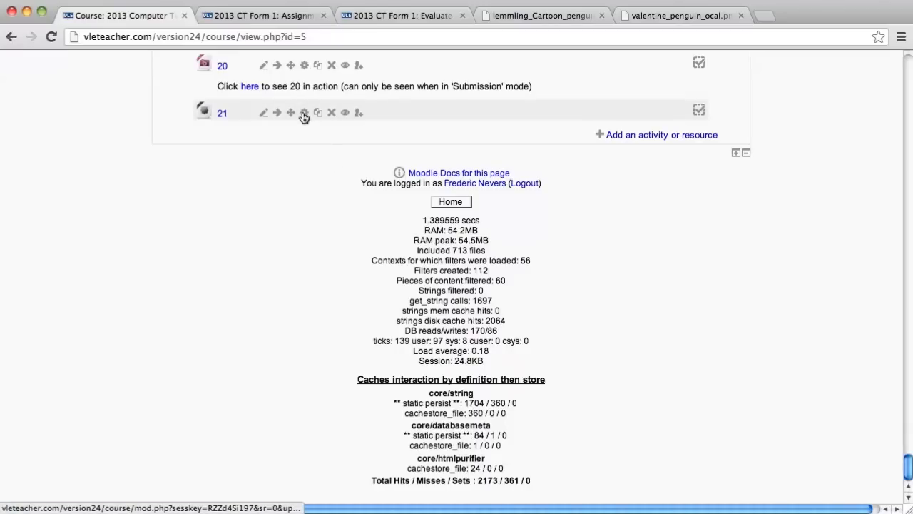
left_click(303, 112)
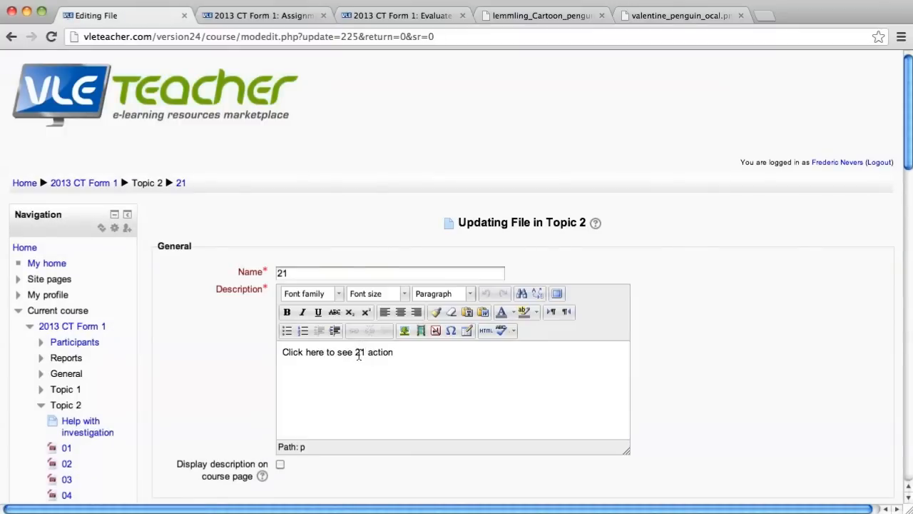
Step: Link the word 'here' in the description to mod/page/view.php?id=189 with title 21
double_click(314, 351)
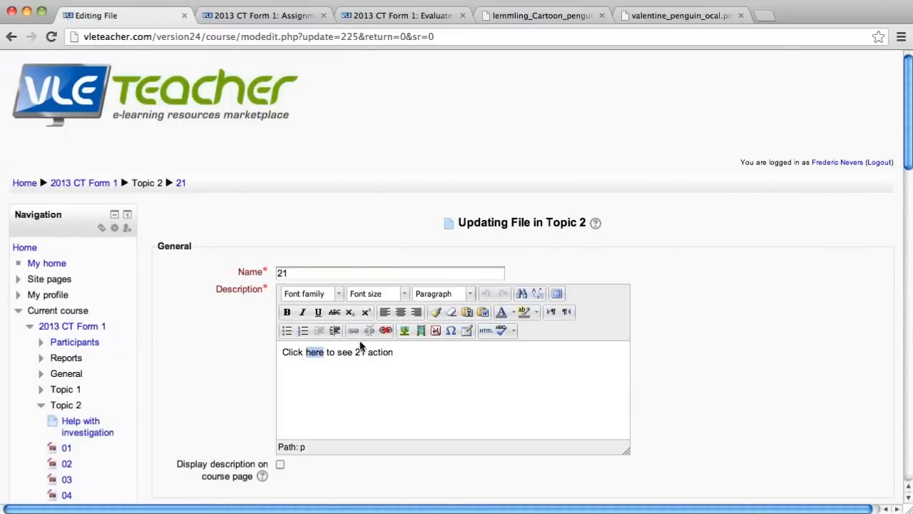
left_click(354, 331)
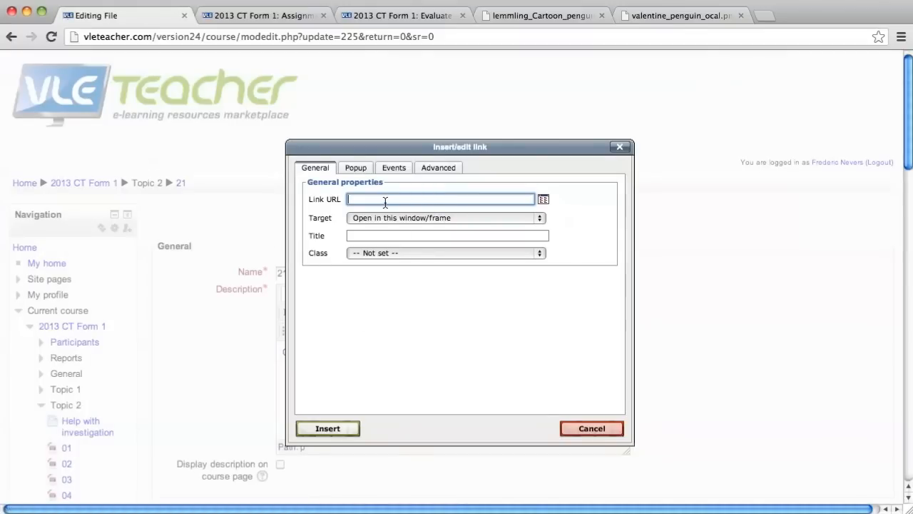
type("teacher.com/version24/mod/page/view.php?id=189")
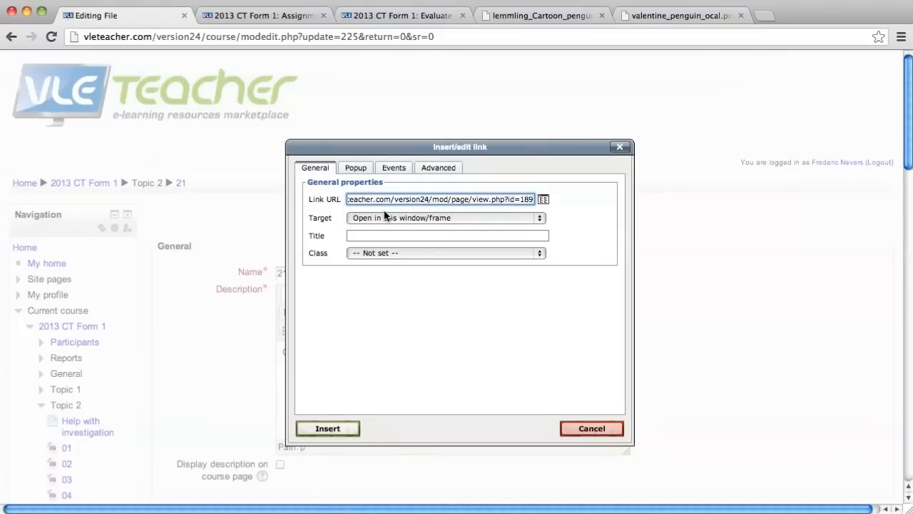
left_click(448, 236)
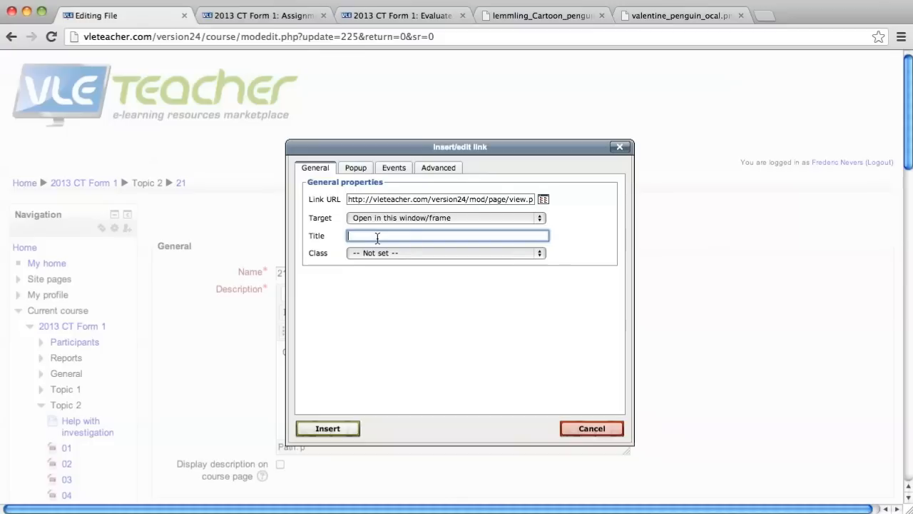
type("21")
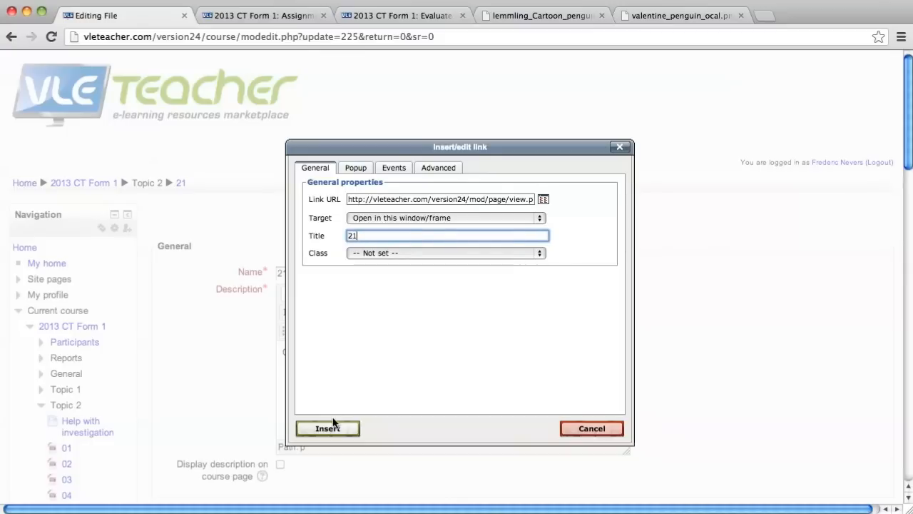
left_click(328, 428)
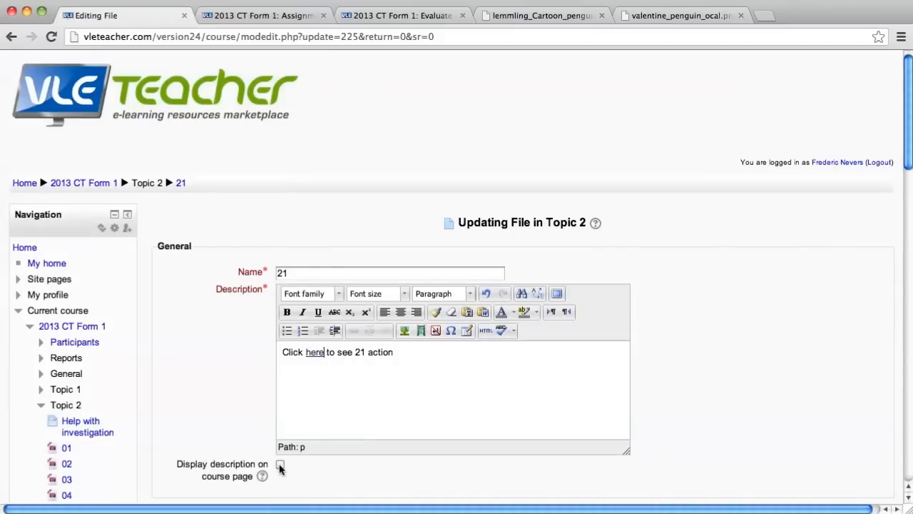
Step: Save the file settings and return to the course
scroll("down", 3)
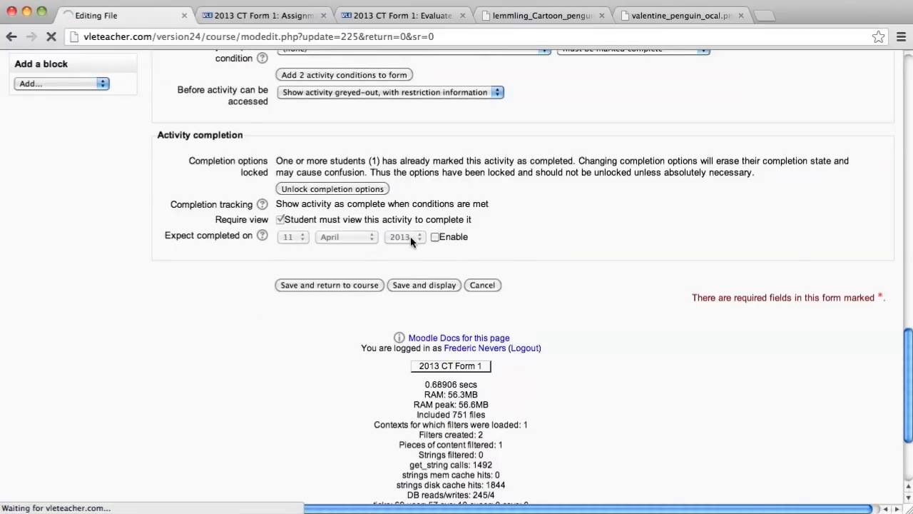
mouse_move(335, 394)
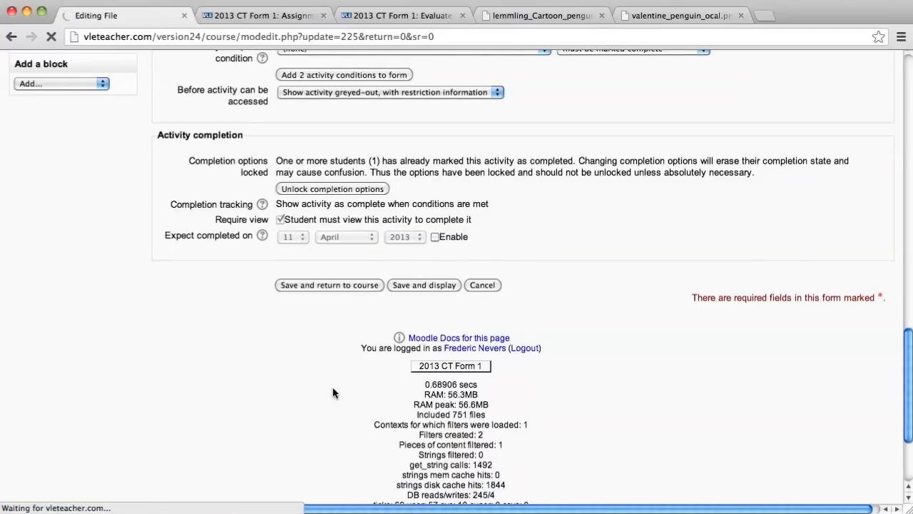
left_click(328, 285)
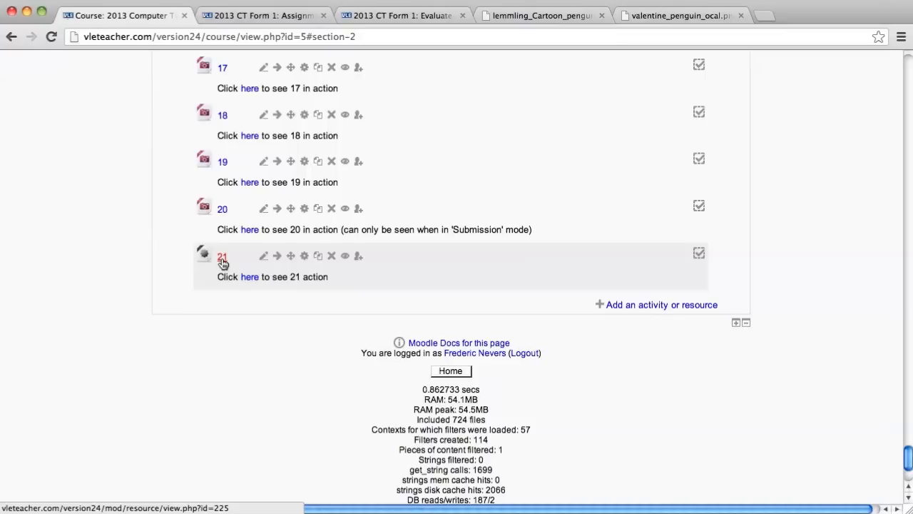
mouse_move(223, 214)
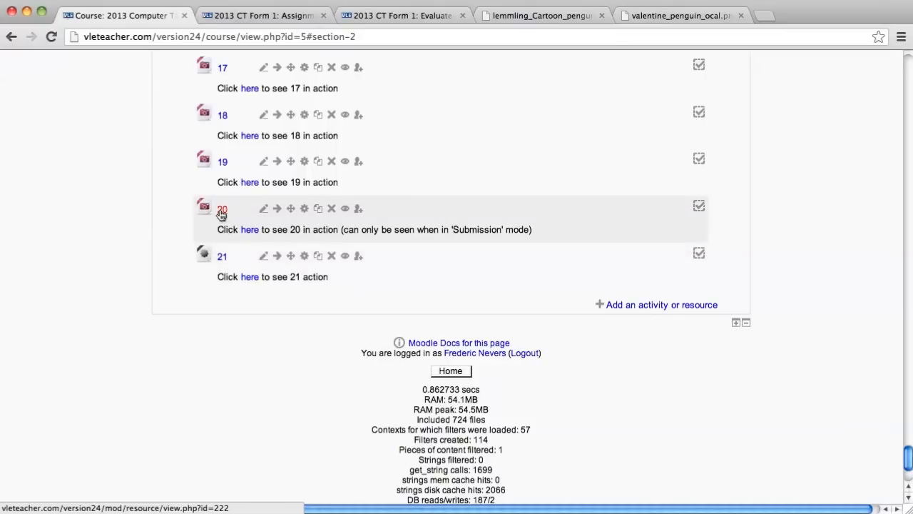
scroll("up", 3)
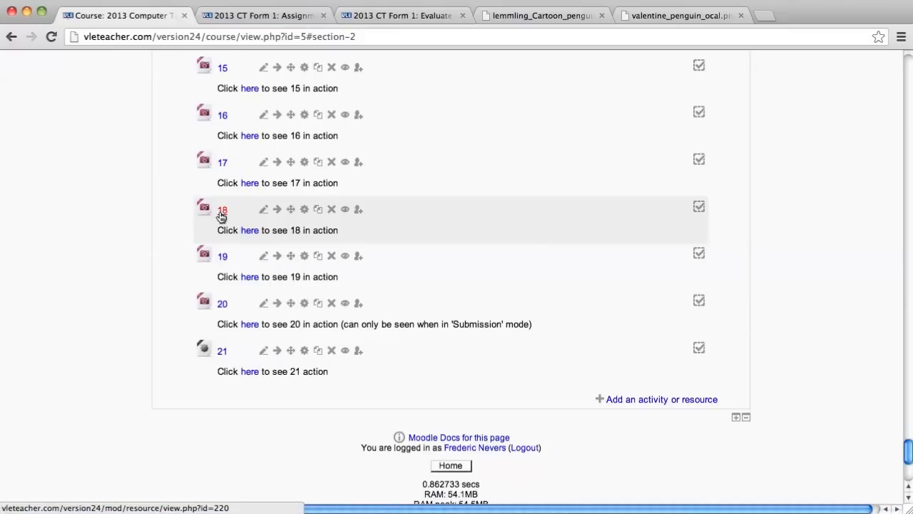
mouse_move(223, 259)
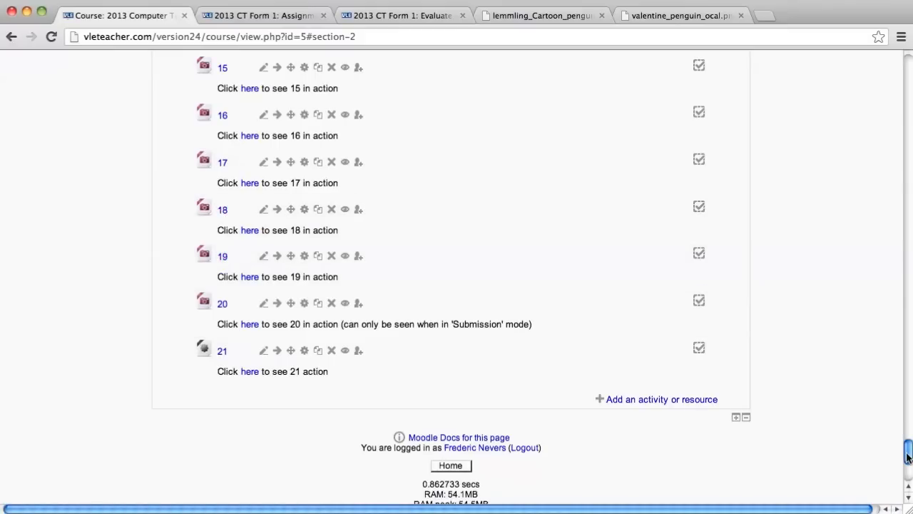
scroll("up", 3)
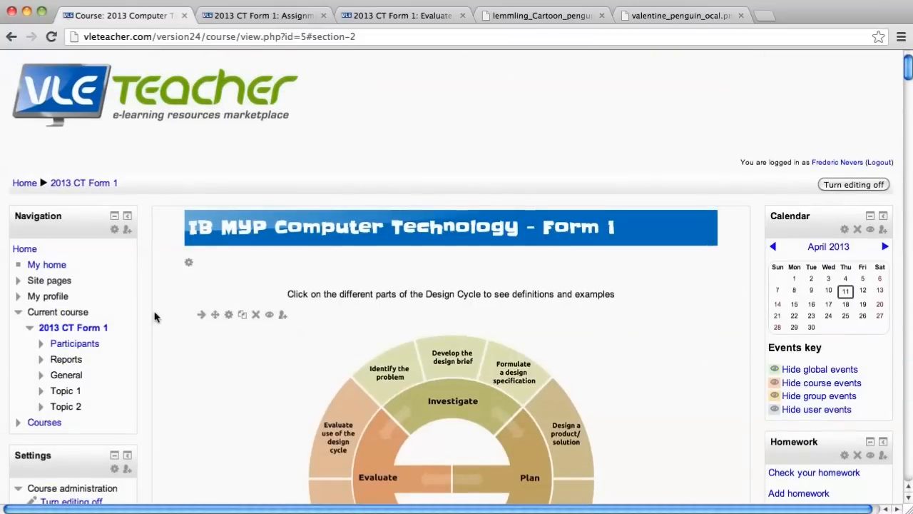
scroll("down", 3)
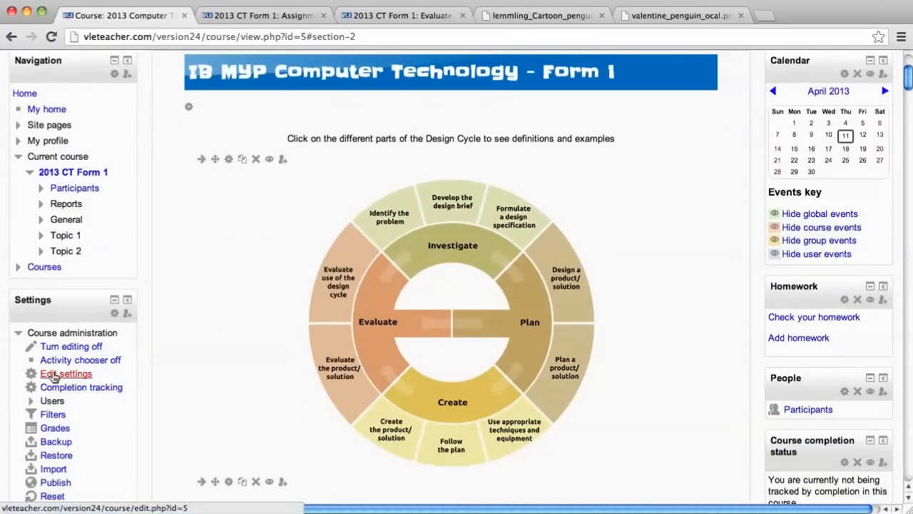
Step: In course Edit settings, reduce Number of sections to 1 and save changes
left_click(66, 374)
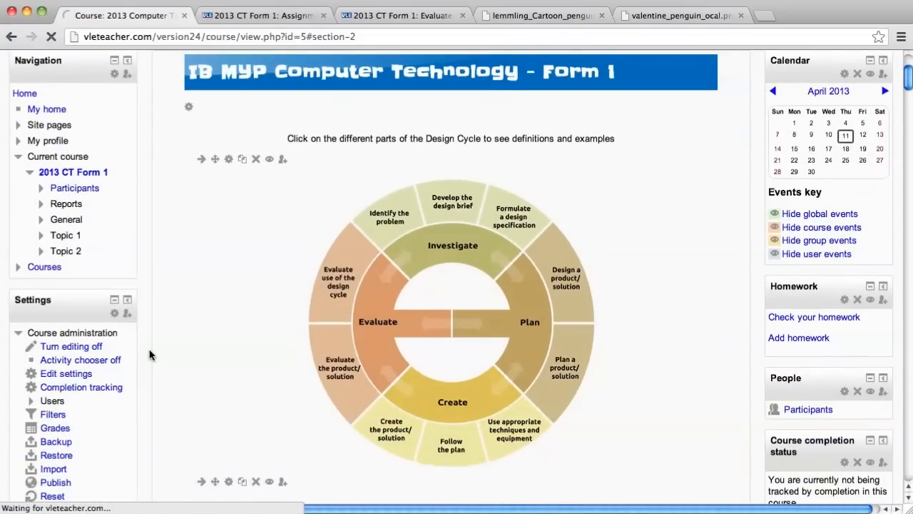
left_click(66, 374)
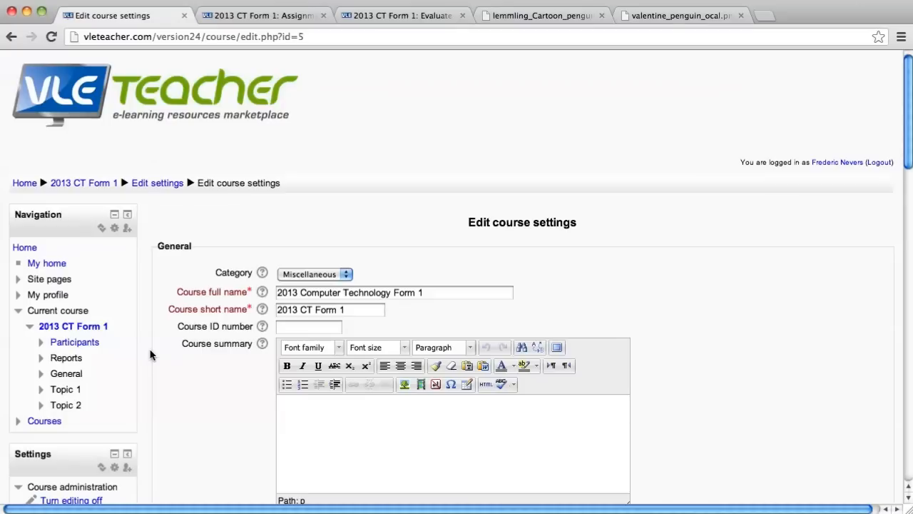
scroll("down", 3)
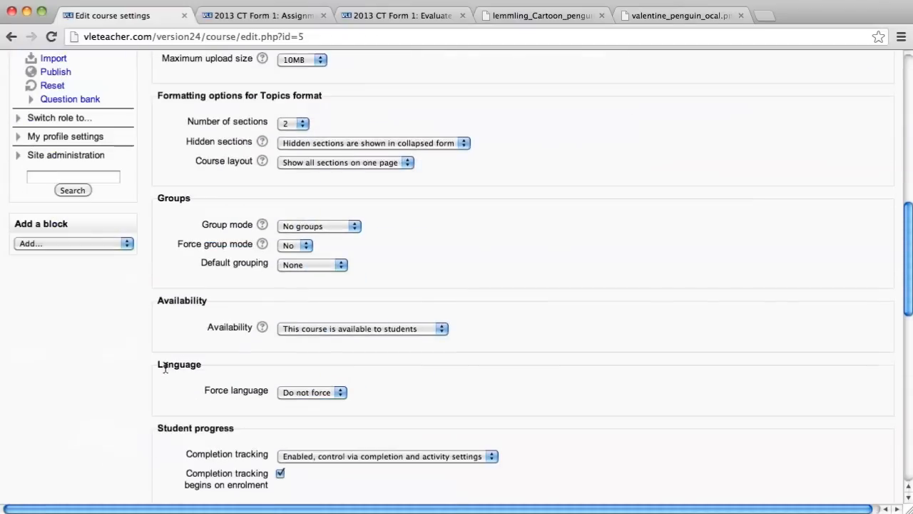
scroll("up", 3)
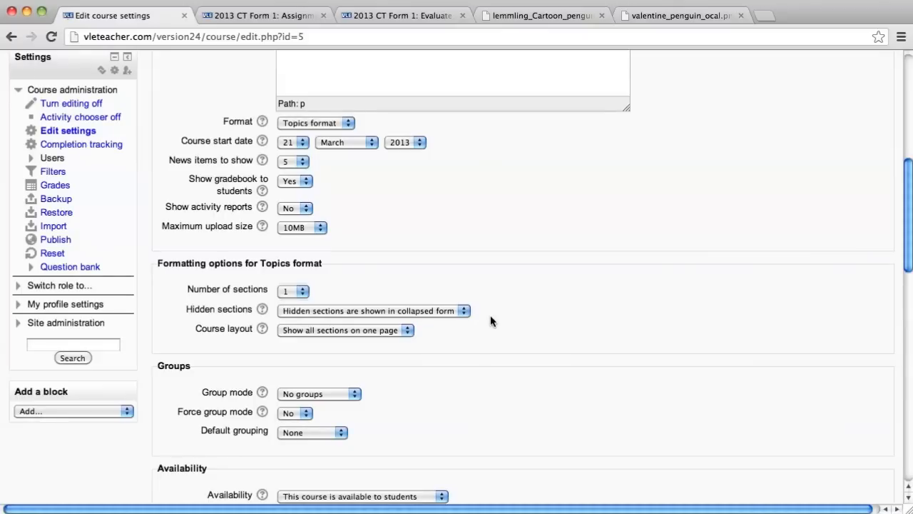
scroll("down", 3)
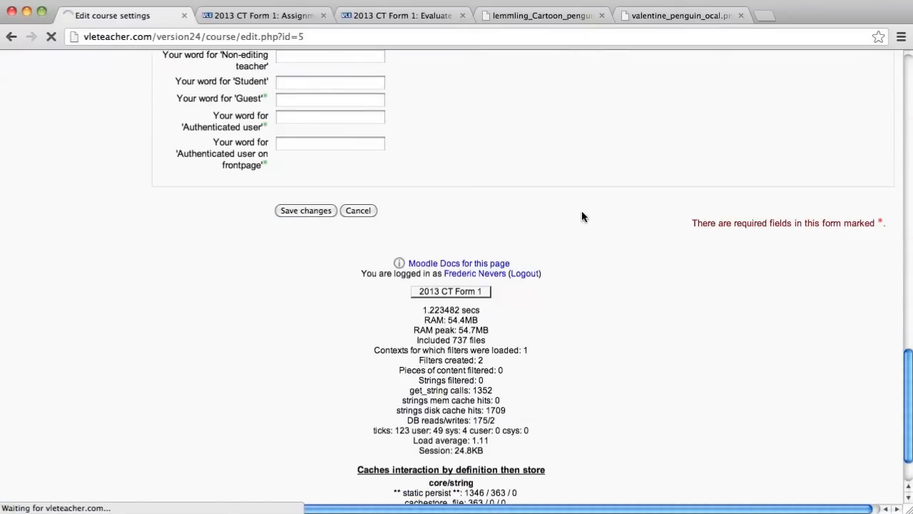
left_click(305, 209)
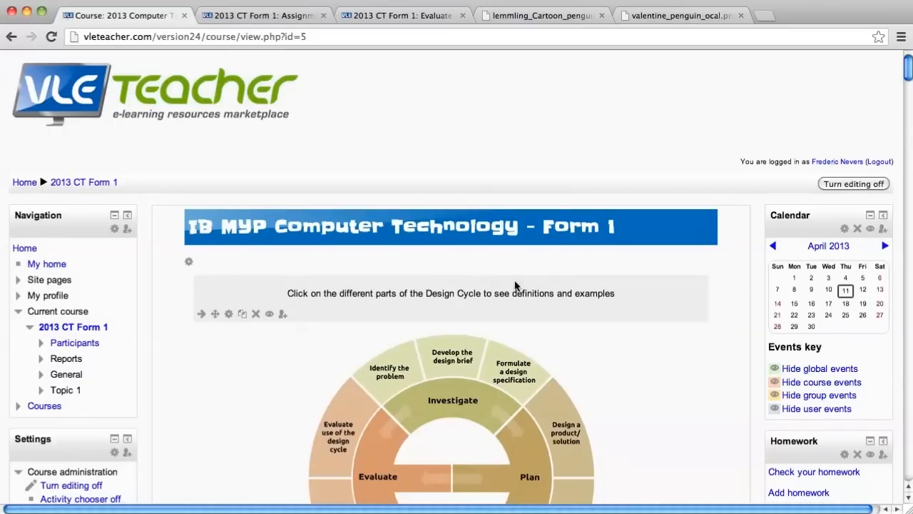
Step: Turn editing off and review the course down to the Completed project section
left_click(853, 183)
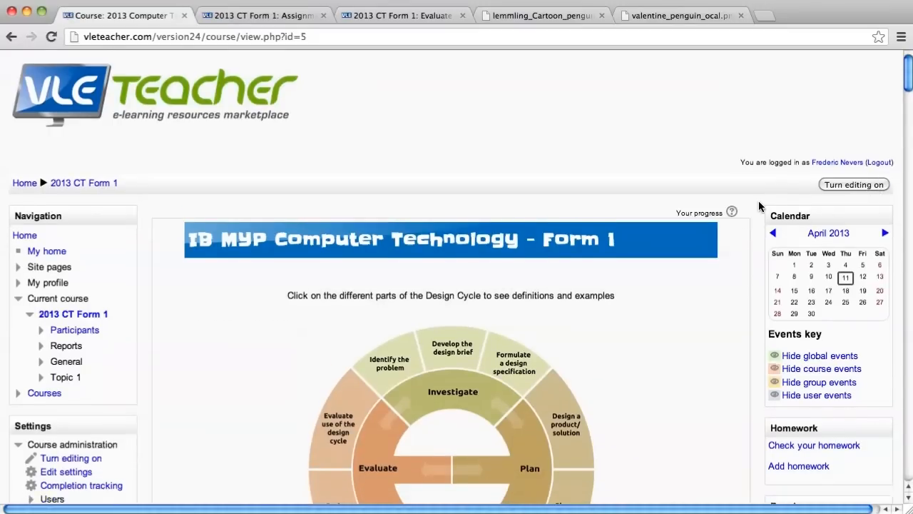
scroll("down", 3)
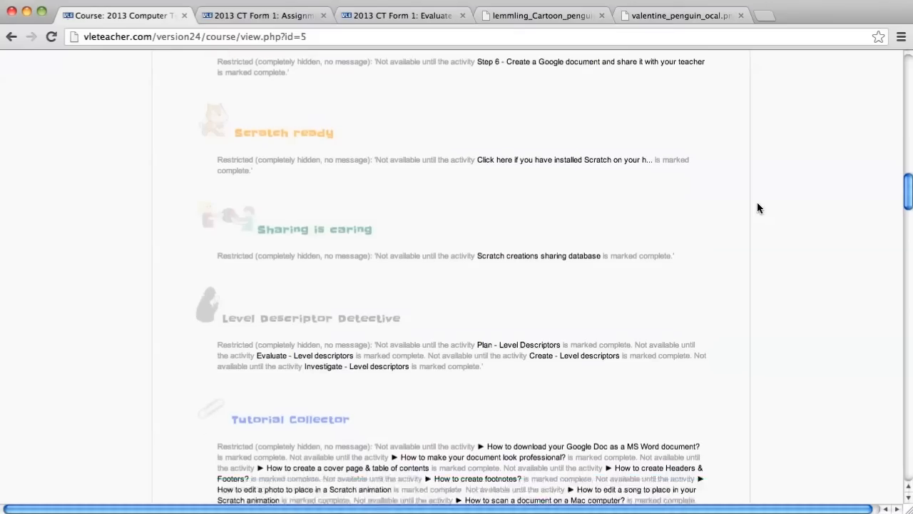
scroll("down", 3)
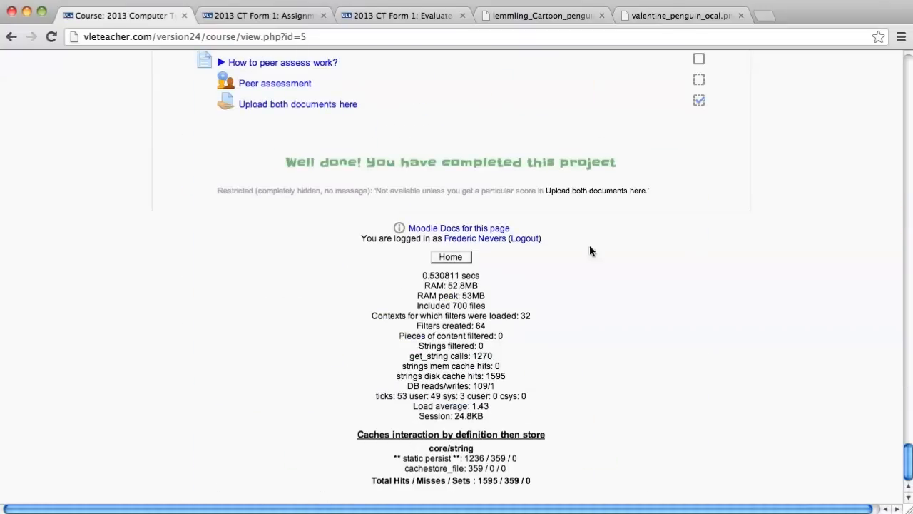
scroll("up", 3)
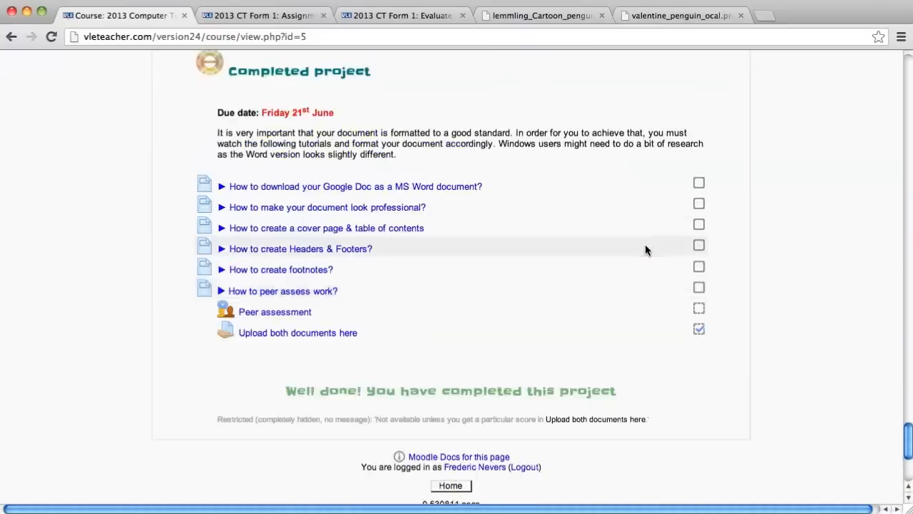
scroll("up", 3)
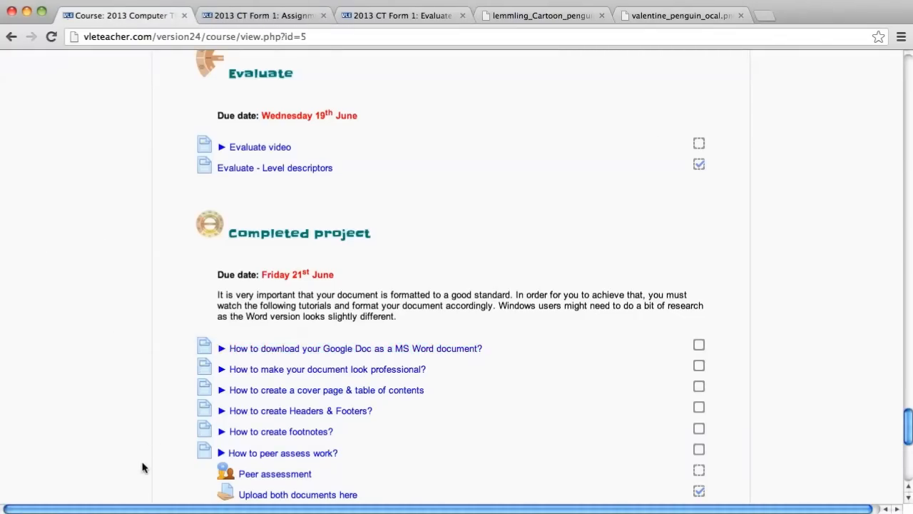
mouse_move(136, 449)
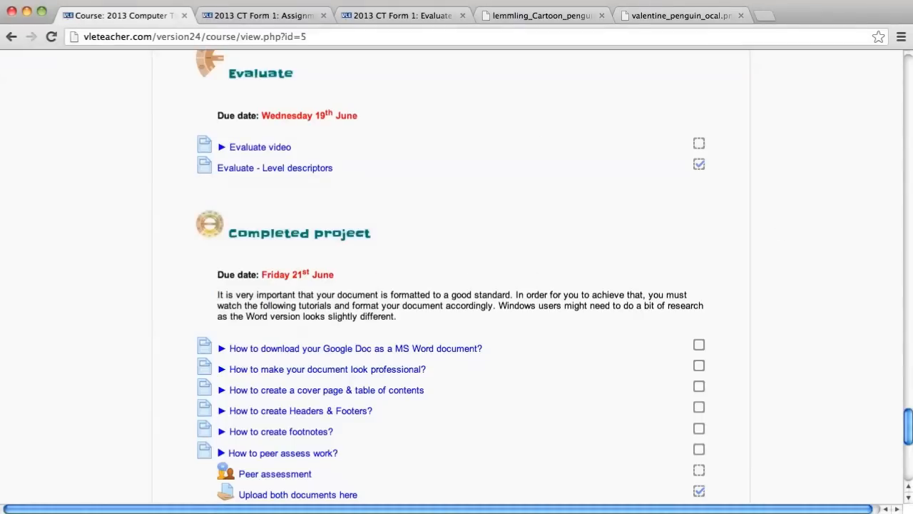
scroll("up", 3)
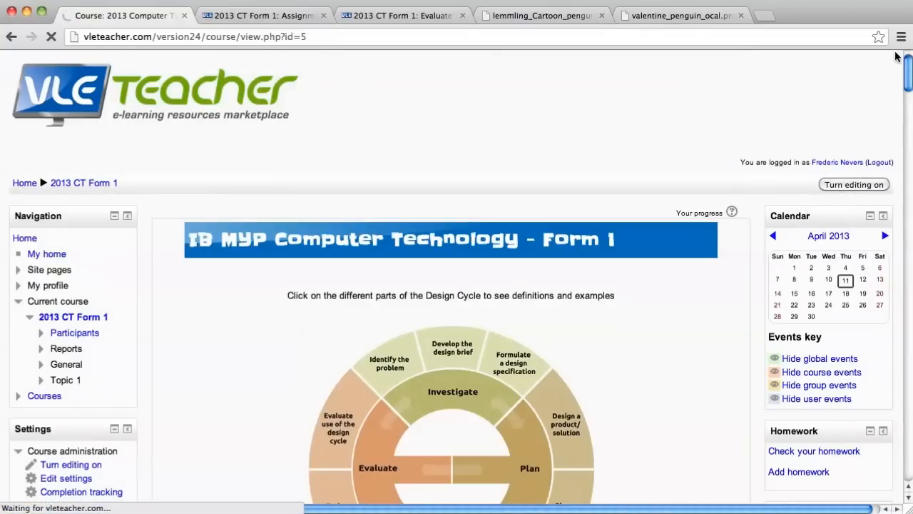
Step: Turn editing back on and check the orphaned penguin files 04–21 below the sections
left_click(853, 184)
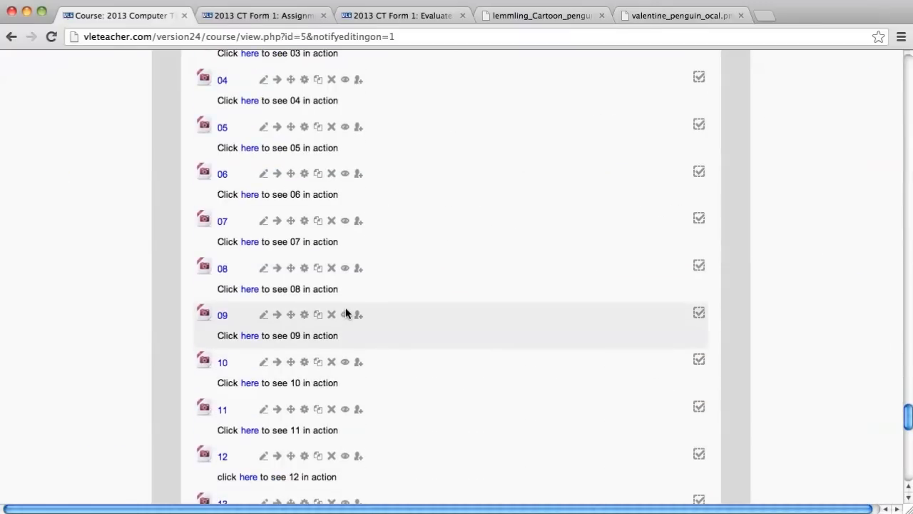
scroll("down", 3)
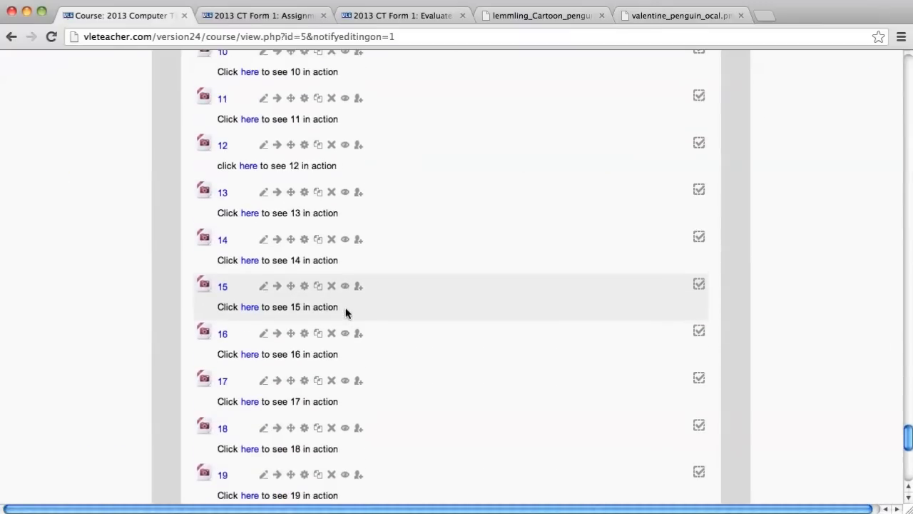
scroll("down", 3)
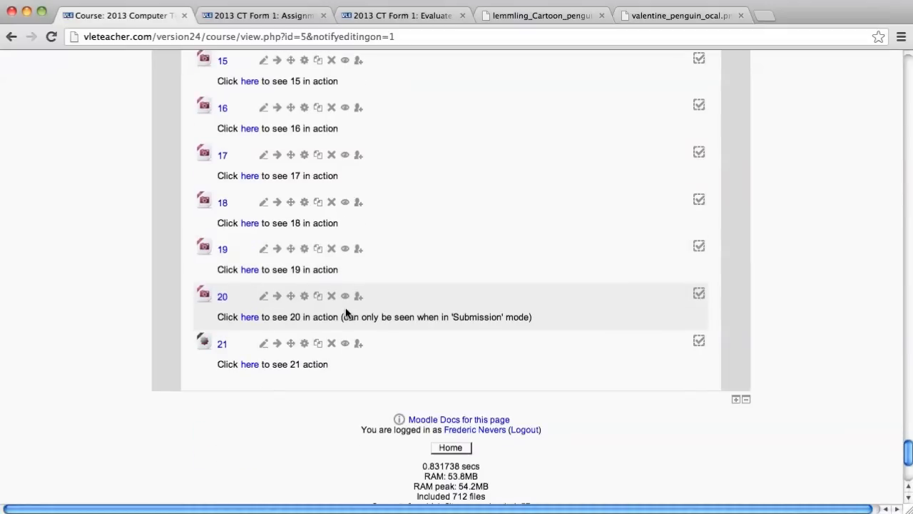
scroll("up", 3)
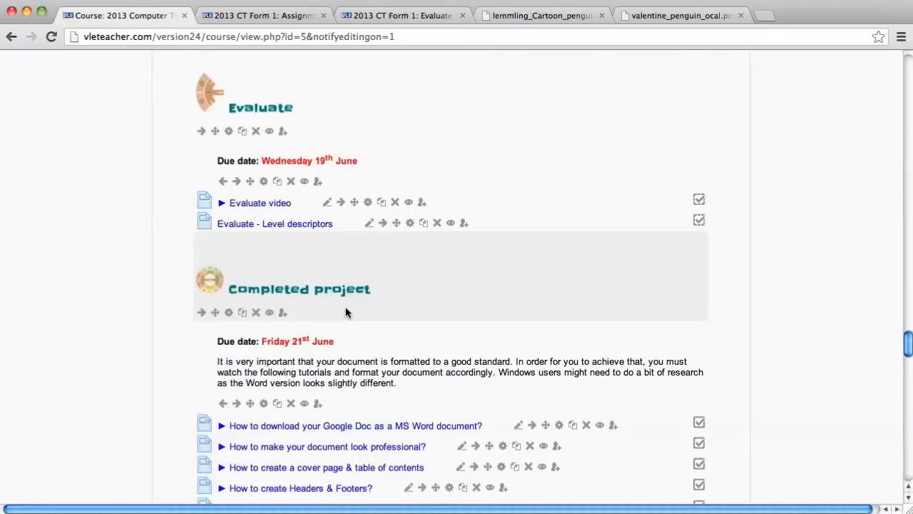
scroll("up", 3)
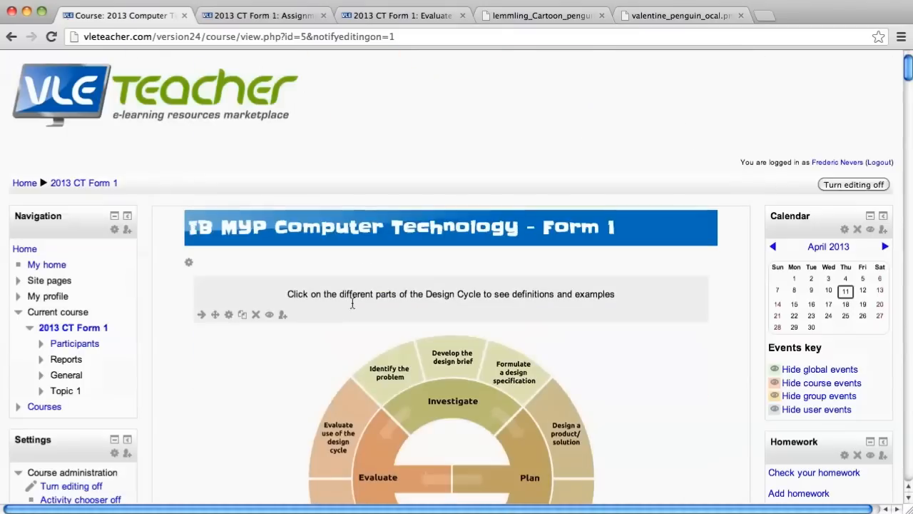